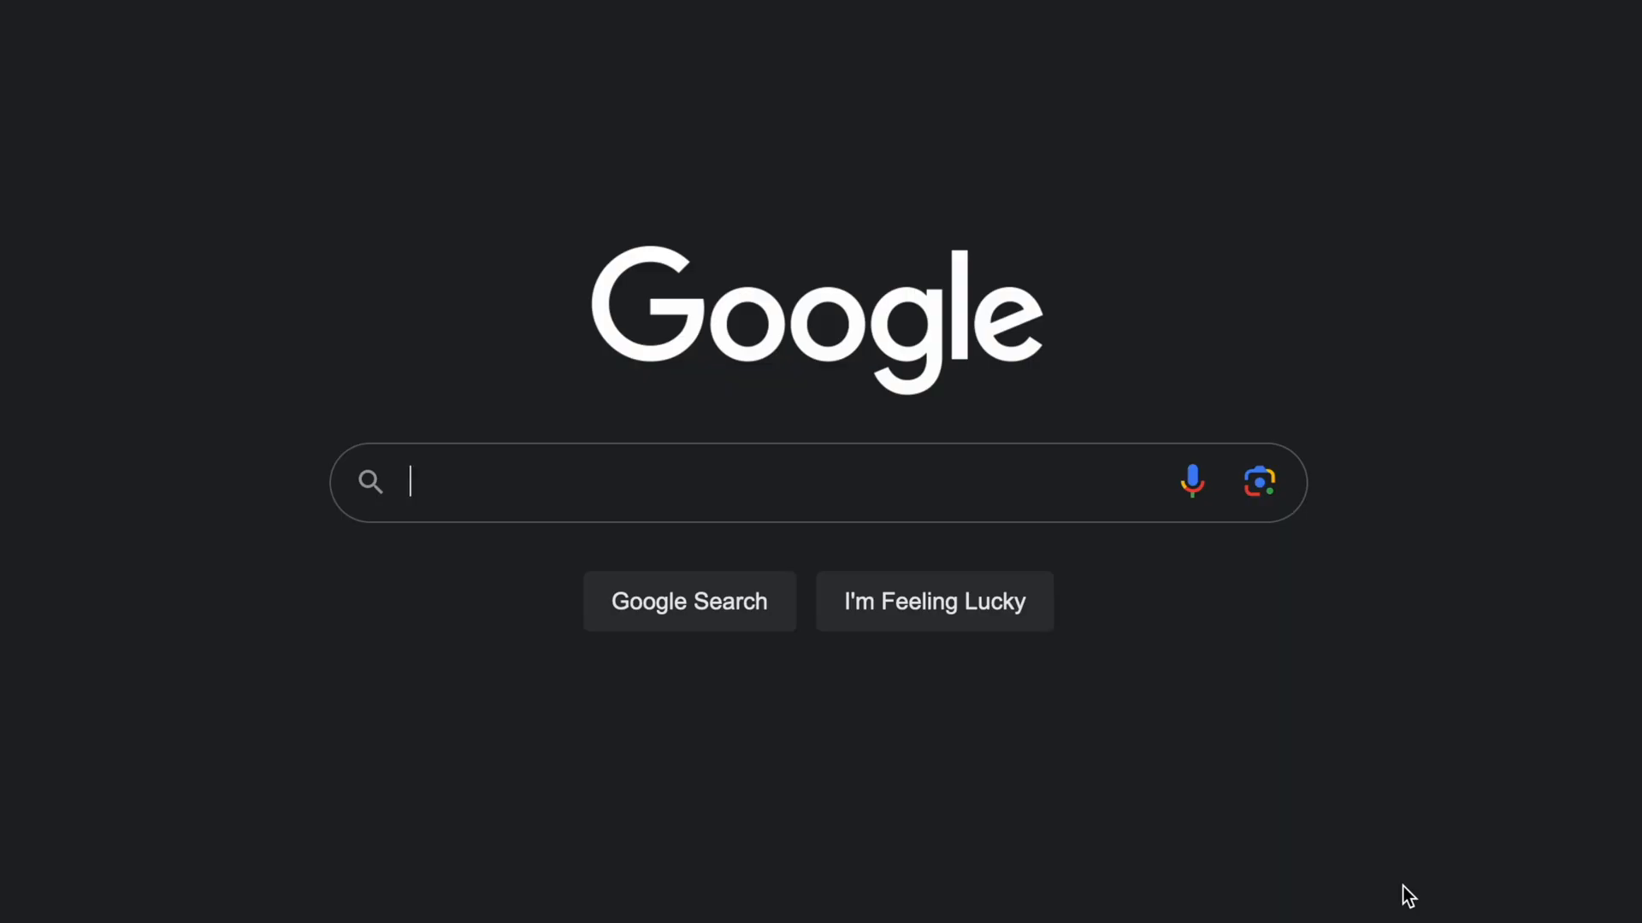
# - Search Google for 'looker' to reach the Looker Studio home page
pyautogui.write('loo')
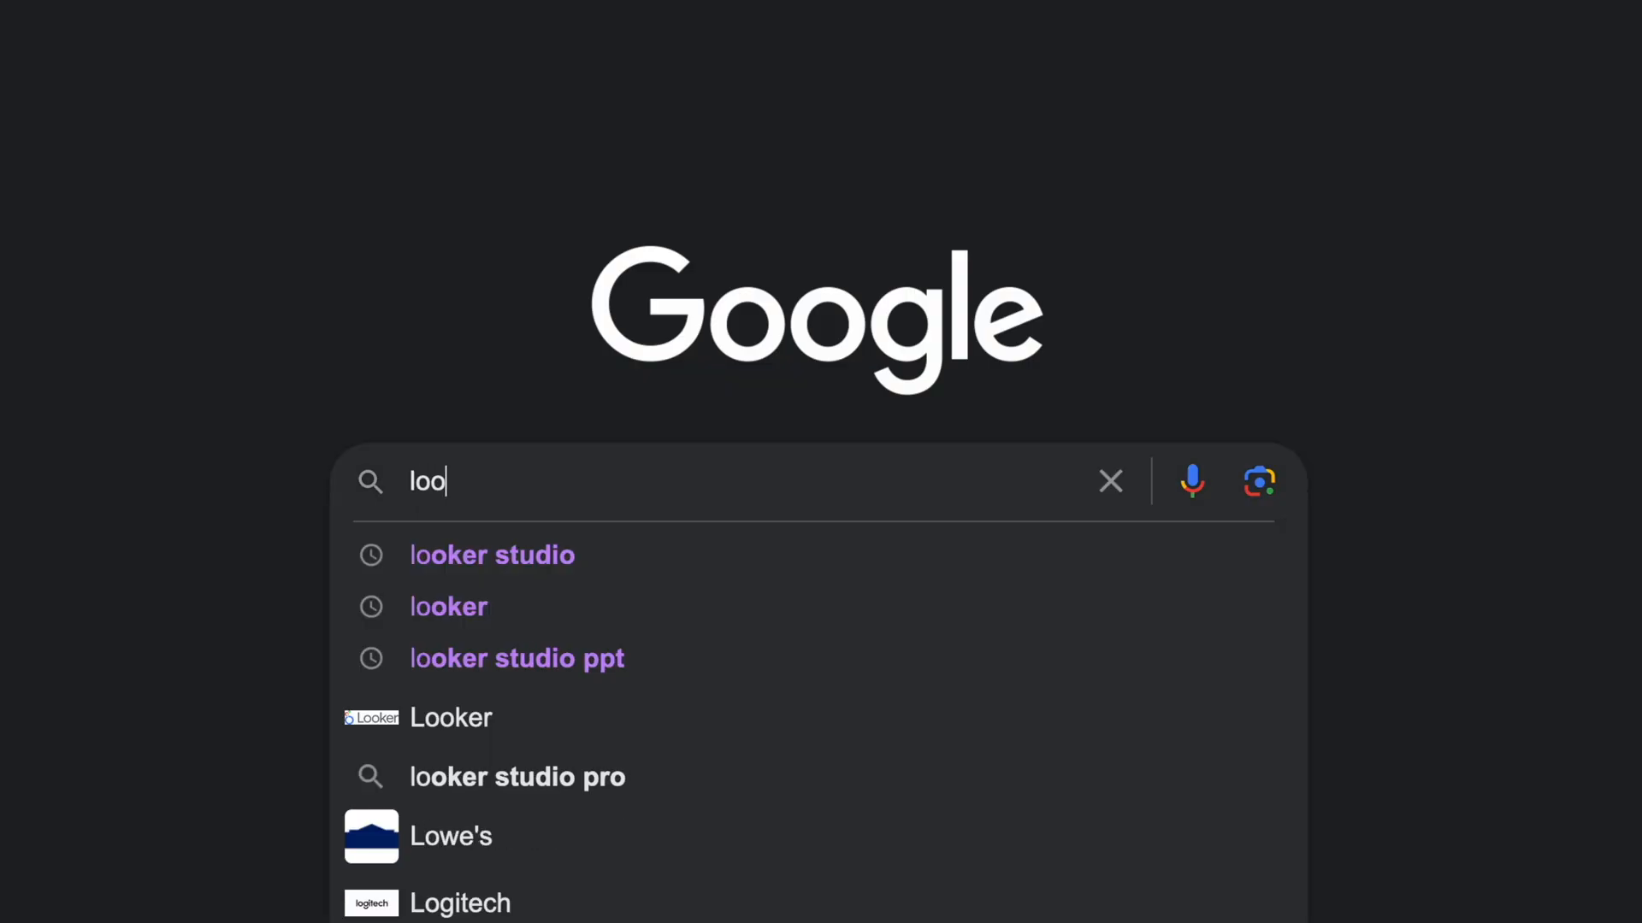
pyautogui.write('ker')
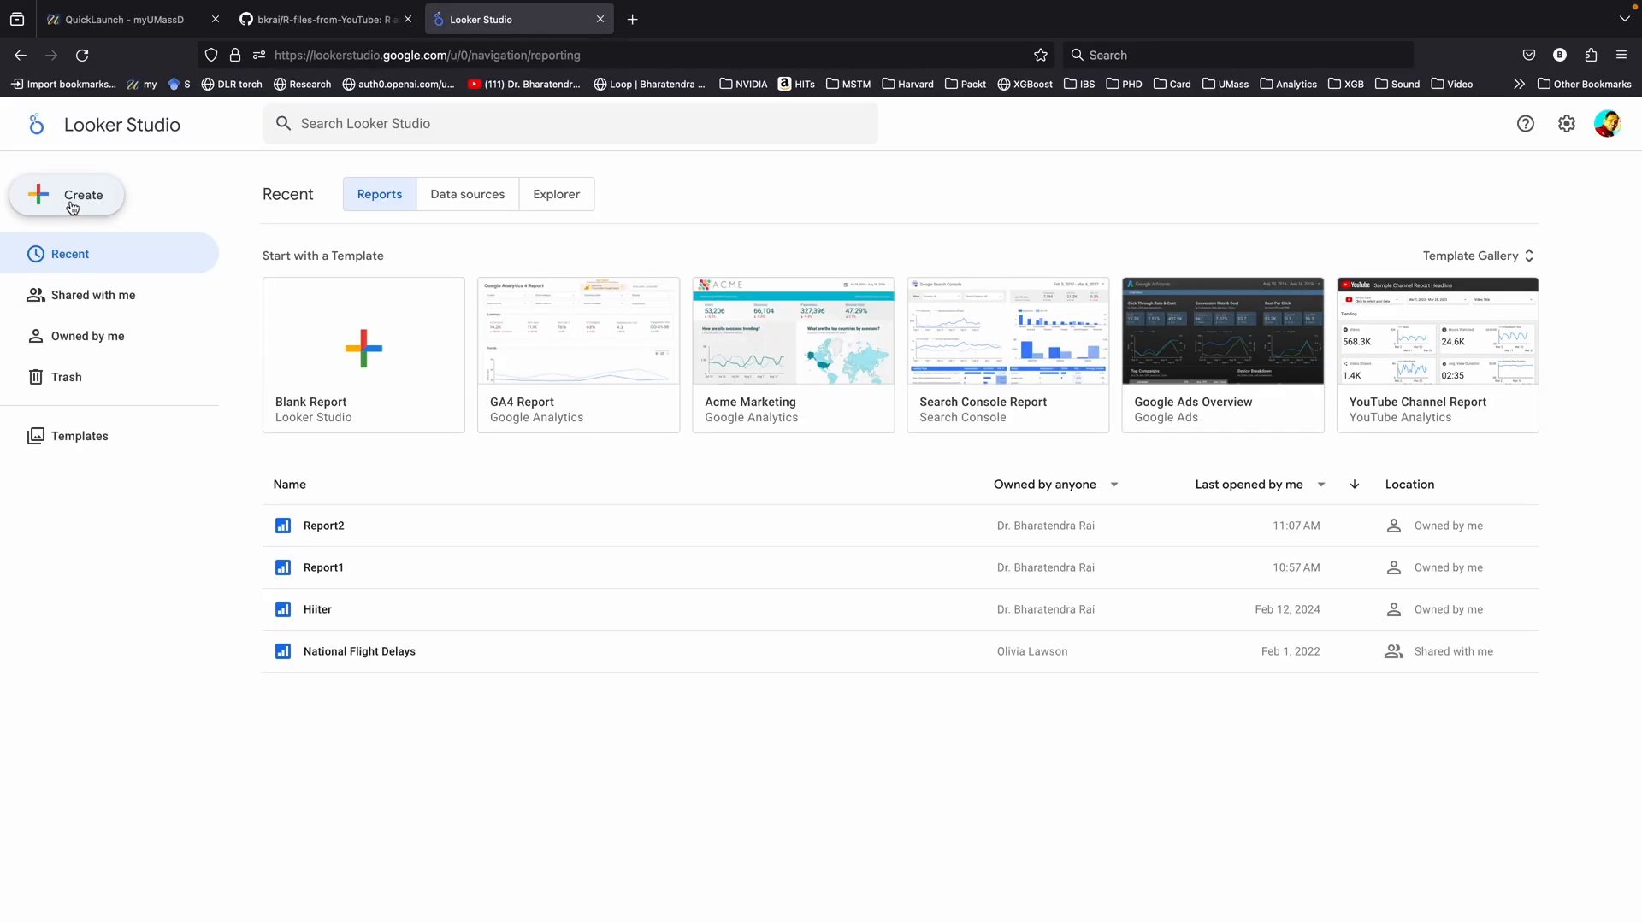
# - Create a new blank report from the Create menu
pyautogui.click(67, 195)
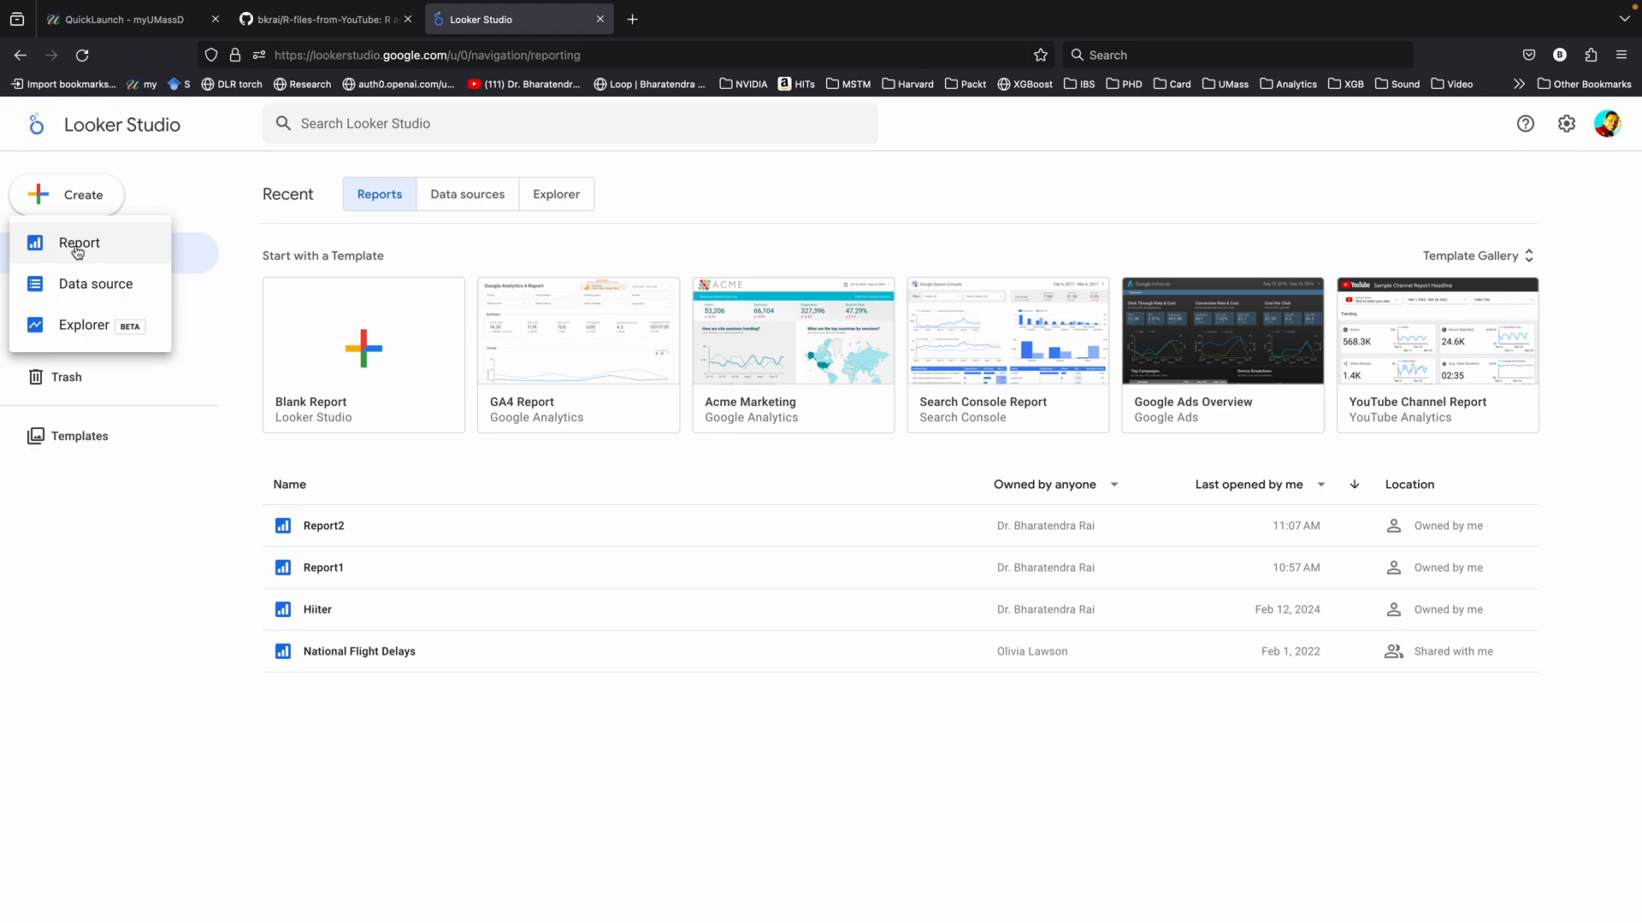
pyautogui.click(79, 243)
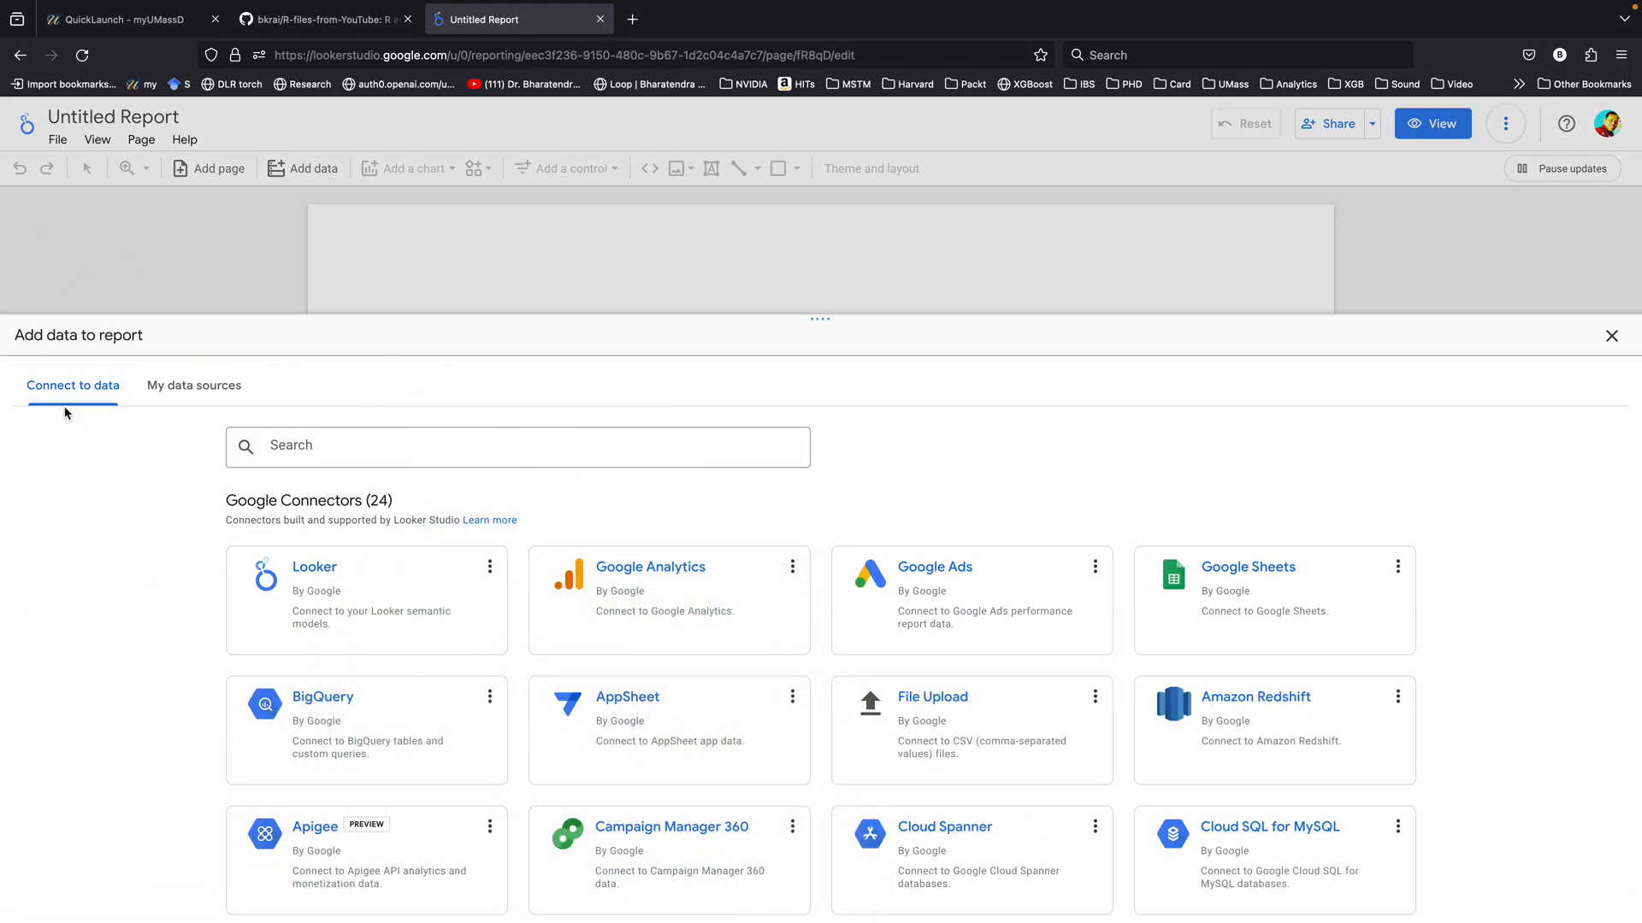
pyautogui.moveTo(226, 555)
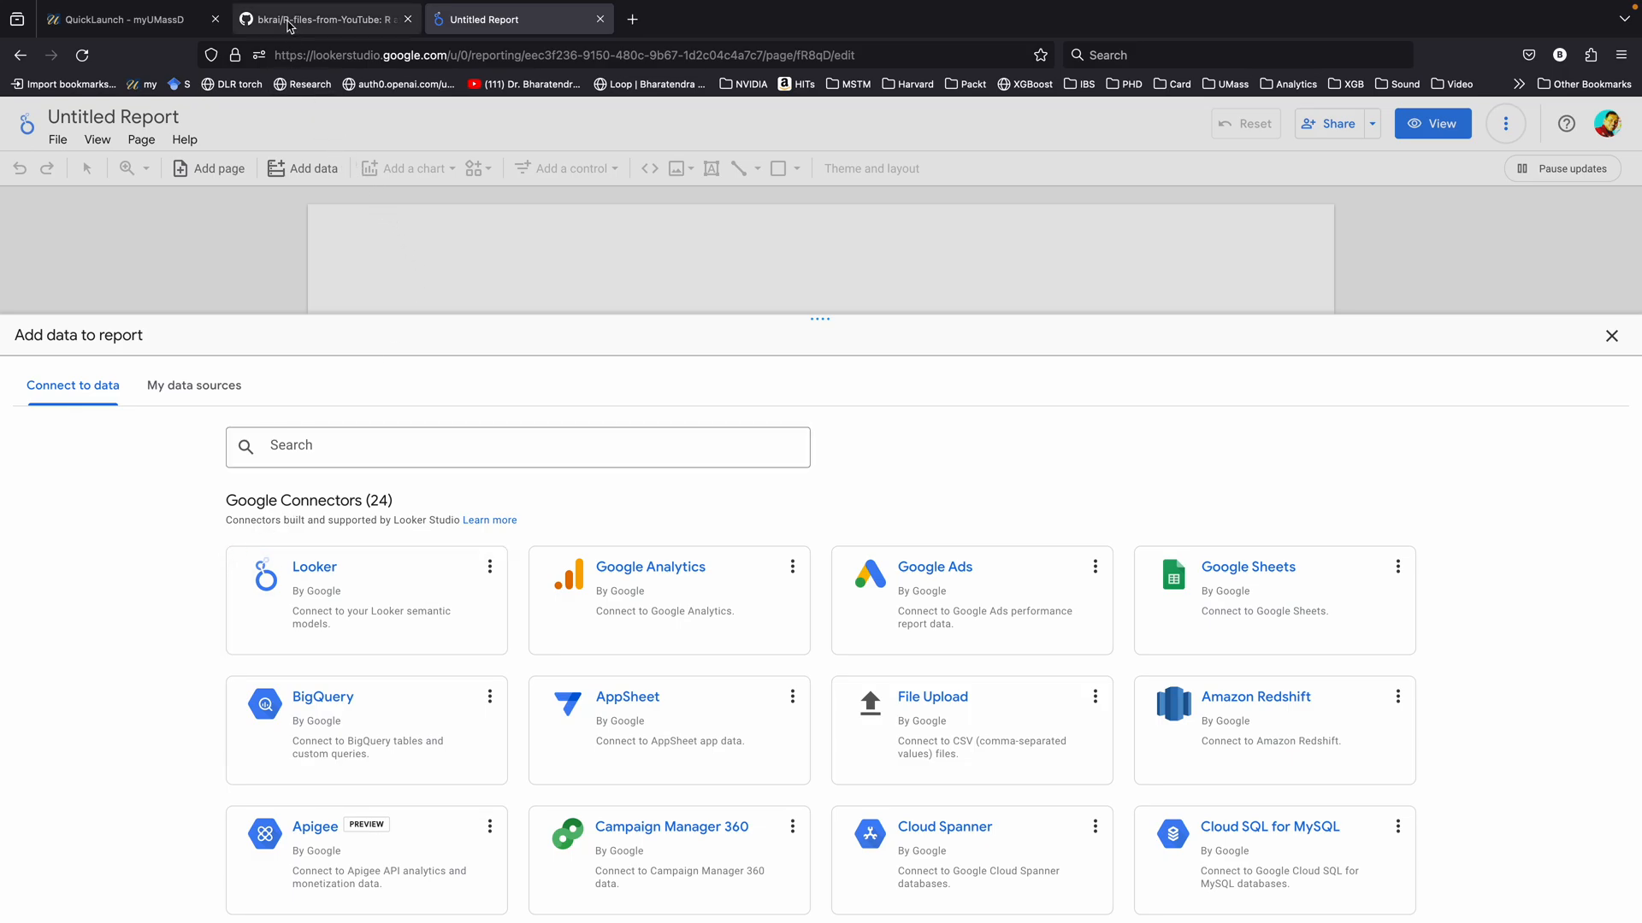
# - Download the raw vehicle.csv file from the R-files-from-YouTube GitHub repository
pyautogui.click(319, 18)
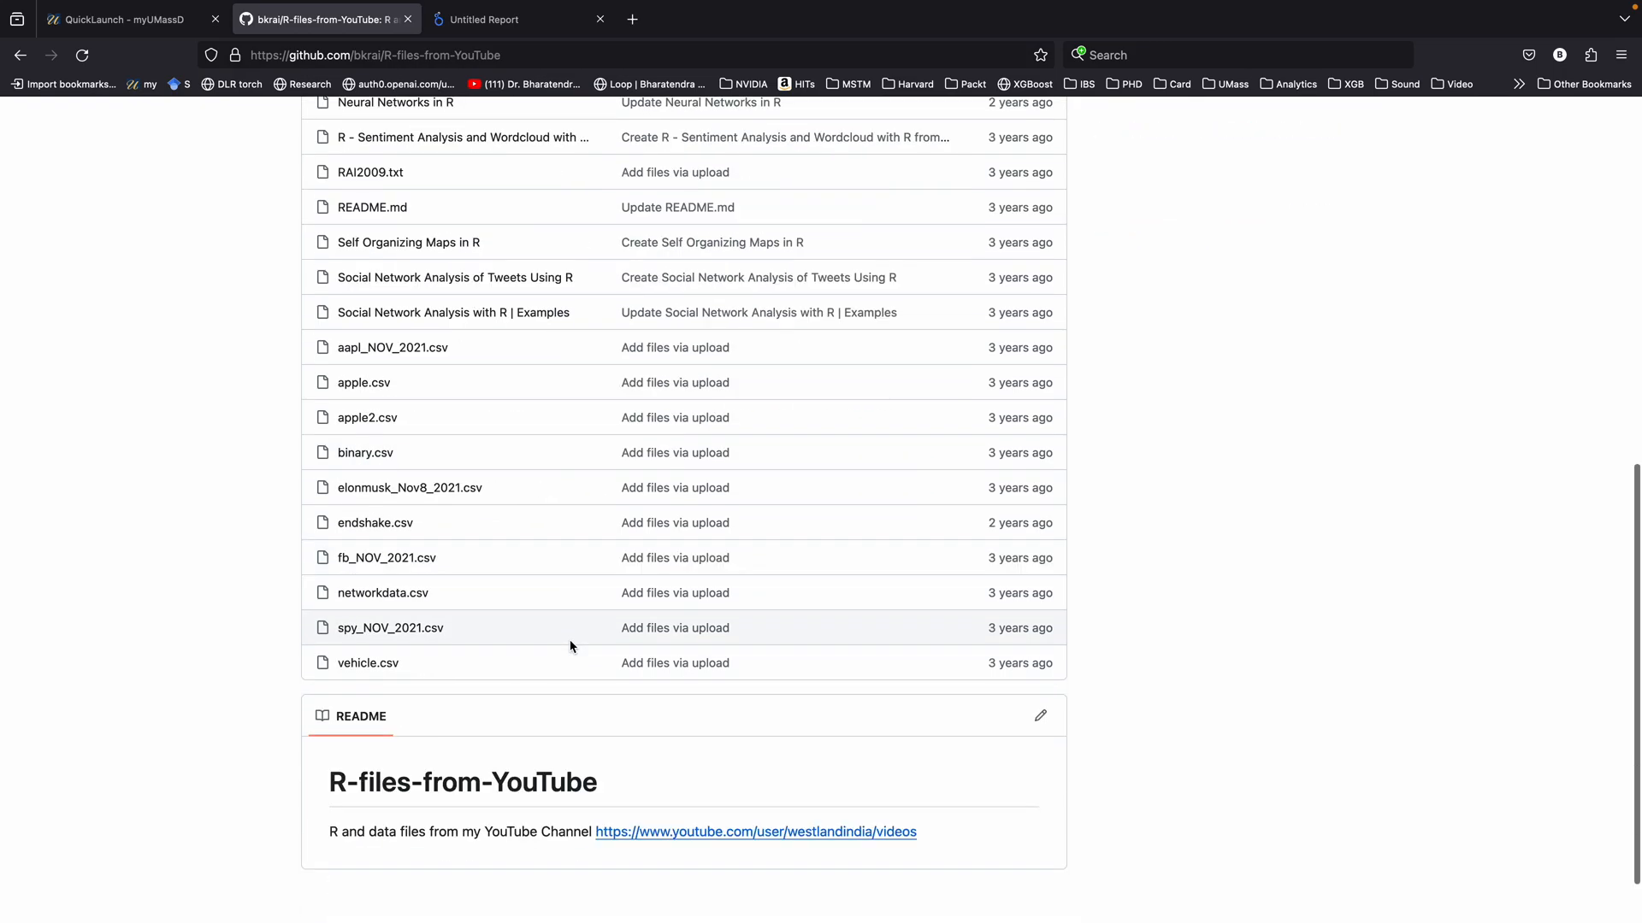
pyautogui.moveTo(367, 663)
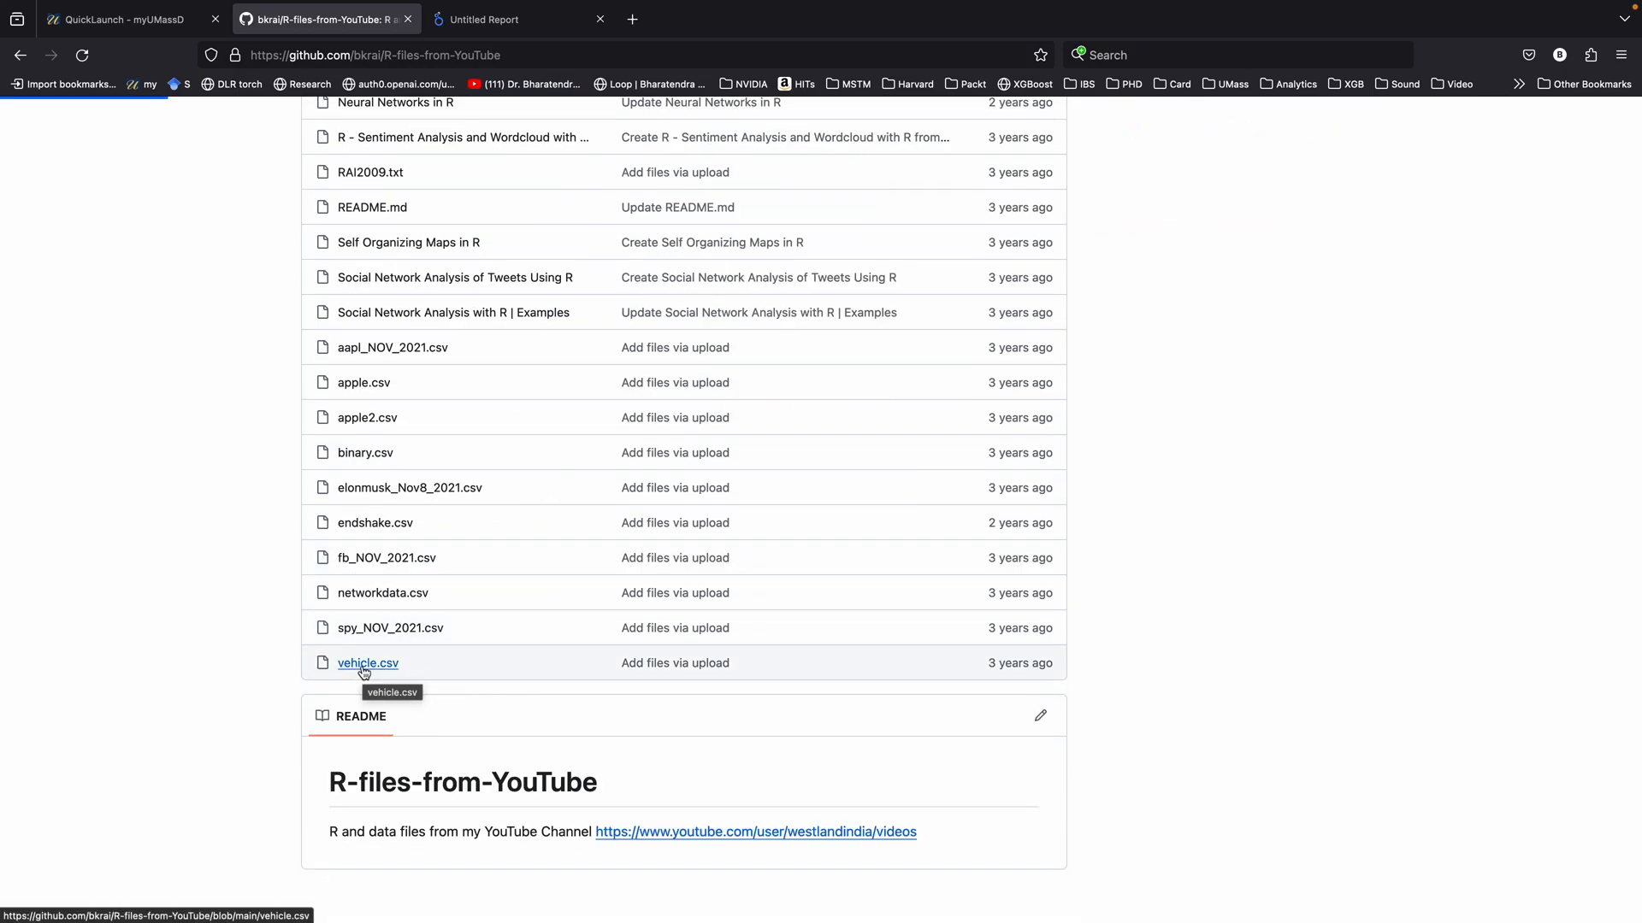
pyautogui.click(367, 663)
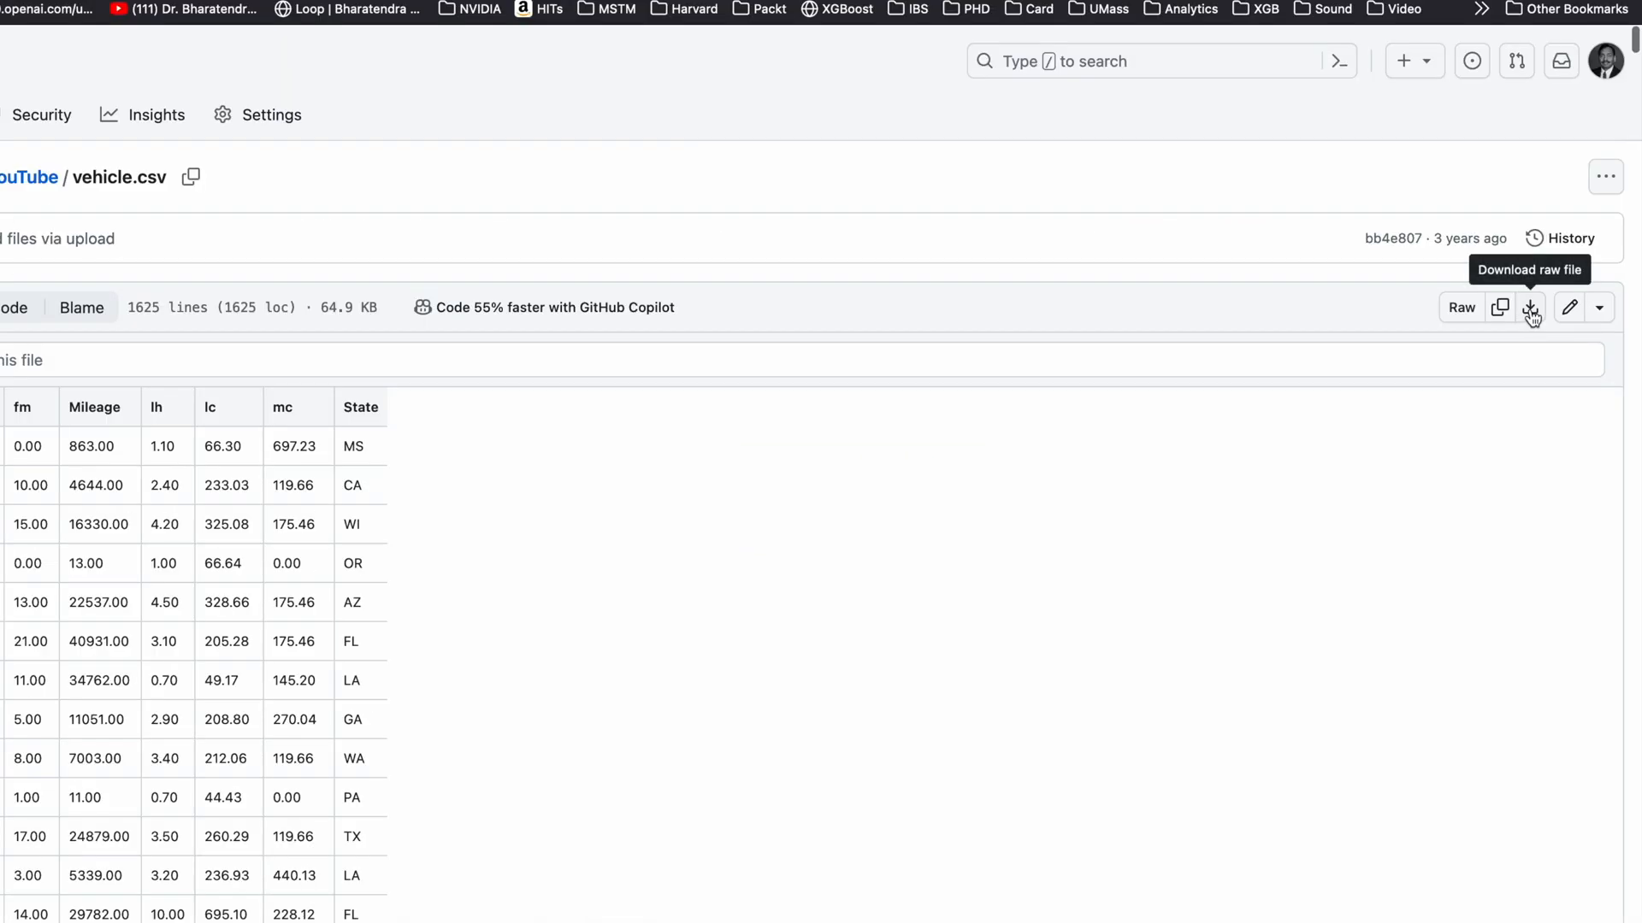
pyautogui.click(1530, 307)
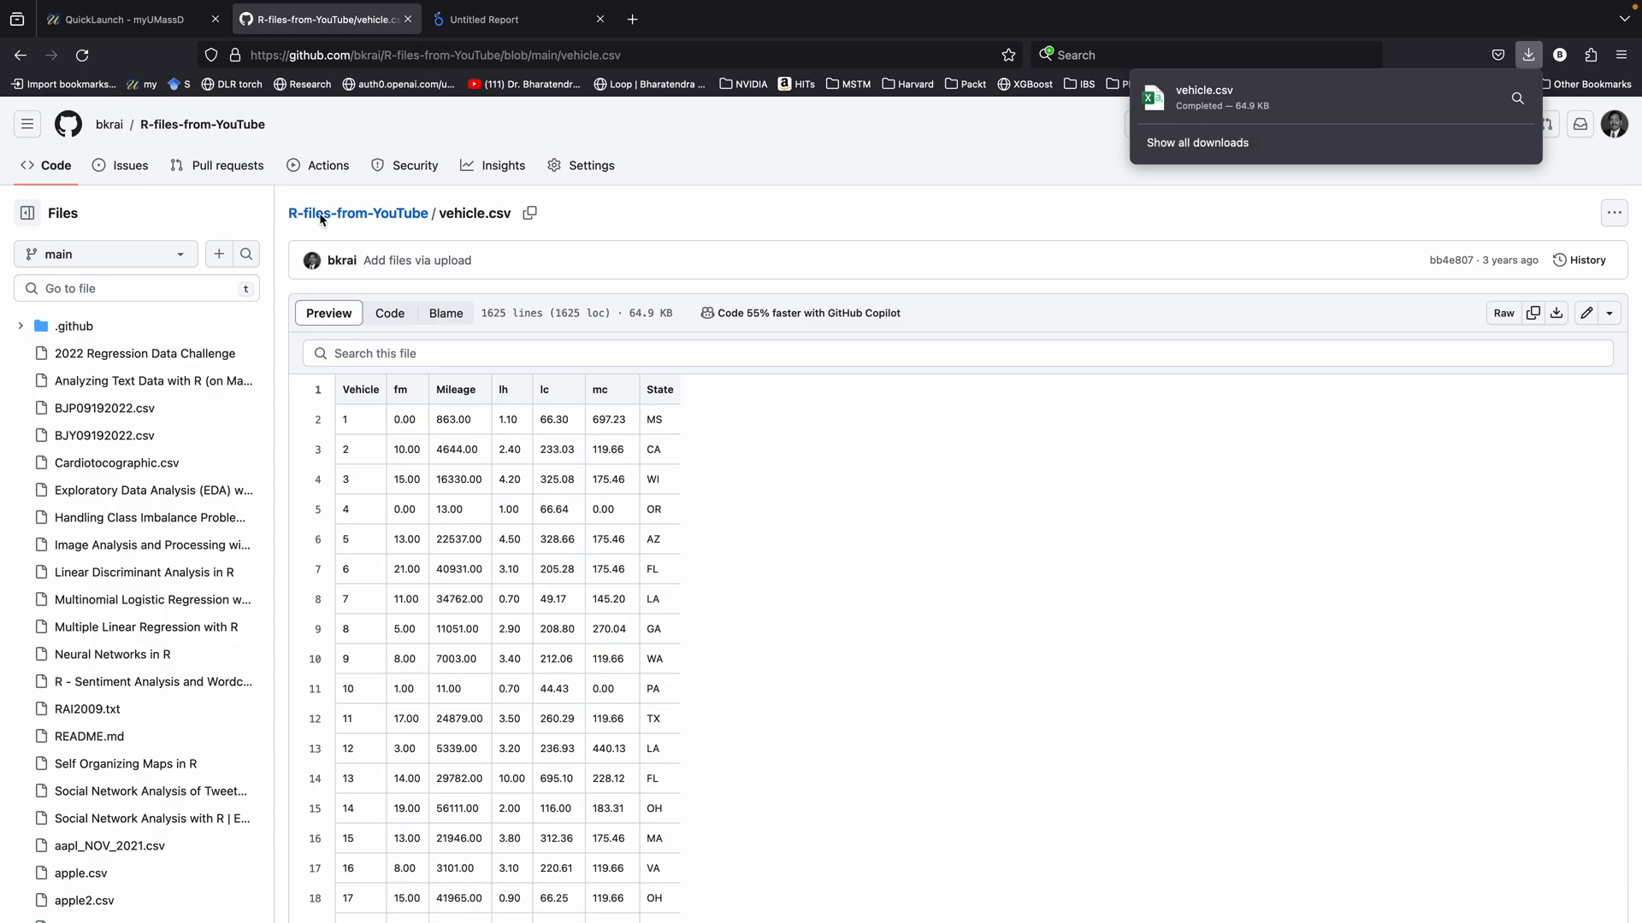
# - Upload vehicle.csv through the File Upload connector as the report's data
pyautogui.click(520, 18)
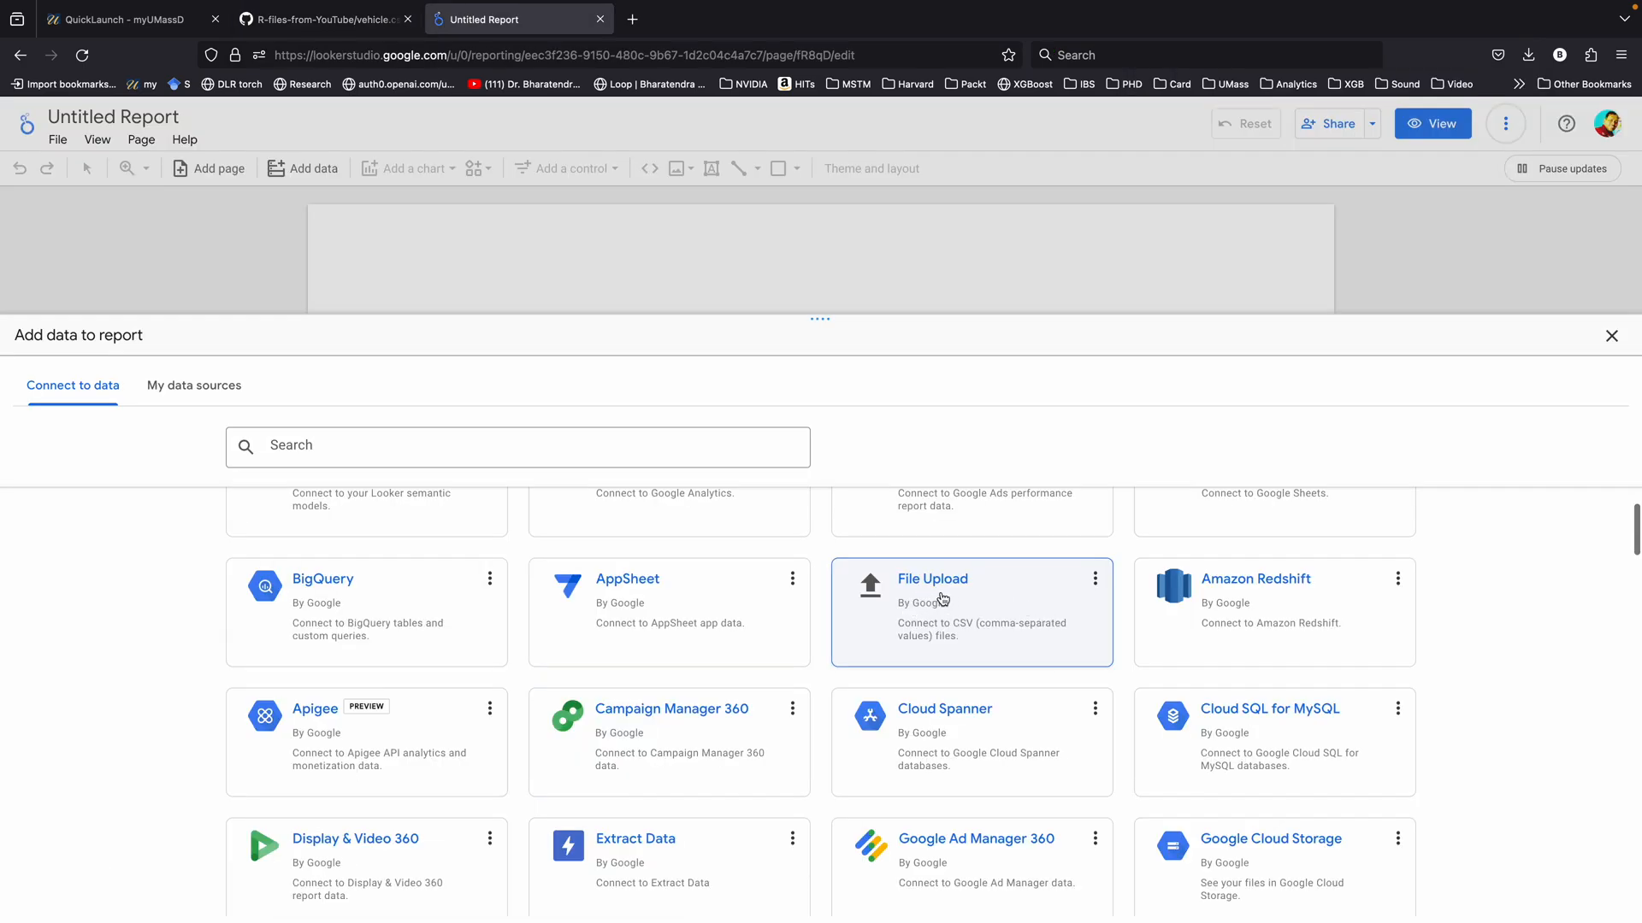
pyautogui.click(931, 613)
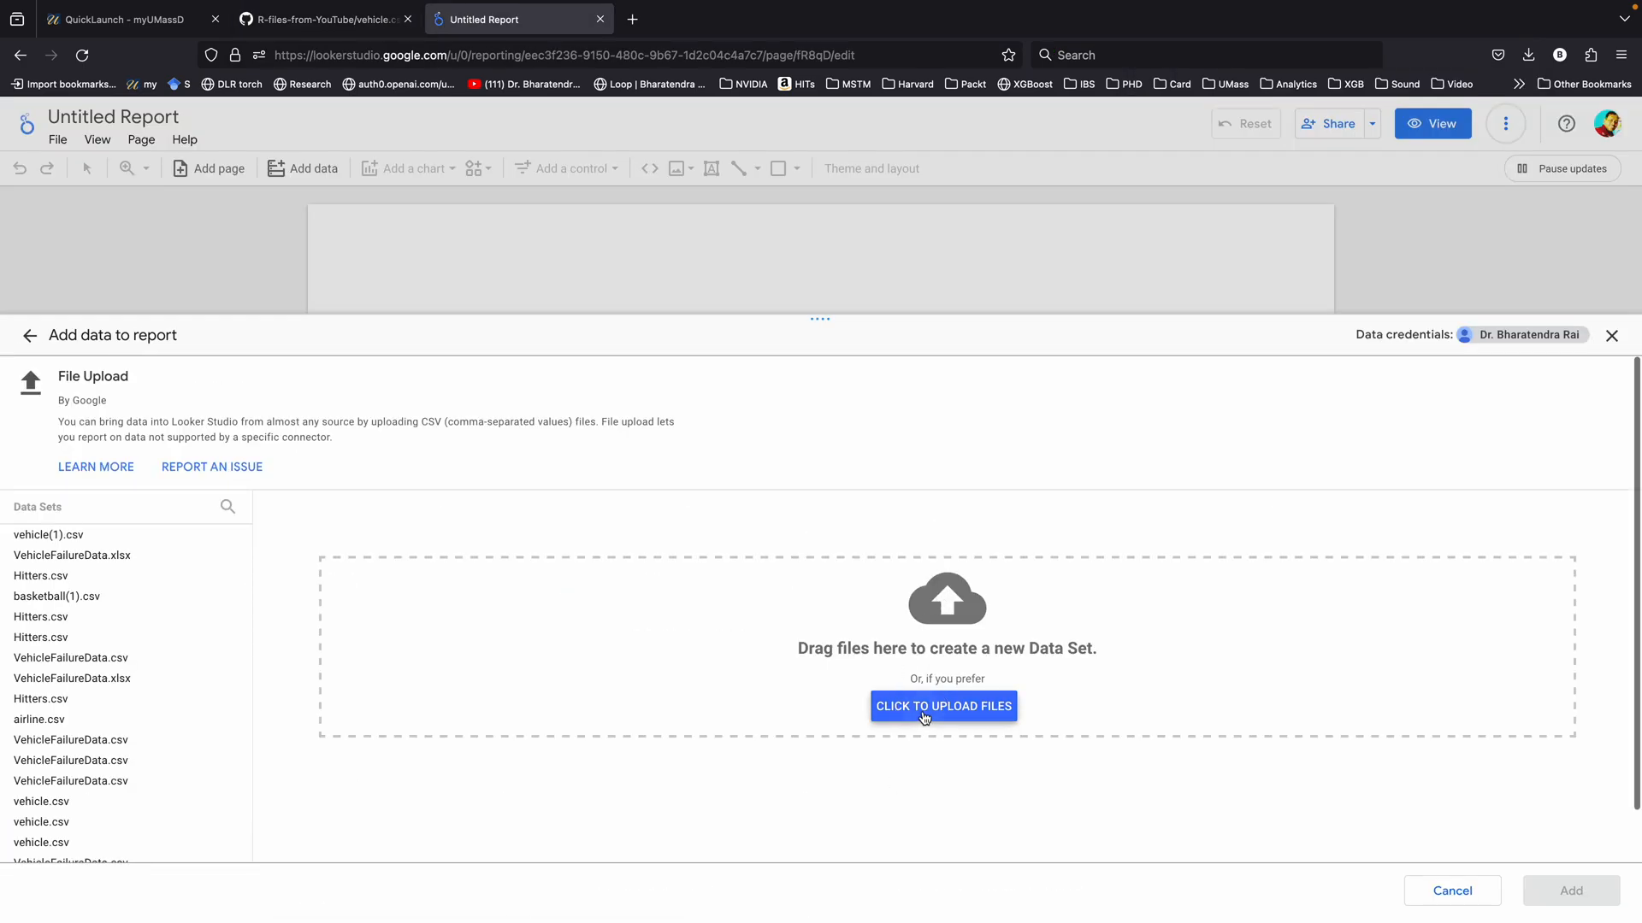
pyautogui.click(942, 705)
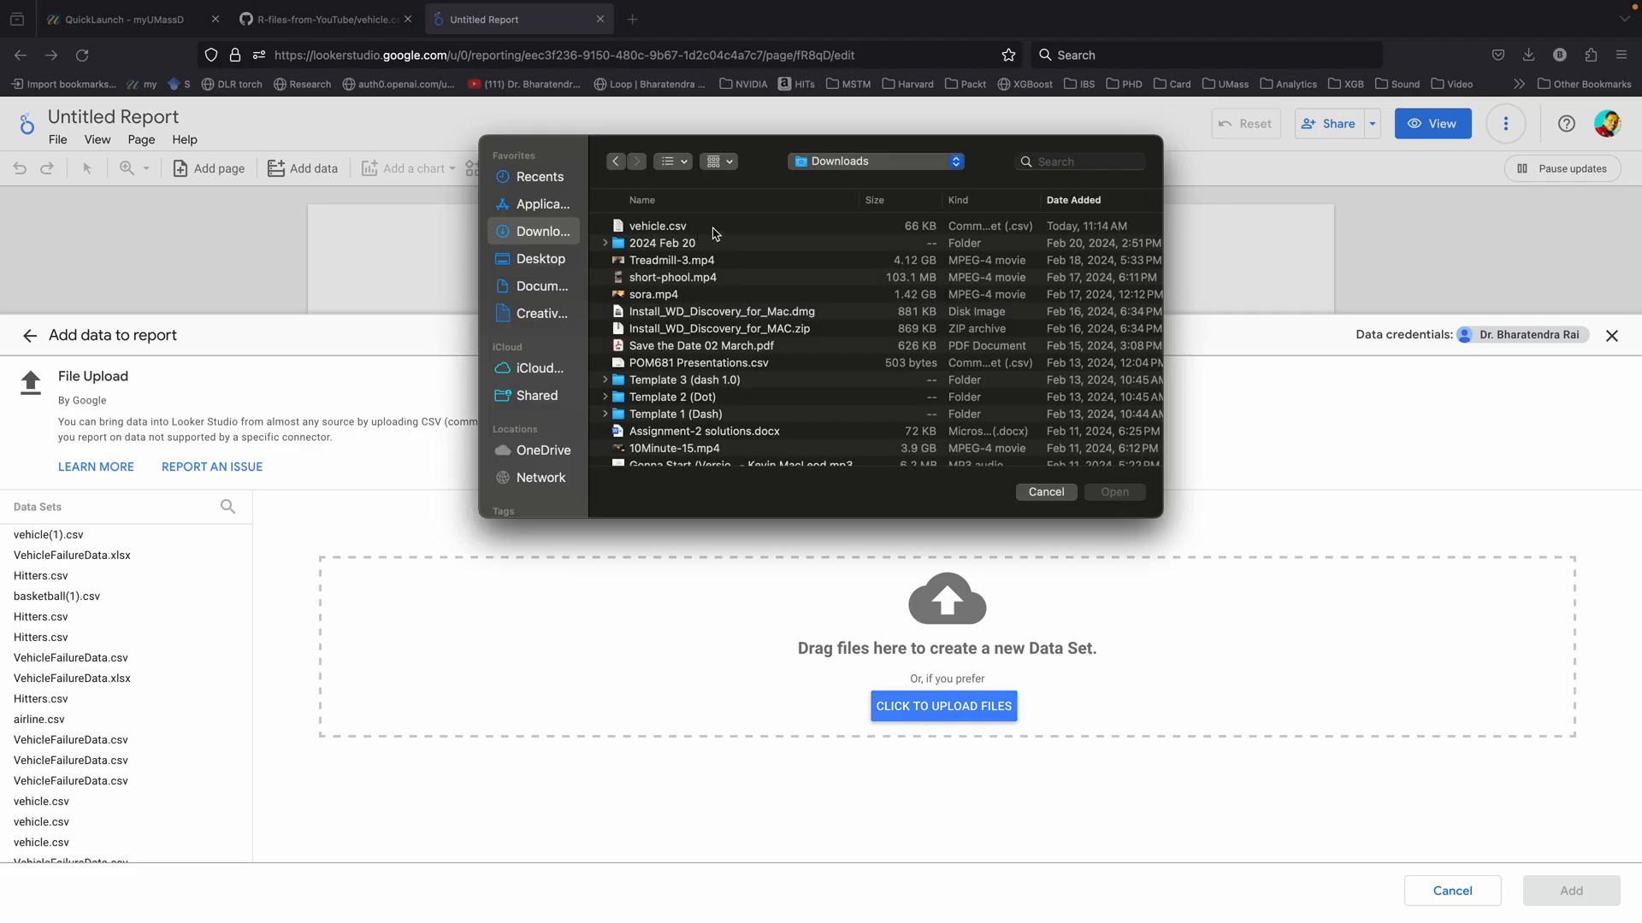
pyautogui.click(656, 226)
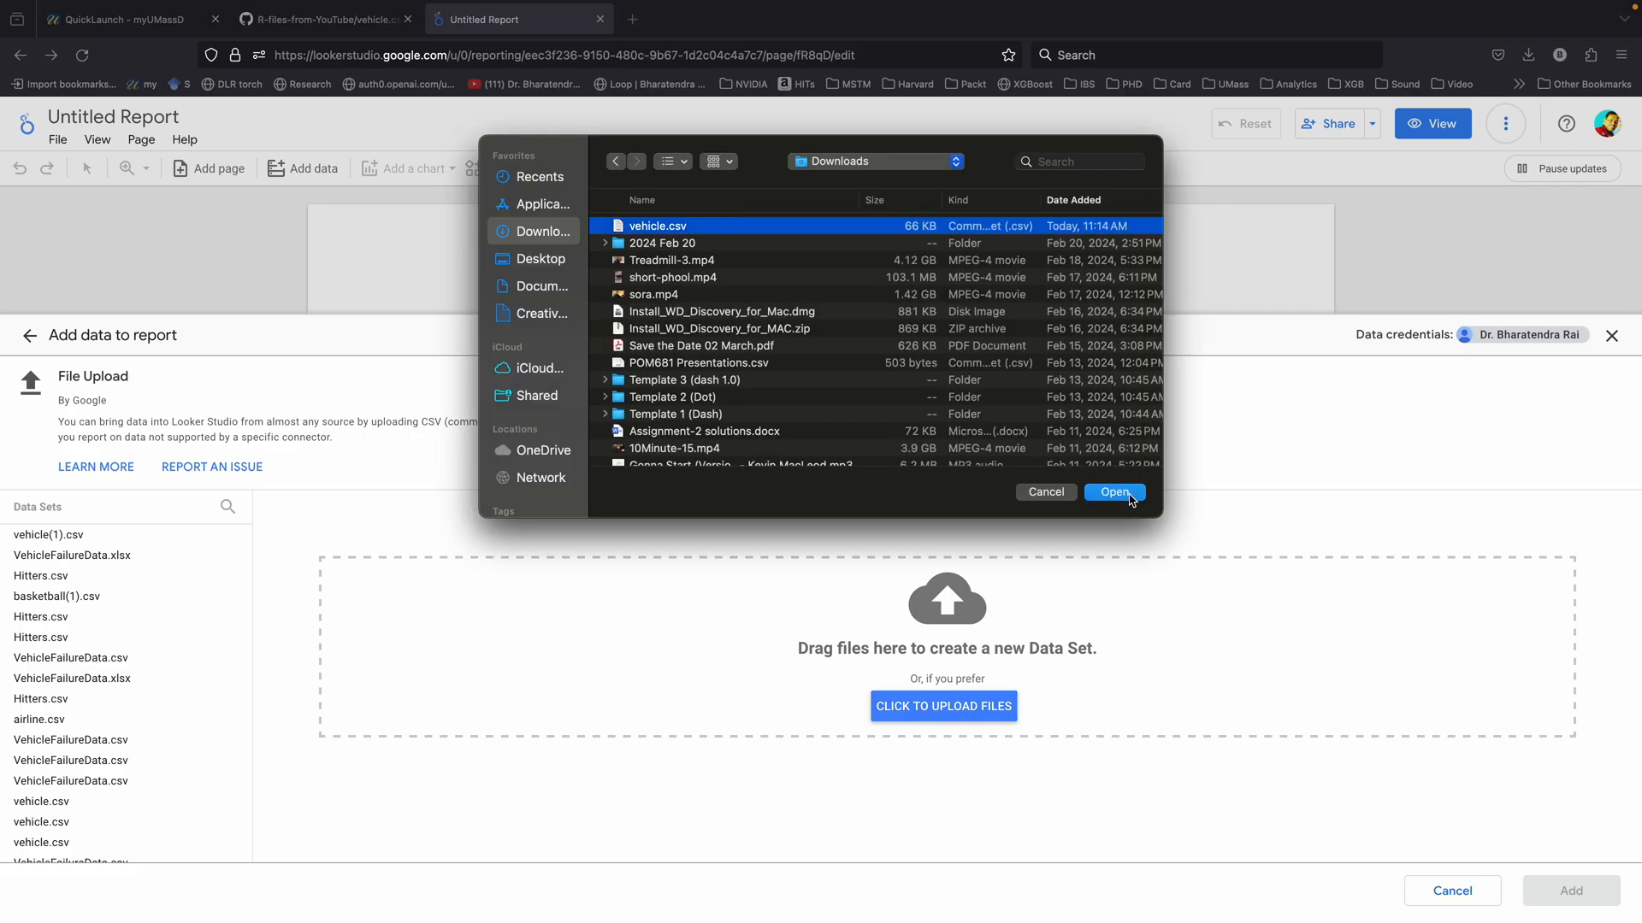
pyautogui.click(1114, 492)
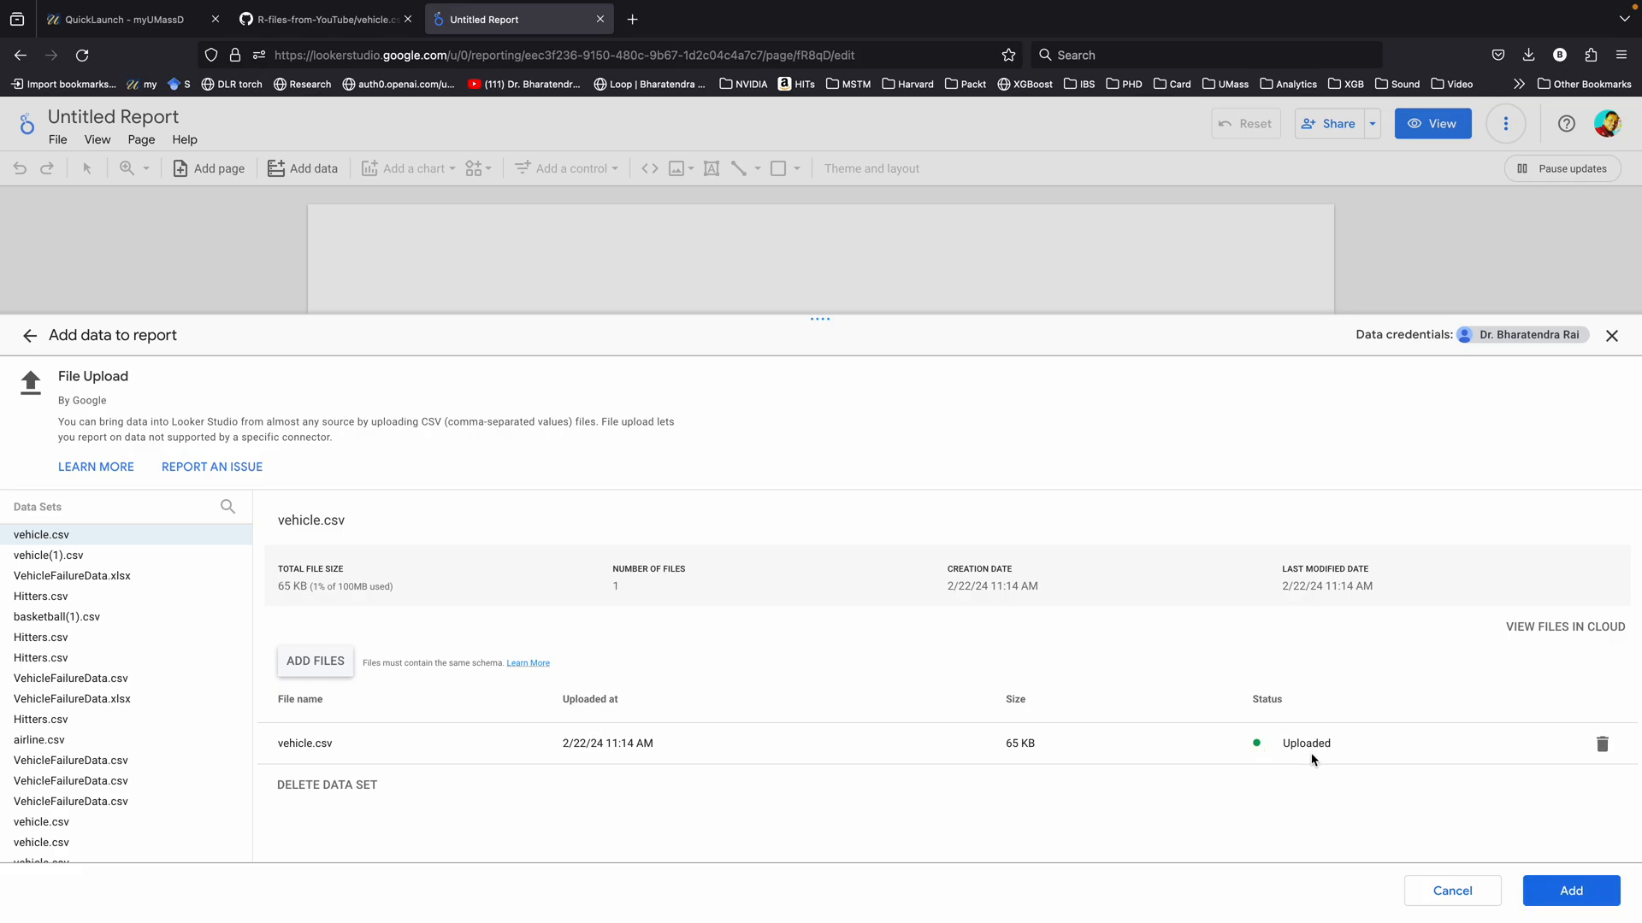
pyautogui.moveTo(1432, 805)
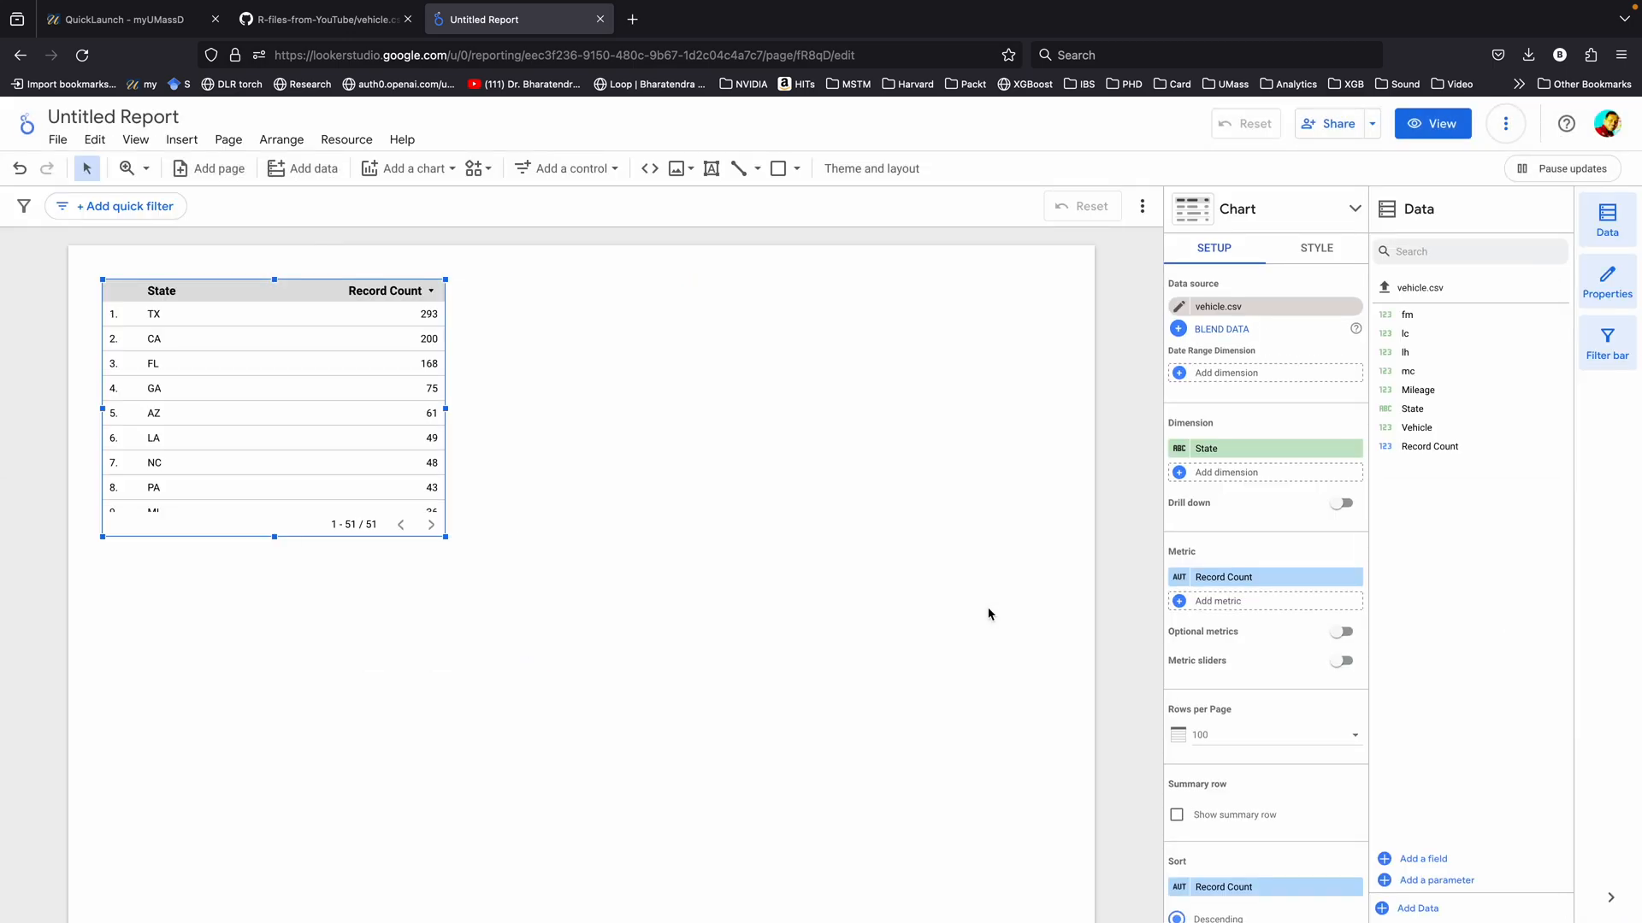
# - Delete the automatically added State table from the canvas
pyautogui.press('Delete')
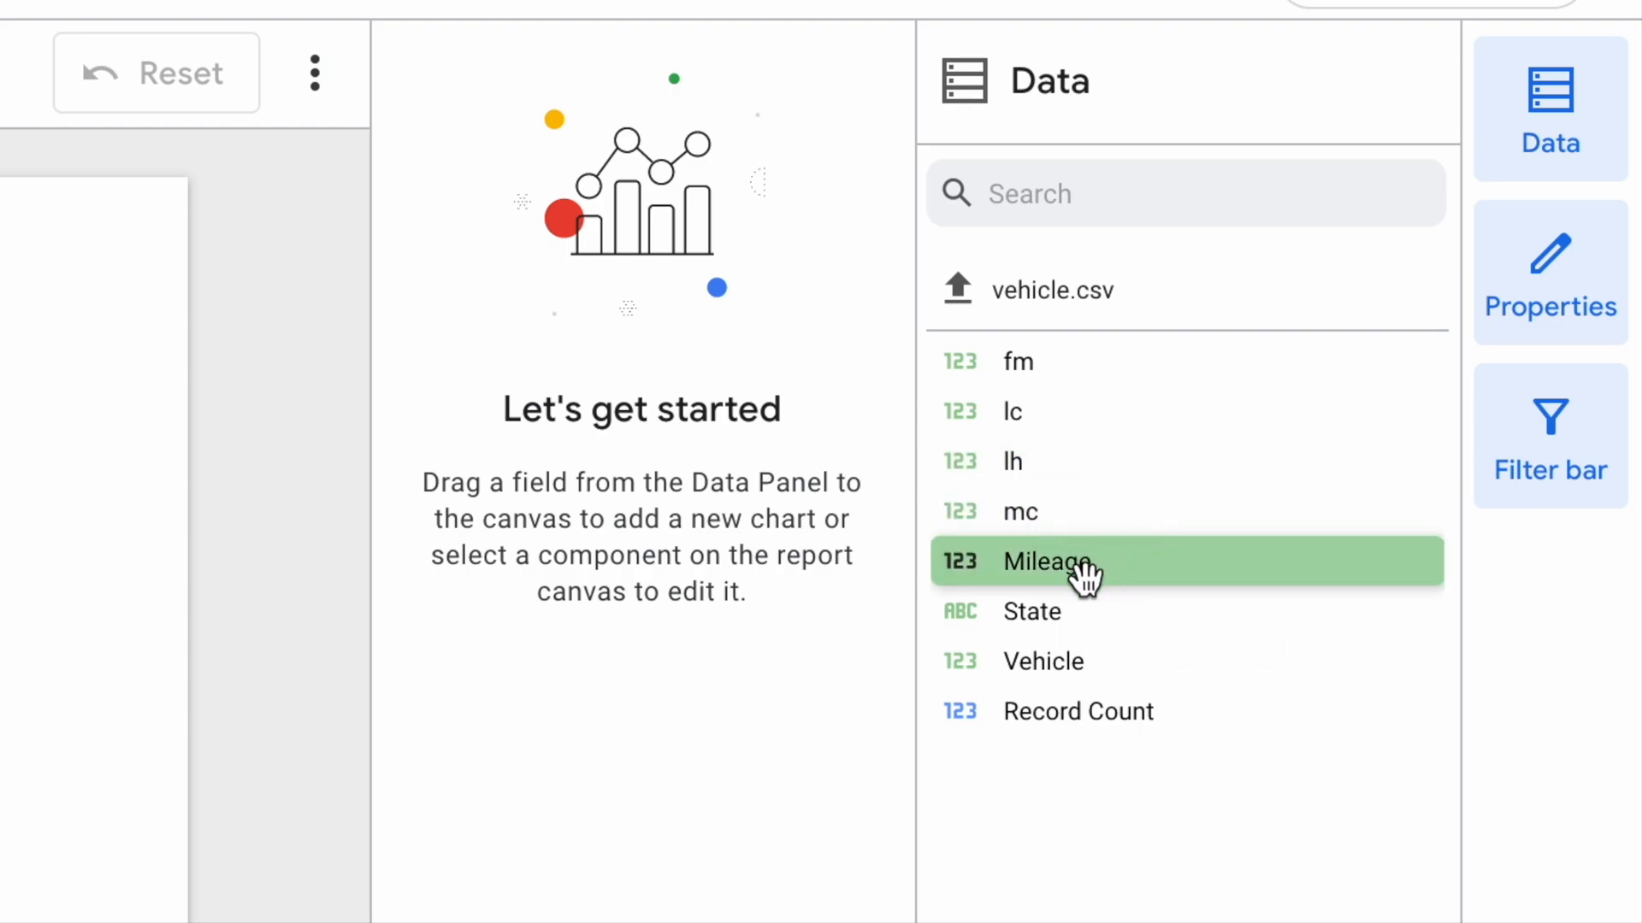
pyautogui.moveTo(1105, 574)
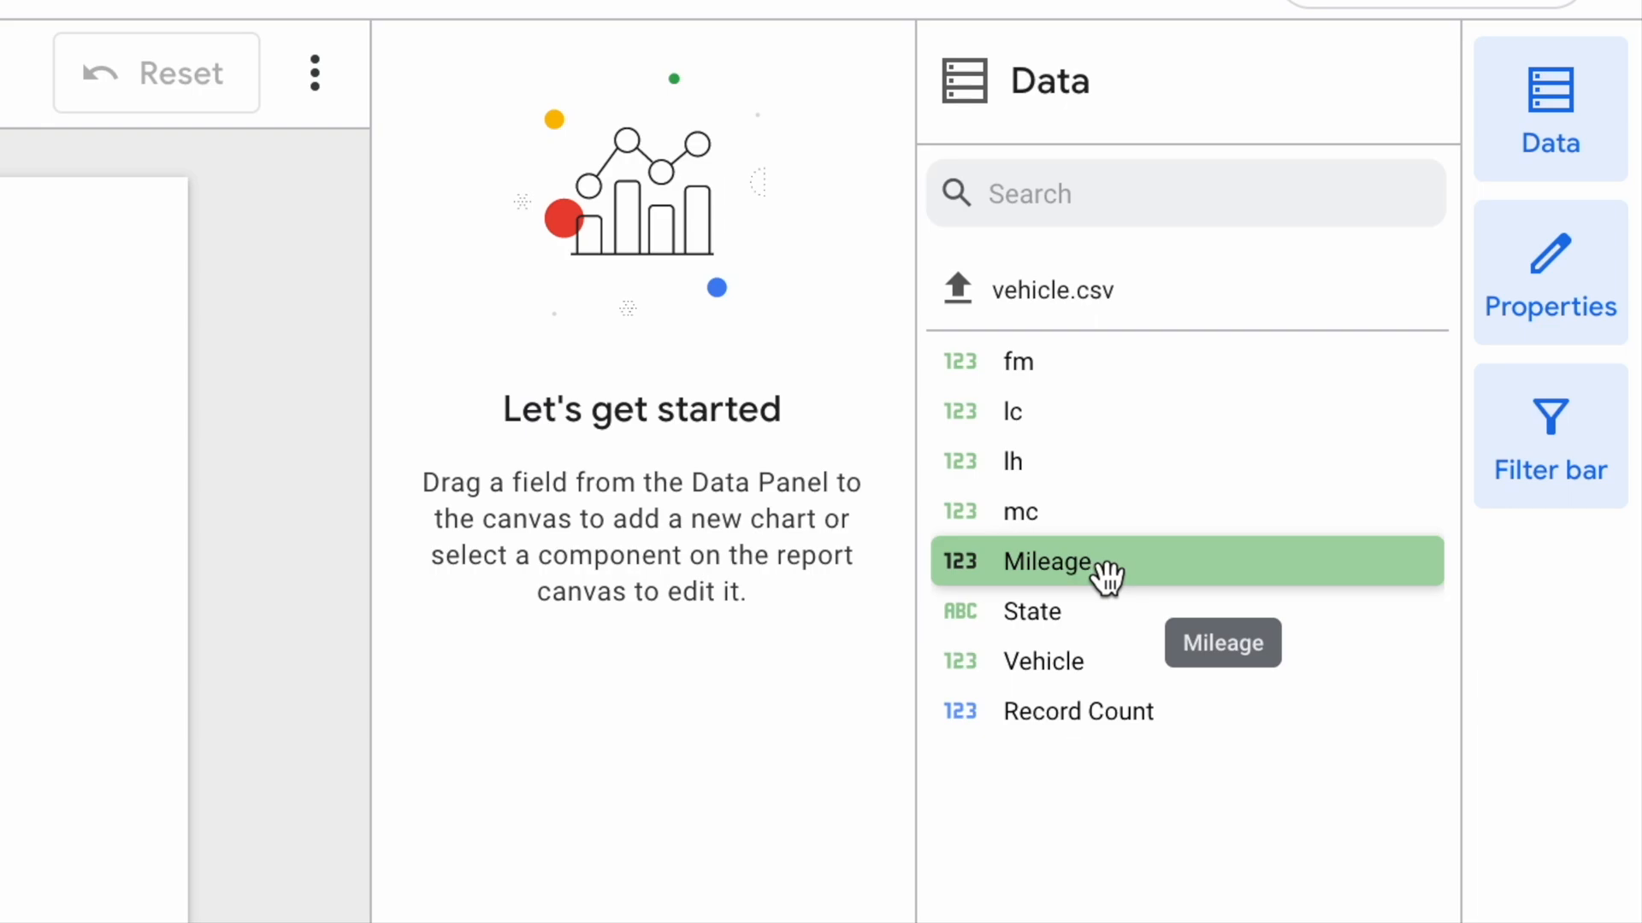
pyautogui.moveTo(1088, 624)
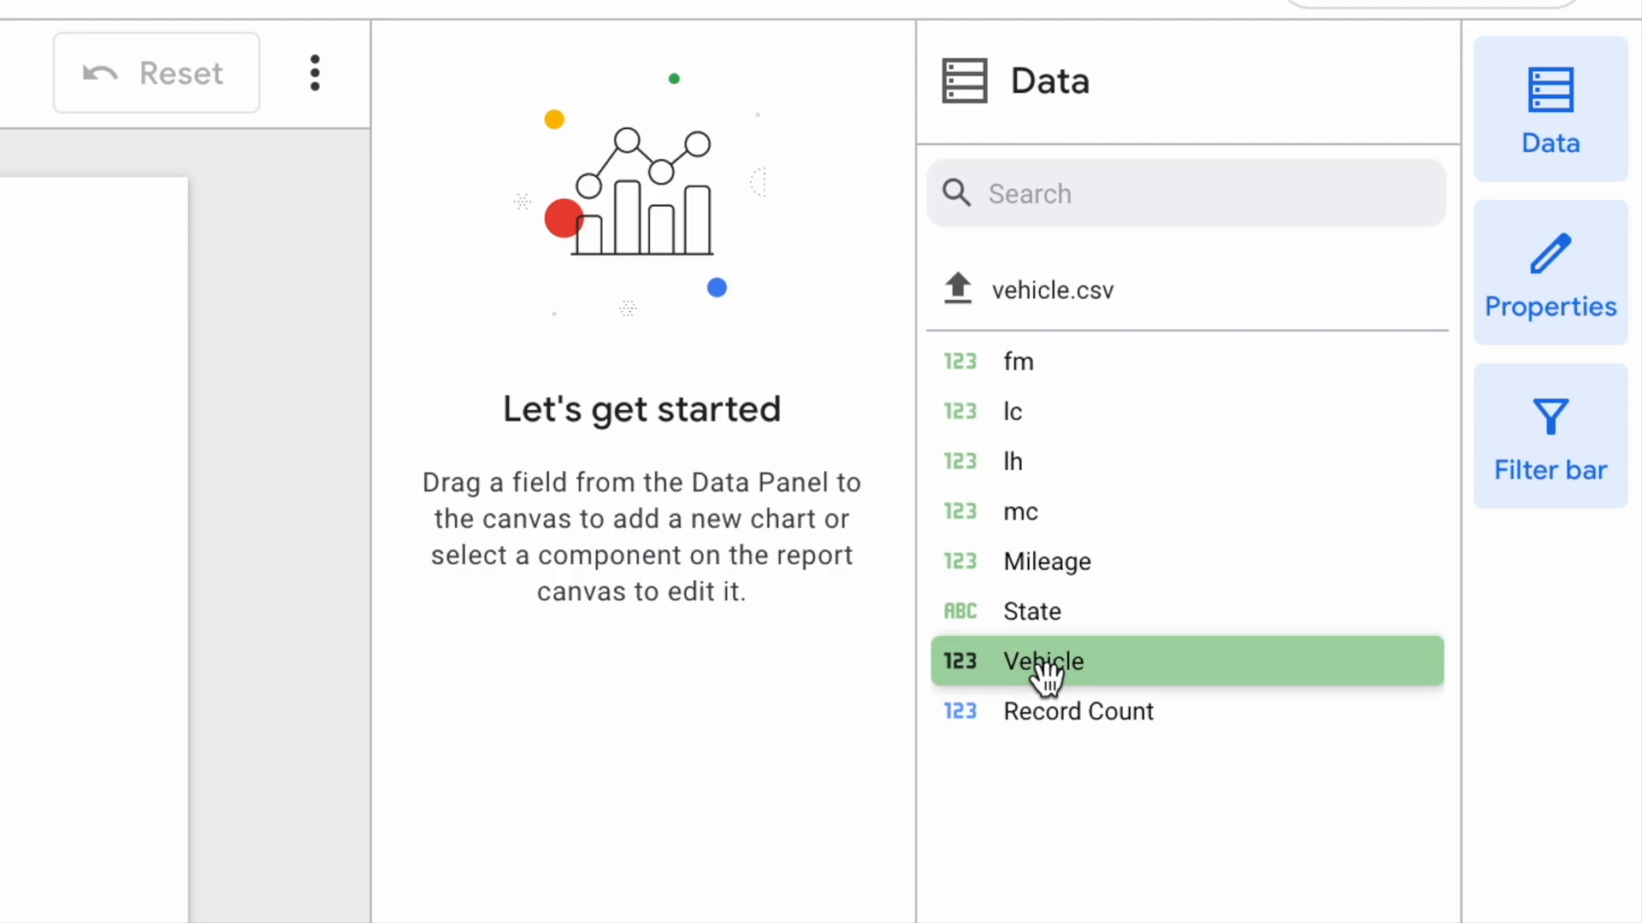
pyautogui.moveTo(1062, 636)
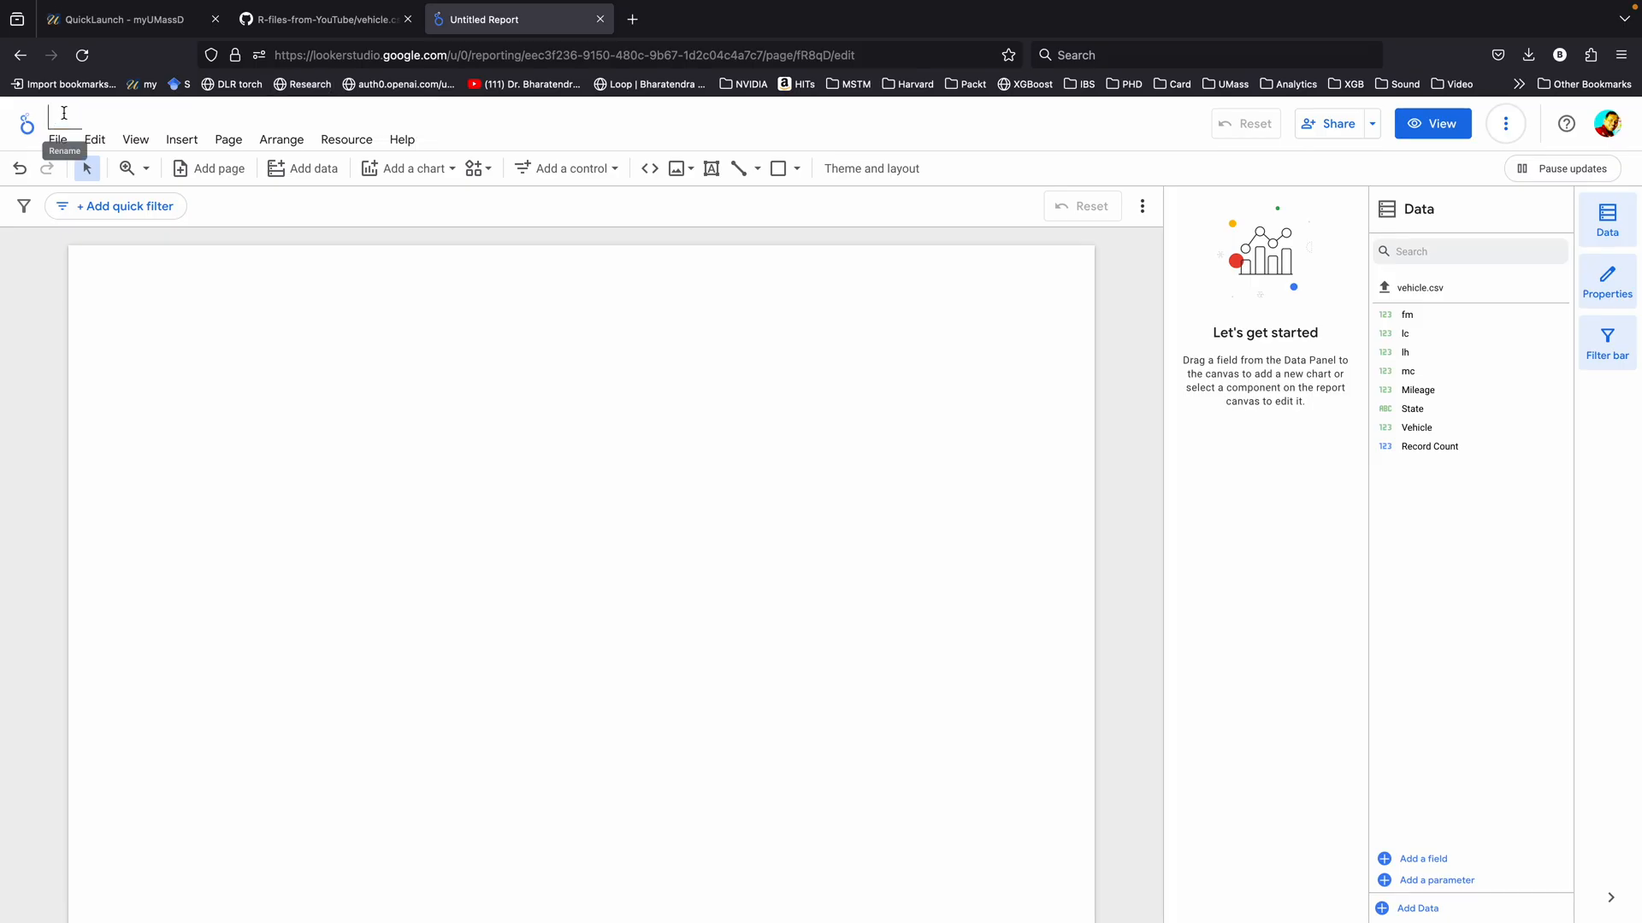
# - Name the report 'Vehicle Failure Analysis' and give the theme a black background
pyautogui.write('Vehicle')
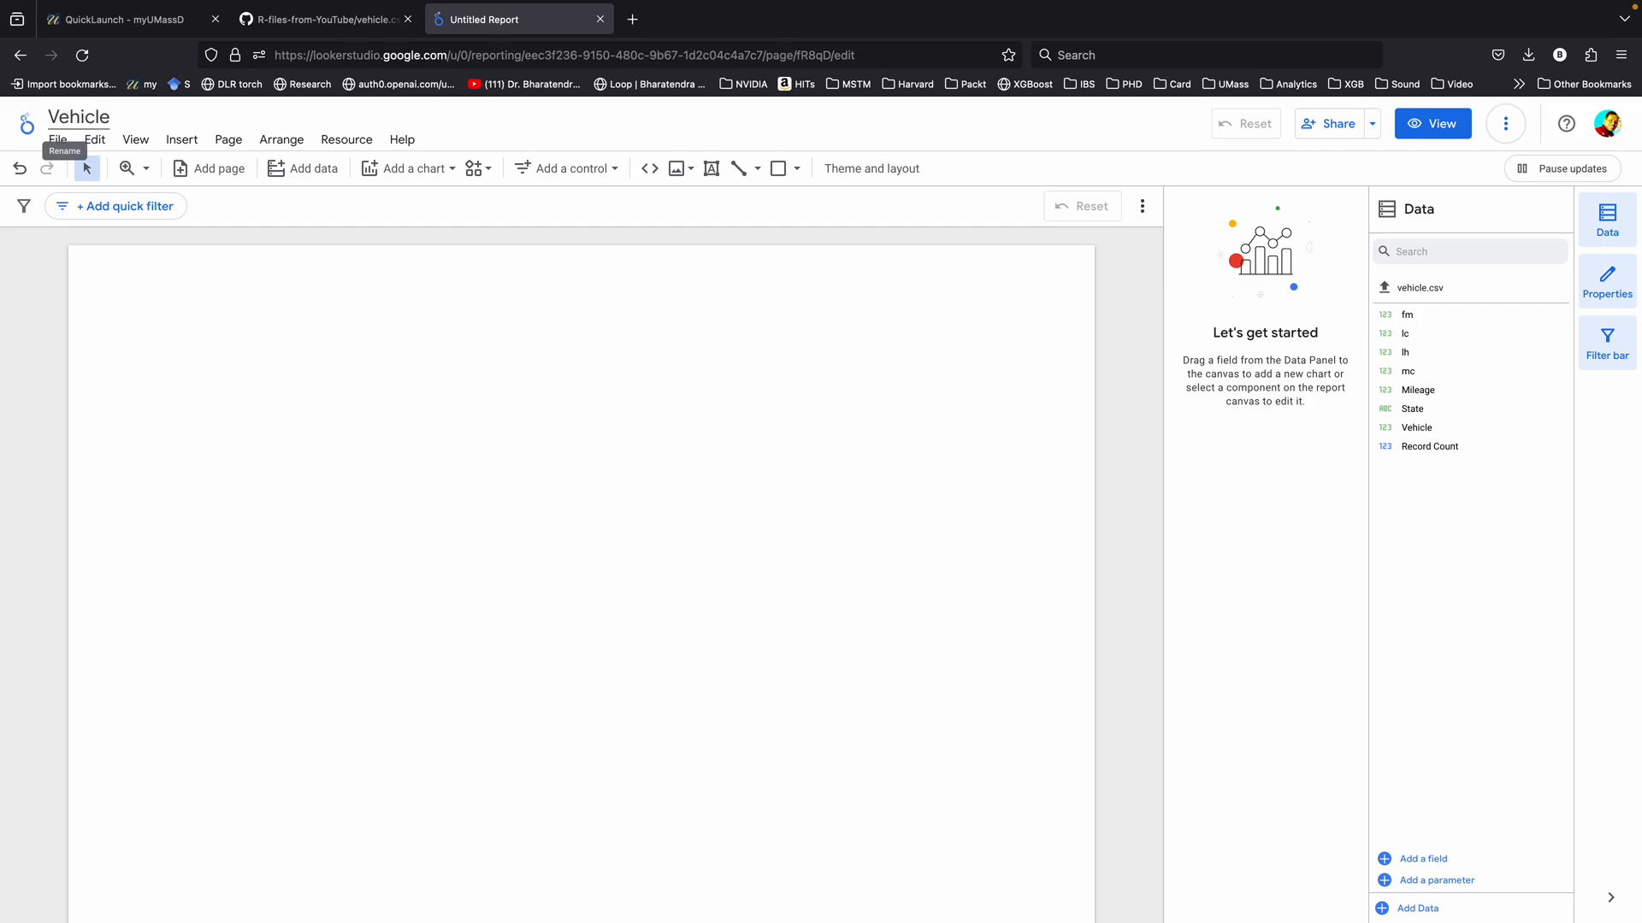
pyautogui.click(871, 169)
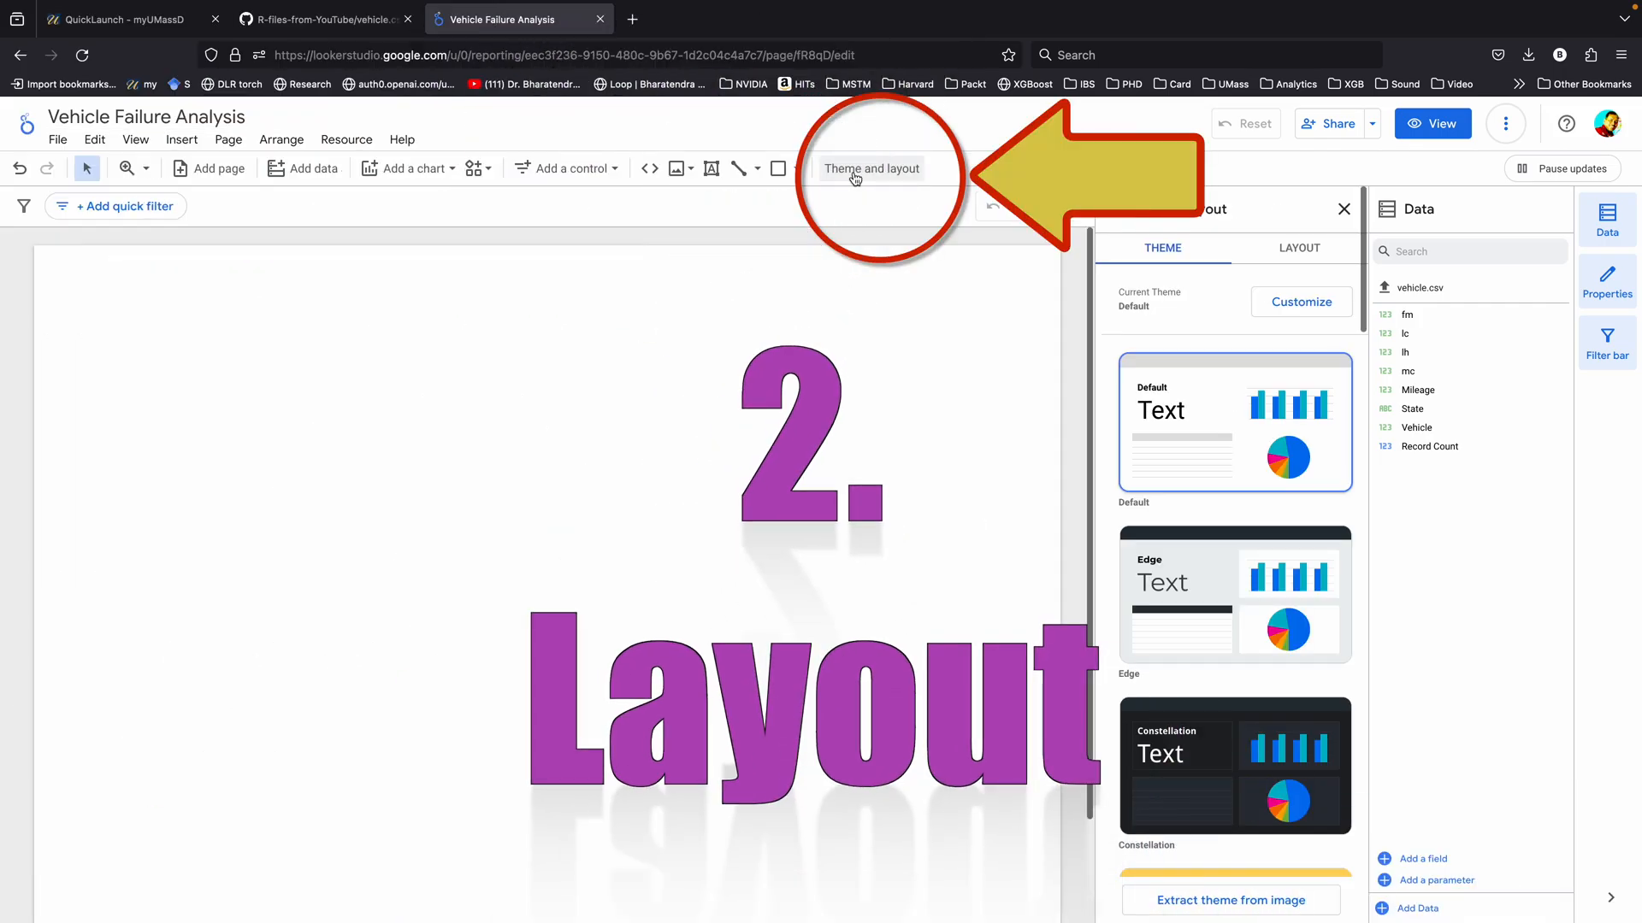
pyautogui.click(1300, 302)
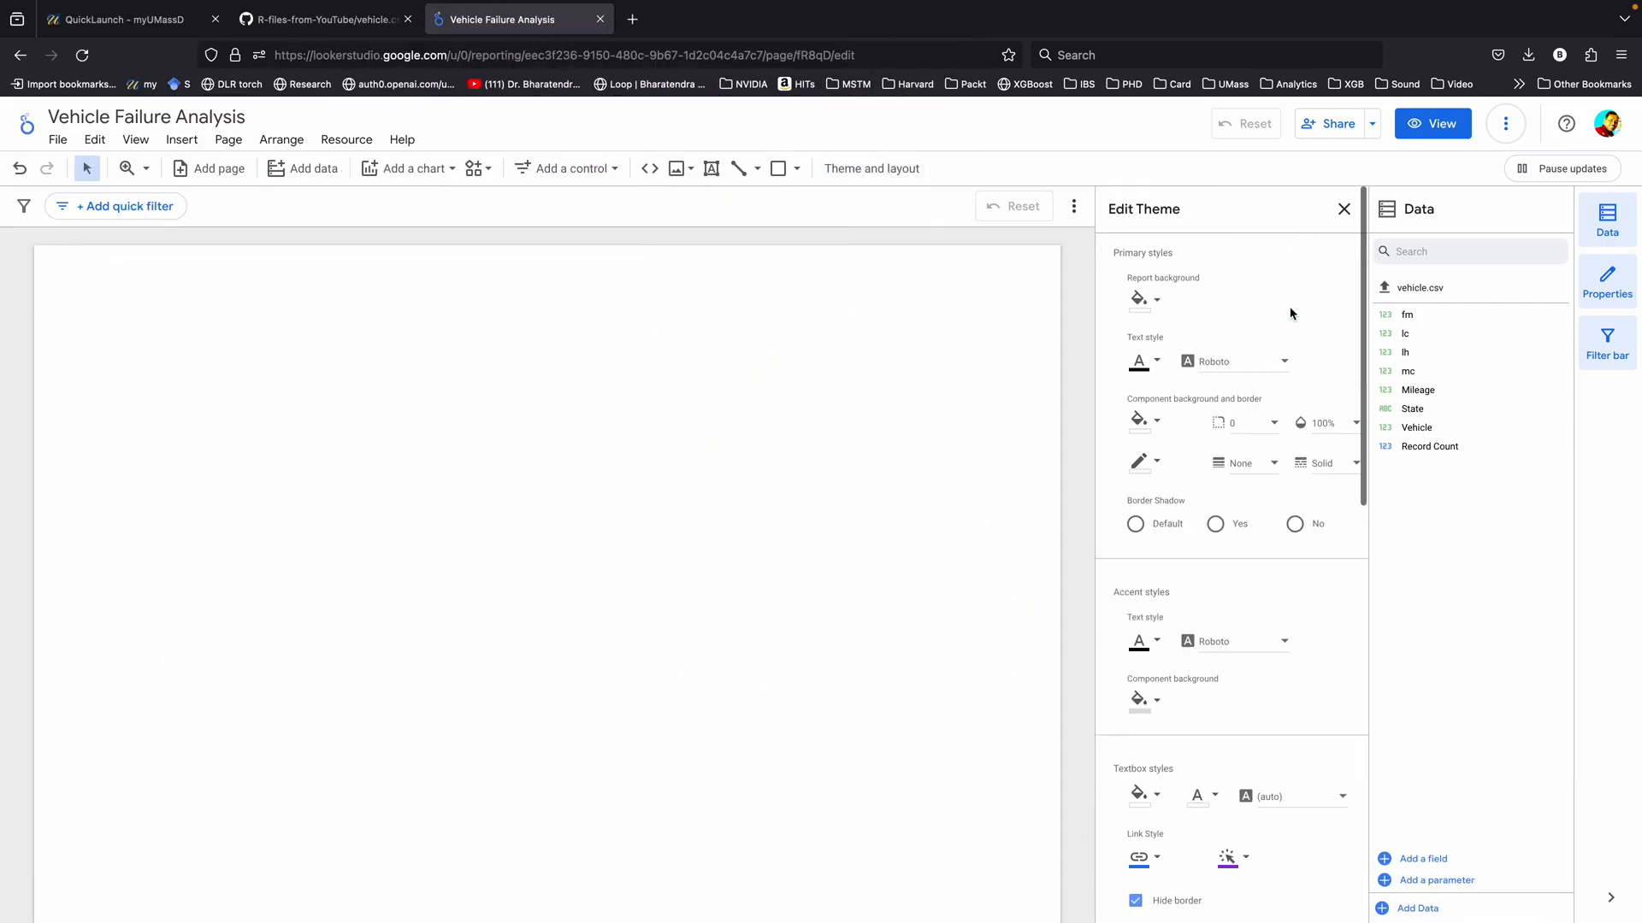
pyautogui.click(1137, 300)
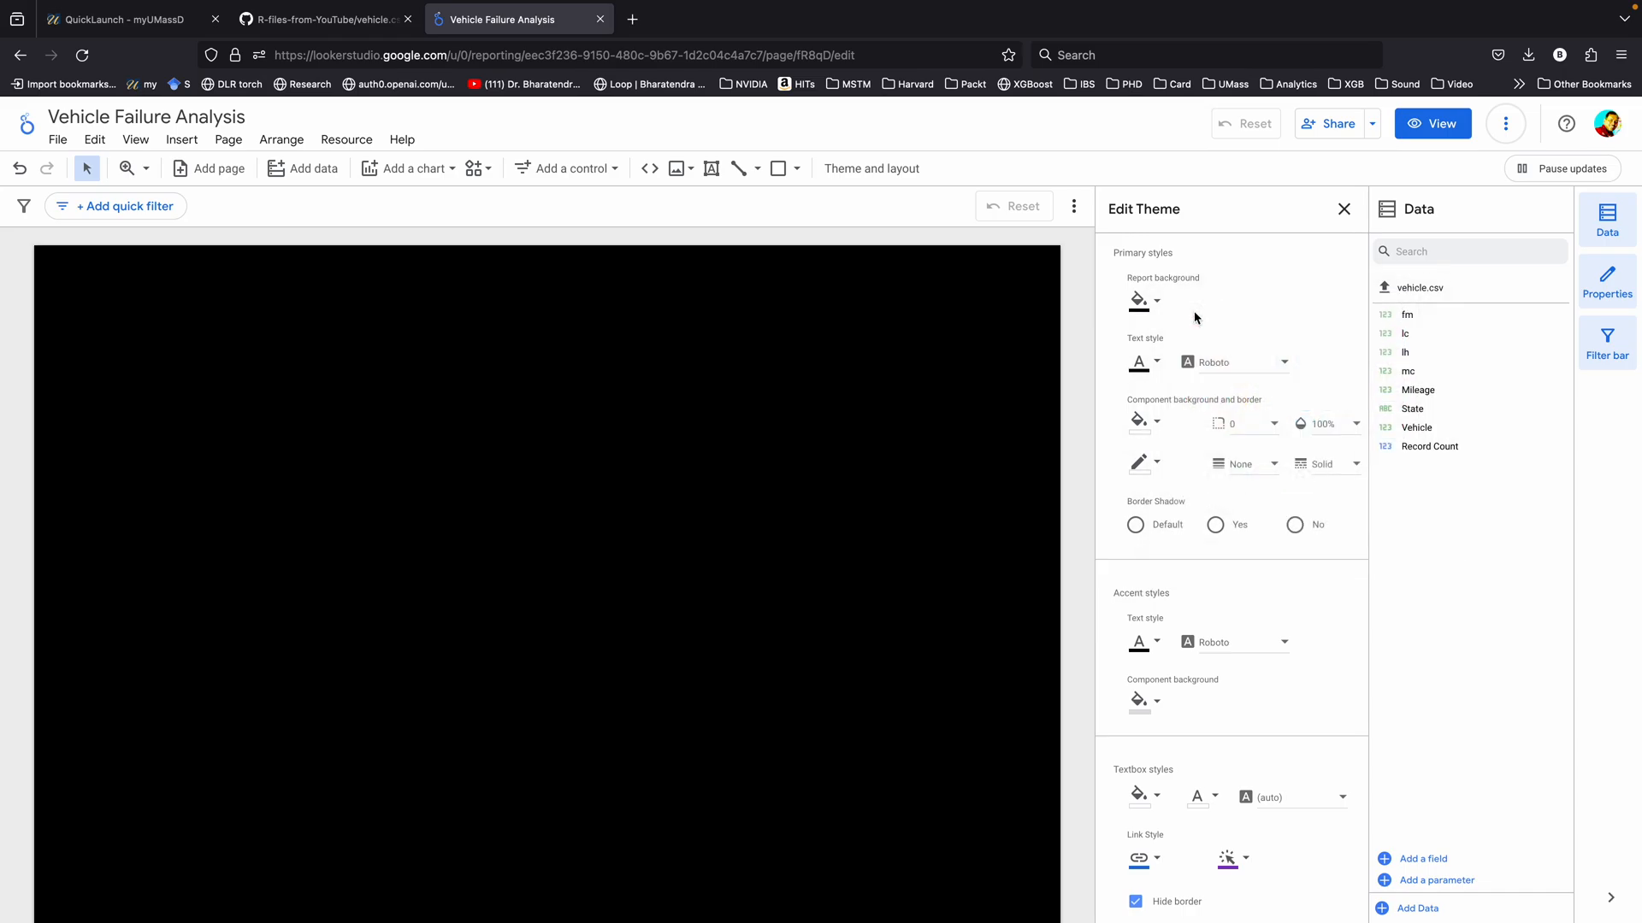
# - Set the canvas size to Screen (16:9) Landscape
pyautogui.click(1297, 248)
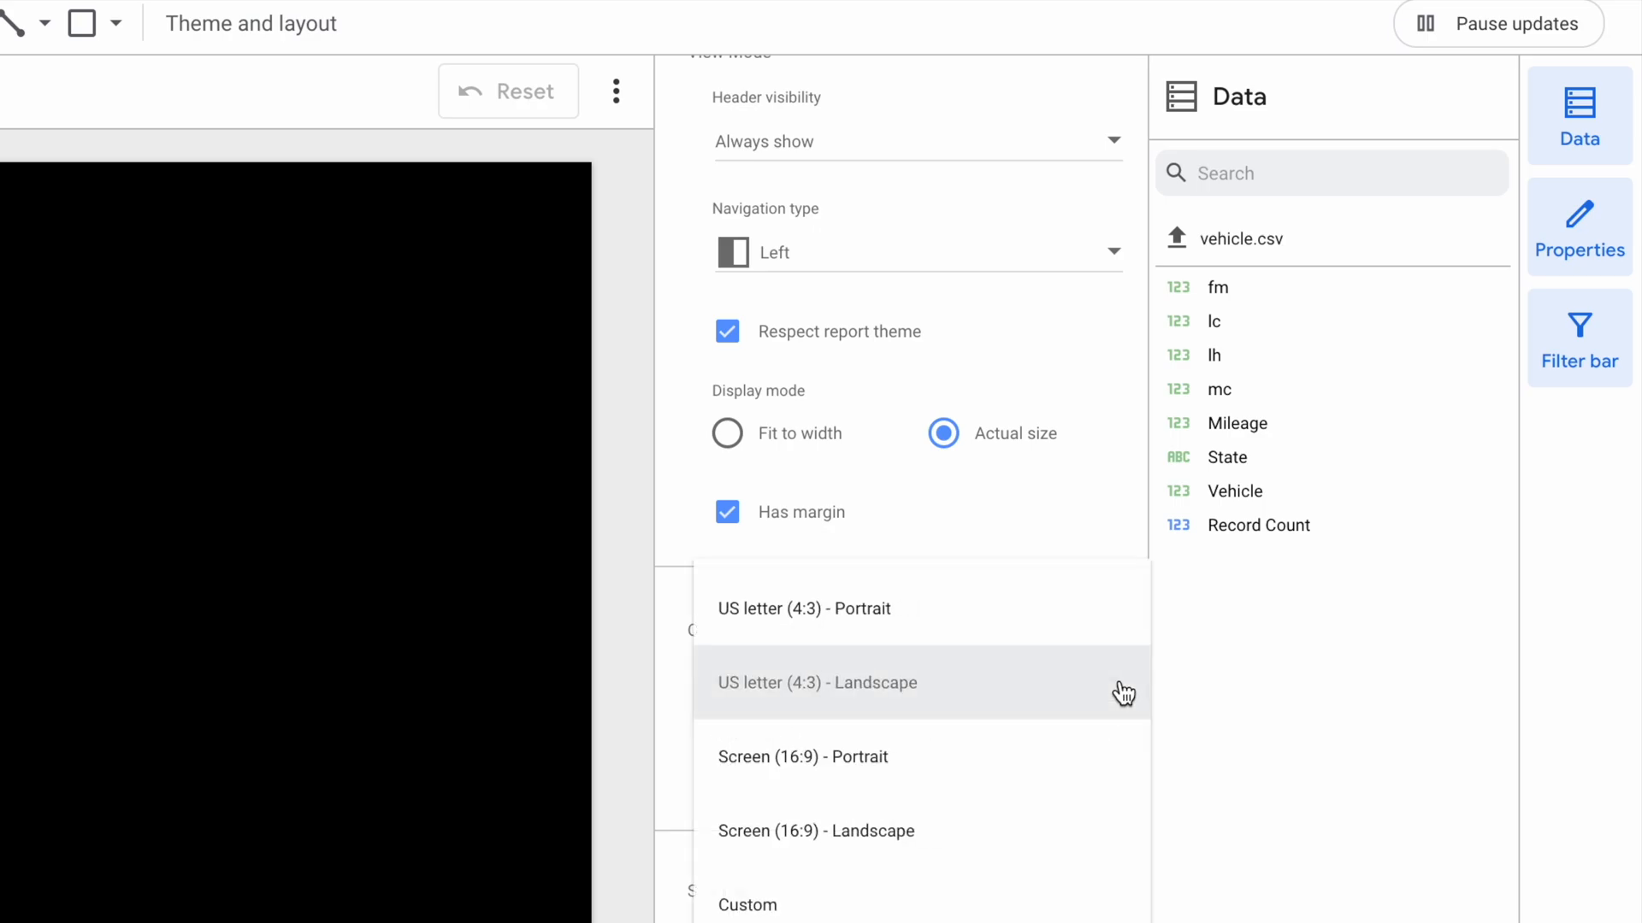
pyautogui.moveTo(912, 830)
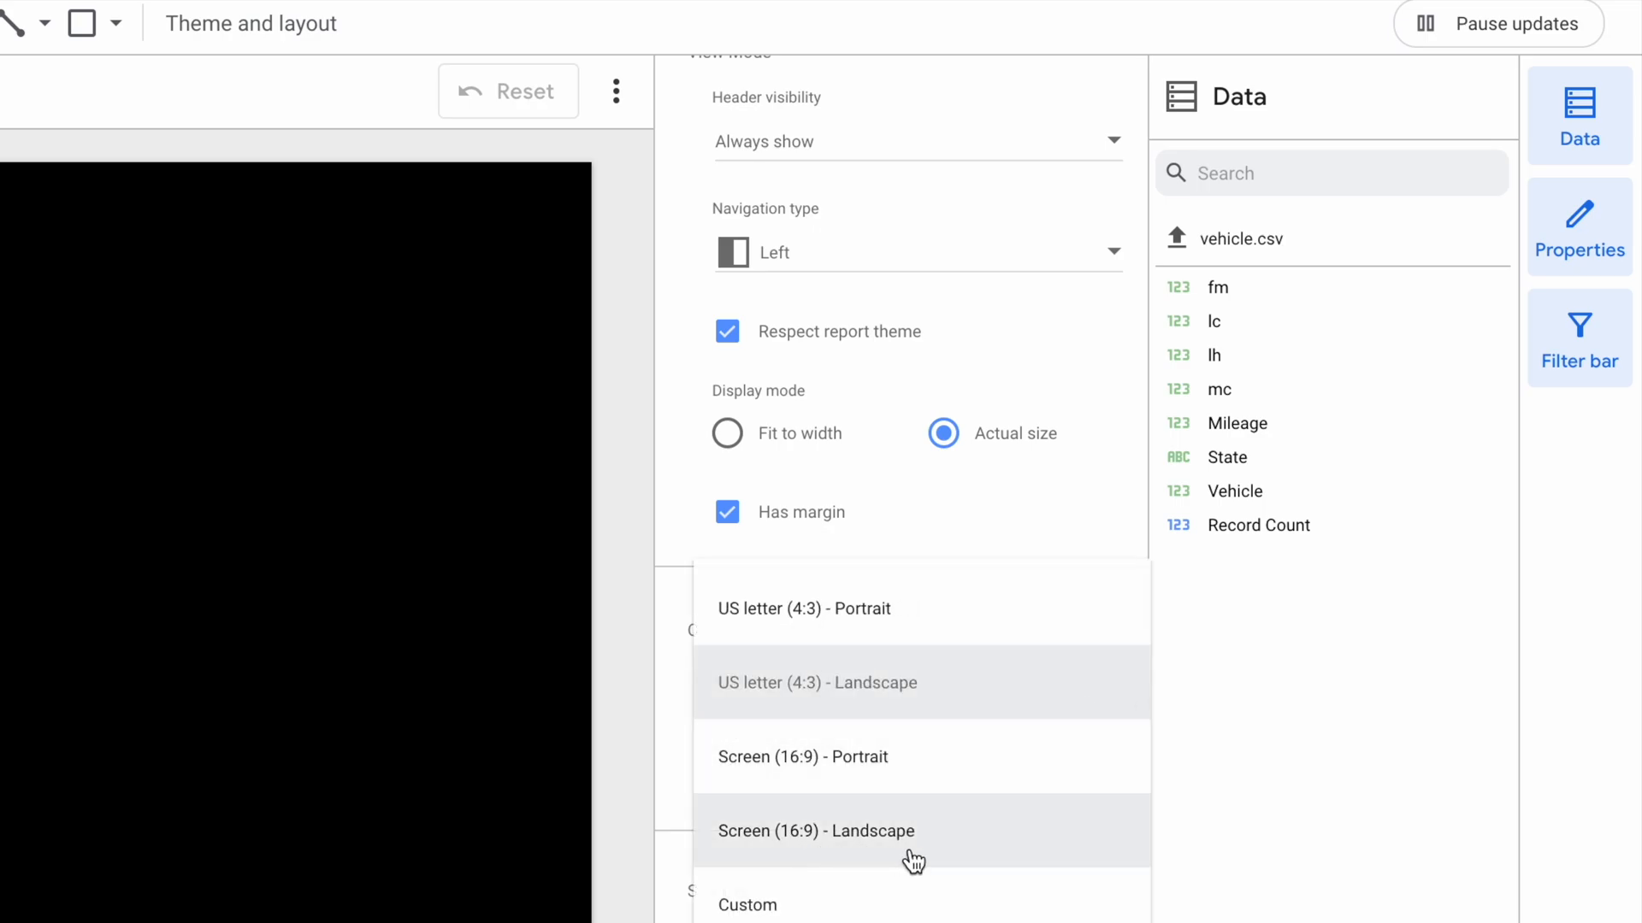
pyautogui.click(816, 831)
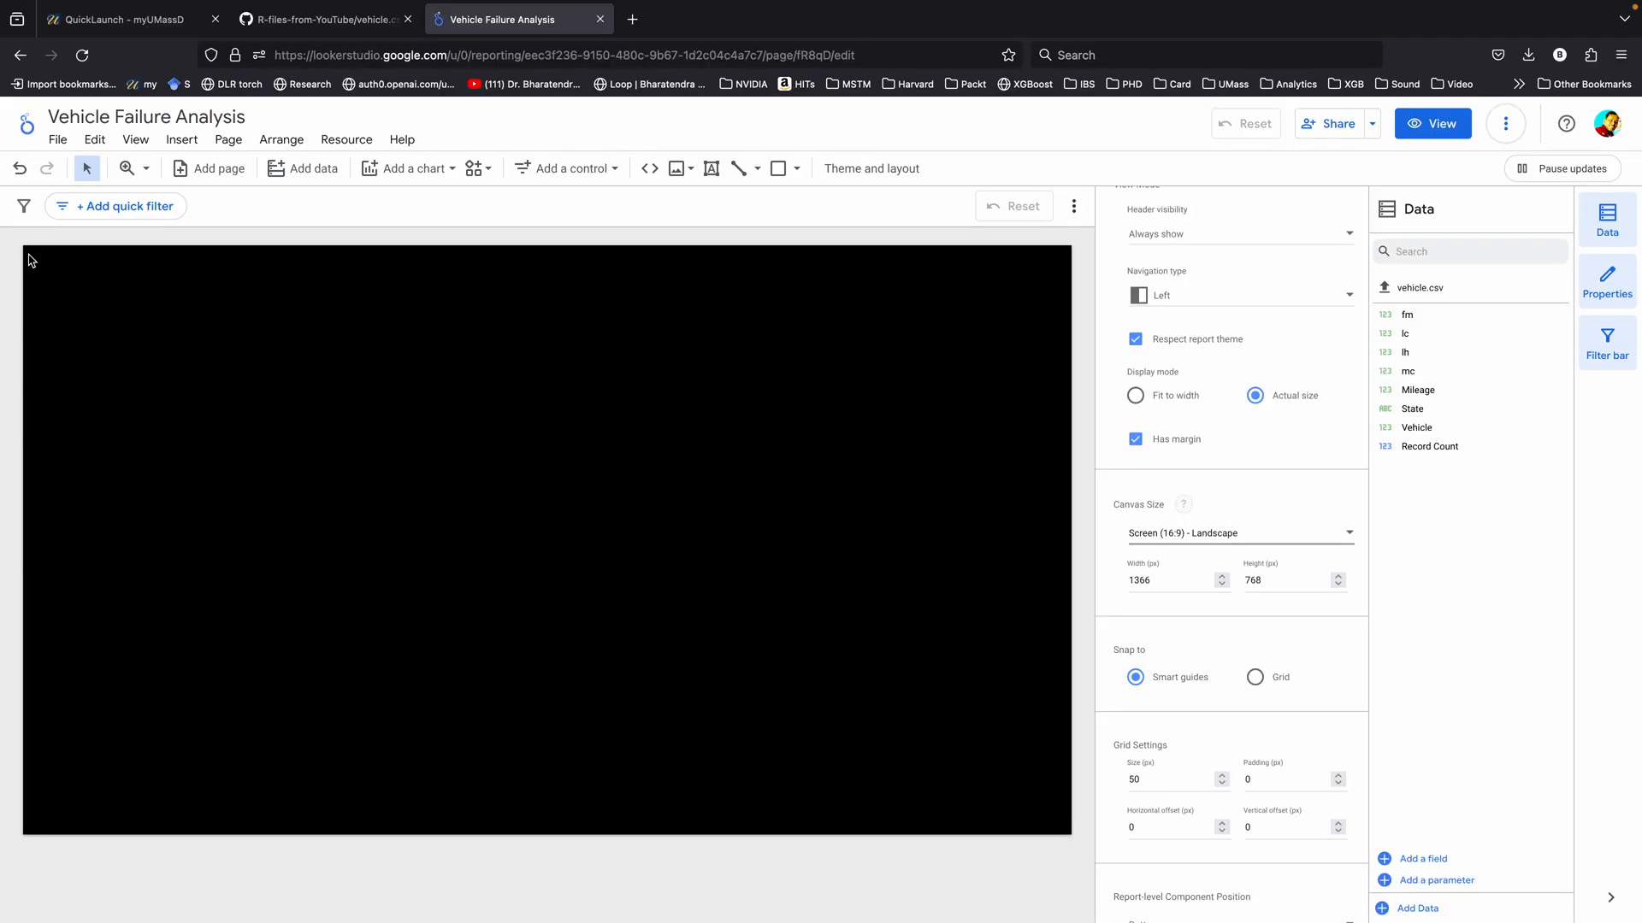
pyautogui.click(1432, 124)
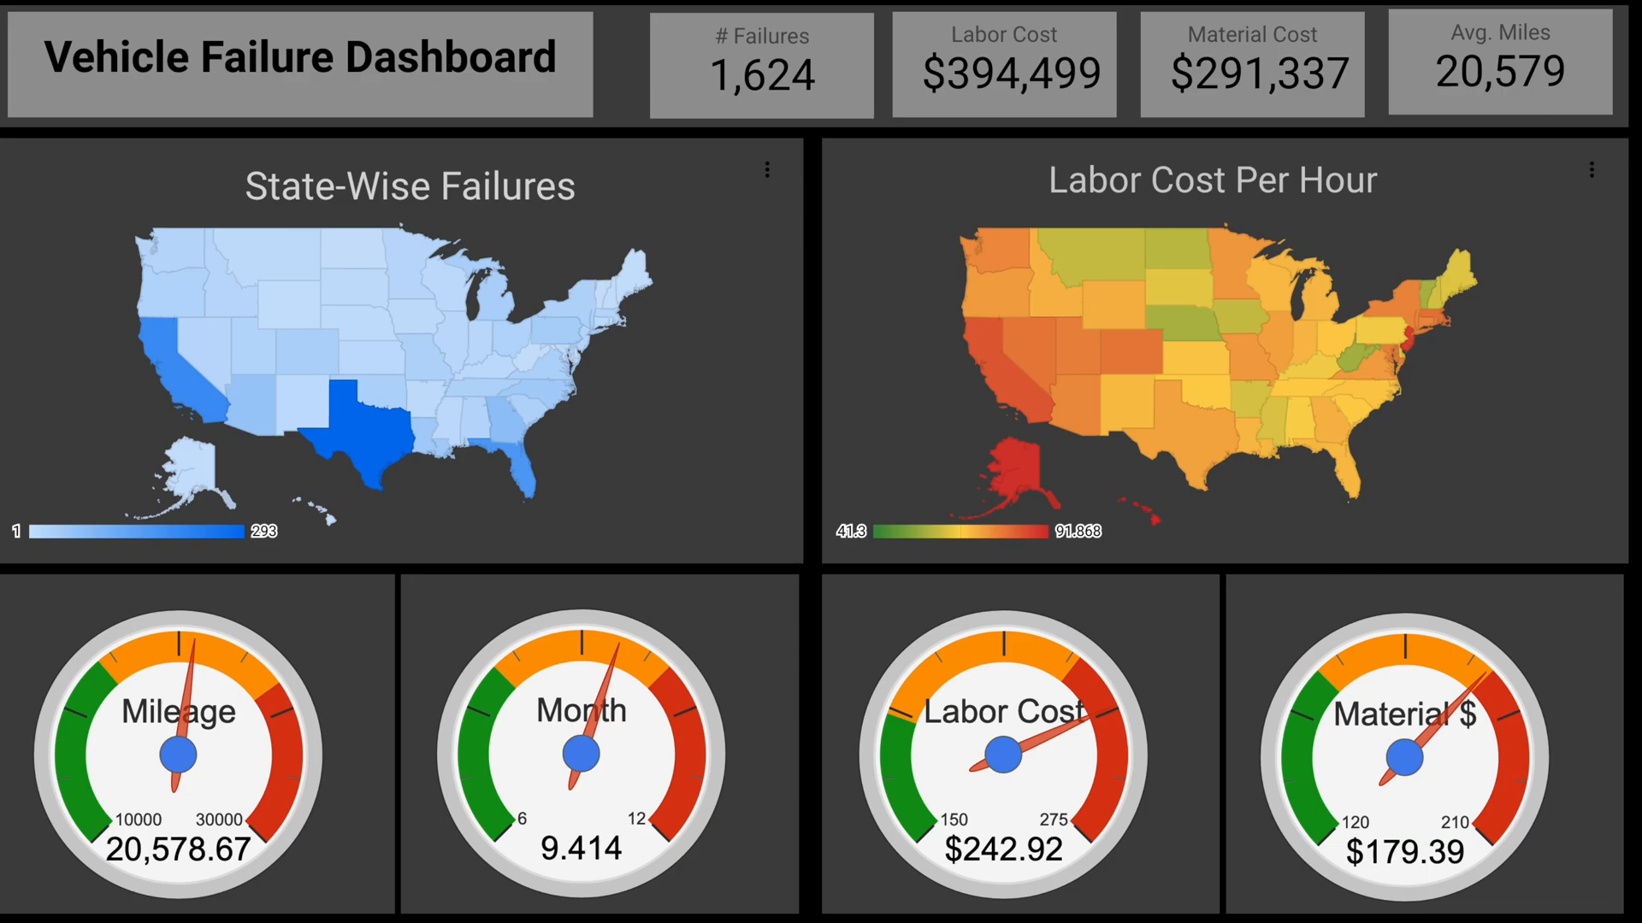
# - Draw a rectangle for the title banner and fill it dark grey
pyautogui.click(797, 168)
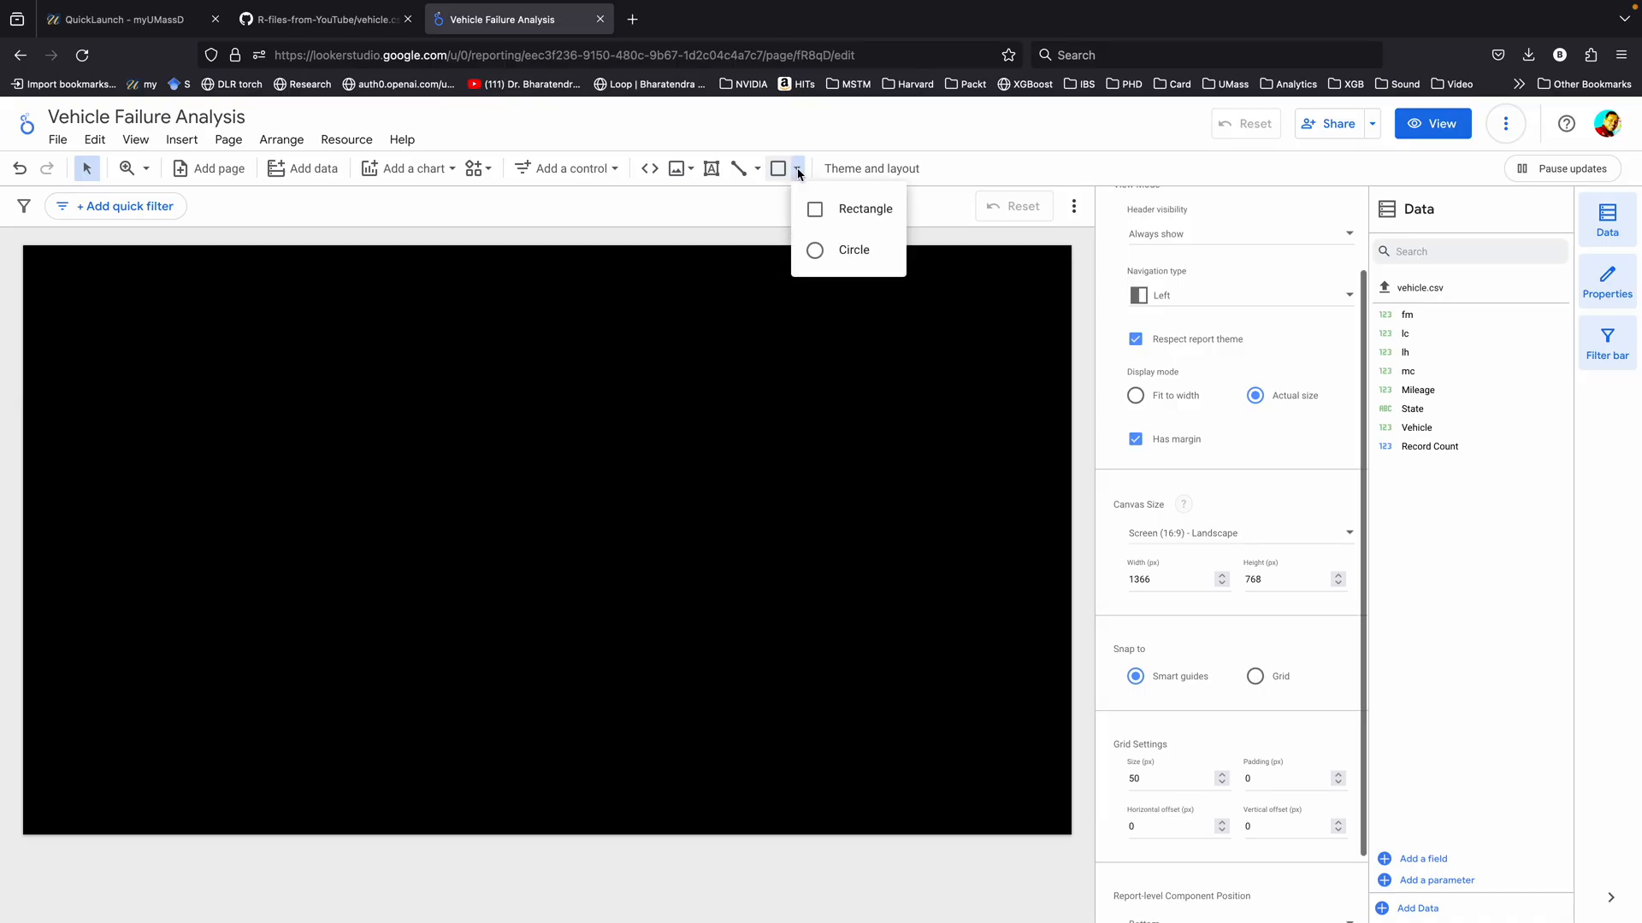
pyautogui.click(864, 209)
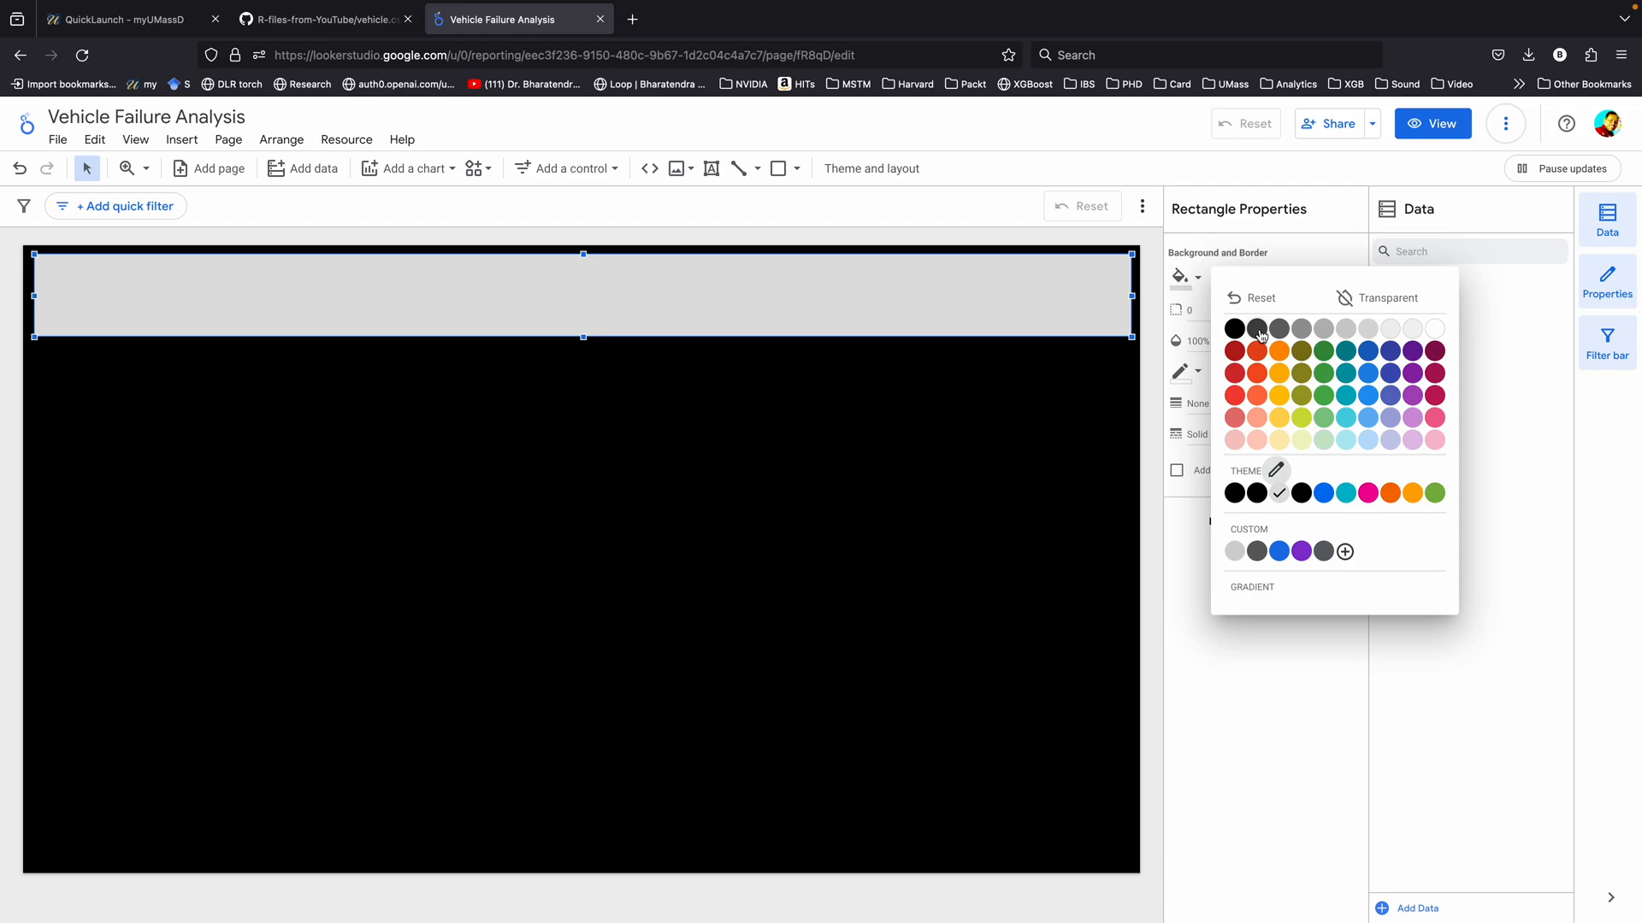
pyautogui.click(1432, 123)
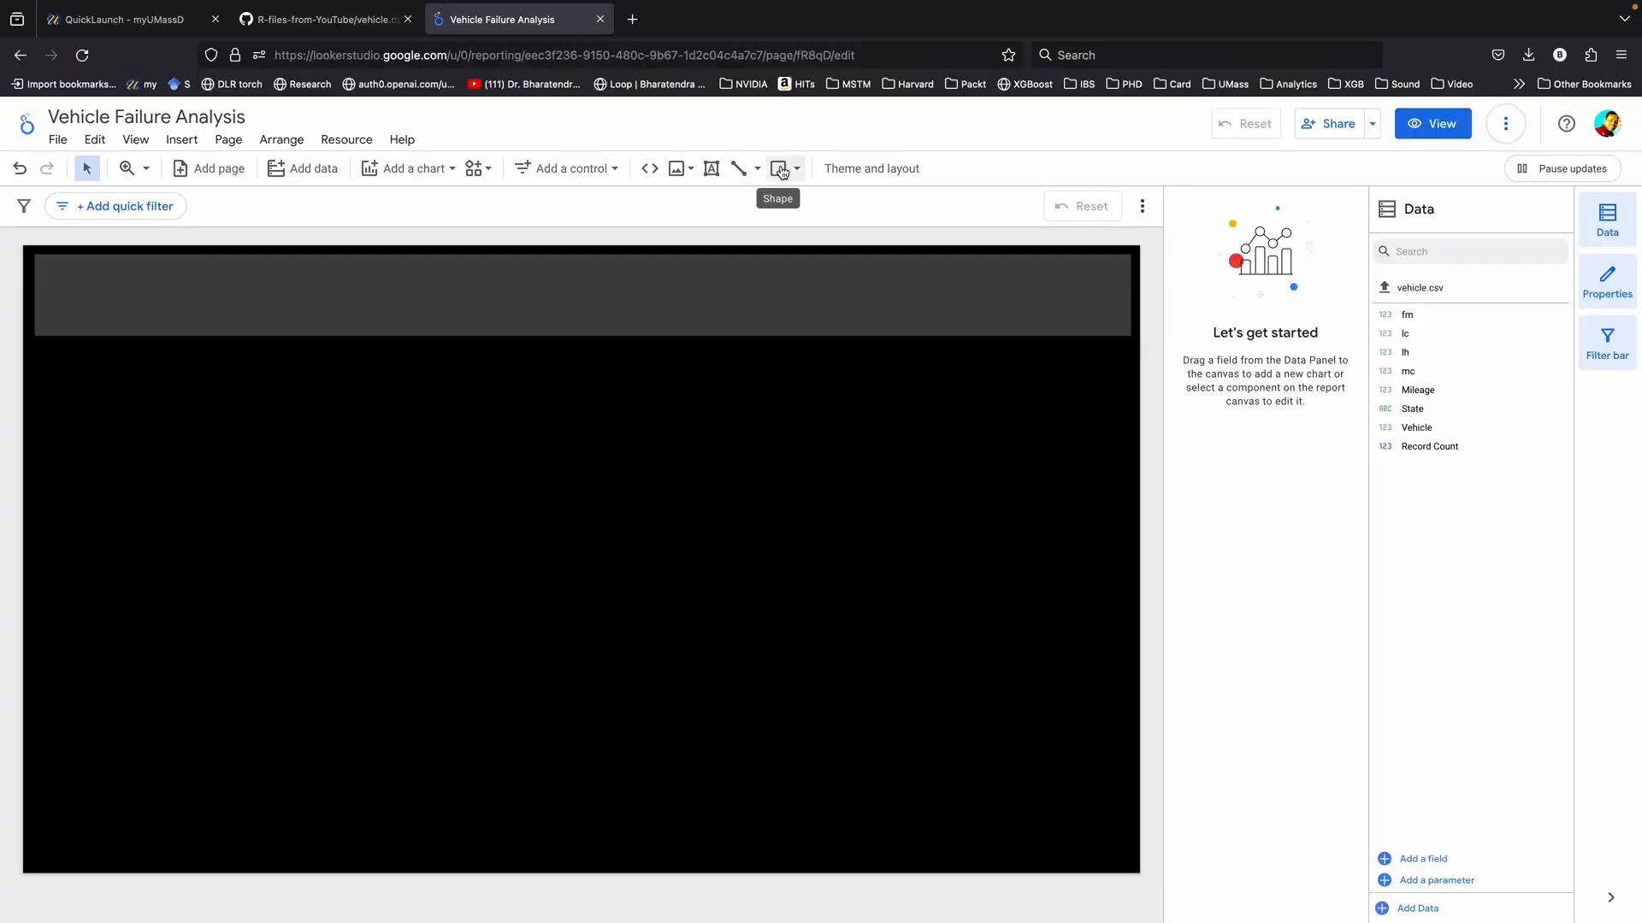
# - Add the two large left and right panels, filled dark grey
pyautogui.click(778, 168)
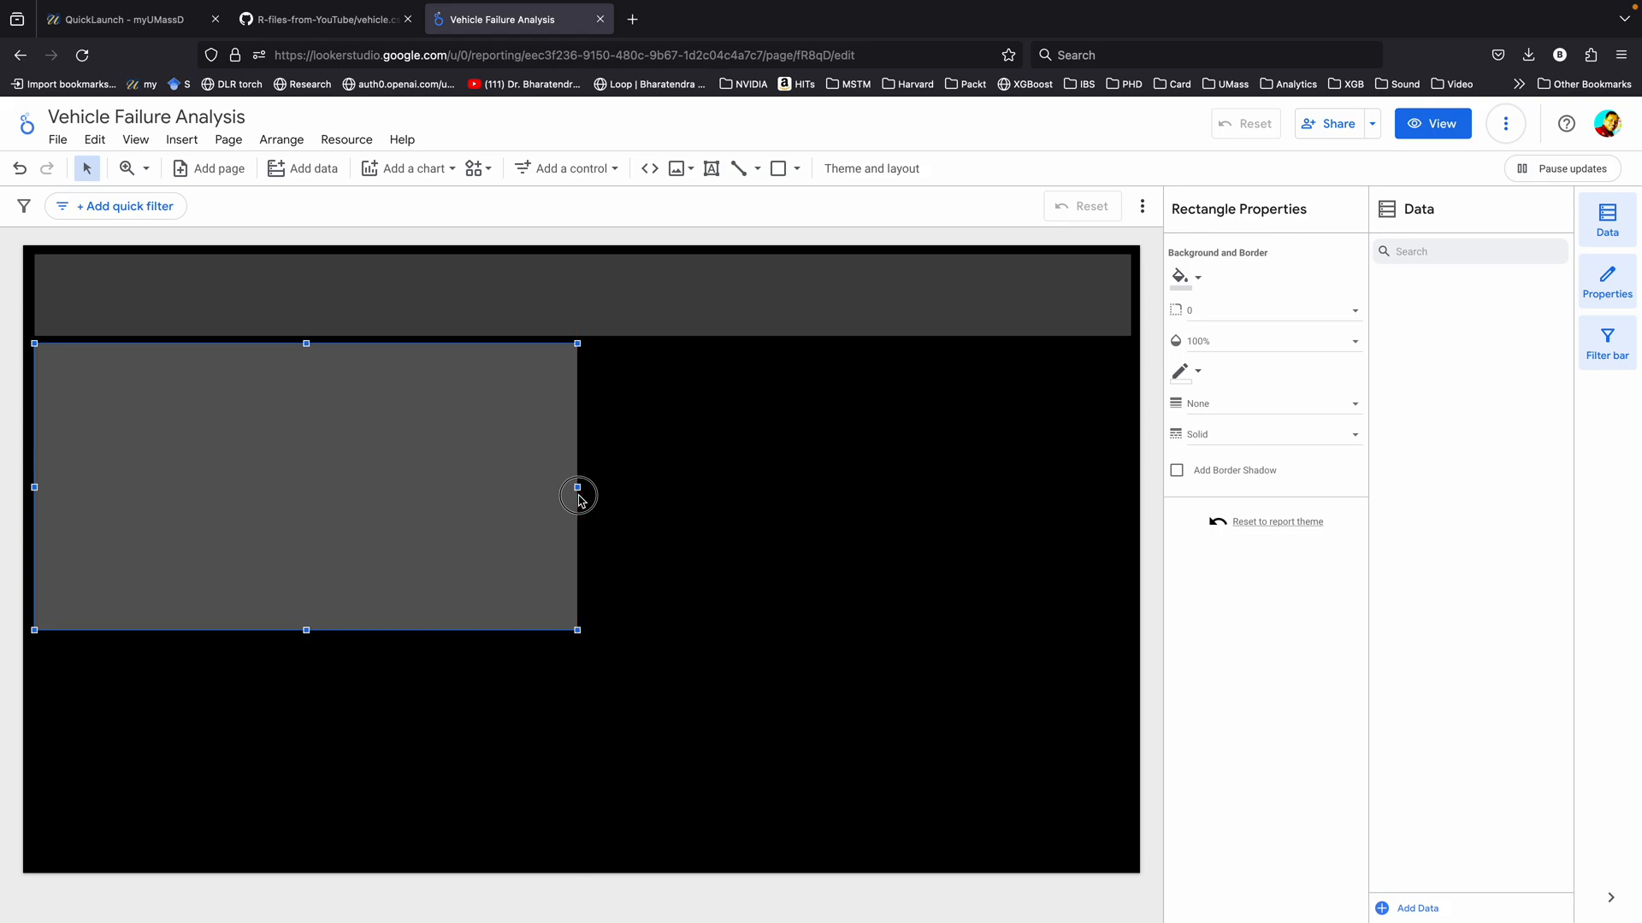
pyautogui.click(1181, 277)
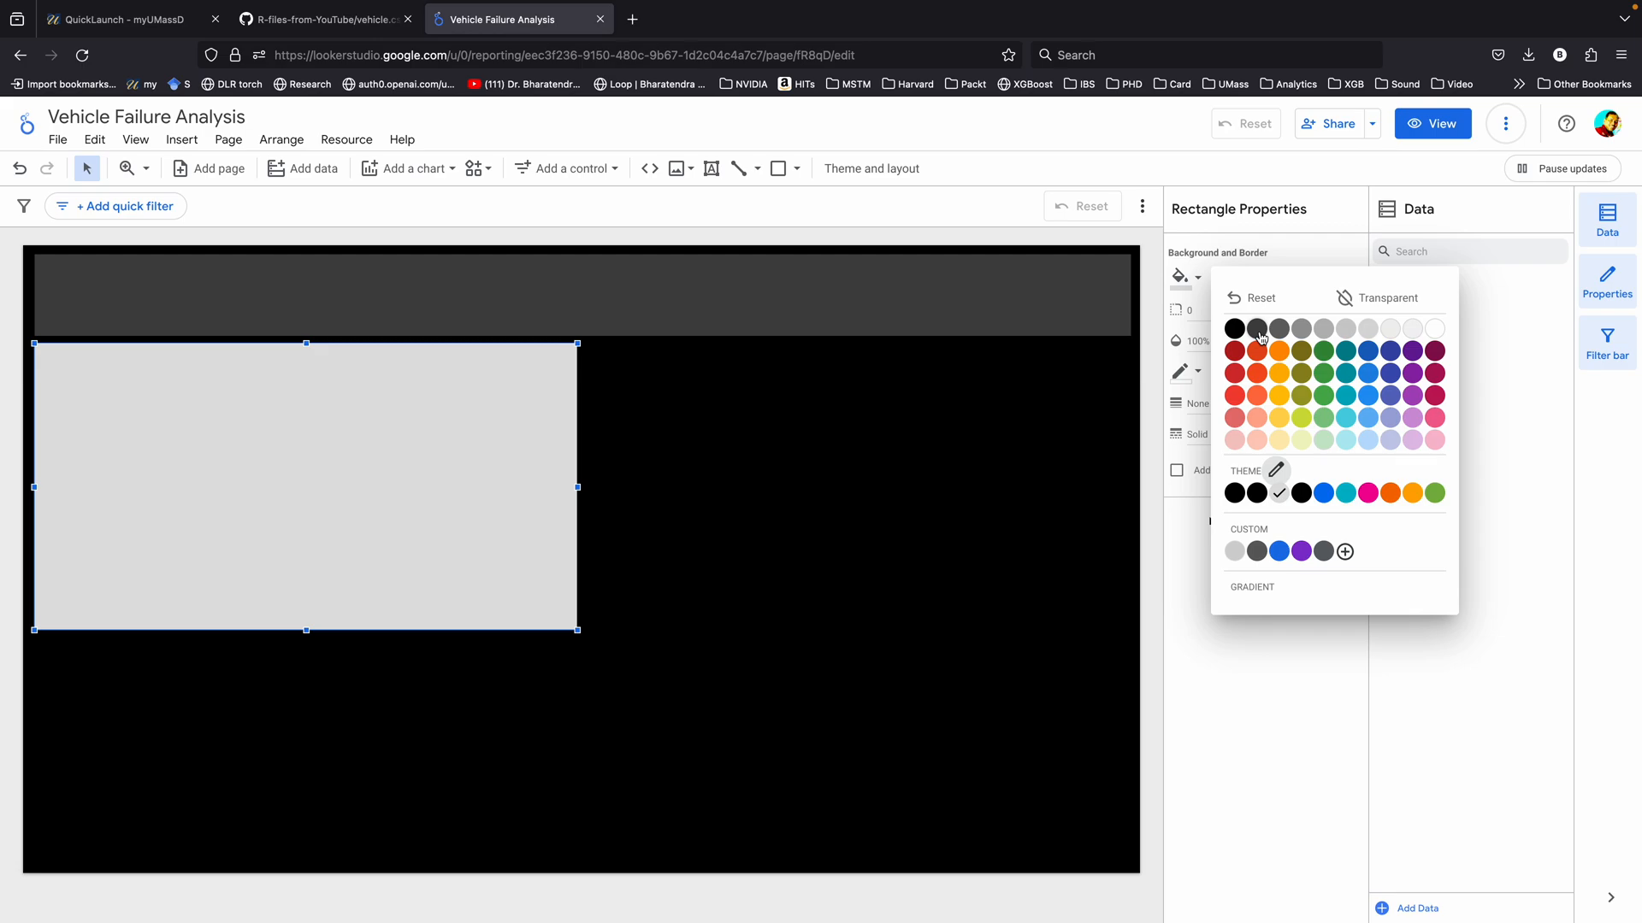
pyautogui.click(1256, 337)
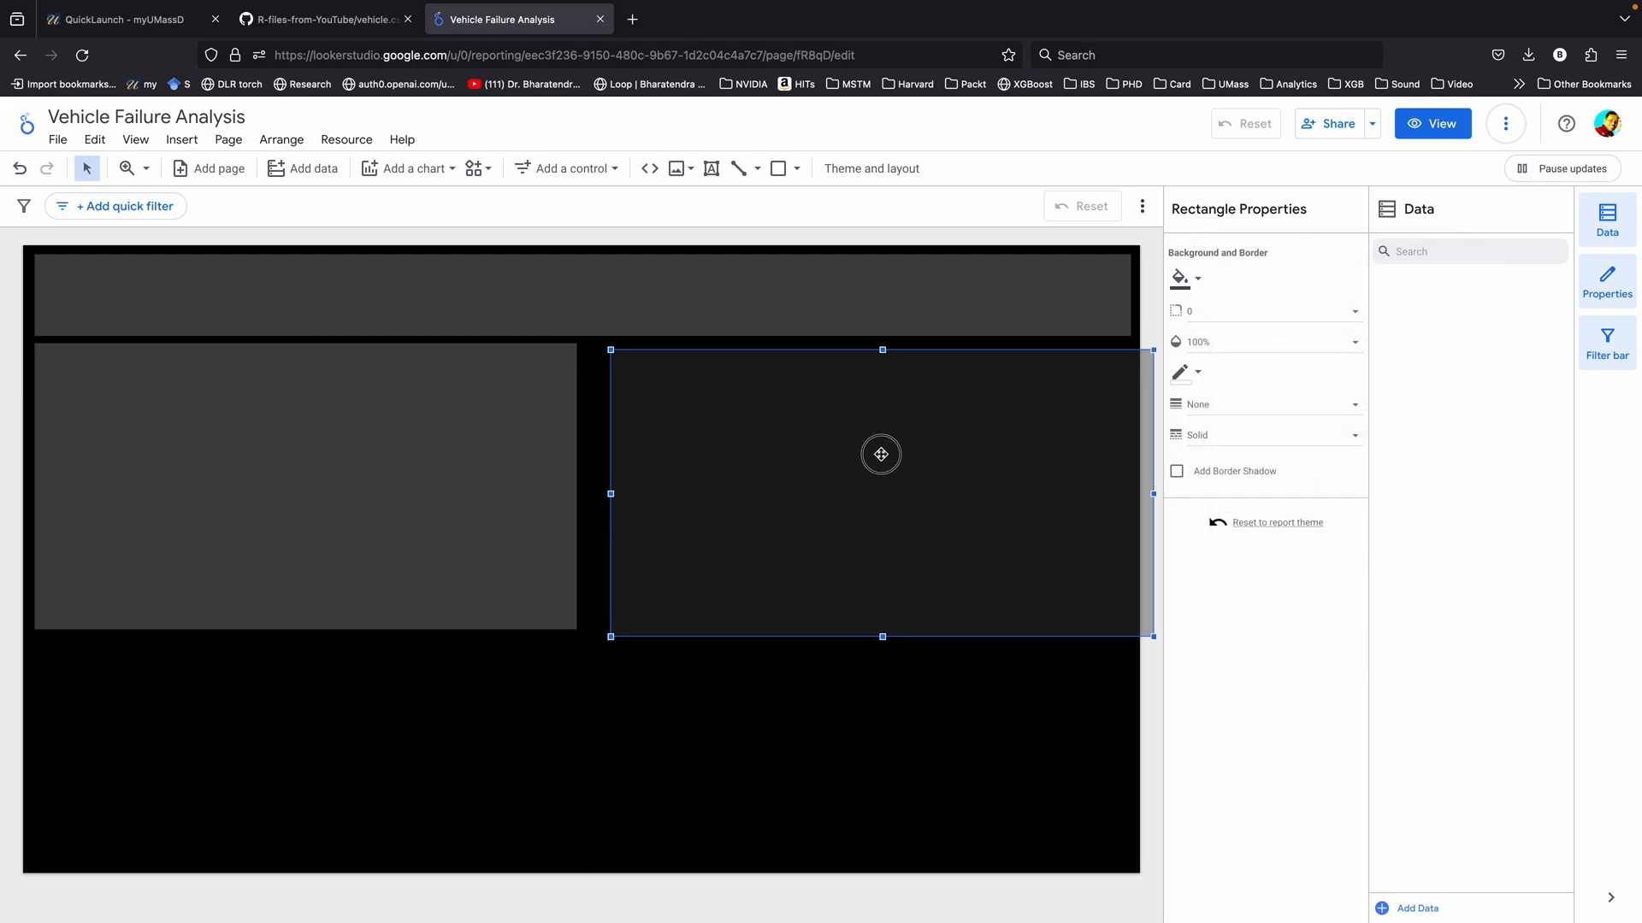
pyautogui.click(594, 821)
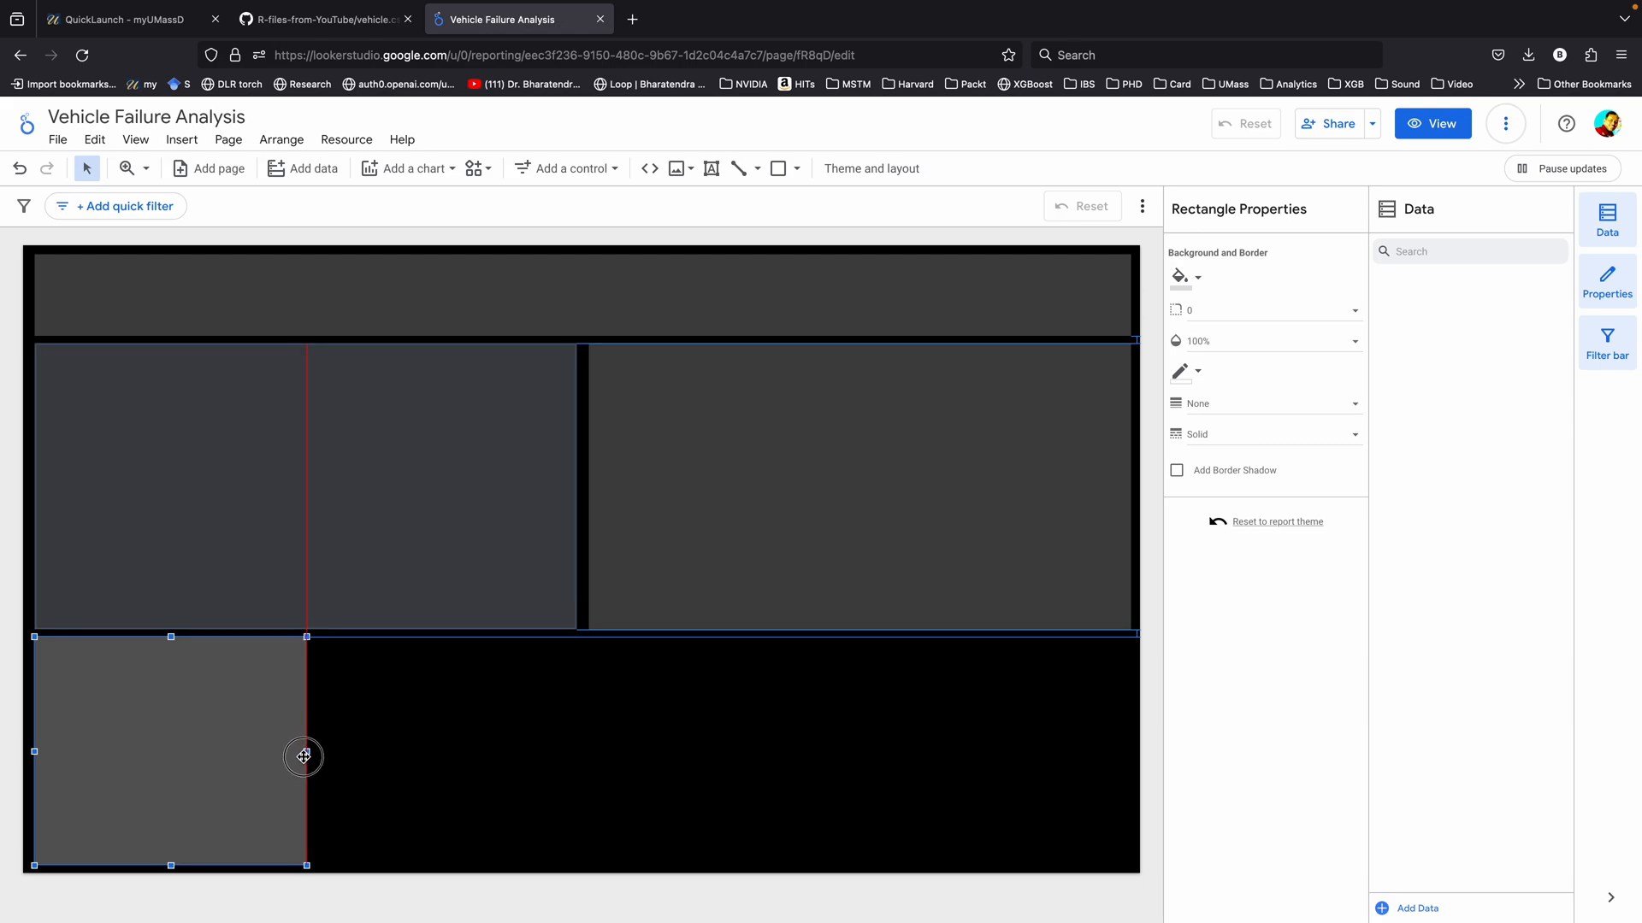
# - Fill the smaller bottom-row panels dark grey
pyautogui.click(1180, 276)
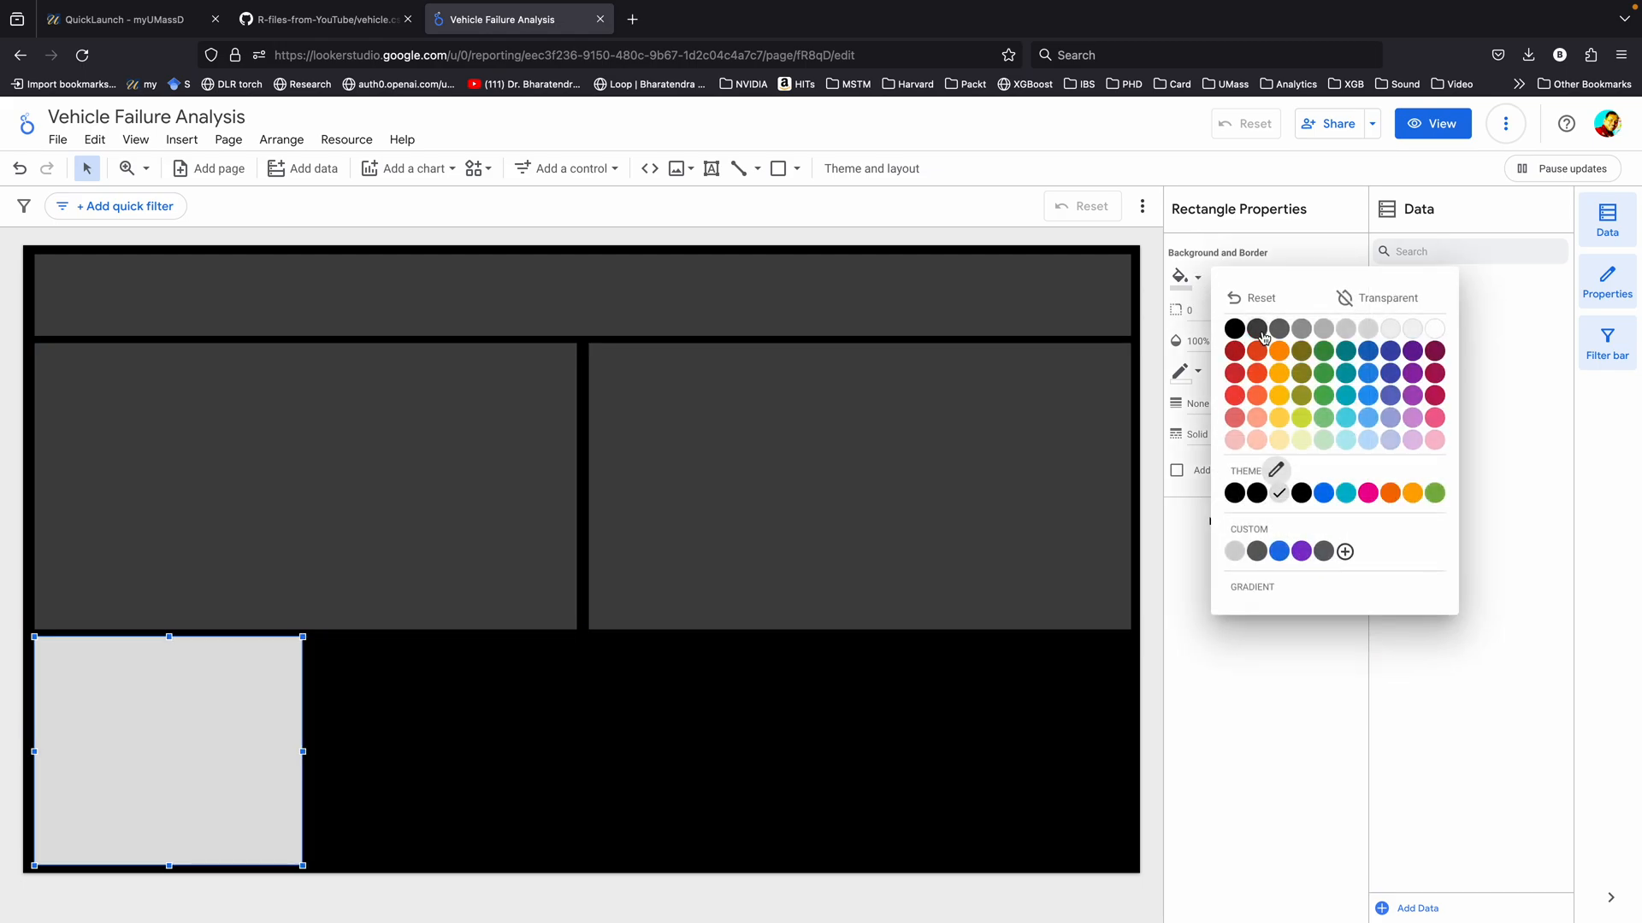
pyautogui.click(1256, 339)
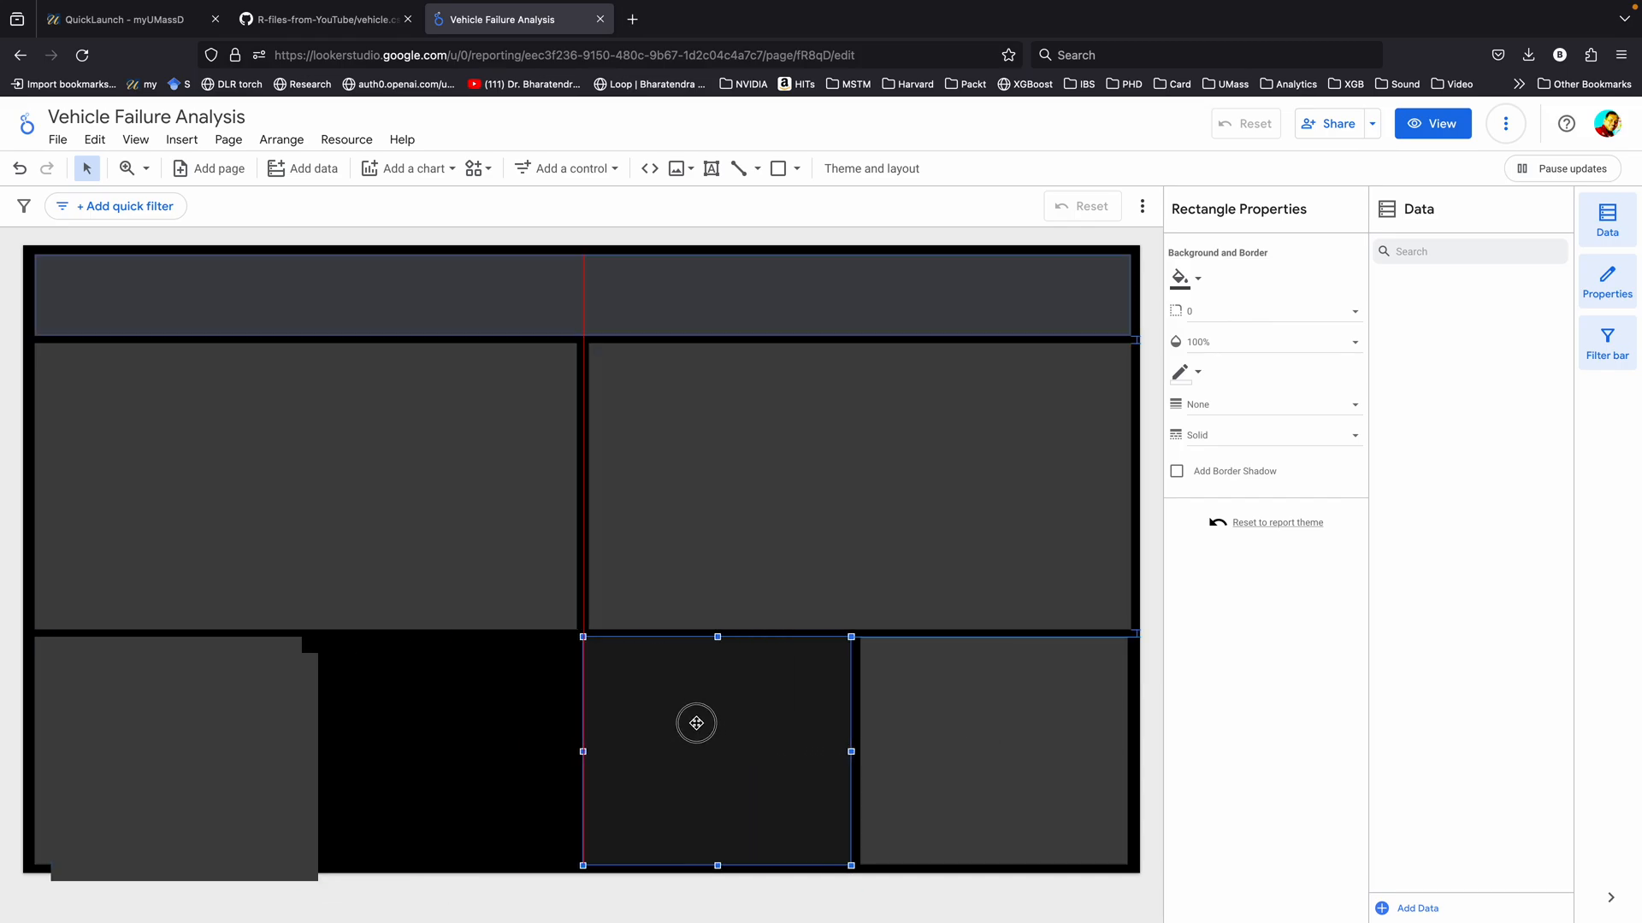
pyautogui.click(1432, 123)
pyautogui.write('Vehicle Failure Dashboard')
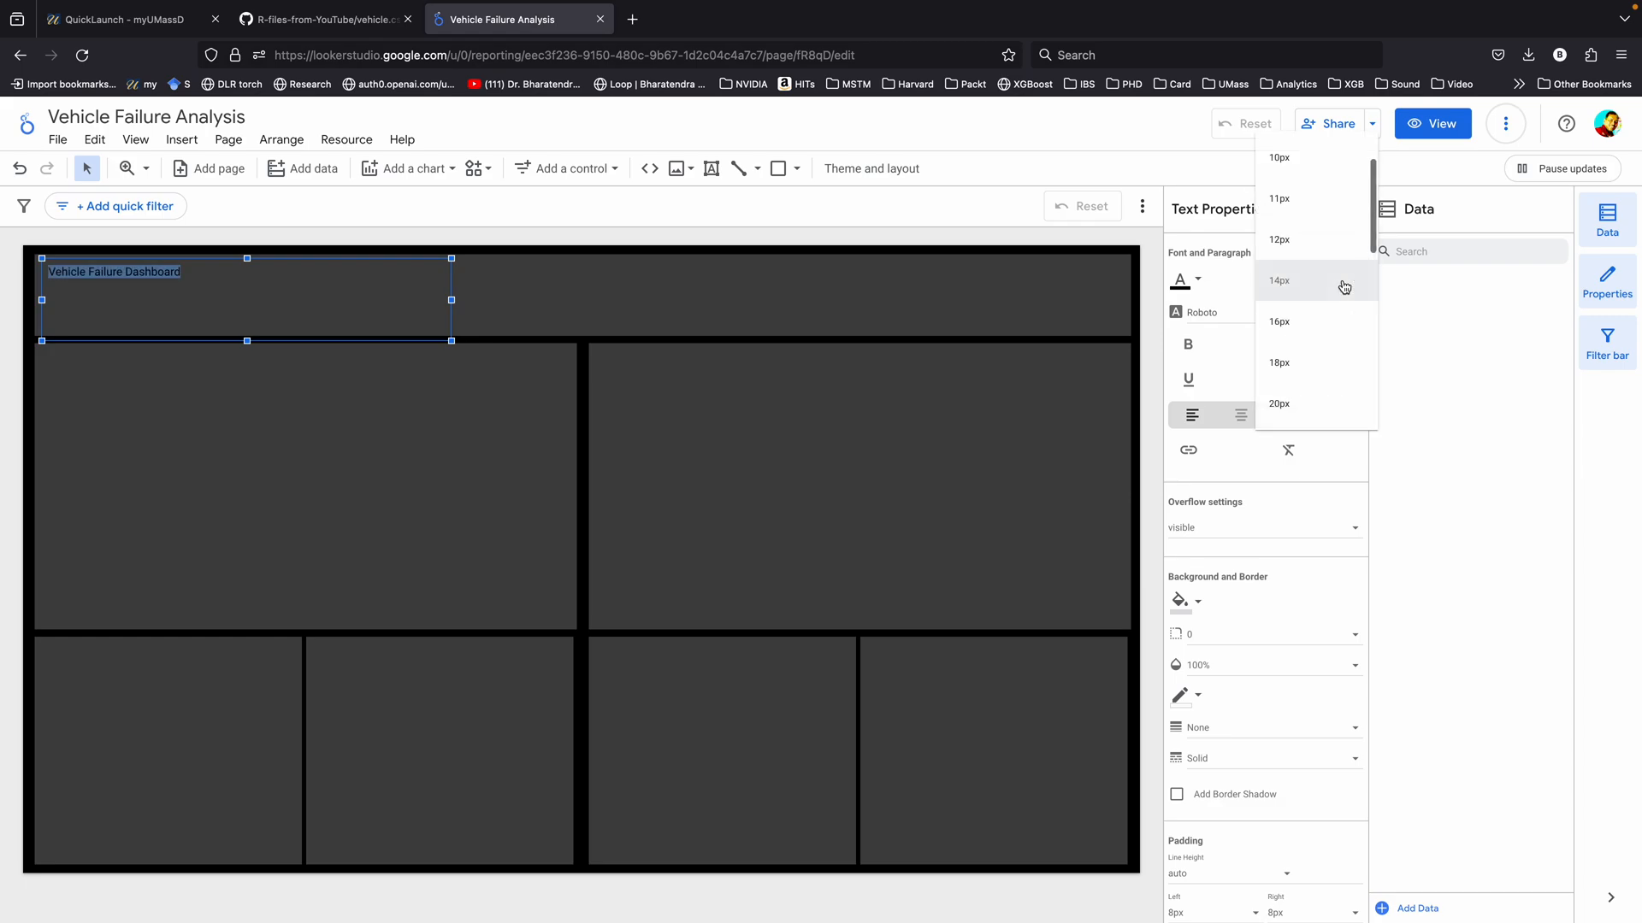
# - Format the title at 36px, bold and centred, on a light grey fill
pyautogui.scroll(-3)
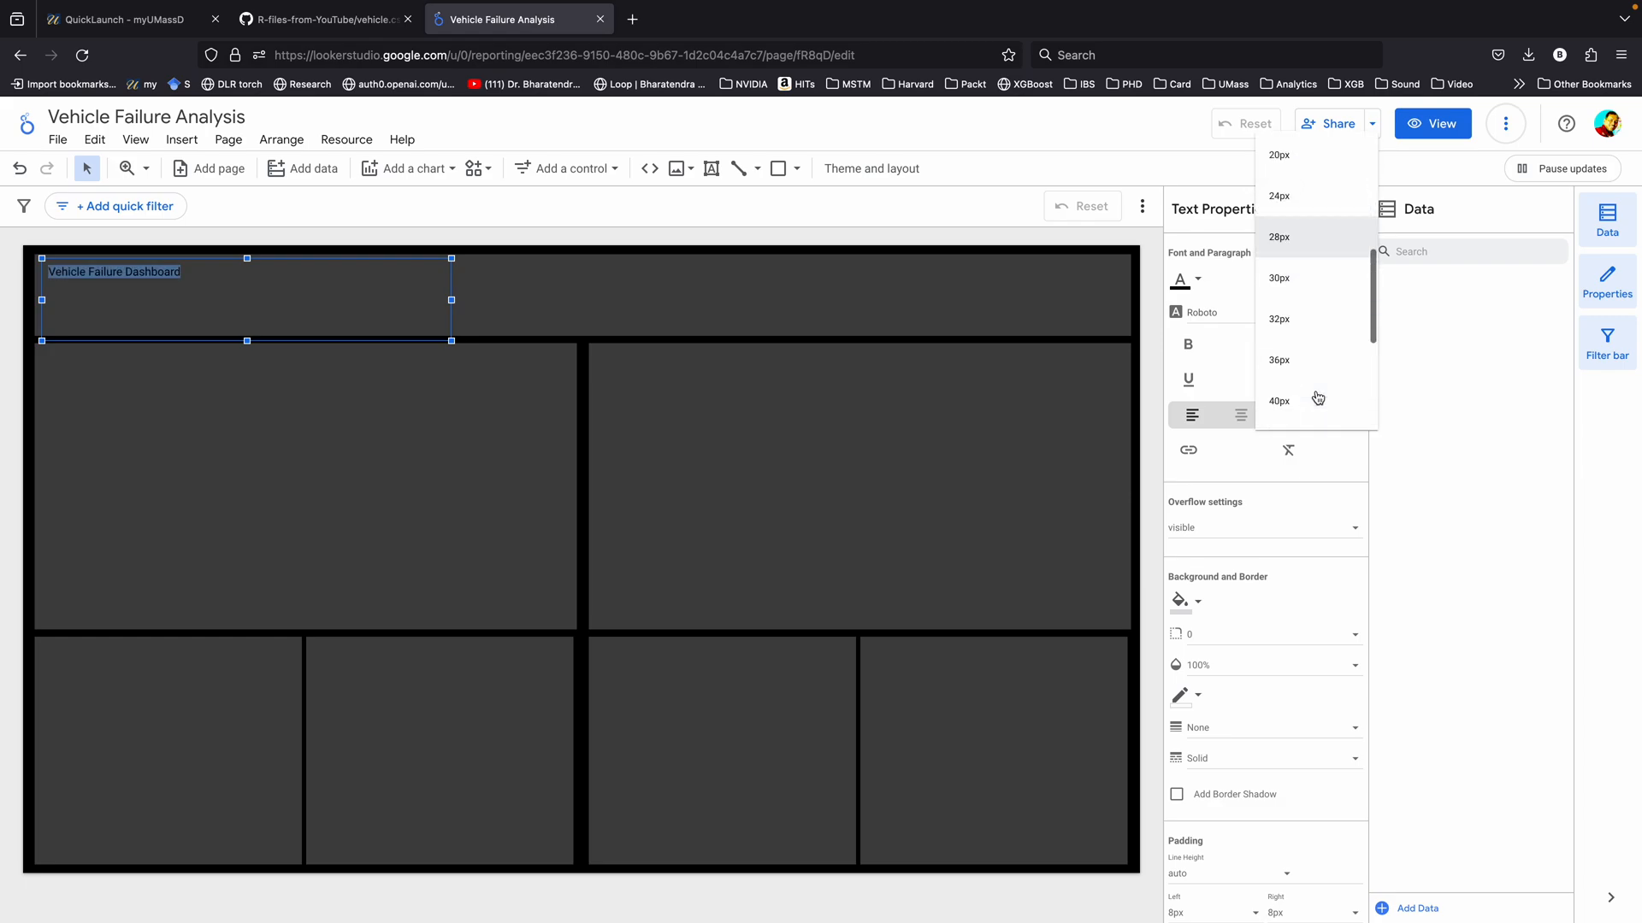
pyautogui.click(1278, 359)
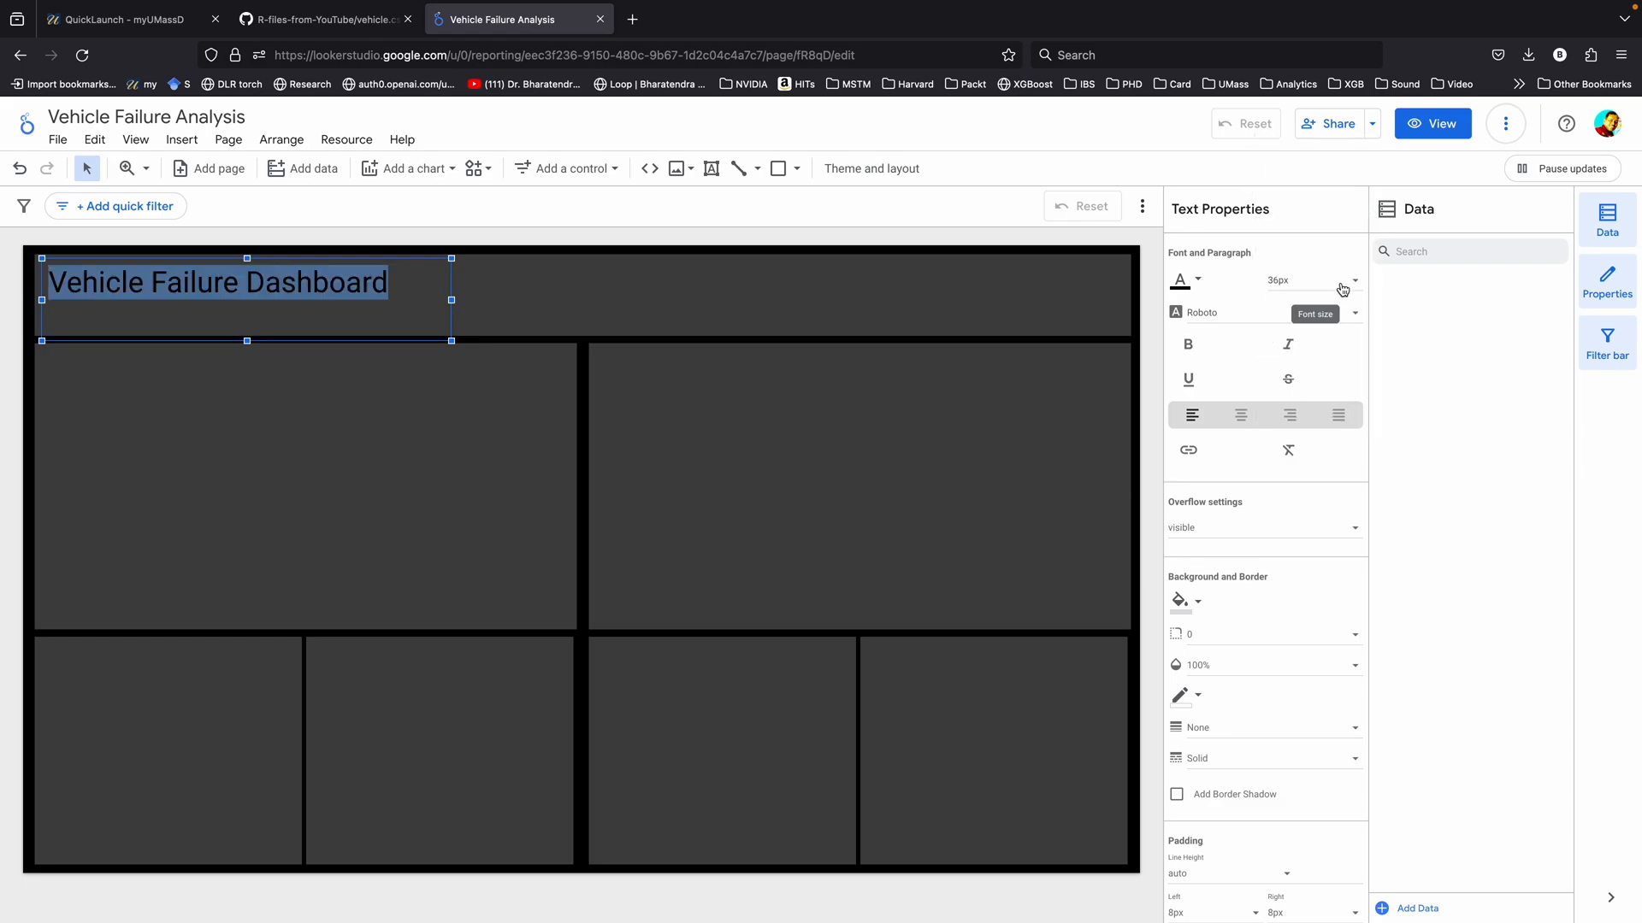
pyautogui.moveTo(1290, 414)
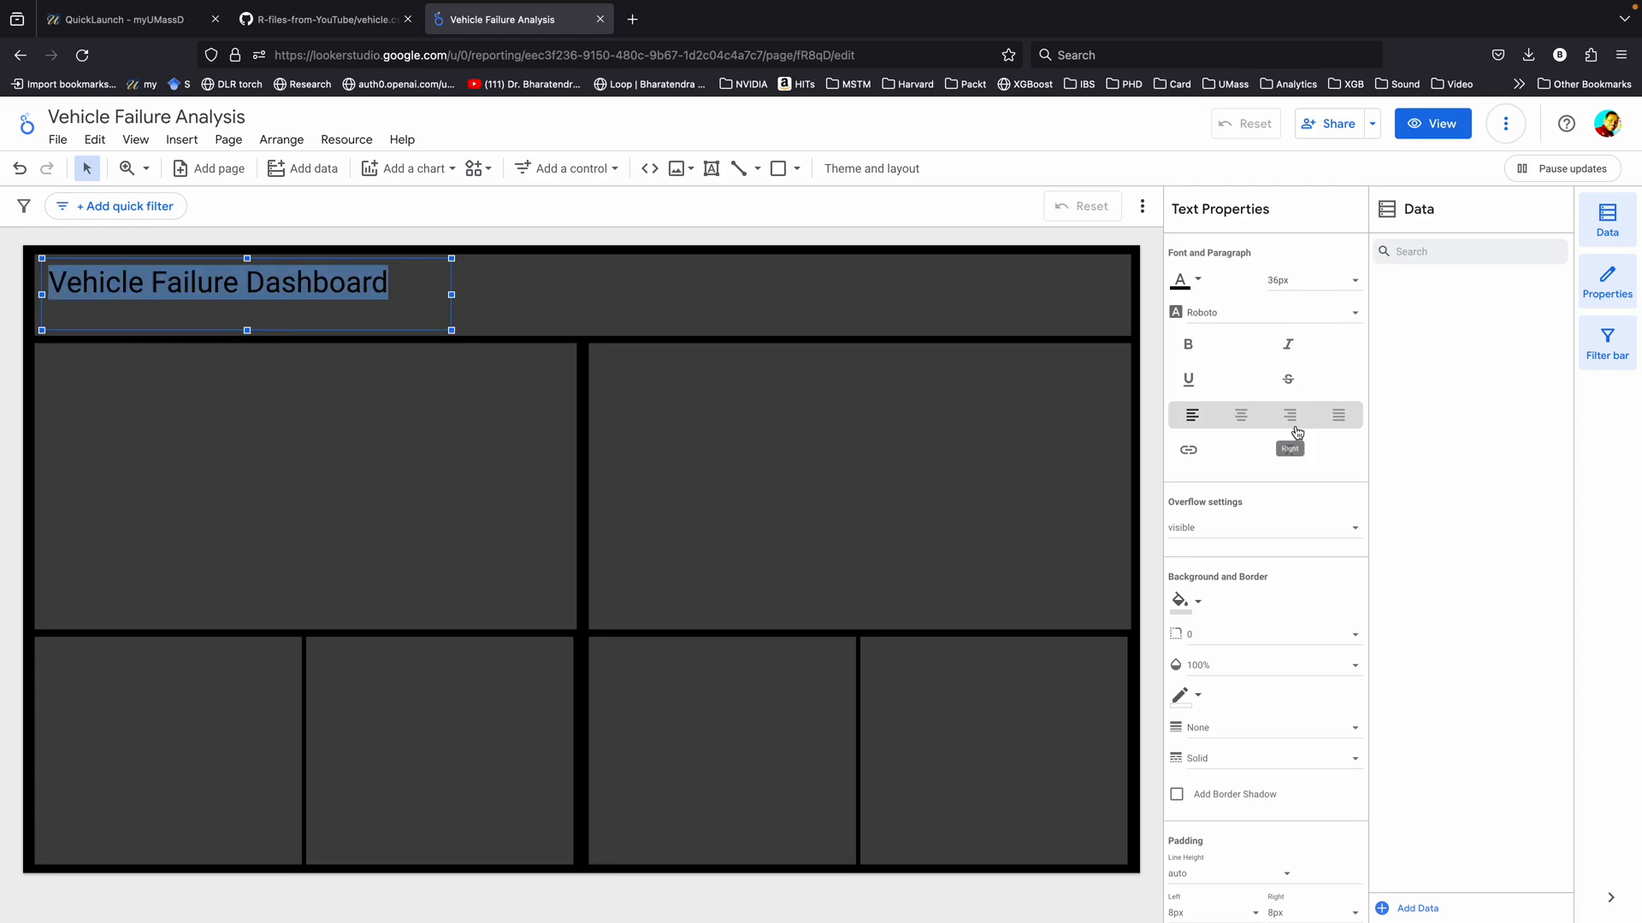
pyautogui.click(1183, 601)
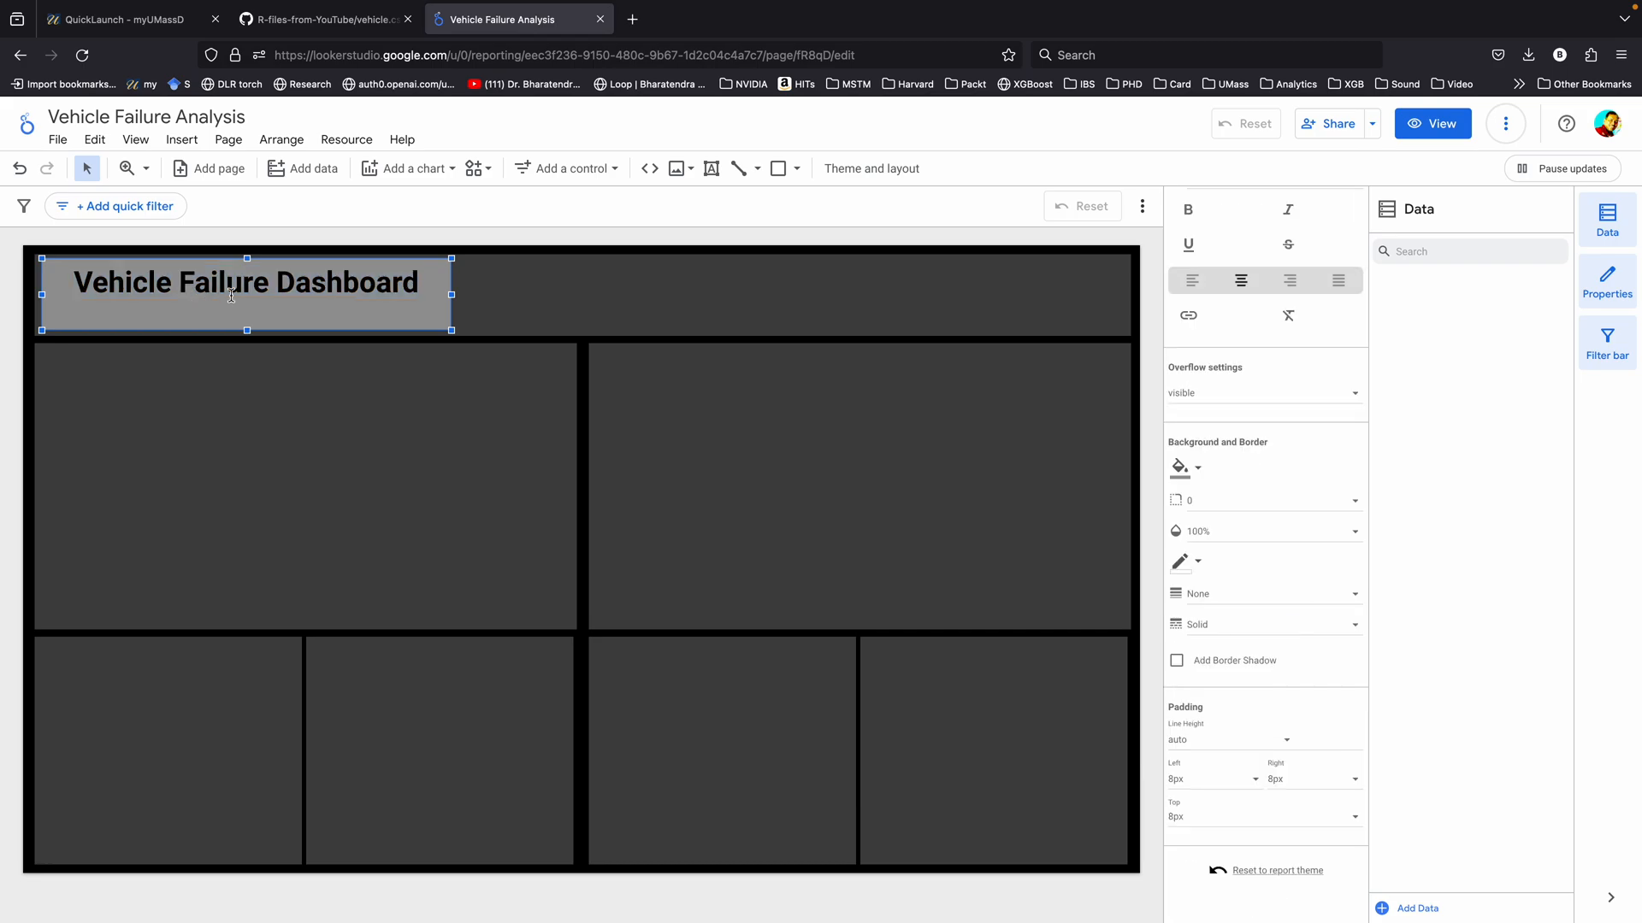
pyautogui.moveTo(1386, 780)
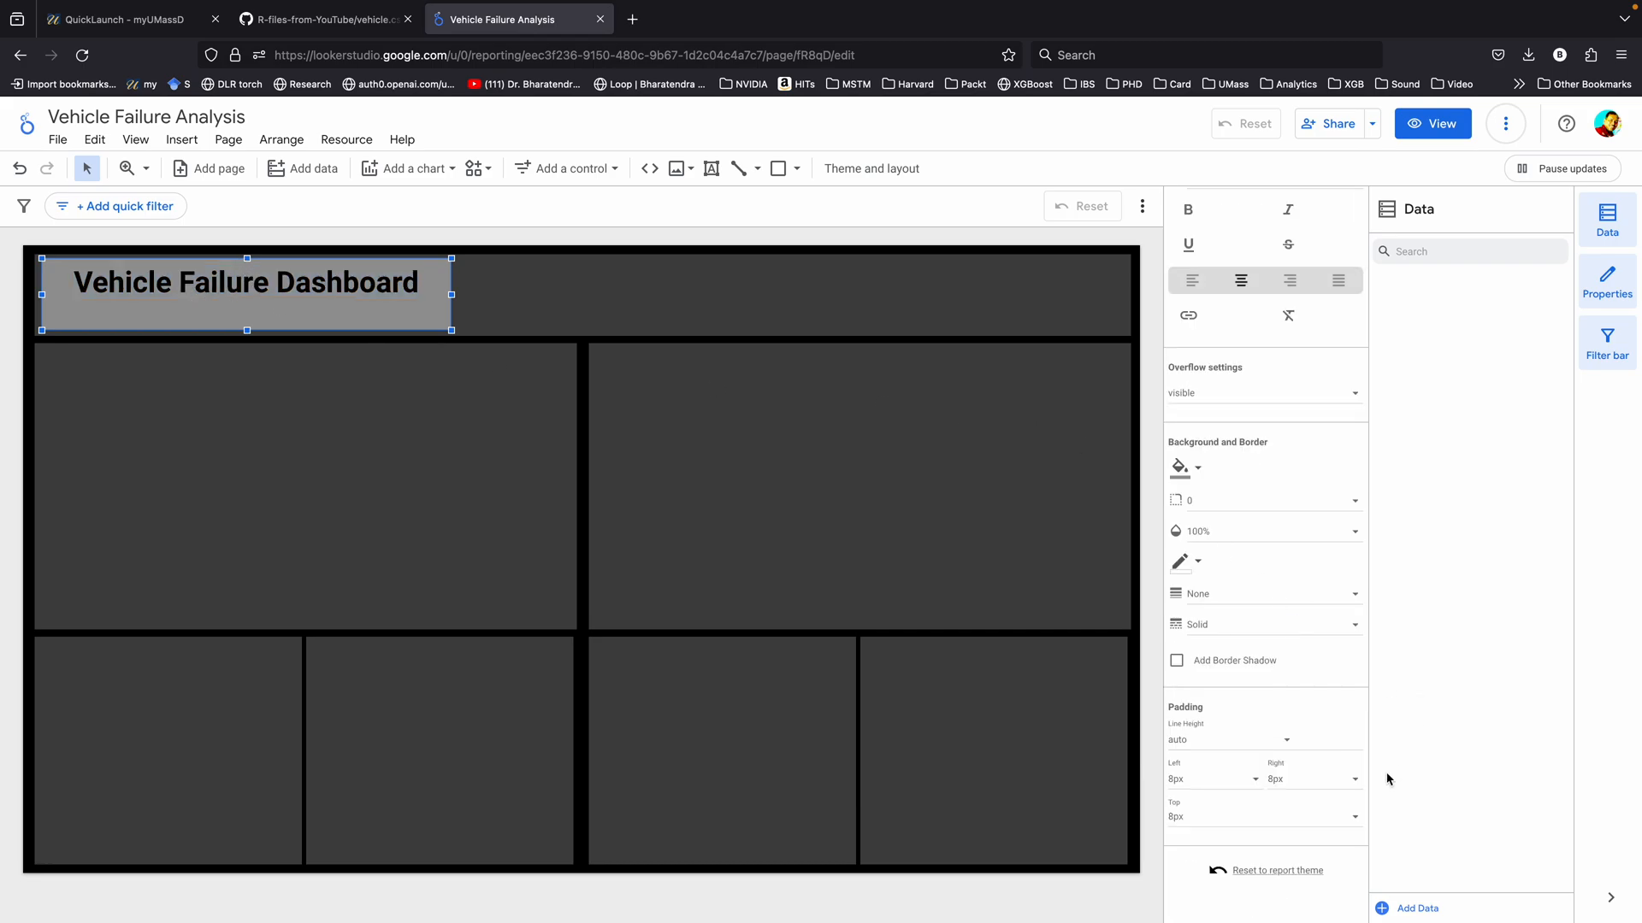
pyautogui.moveTo(1263, 821)
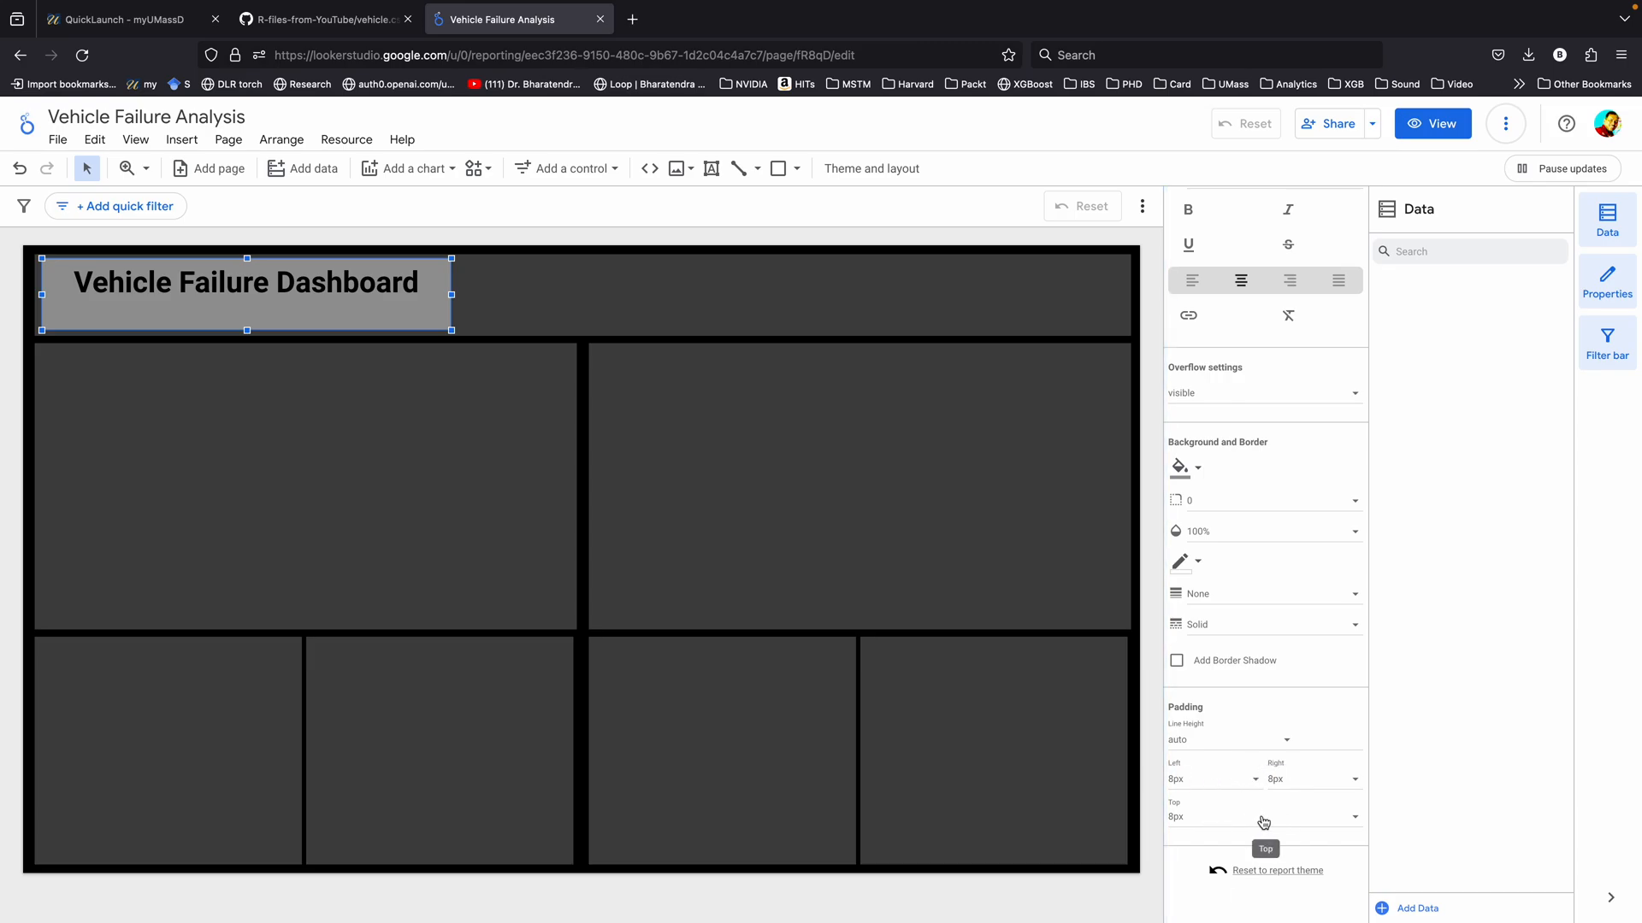
pyautogui.click(241, 288)
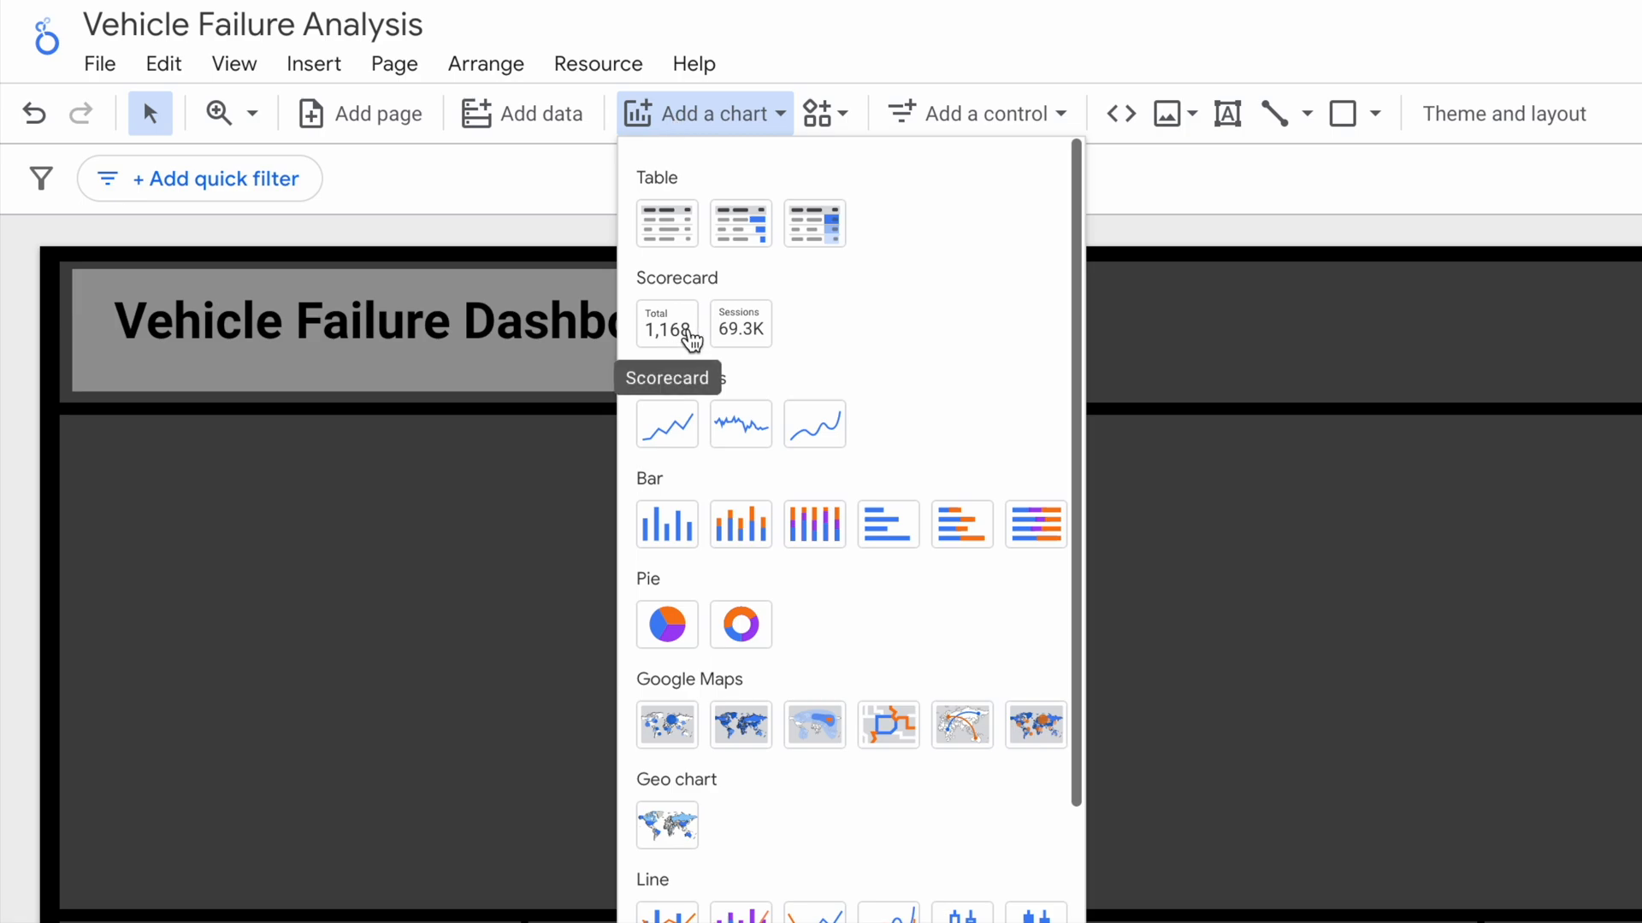
pyautogui.moveTo(740, 325)
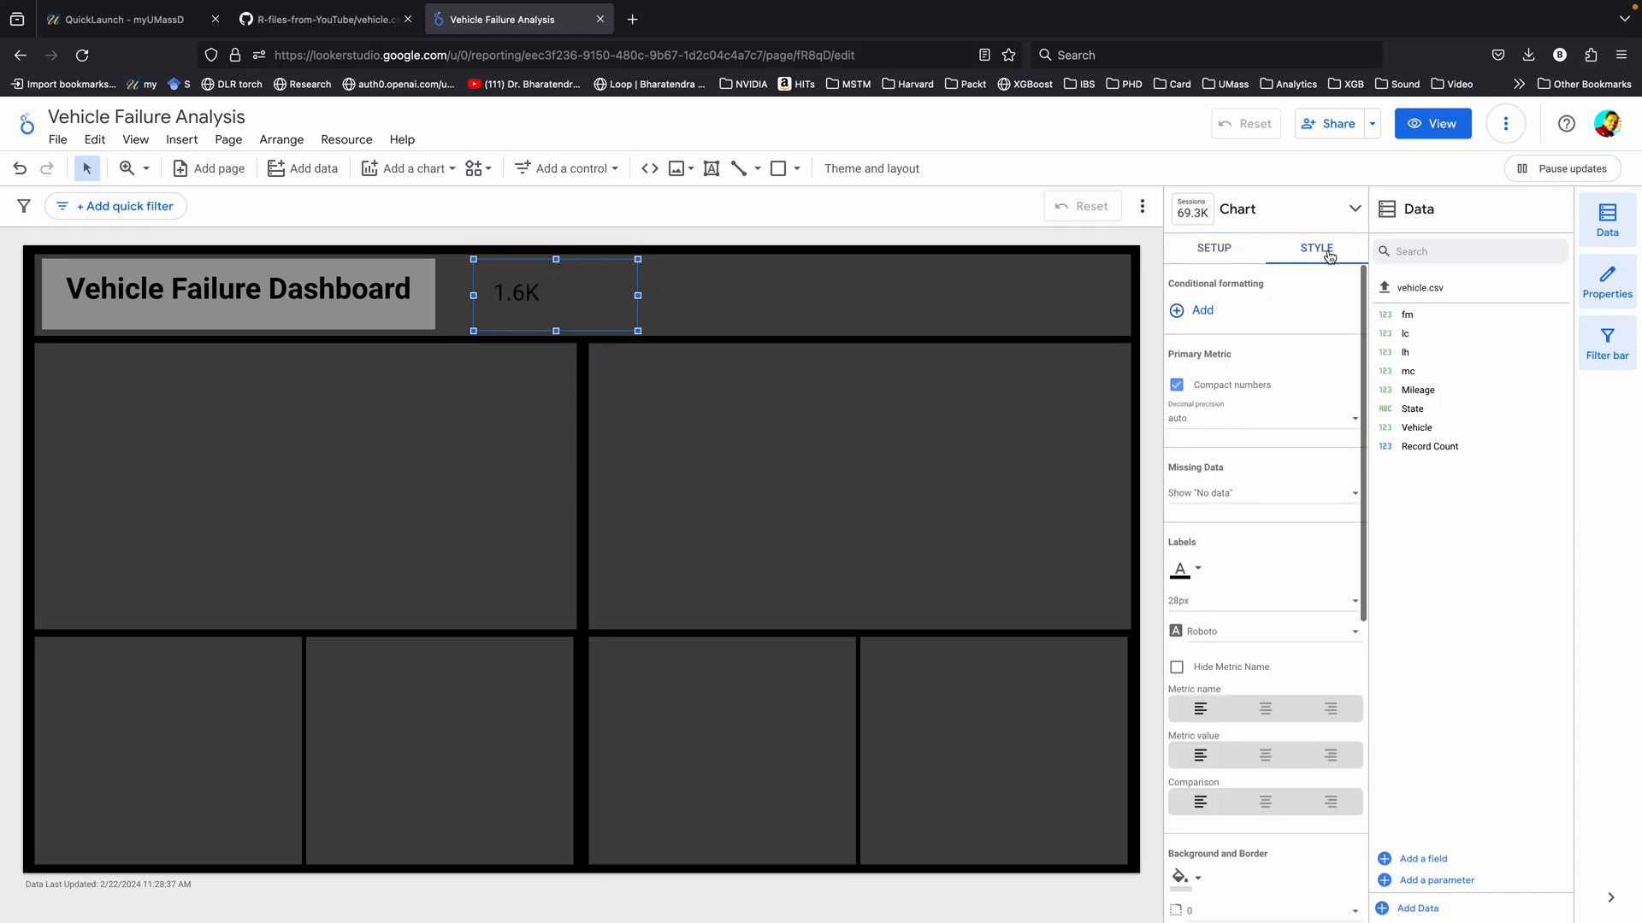
# - Style the Record Count scorecard with 36px labels and centred metric name and value
pyautogui.click(1184, 886)
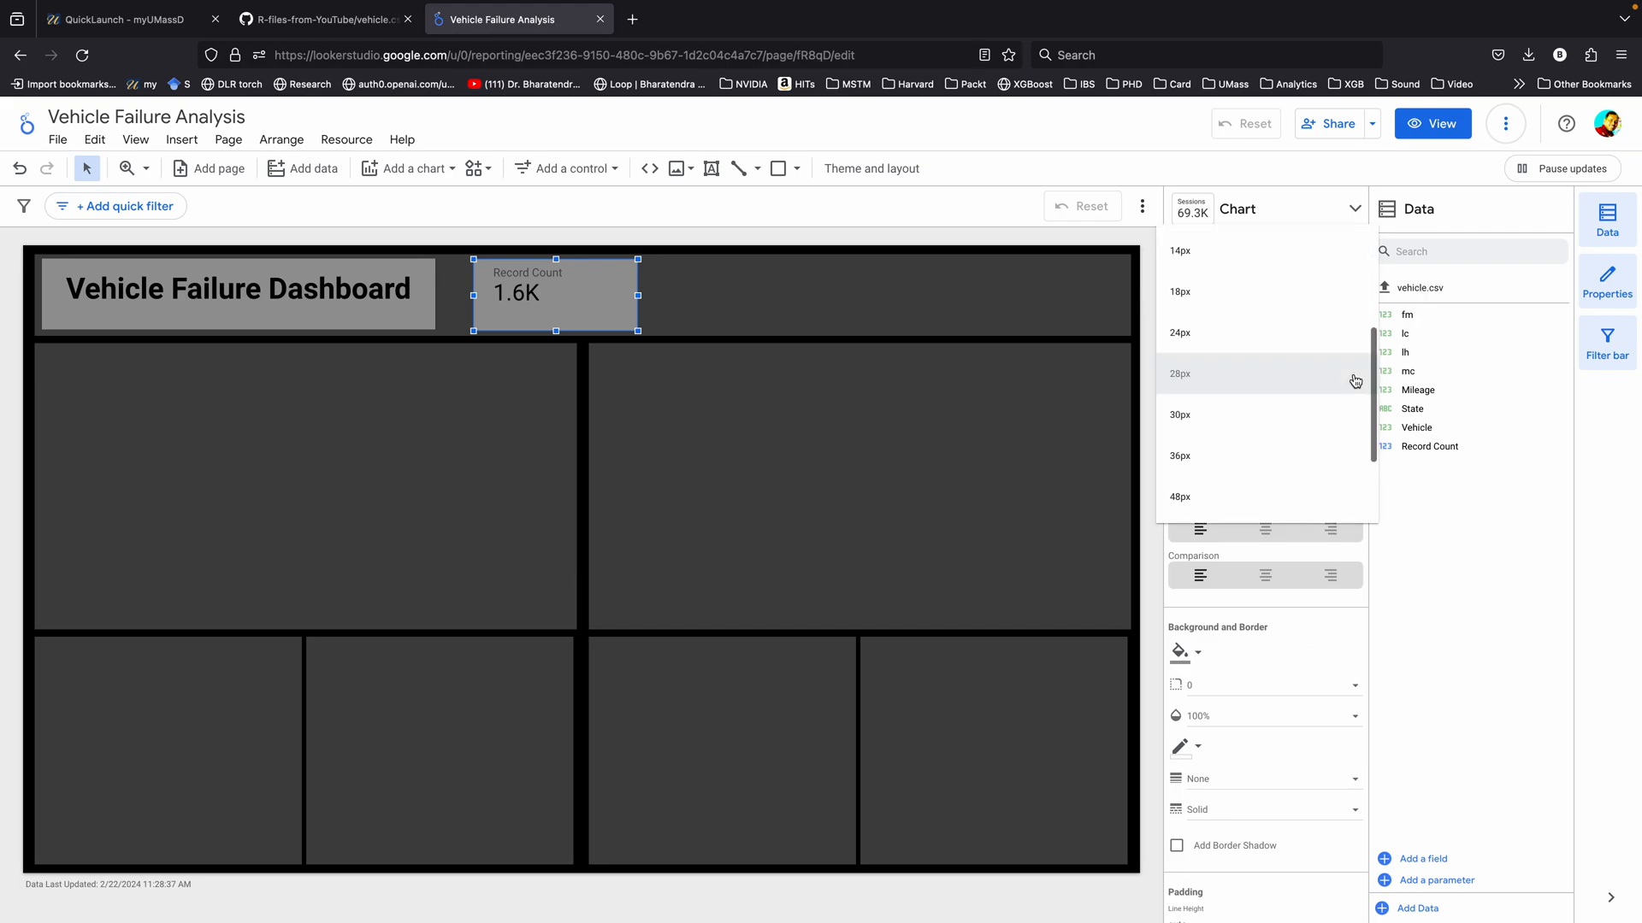
pyautogui.click(1180, 455)
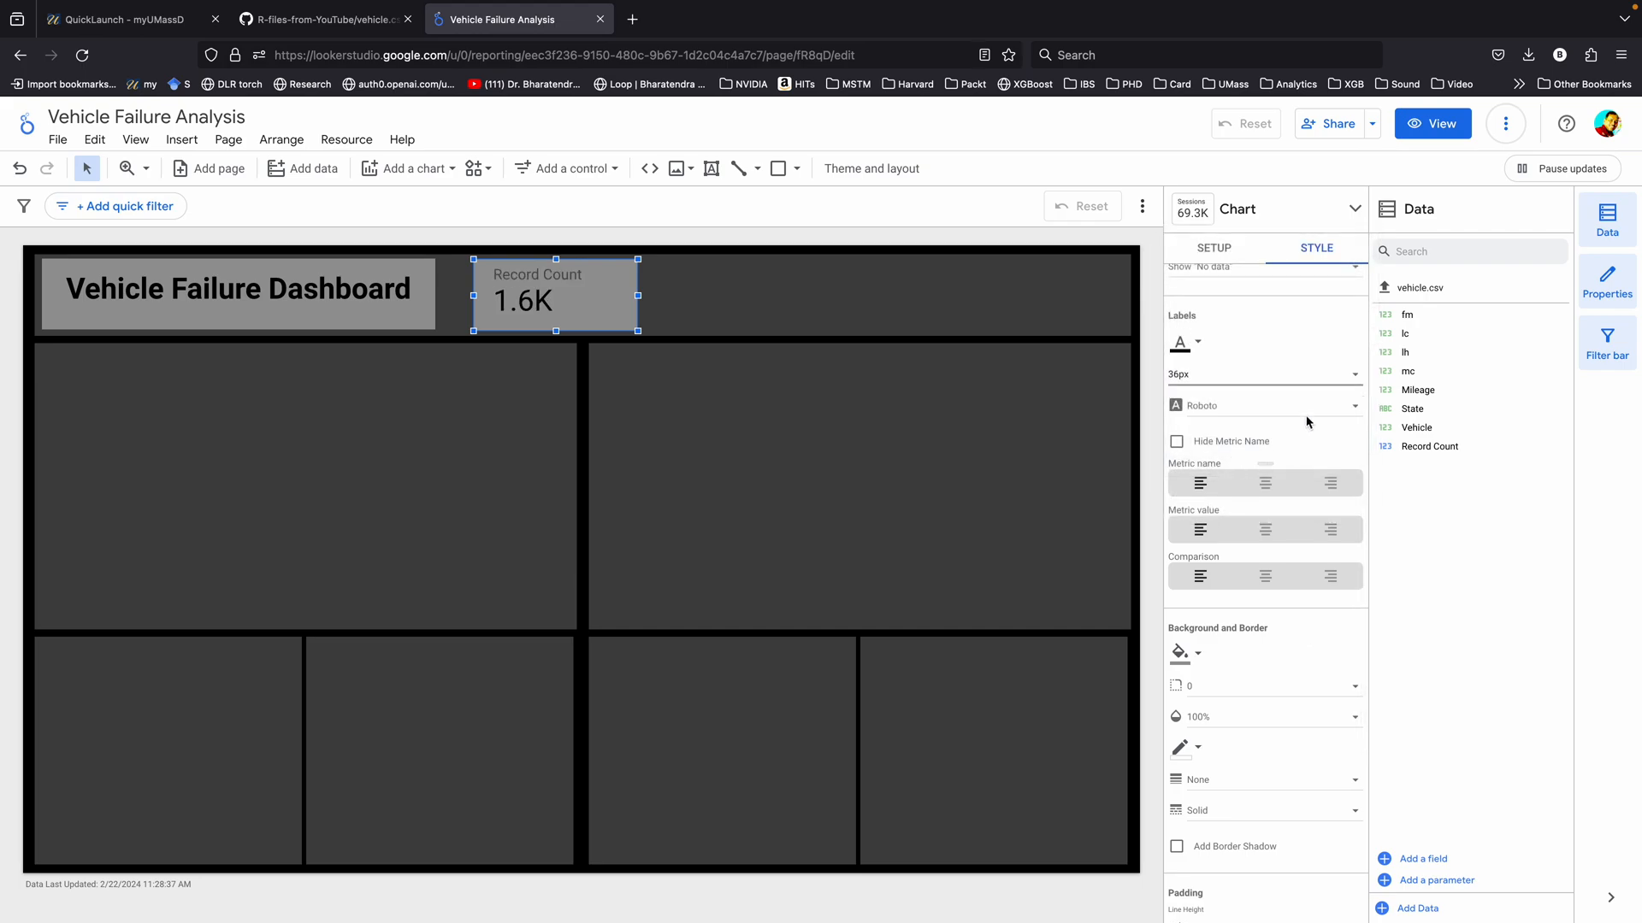
pyautogui.click(1264, 482)
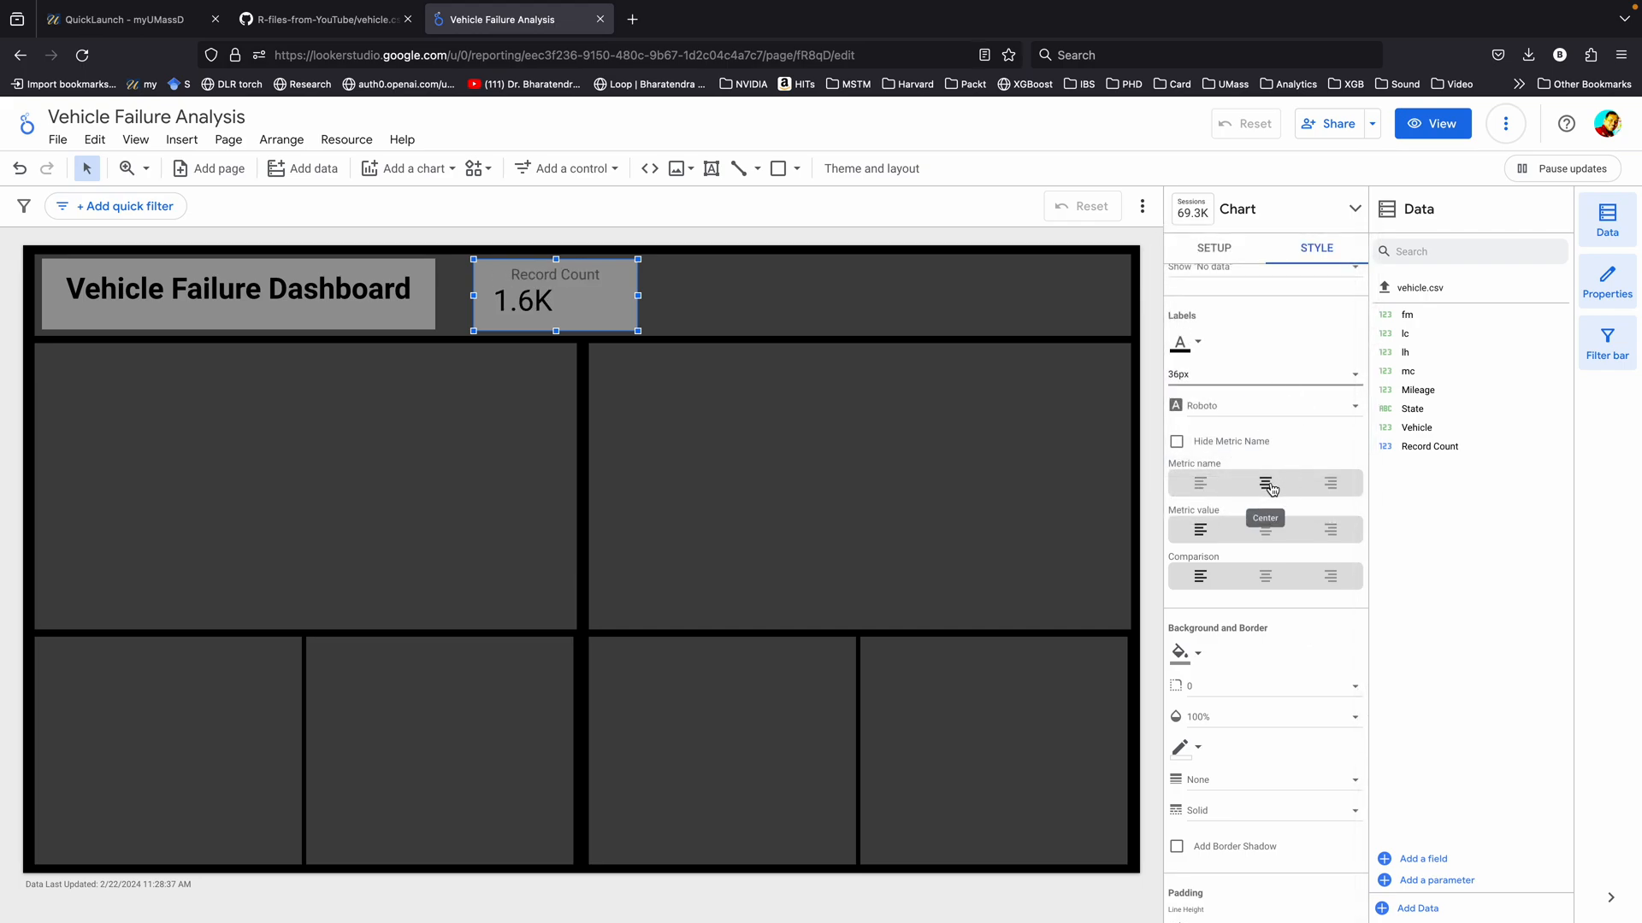
pyautogui.click(1264, 482)
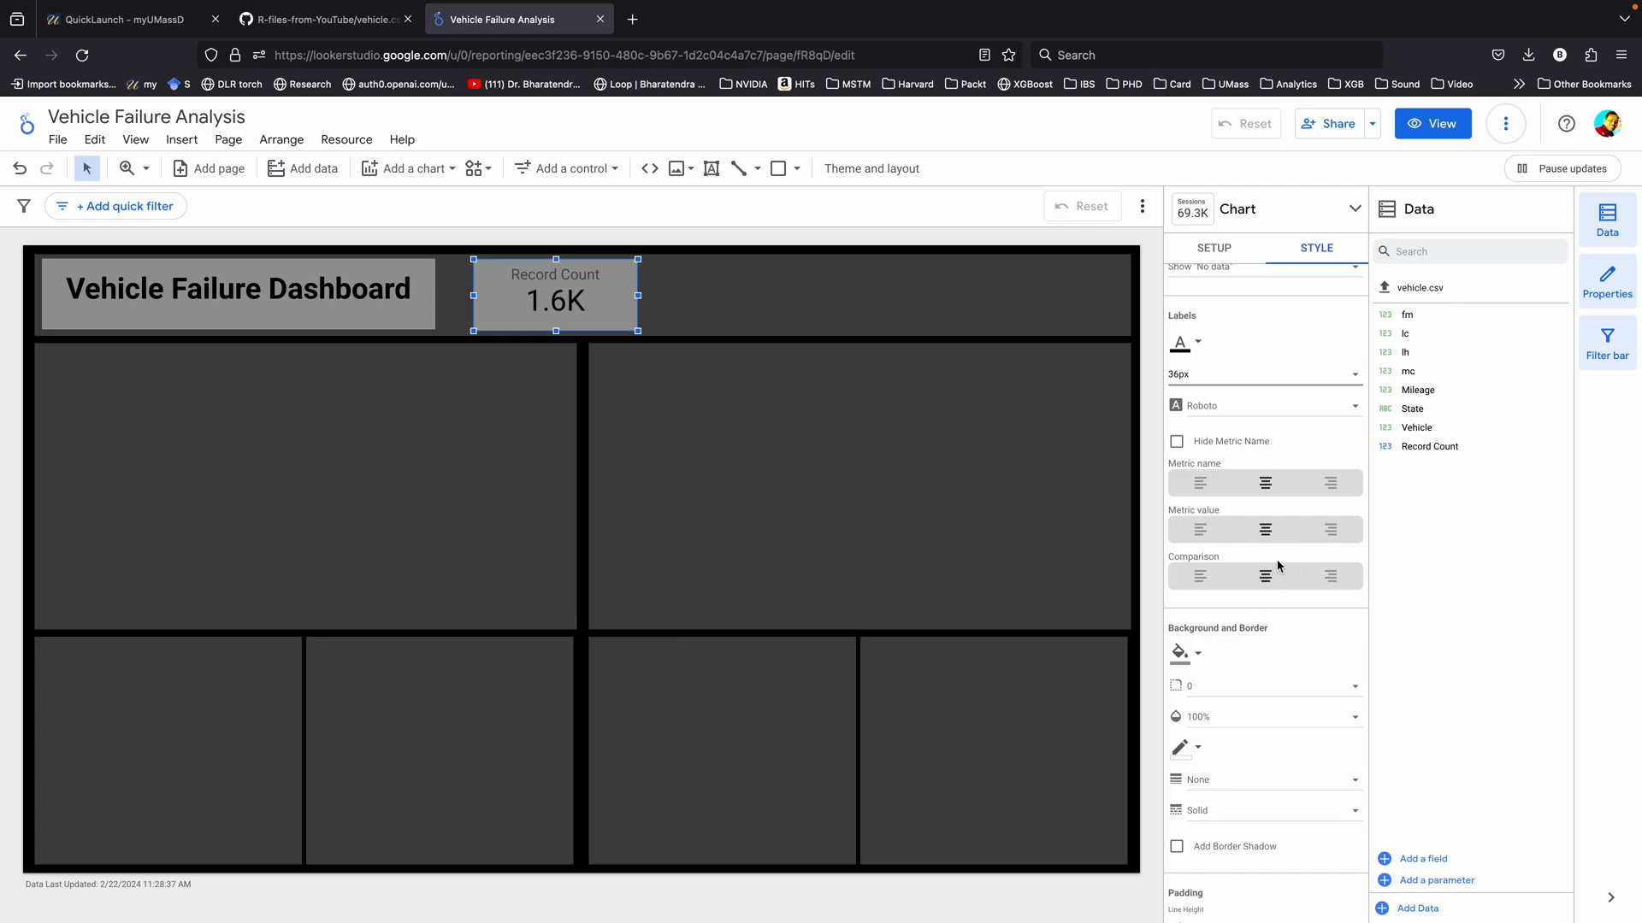
# - Rename the Record Count metric to '# Failures'
pyautogui.click(1213, 248)
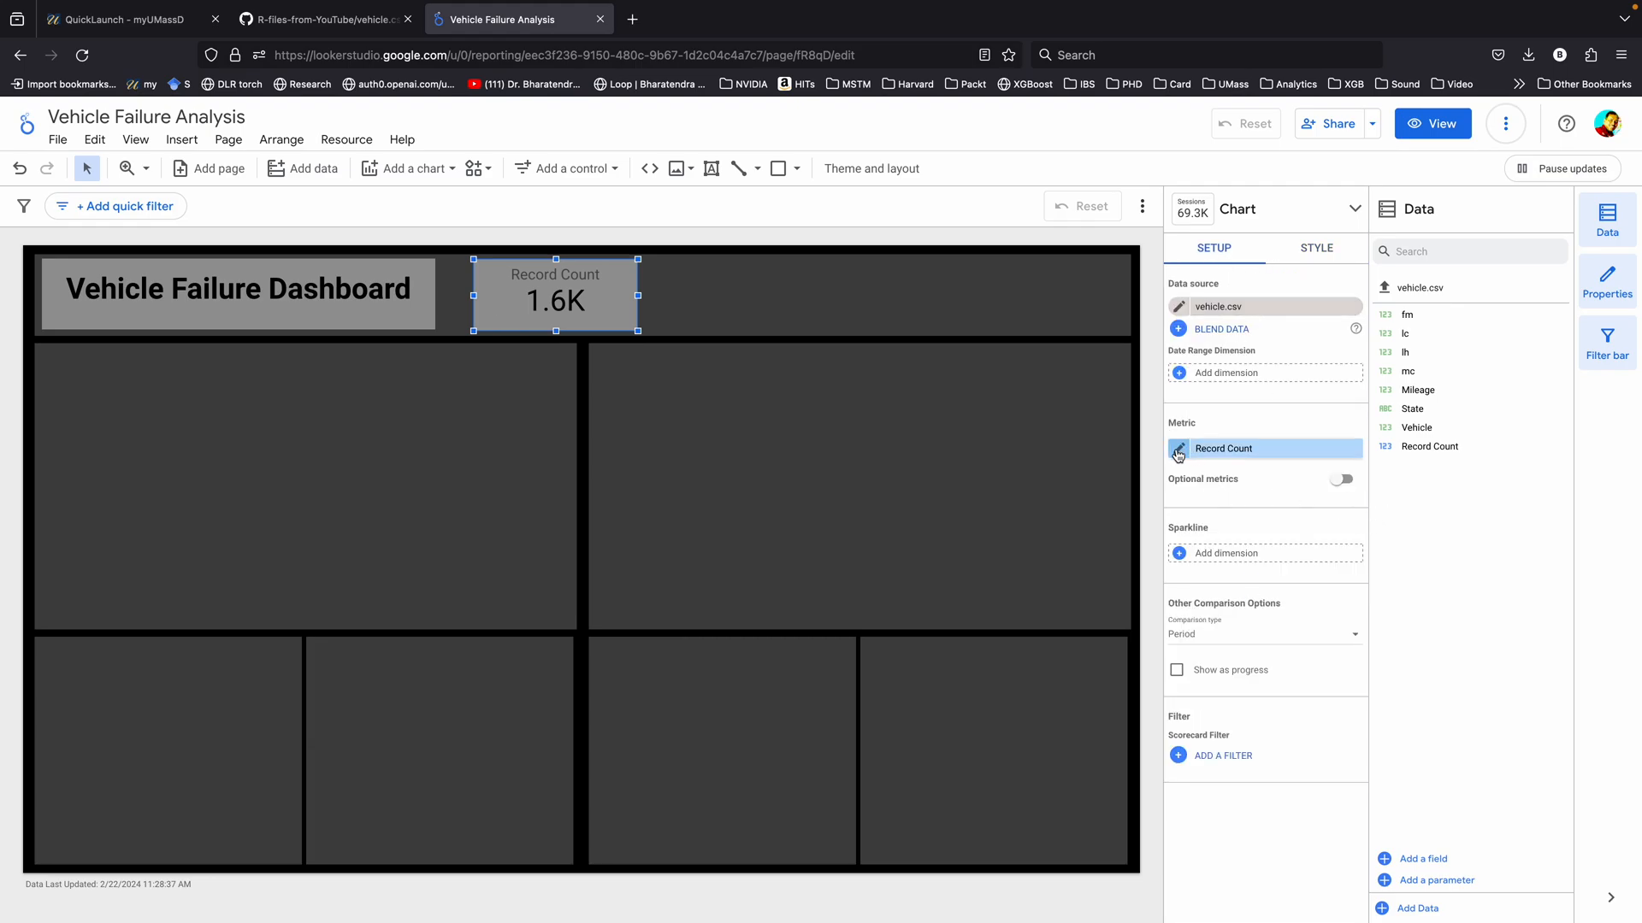
pyautogui.click(1179, 454)
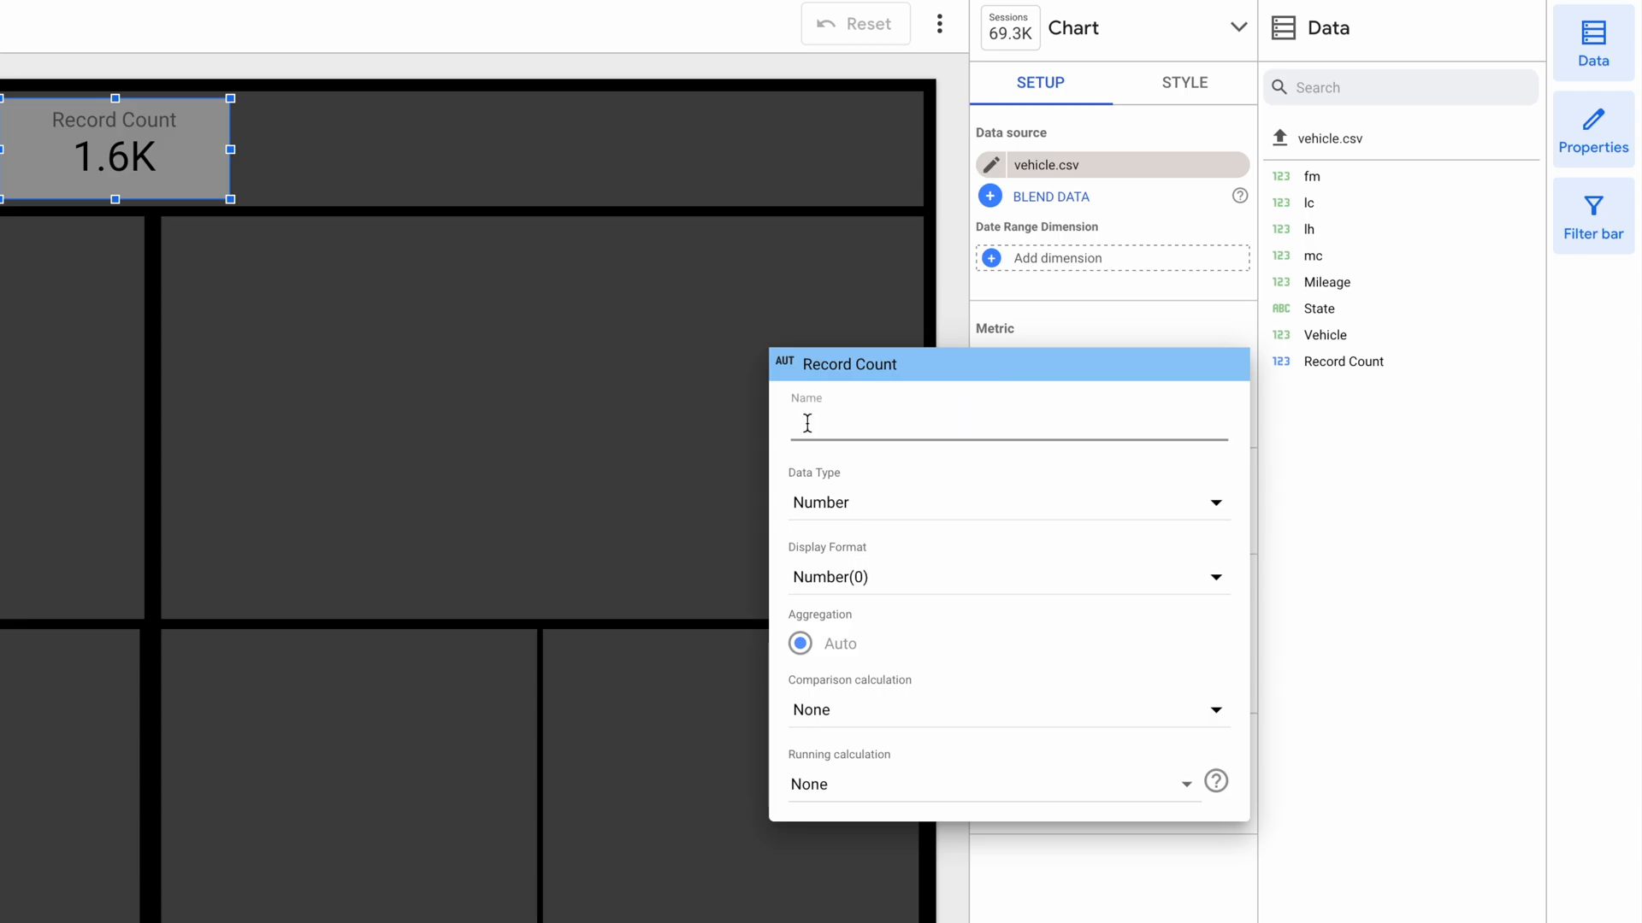
pyautogui.write('# Failures')
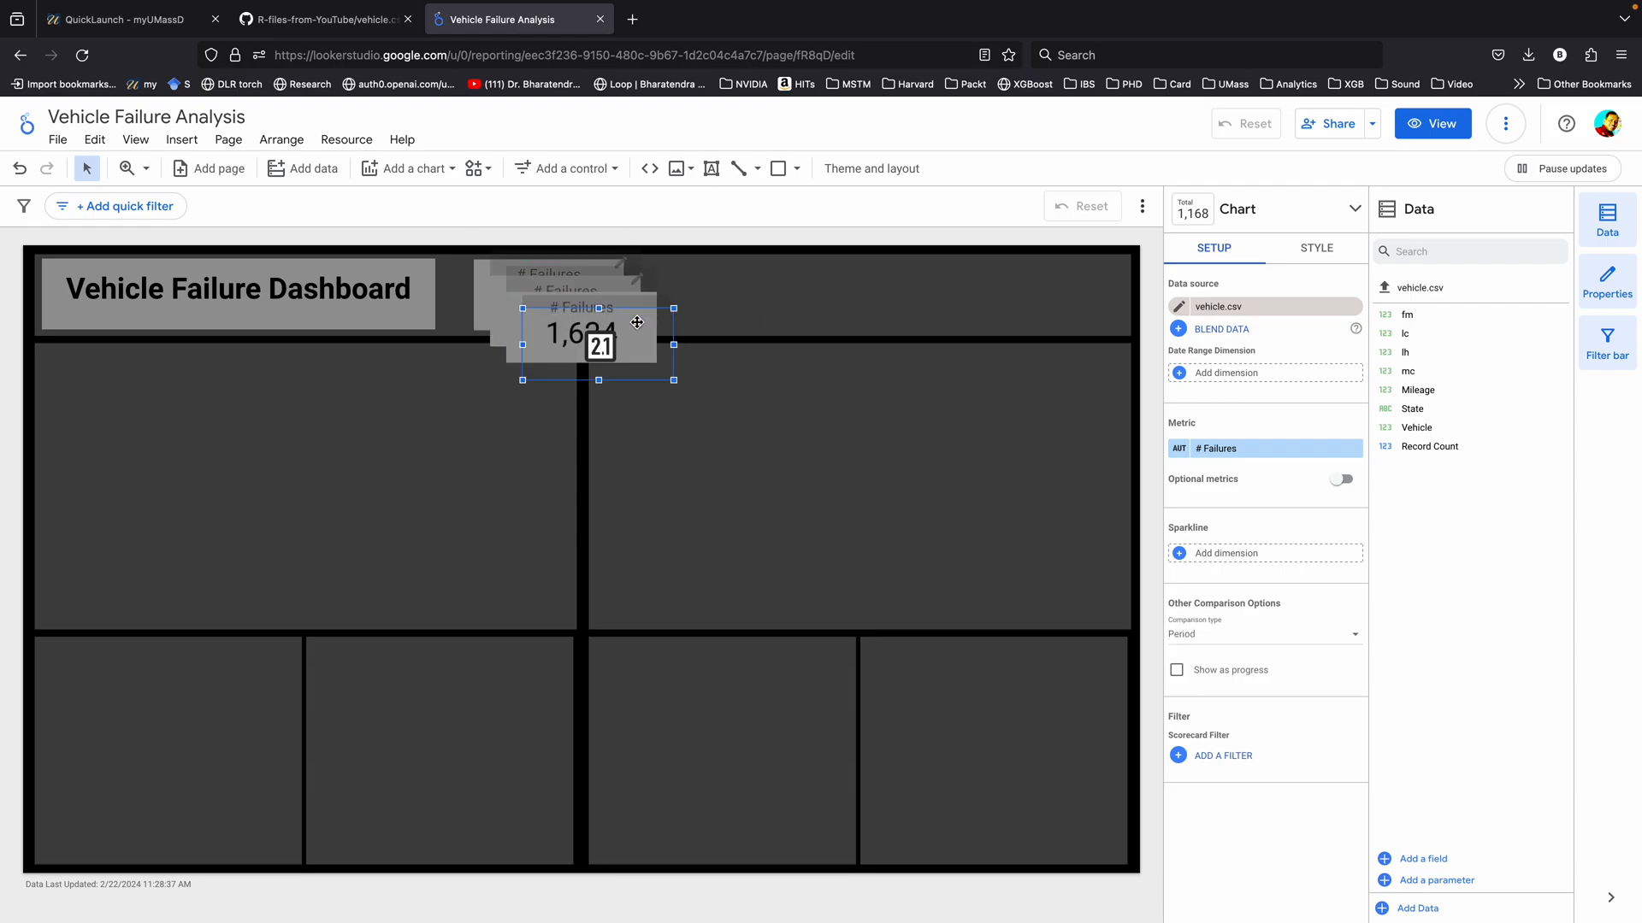
# - Copy the scorecard across the top bar and show the second as Labor Cost in USD
pyautogui.moveTo(596, 335); pyautogui.dragTo(658, 298)
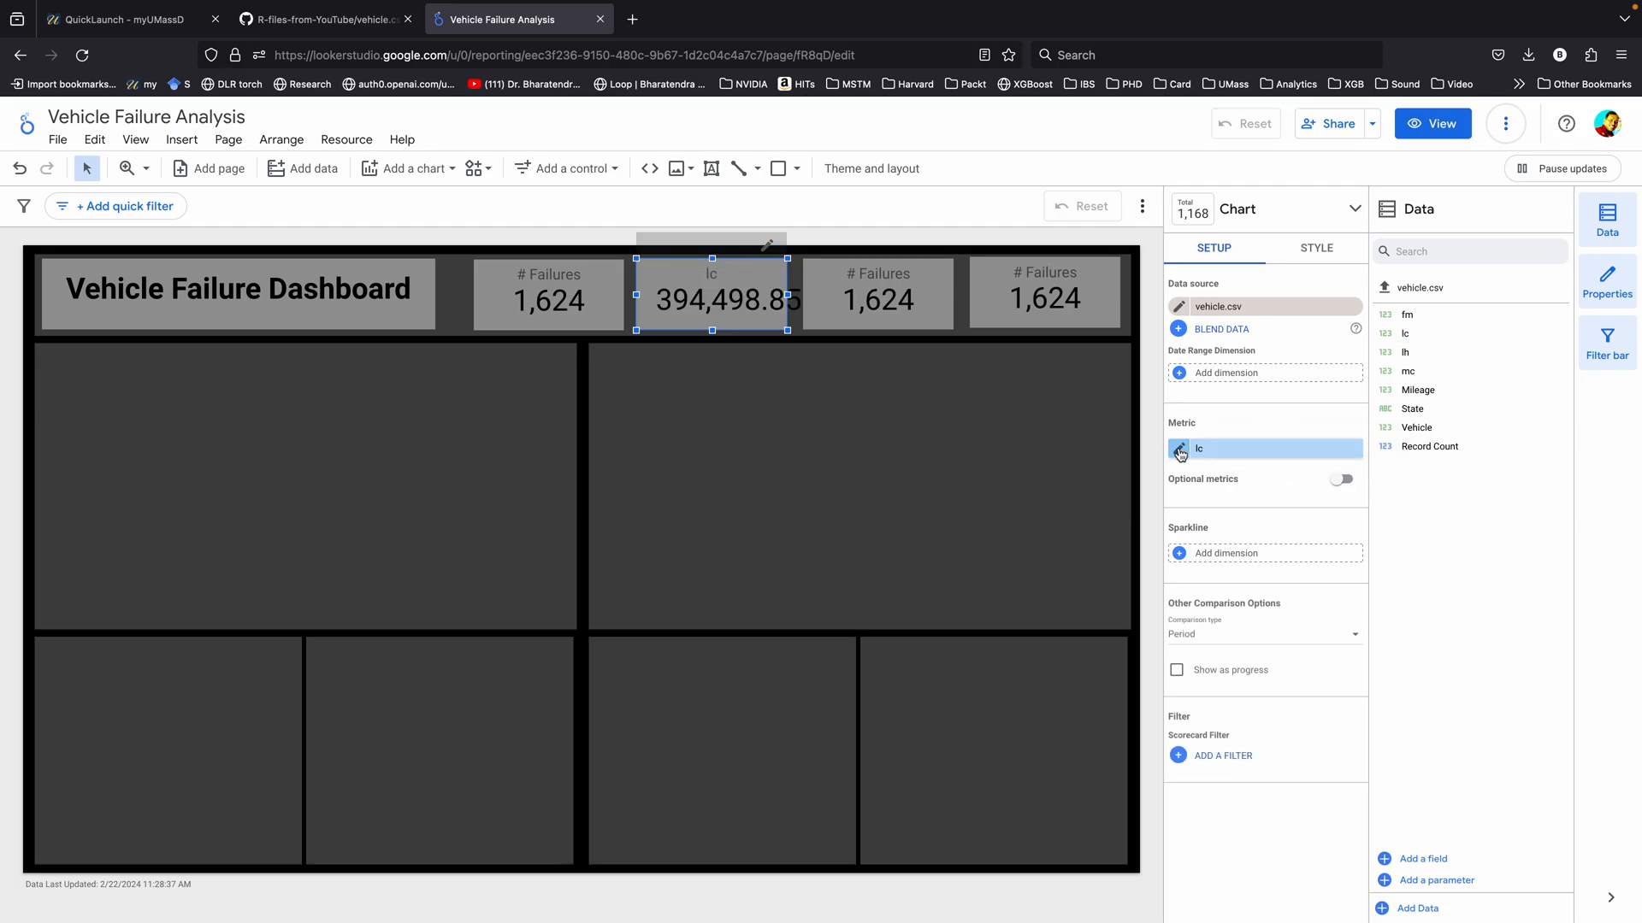
pyautogui.click(1180, 453)
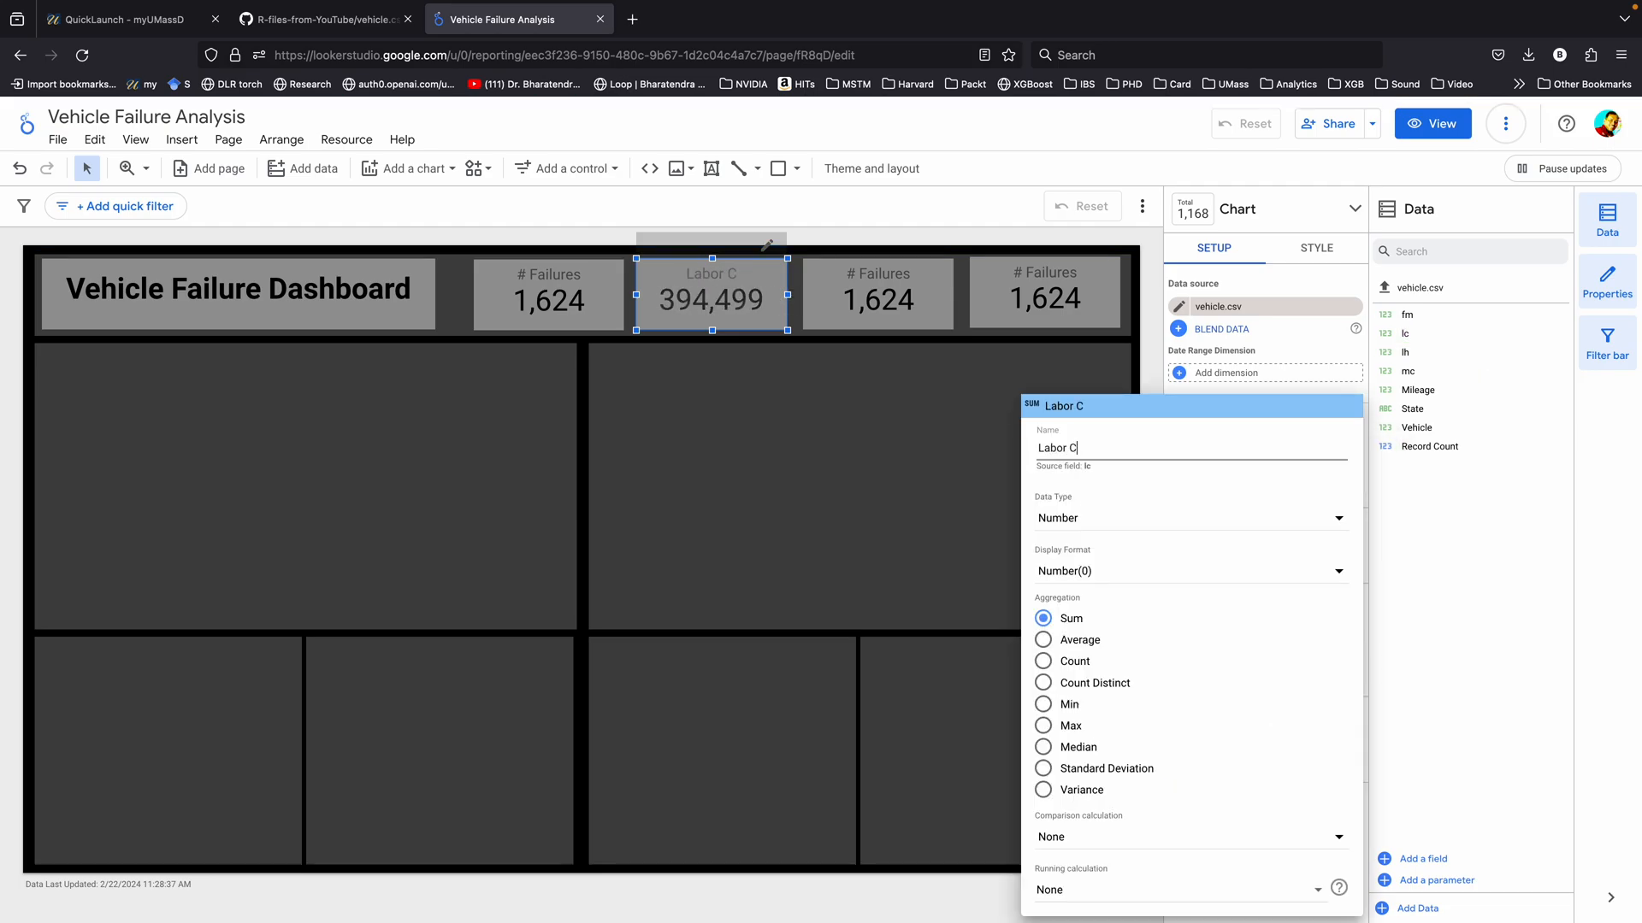
pyautogui.click(1188, 517)
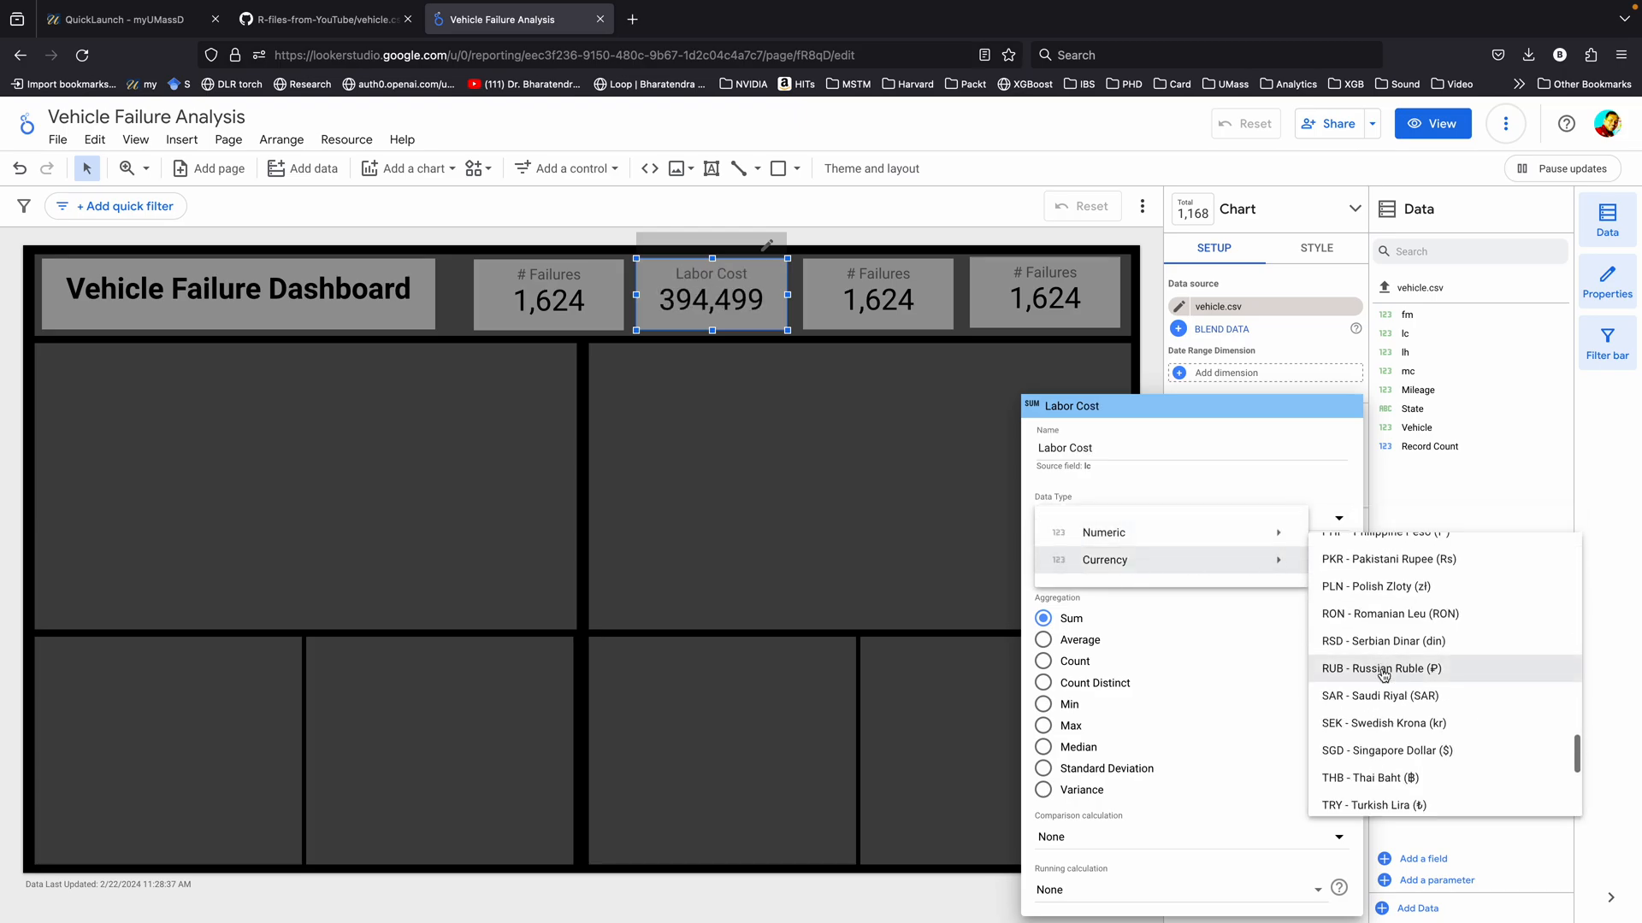
pyautogui.scroll(-3)
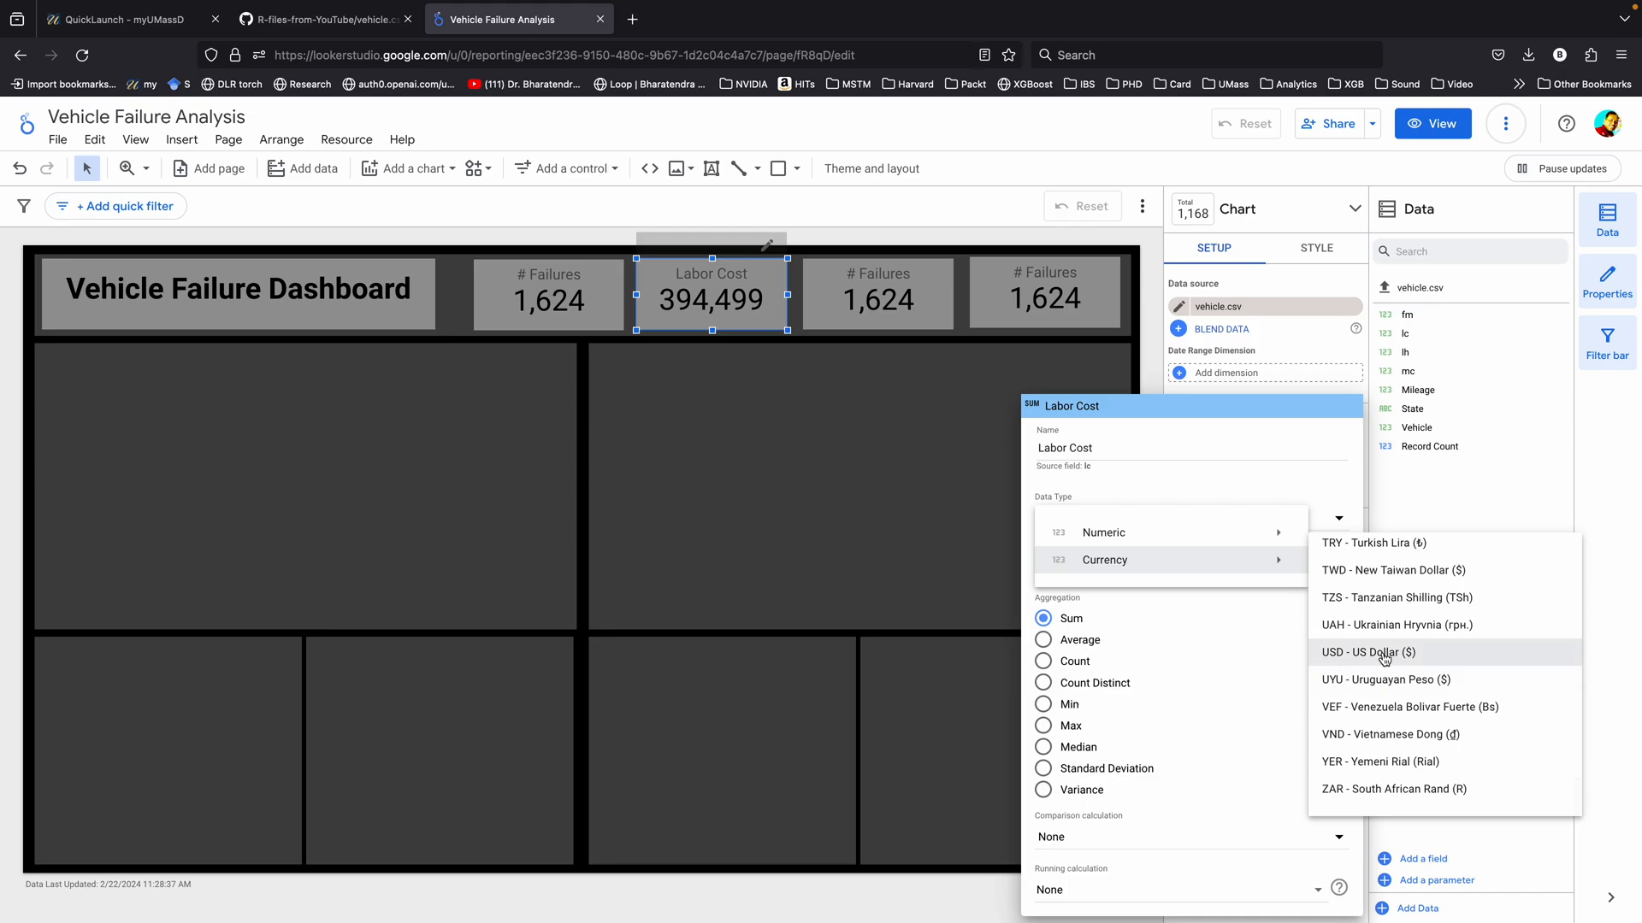
pyautogui.click(1367, 653)
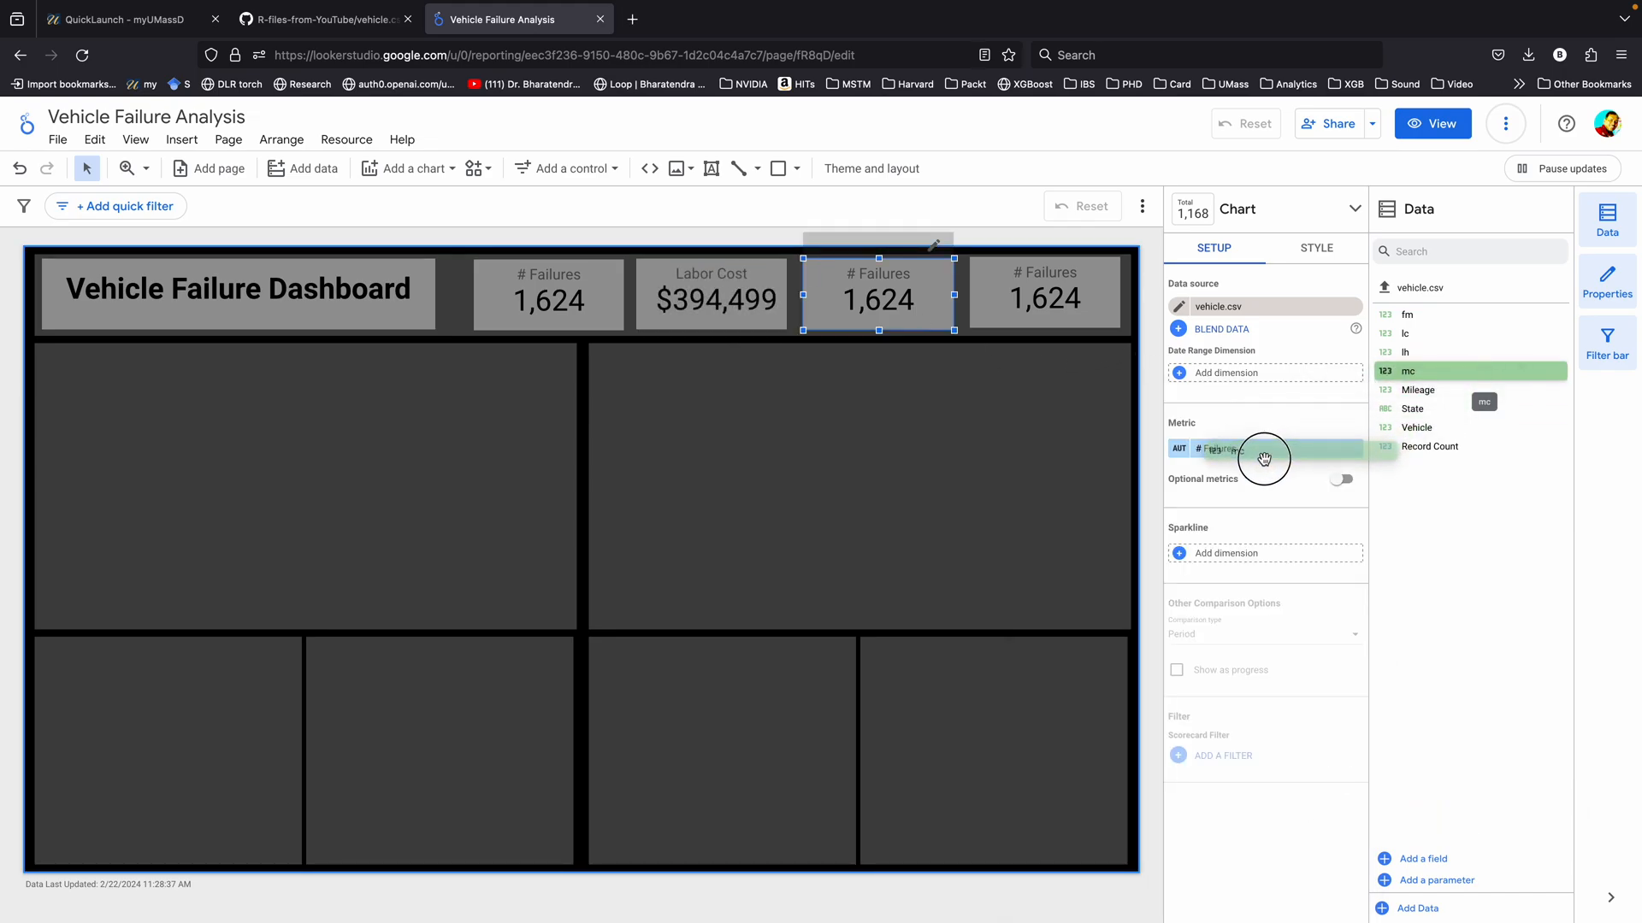
# - Format the Material Cost metric on the third scorecard as US dollars
pyautogui.click(1235, 448)
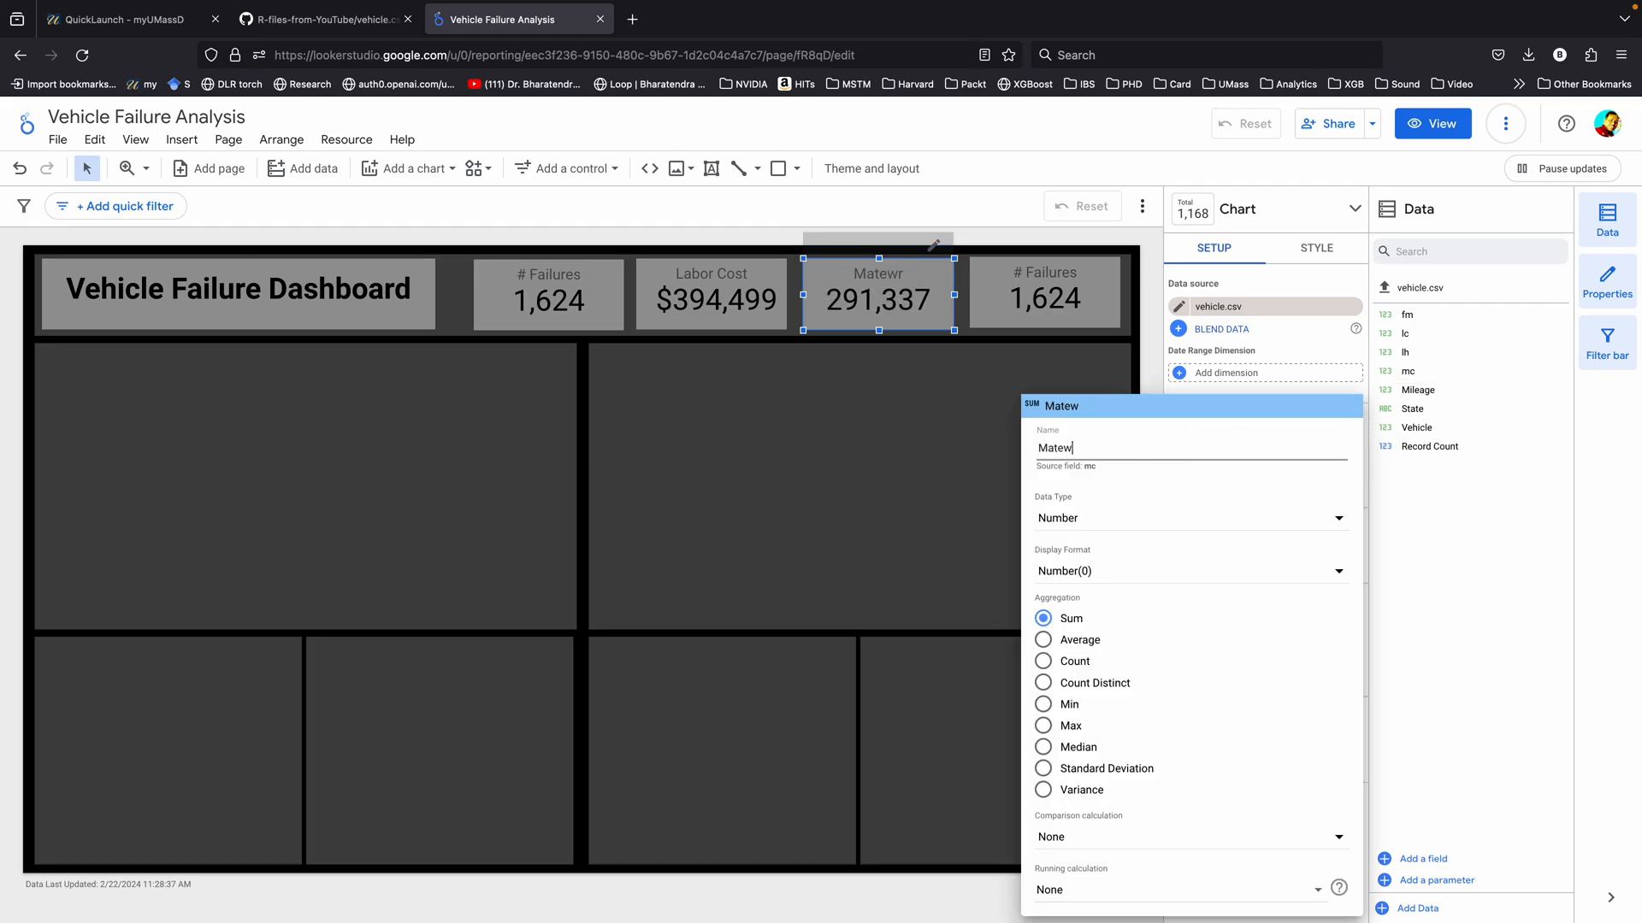
pyautogui.click(1189, 518)
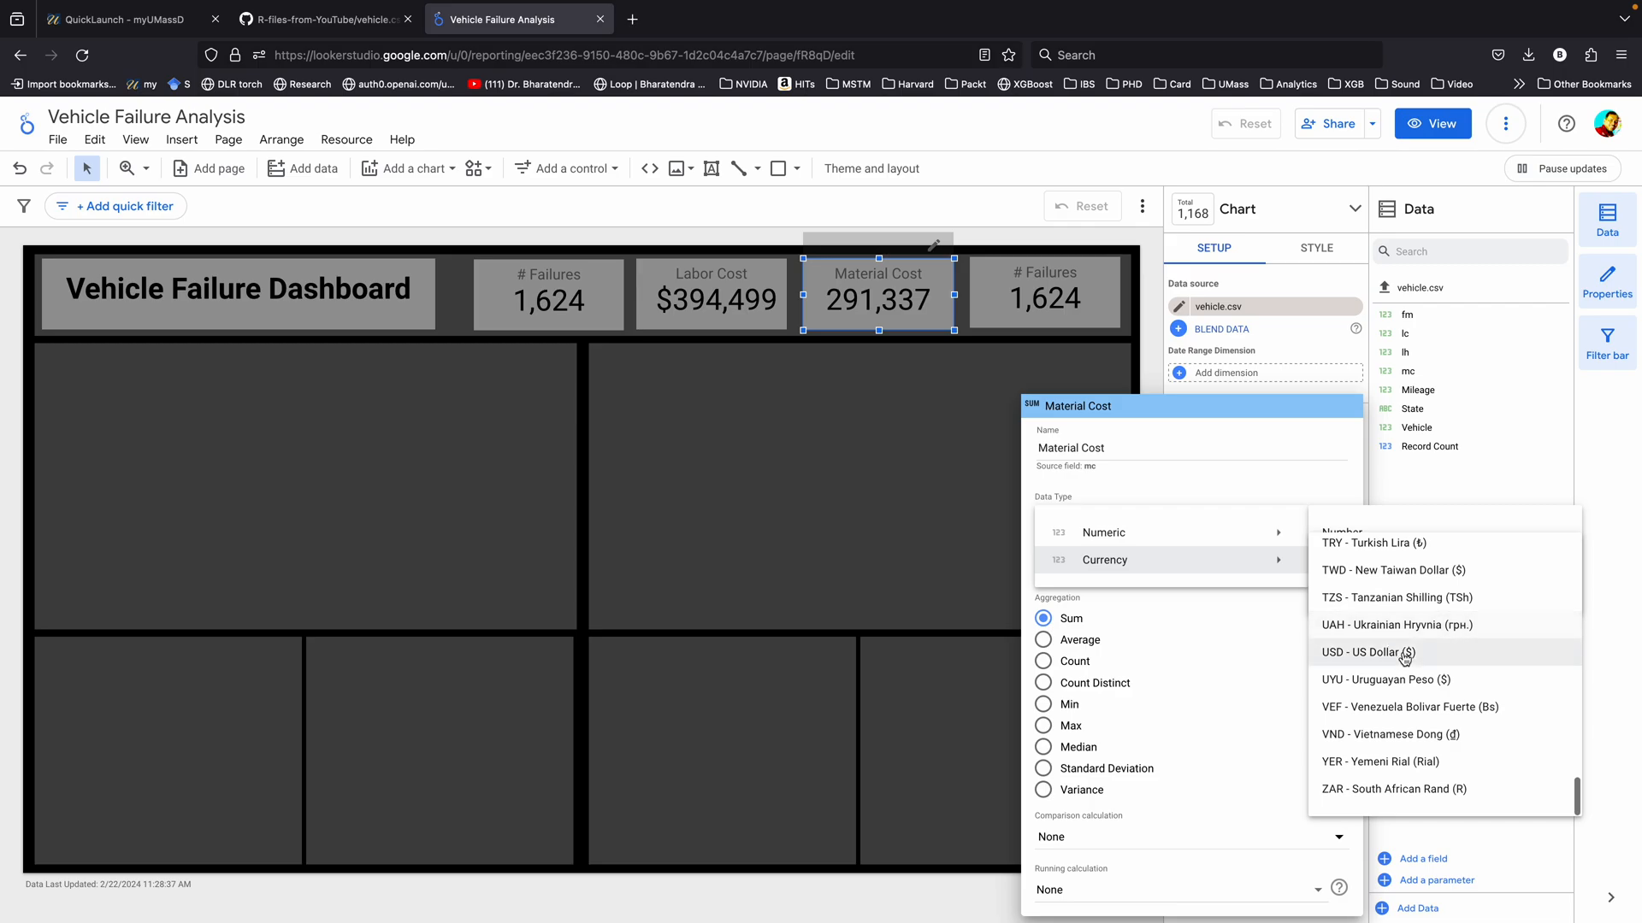
pyautogui.click(1367, 653)
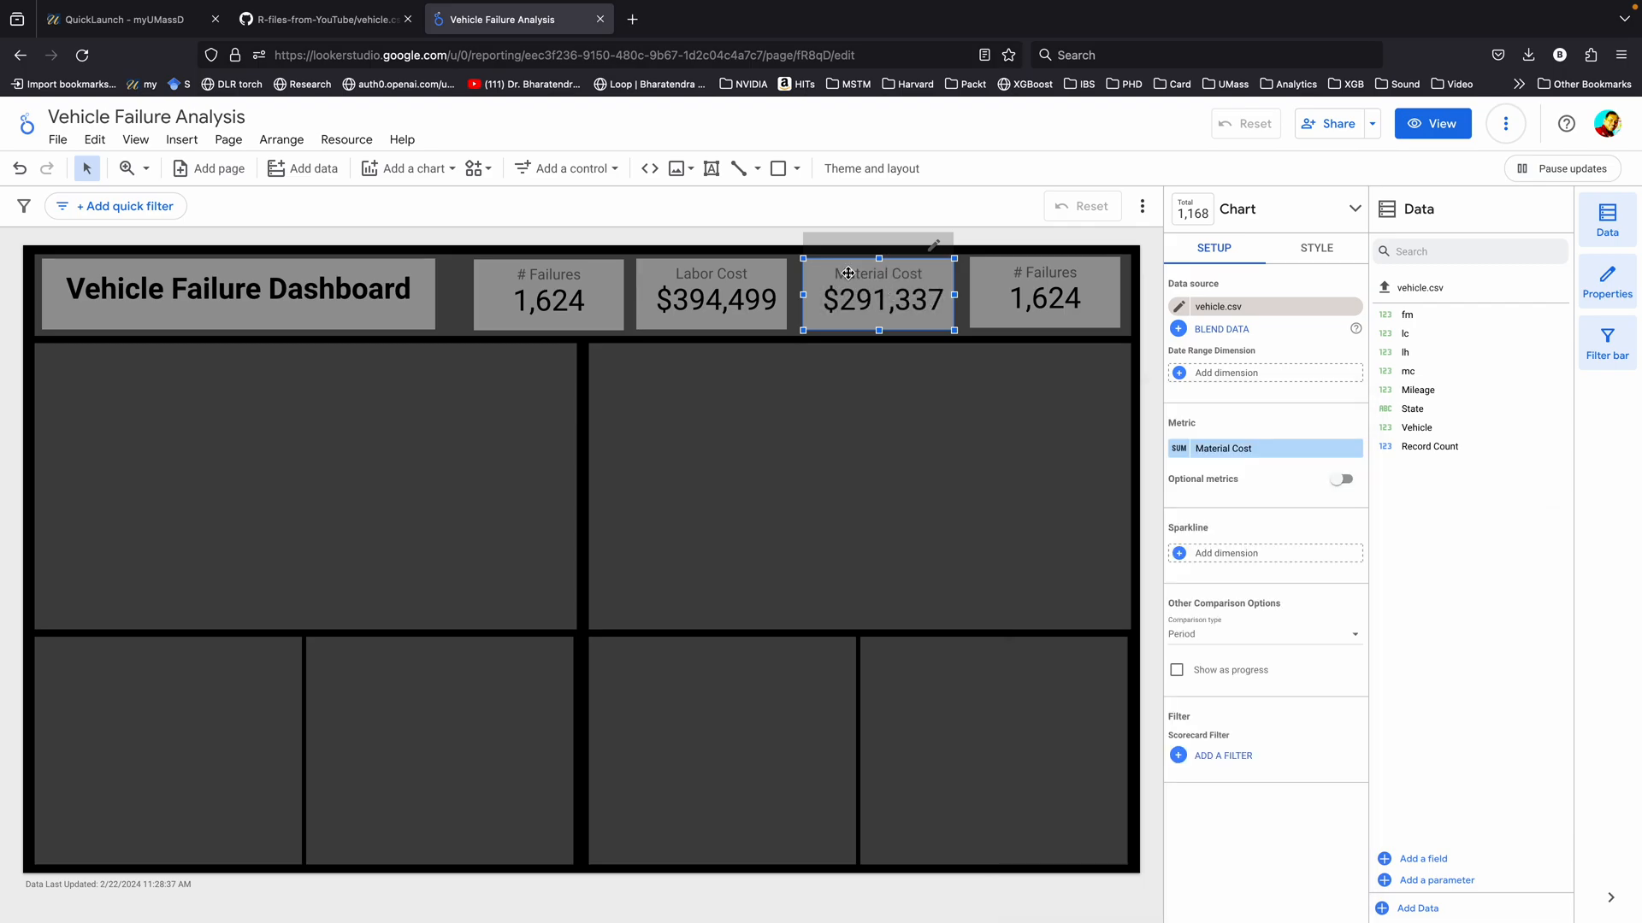
pyautogui.moveTo(900, 313)
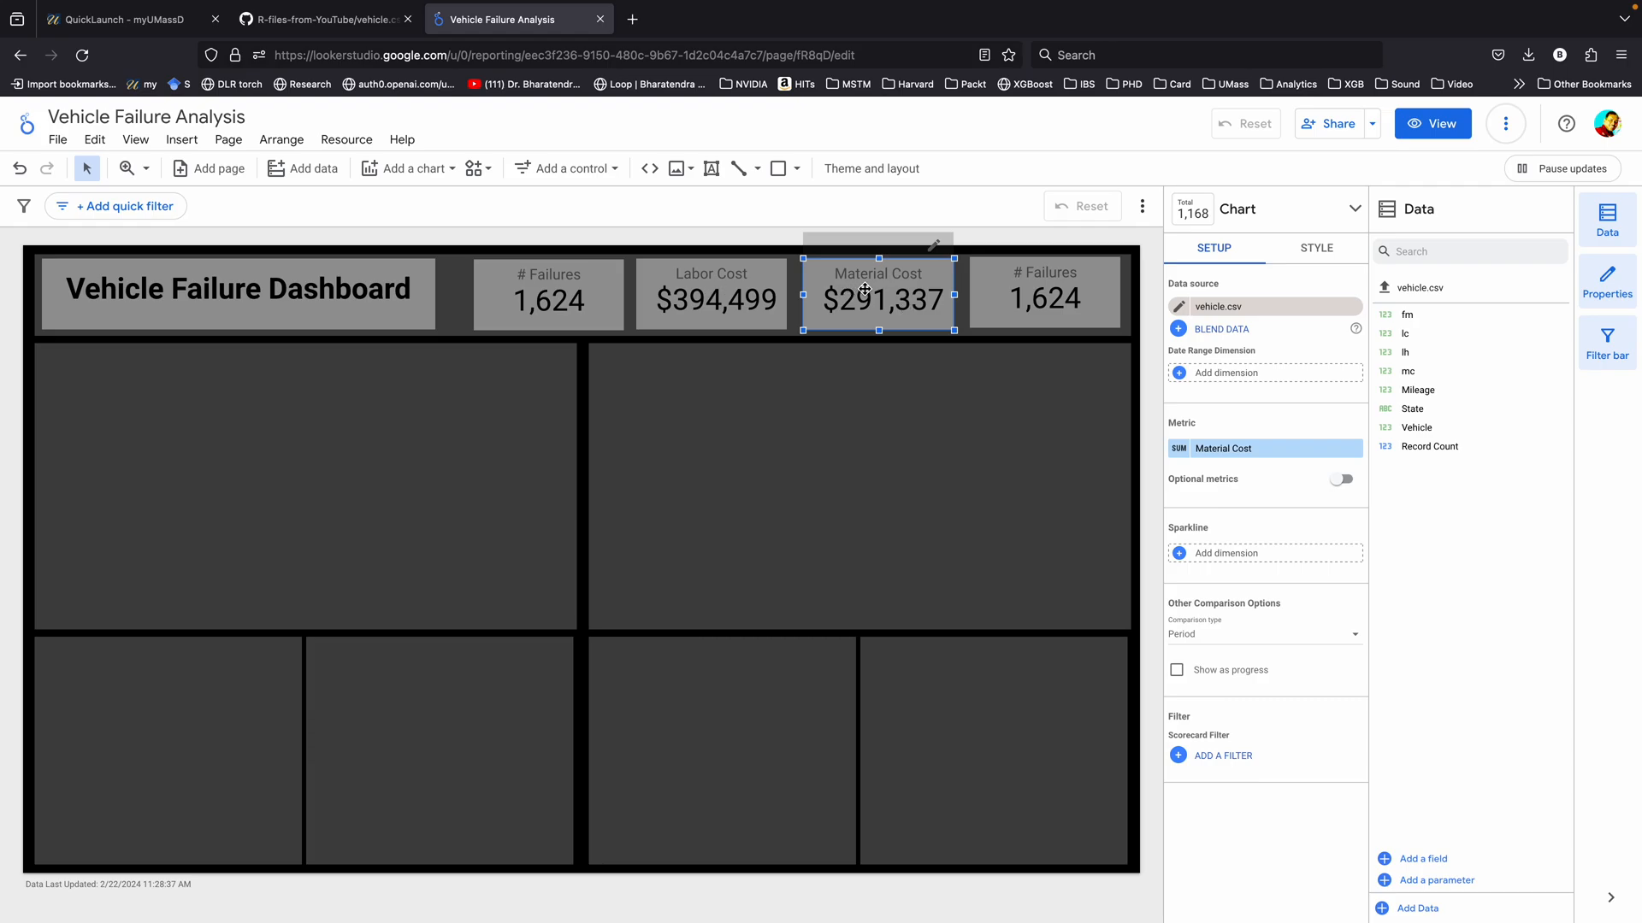
# - Rename the fourth scorecard's Mileage metric to 'Avg. Miles' with Average aggregation
pyautogui.click(1044, 298)
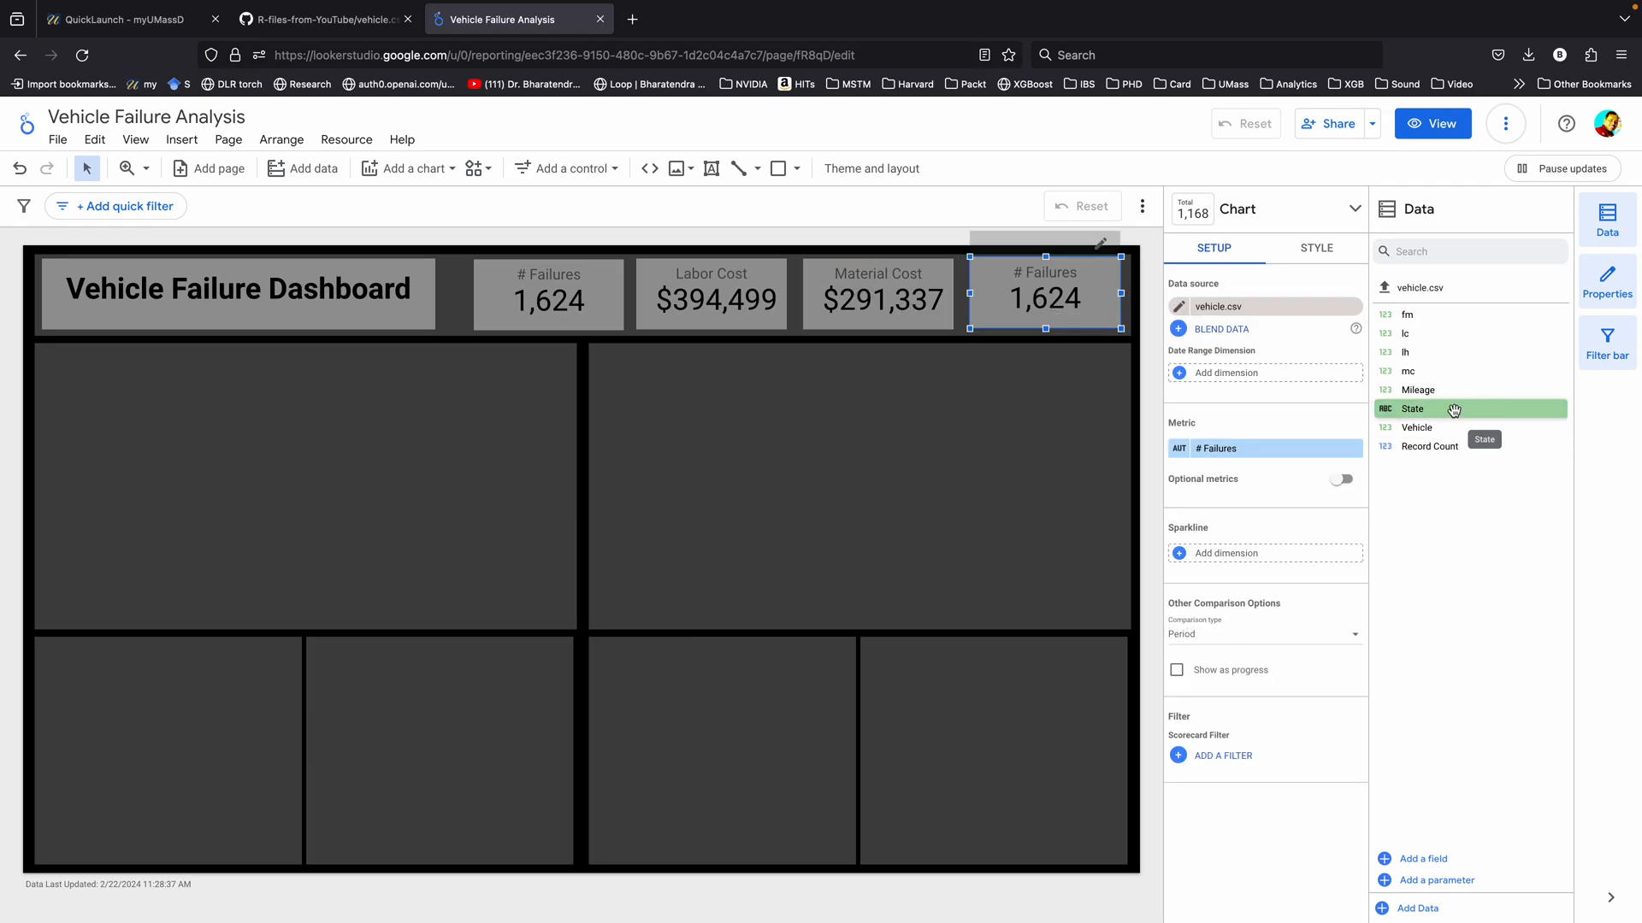
pyautogui.moveTo(1417, 390)
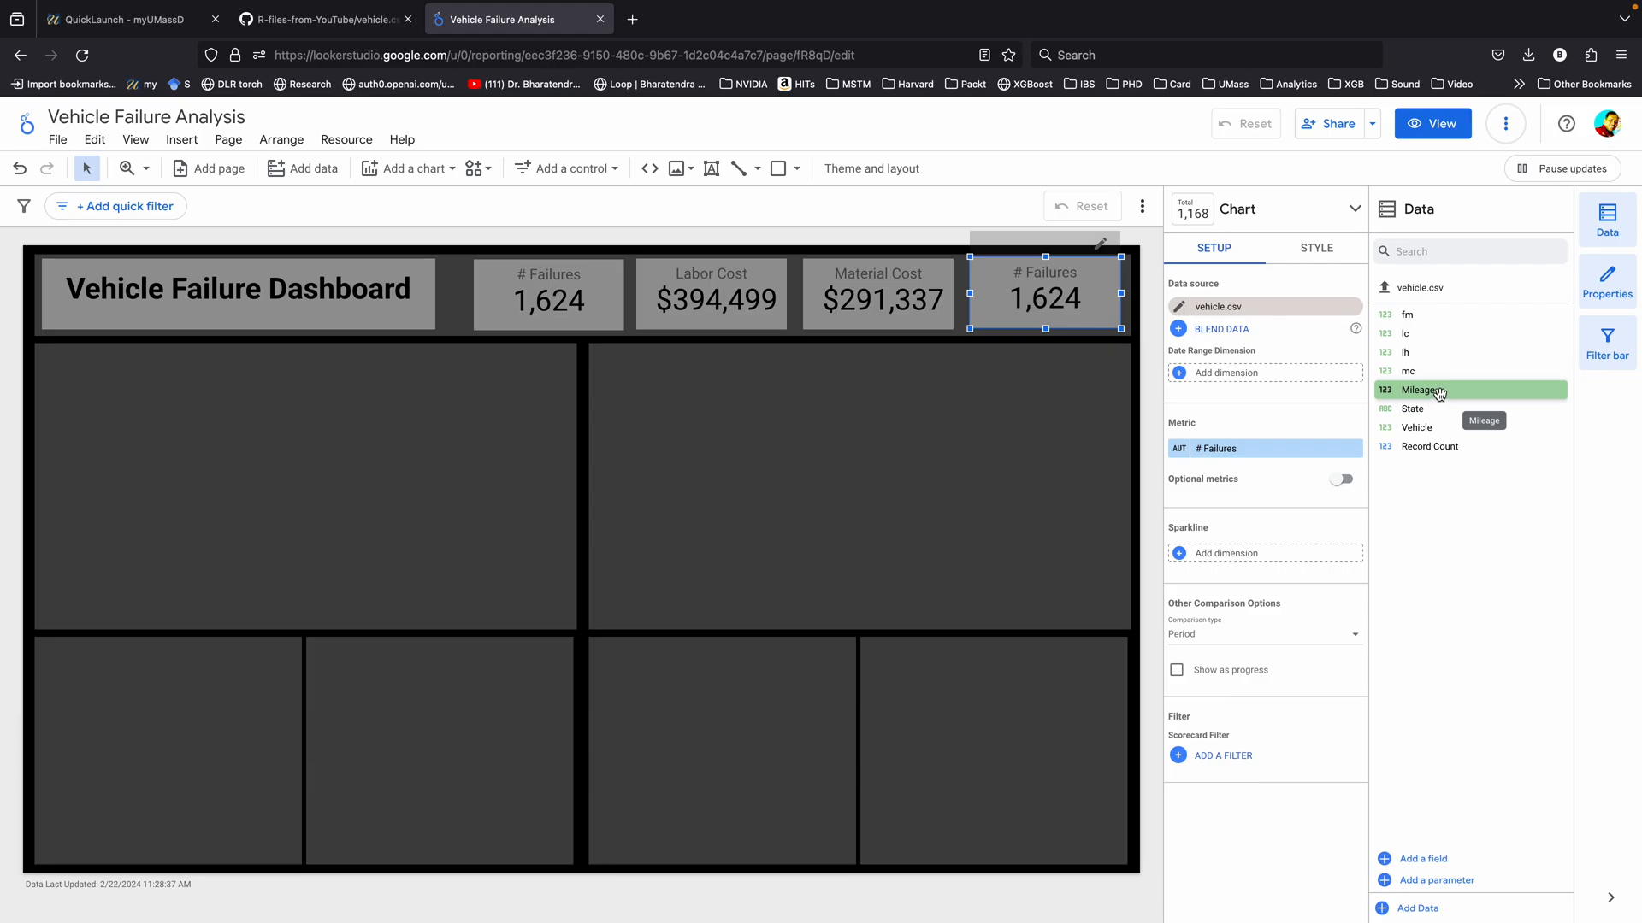
pyautogui.click(1418, 390)
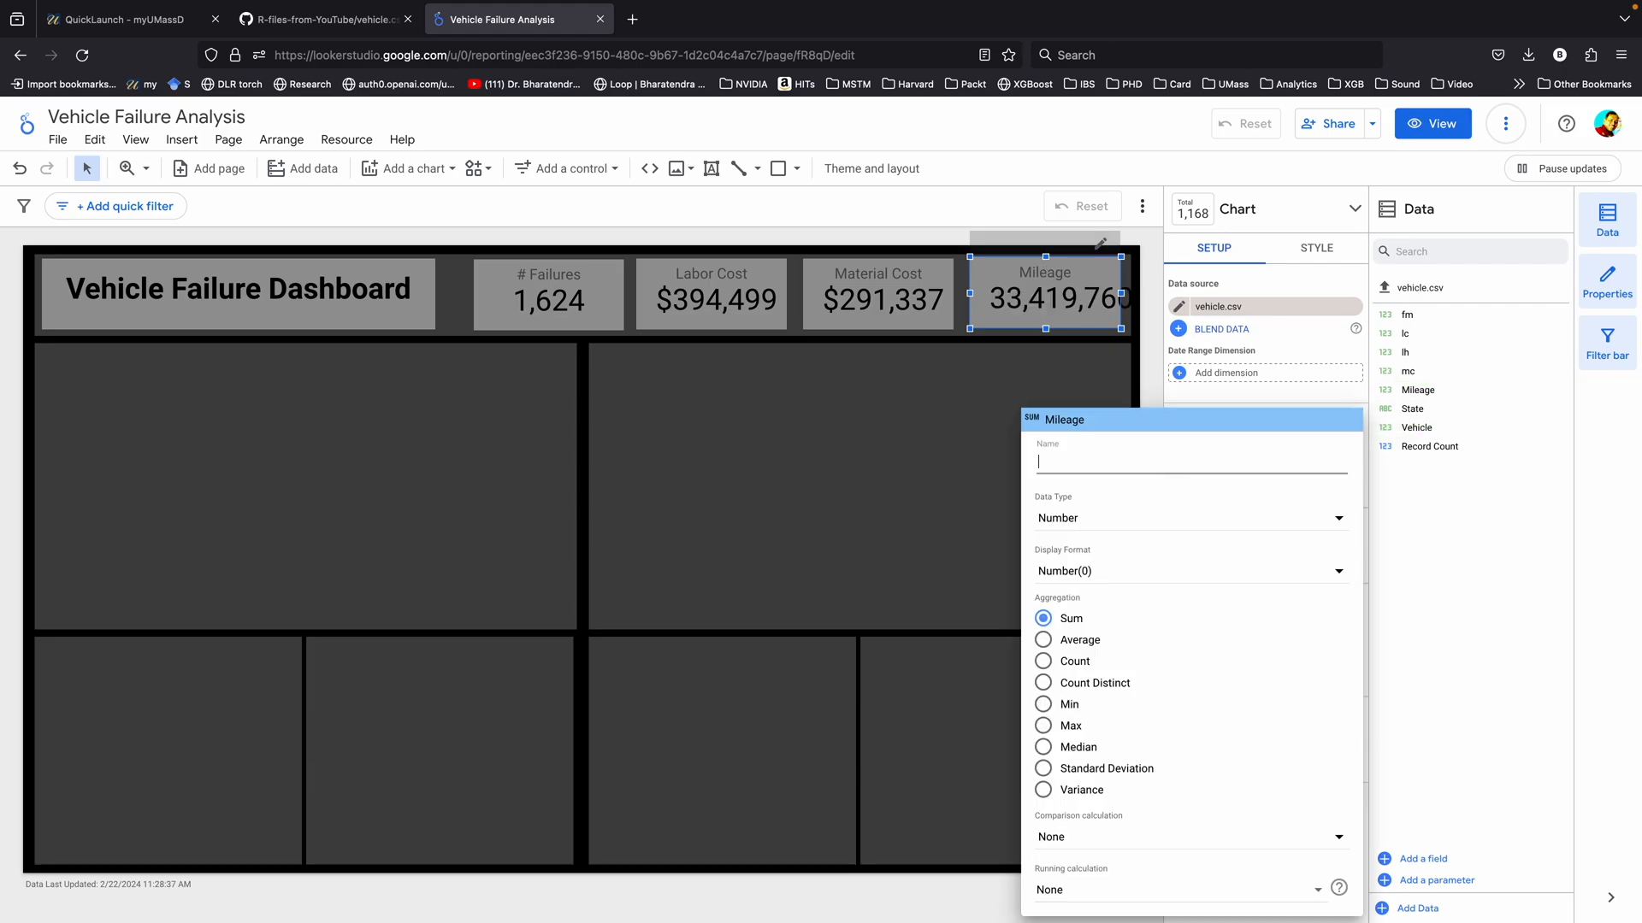
pyautogui.write('Avg. Miles')
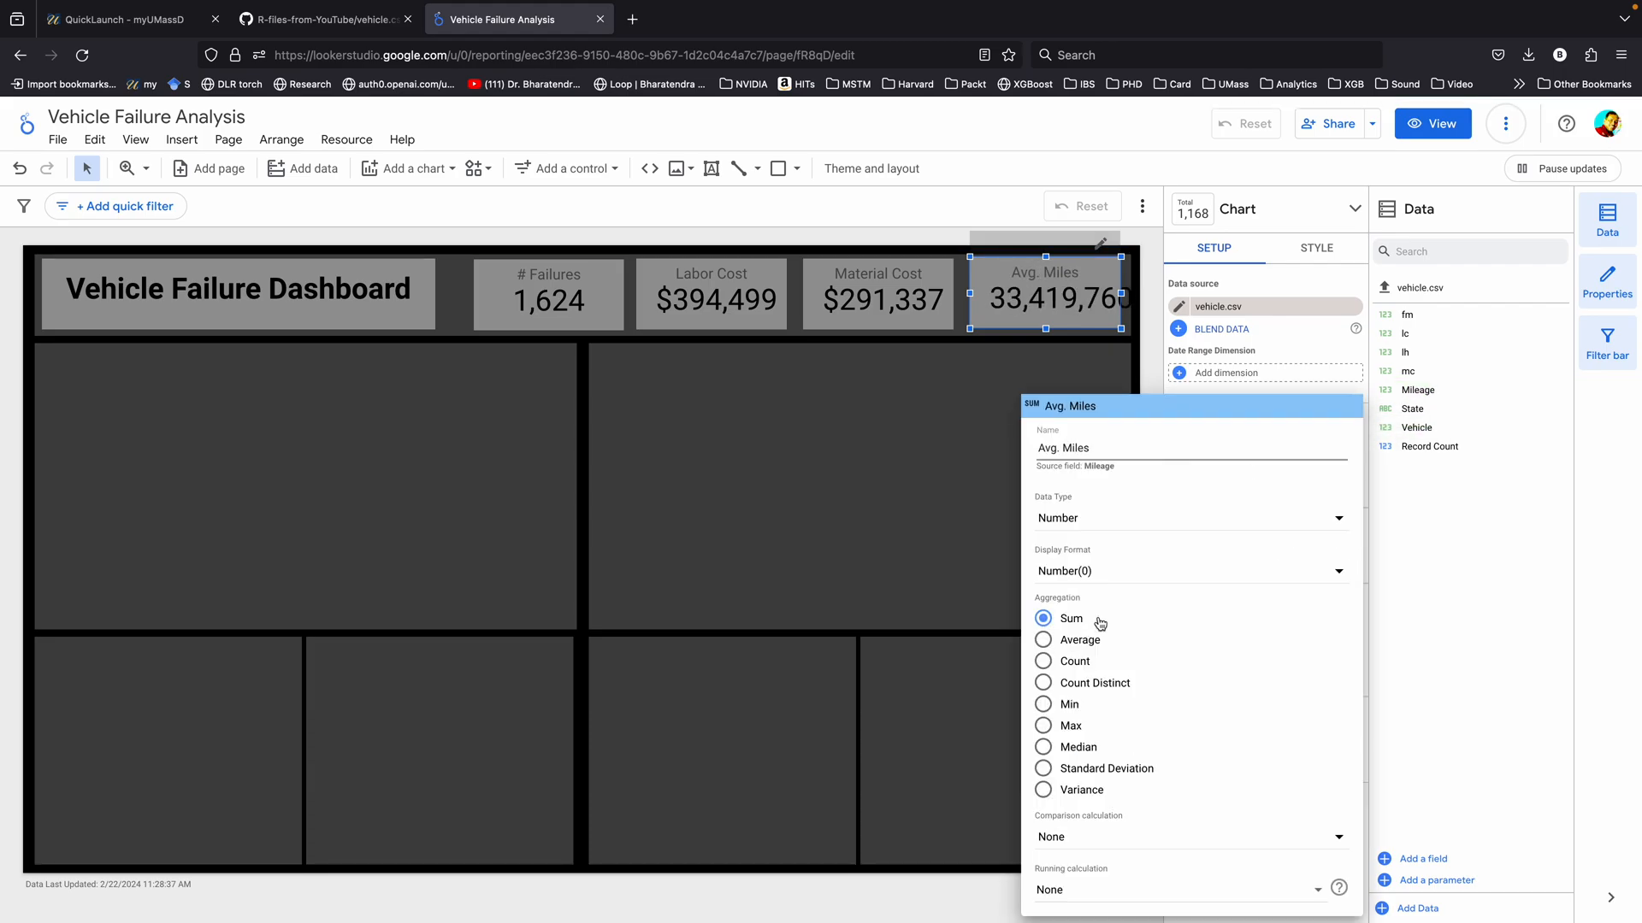
pyautogui.click(1043, 639)
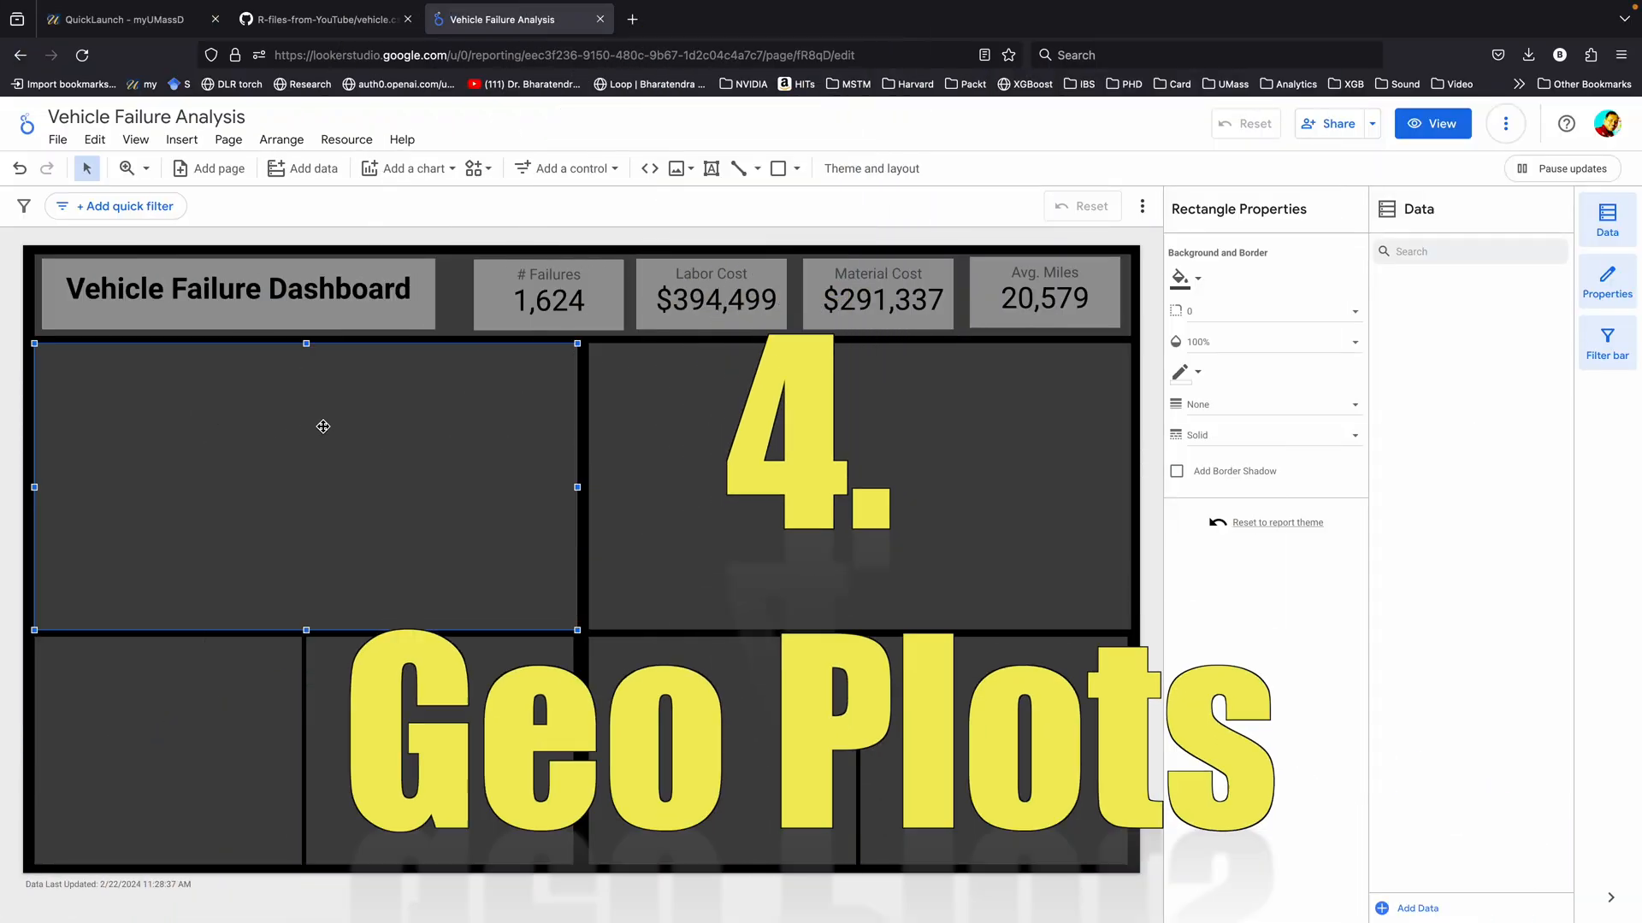
pyautogui.moveTo(409, 168)
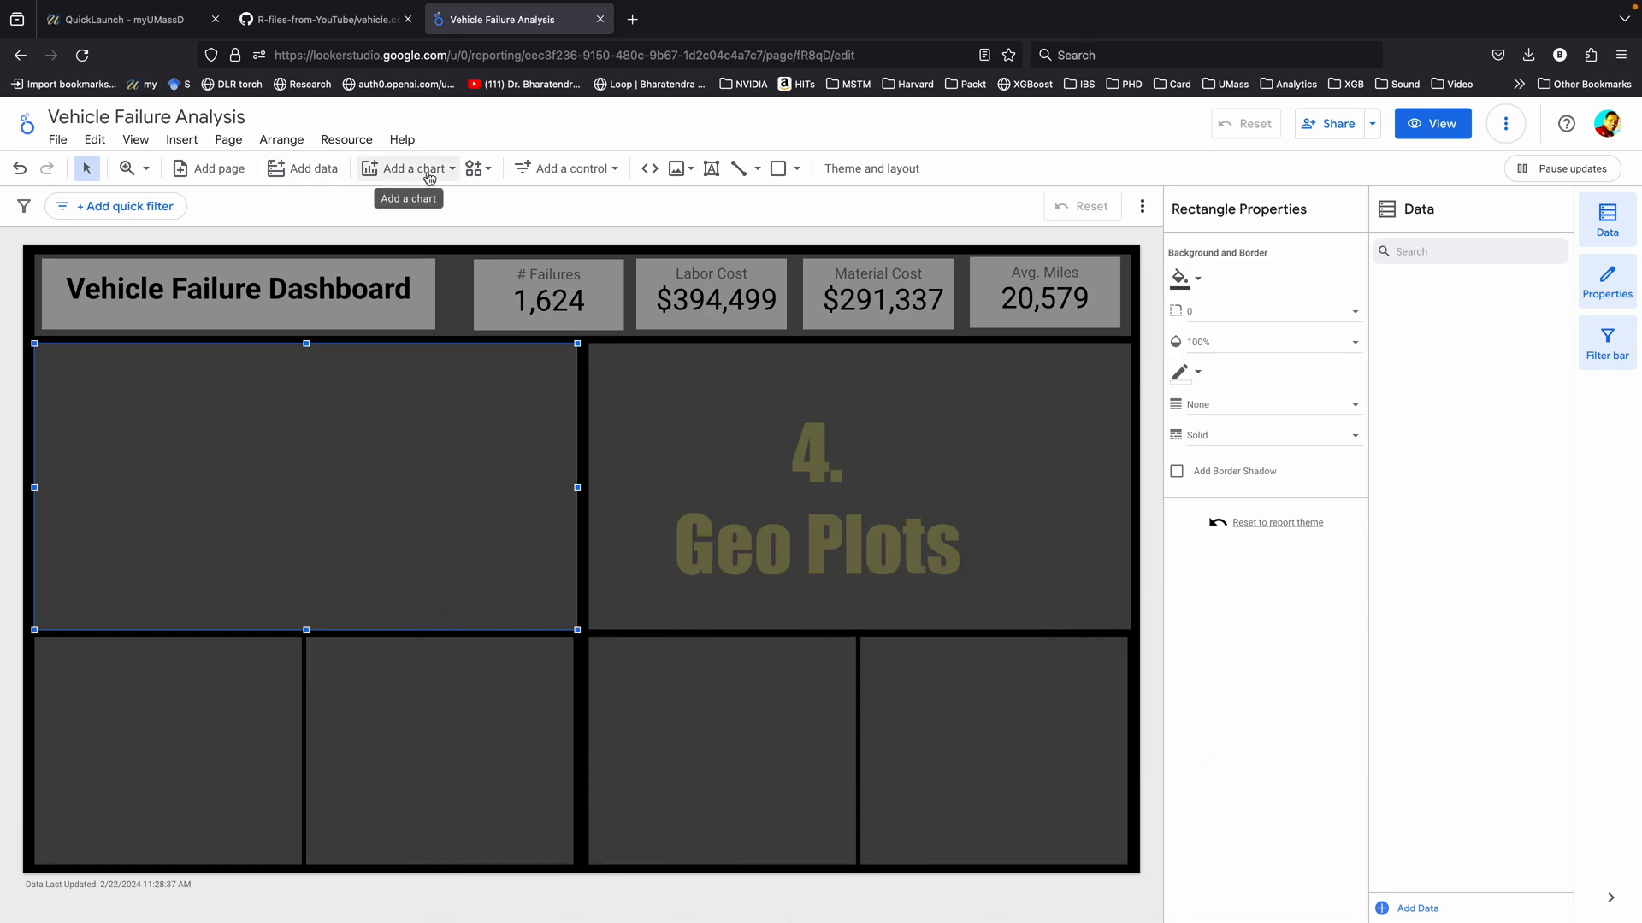
# - Insert a geo chart of Record Count by State into the top-left panel
pyautogui.click(411, 167)
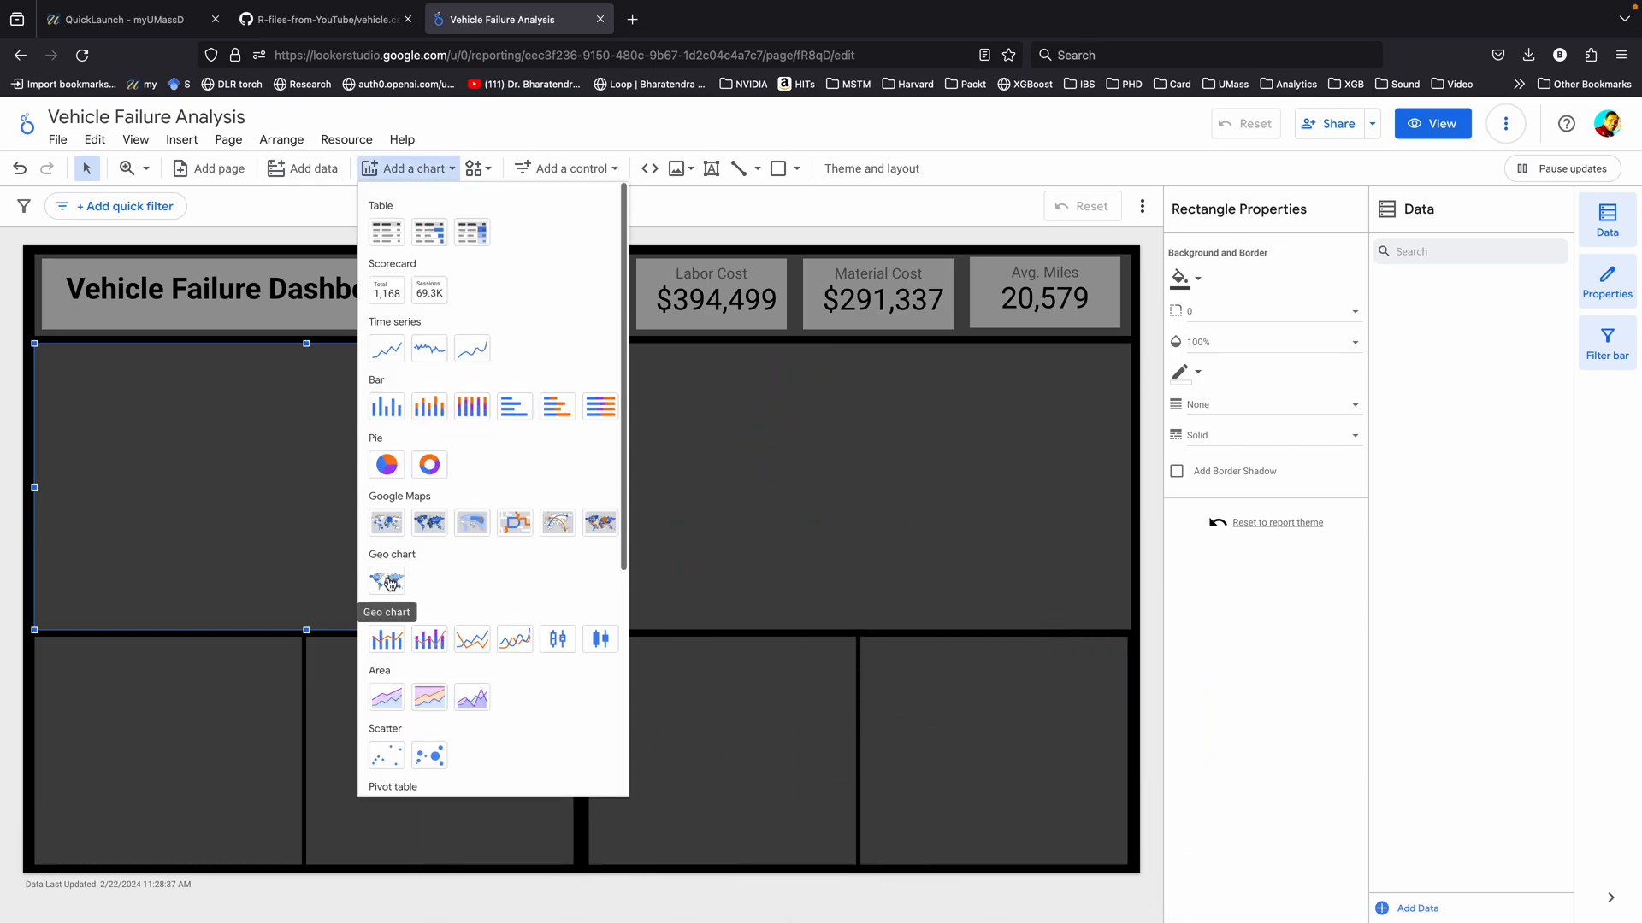
pyautogui.click(385, 581)
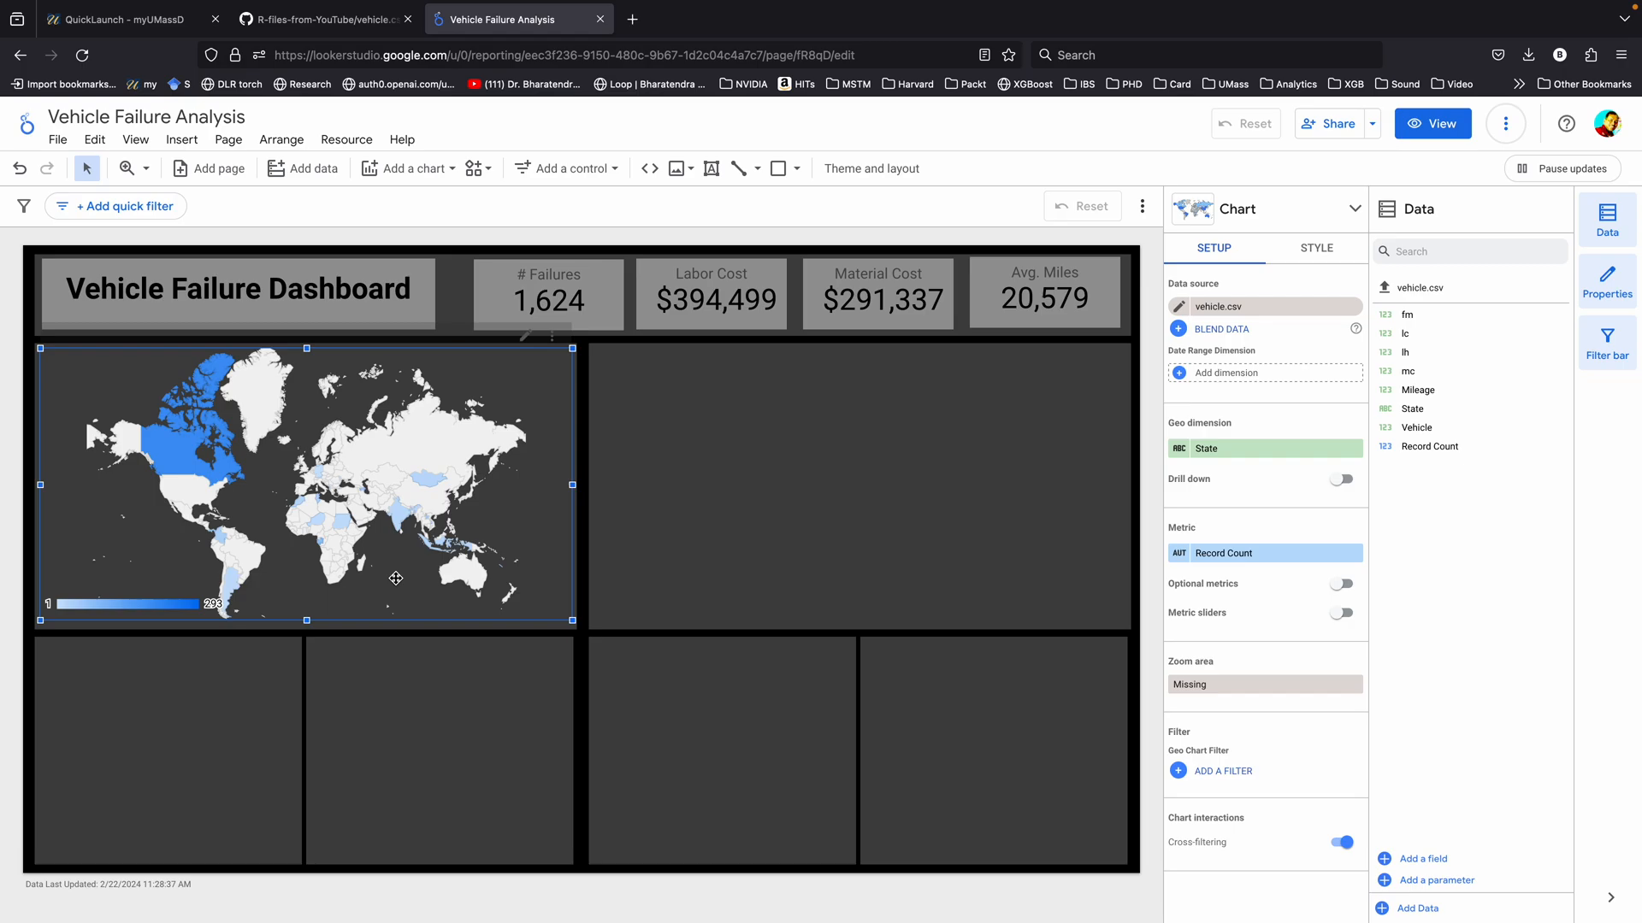
pyautogui.moveTo(346, 577)
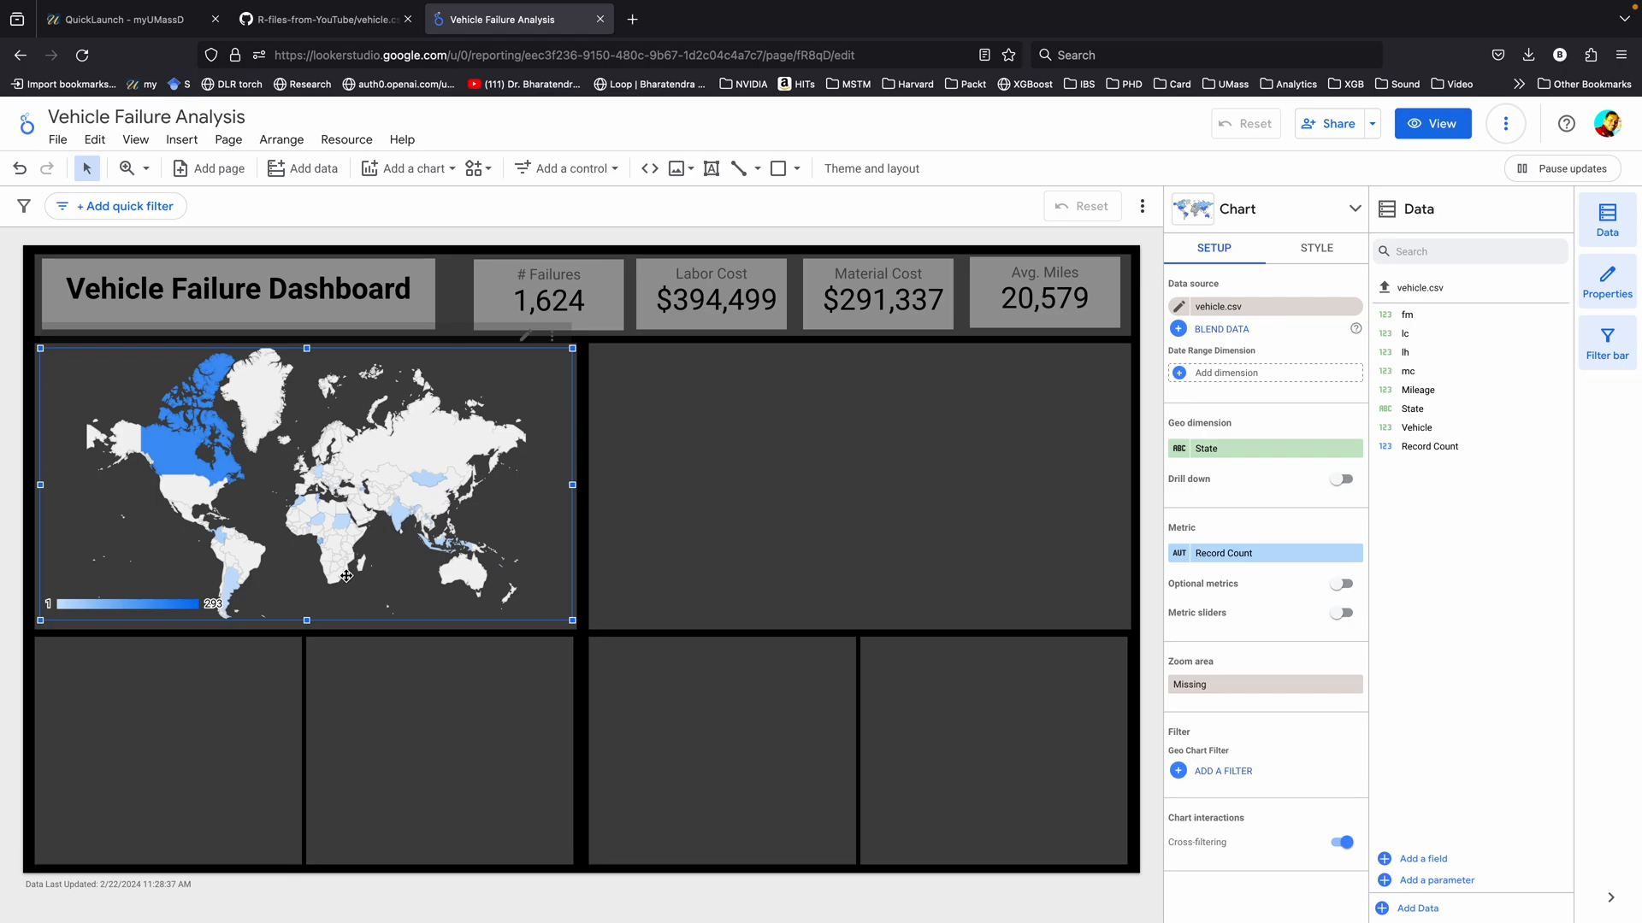
pyautogui.moveTo(396, 537)
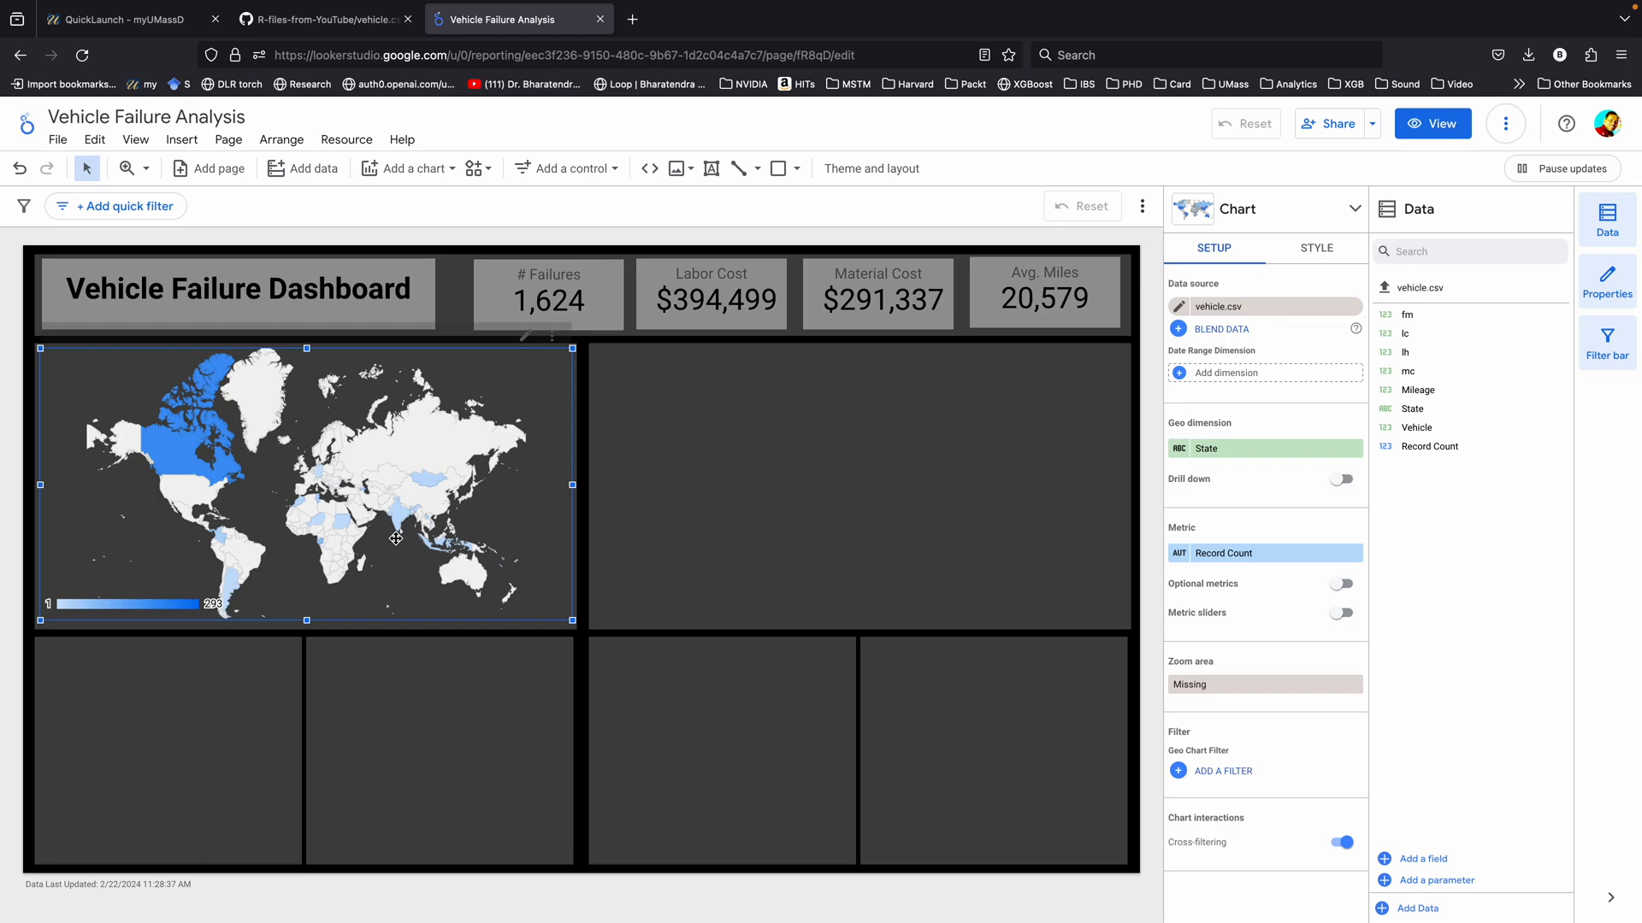
pyautogui.moveTo(429, 480)
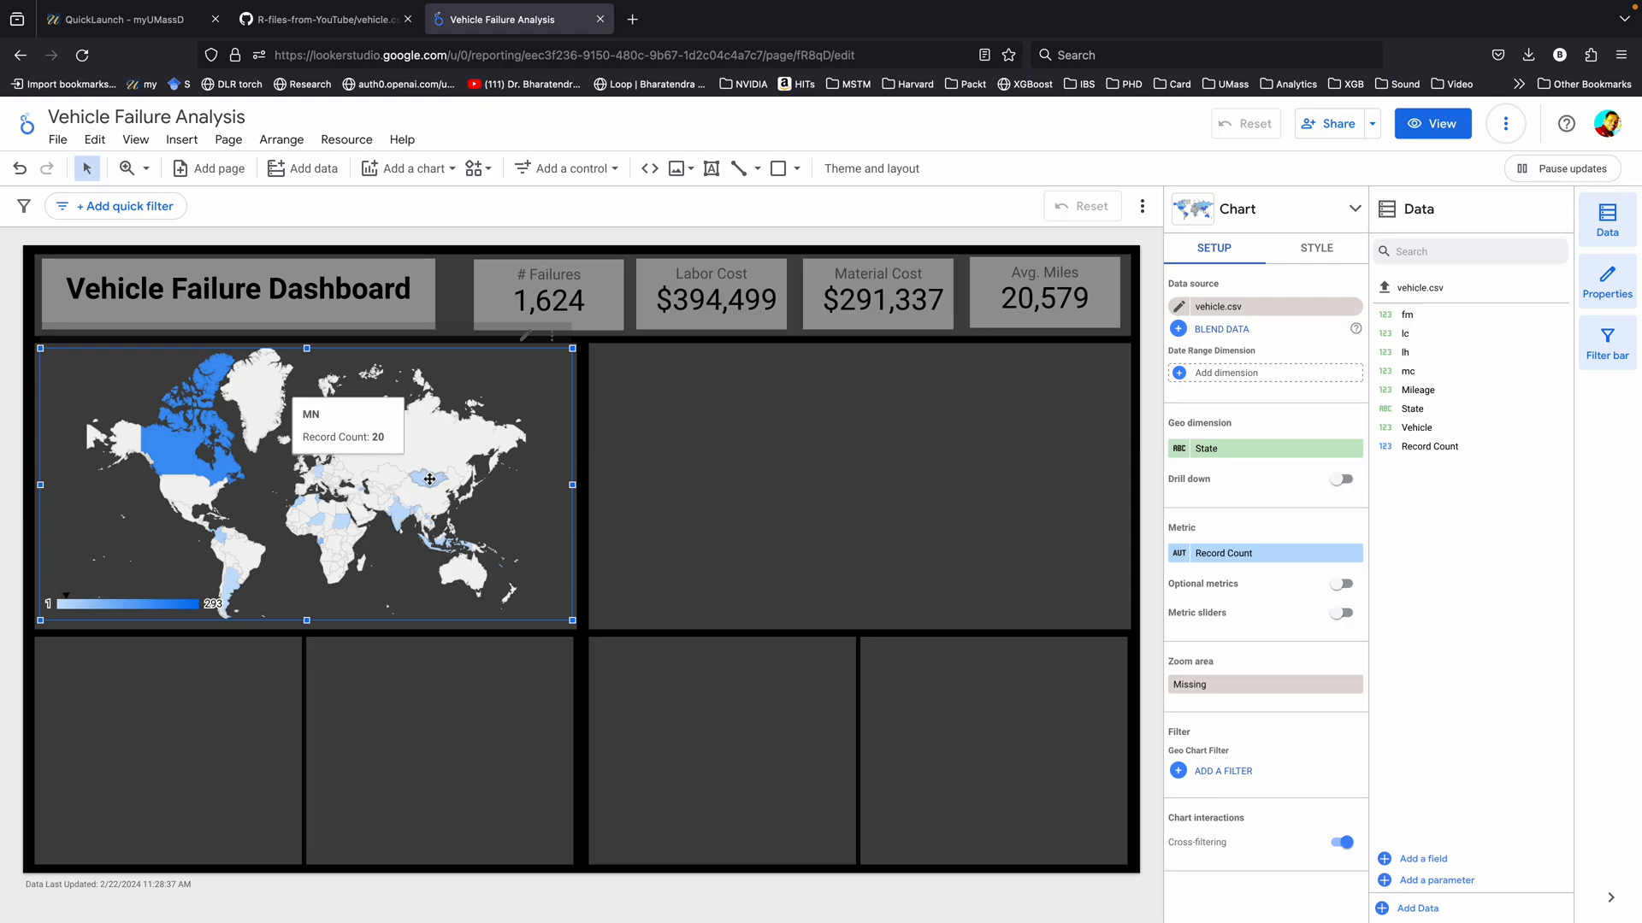
pyautogui.moveTo(445, 483)
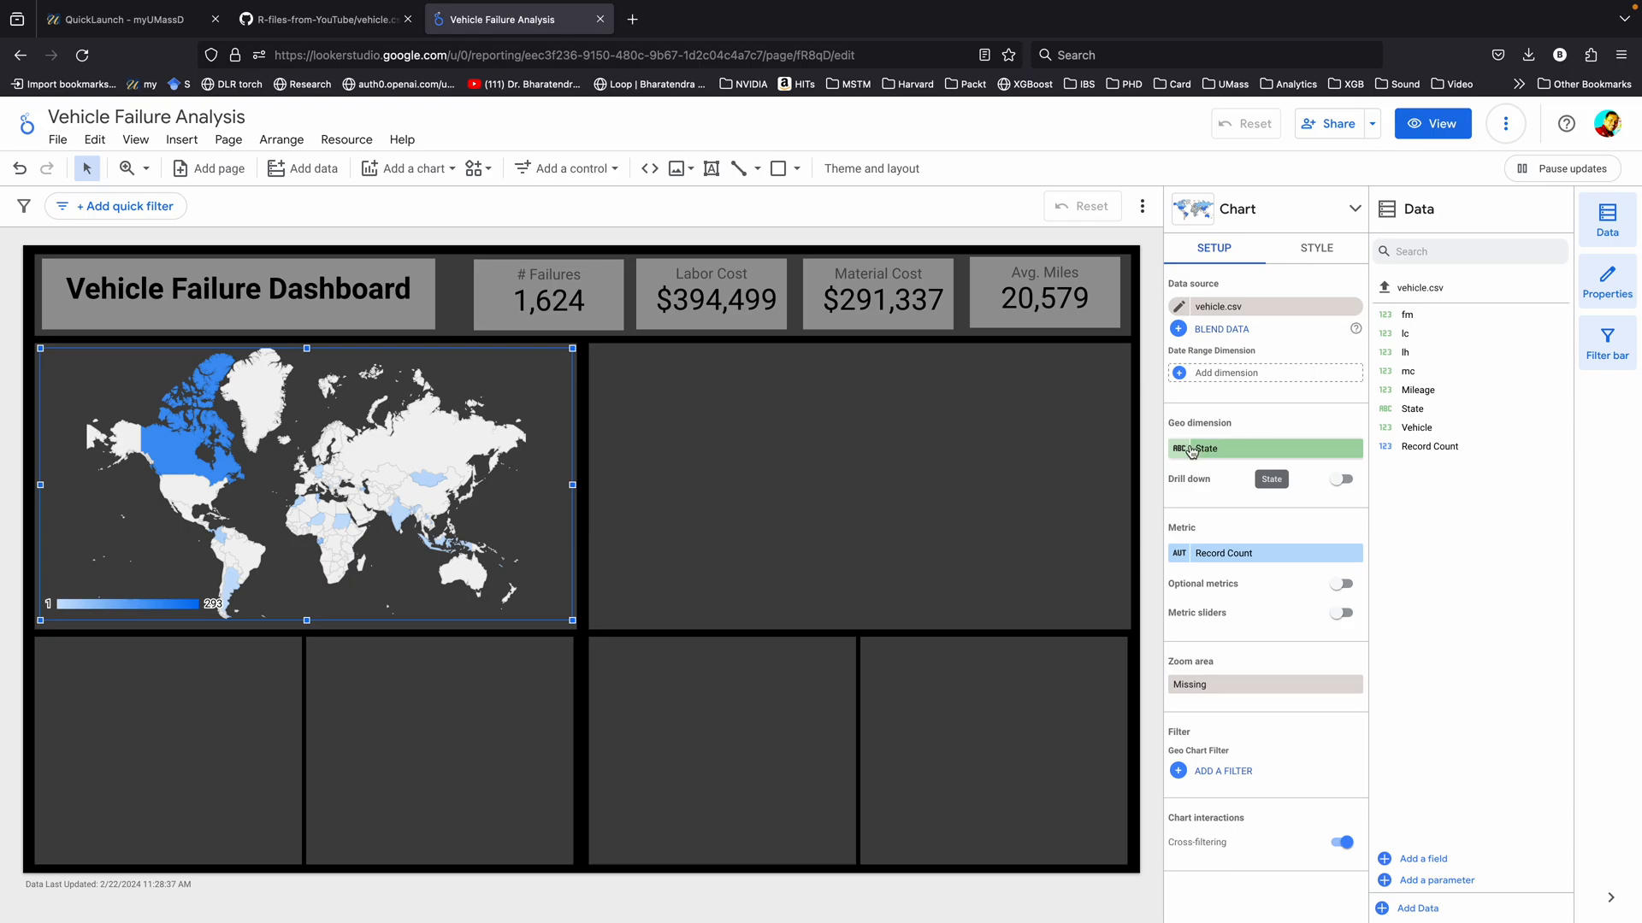
pyautogui.click(1339, 480)
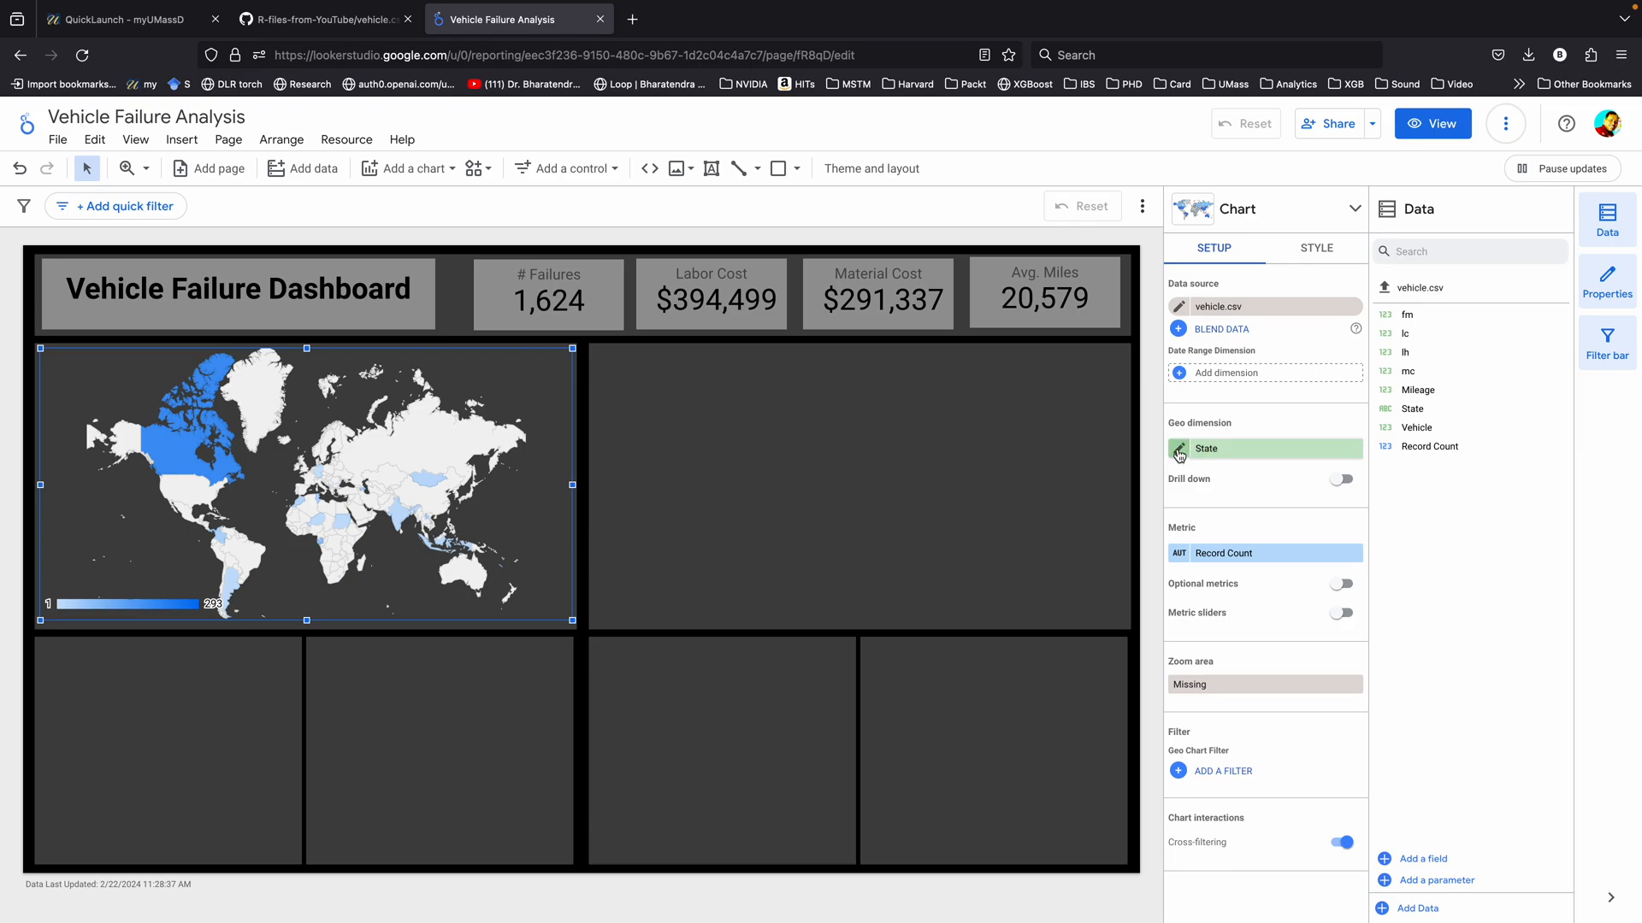
# - Set the State field's data type to Geo > Country subdivision (1st level)
pyautogui.click(1206, 448)
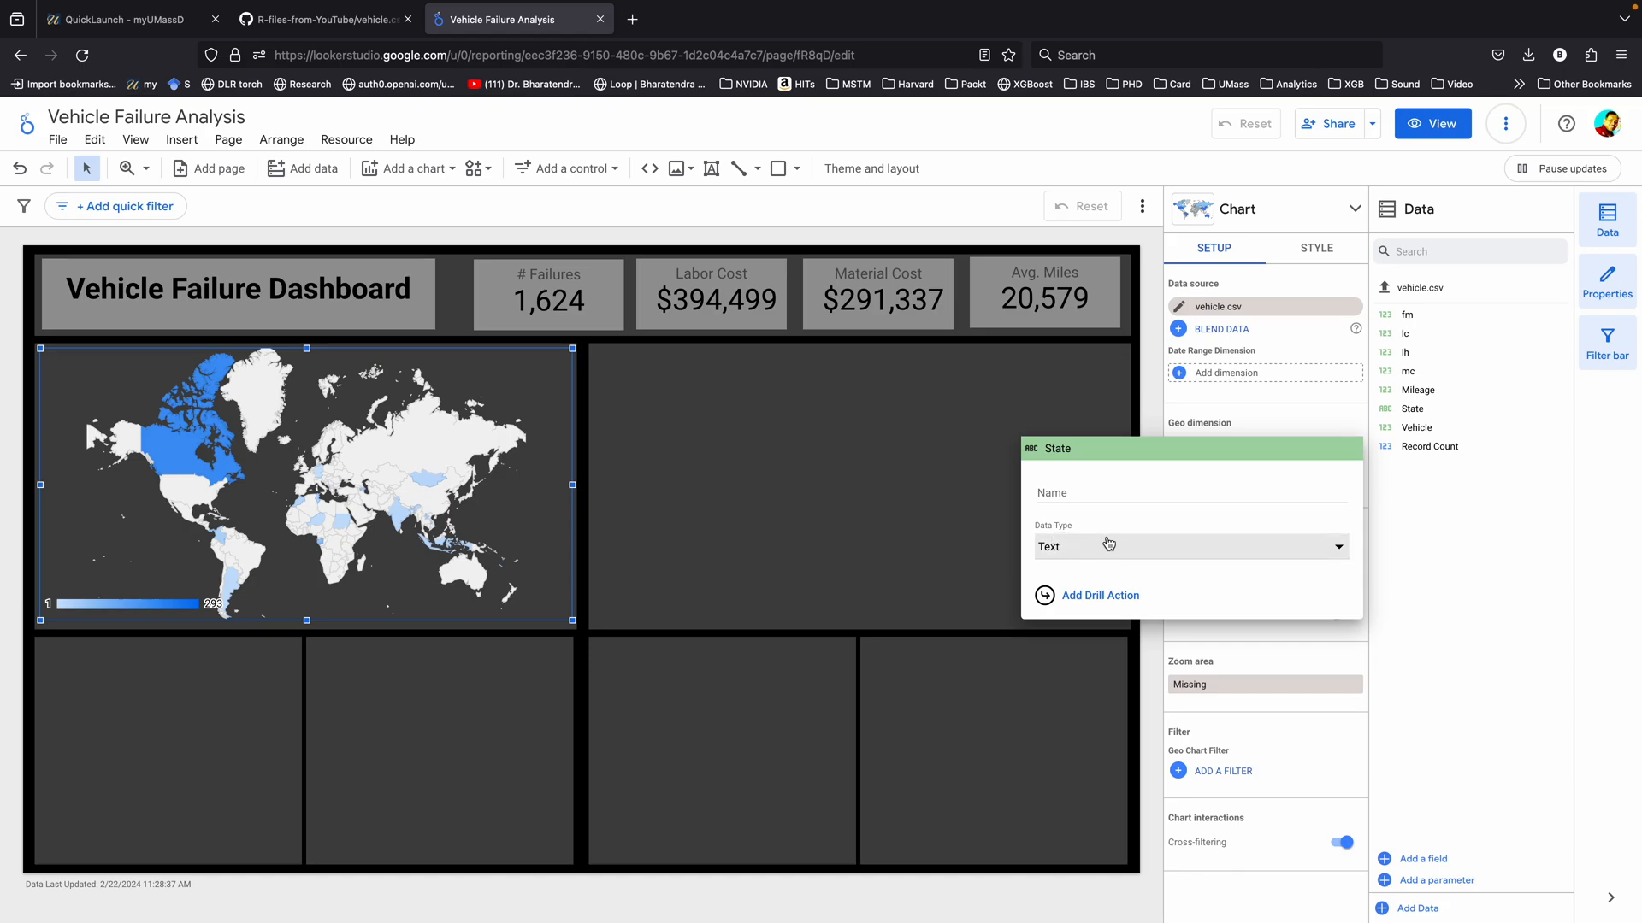
pyautogui.click(1190, 546)
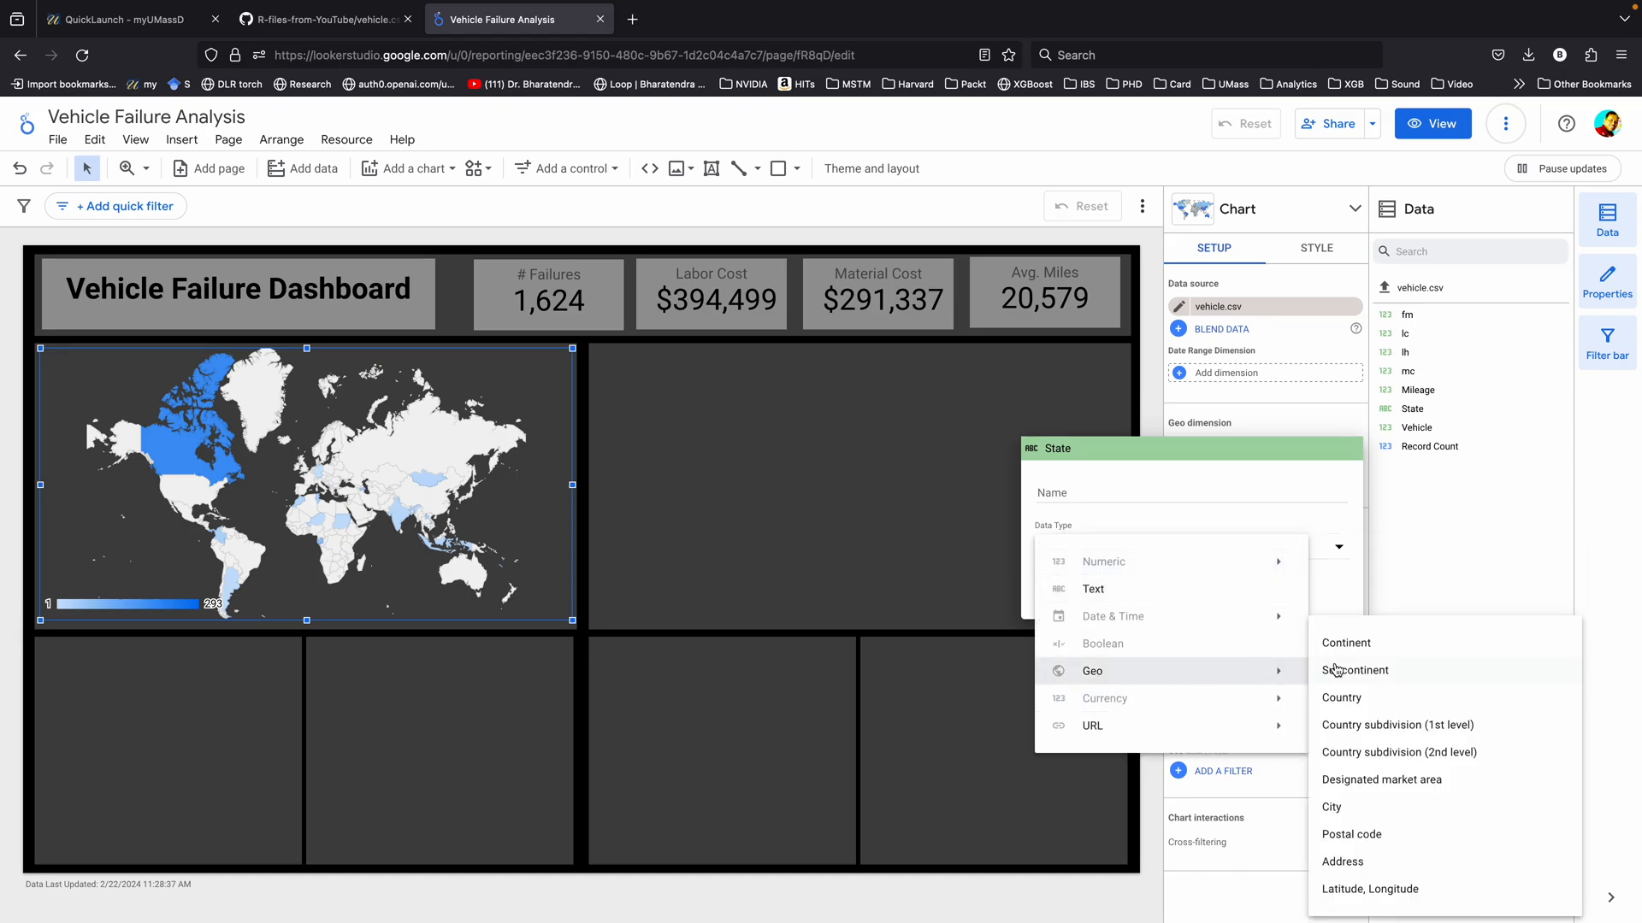
pyautogui.moveTo(1395, 724)
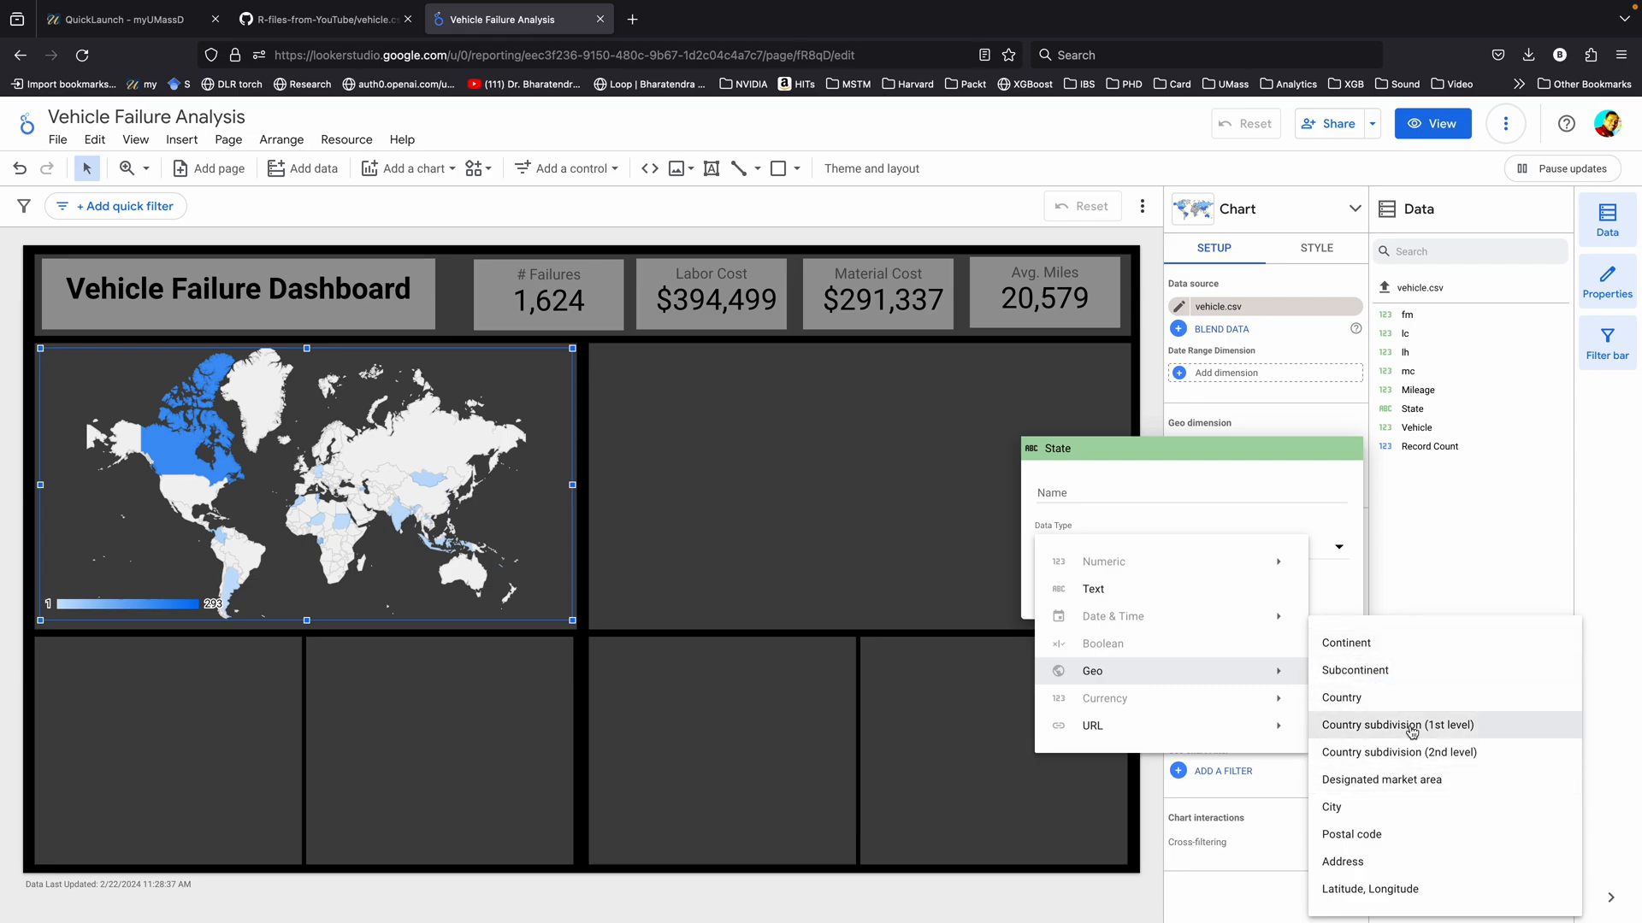
pyautogui.moveTo(1394, 729)
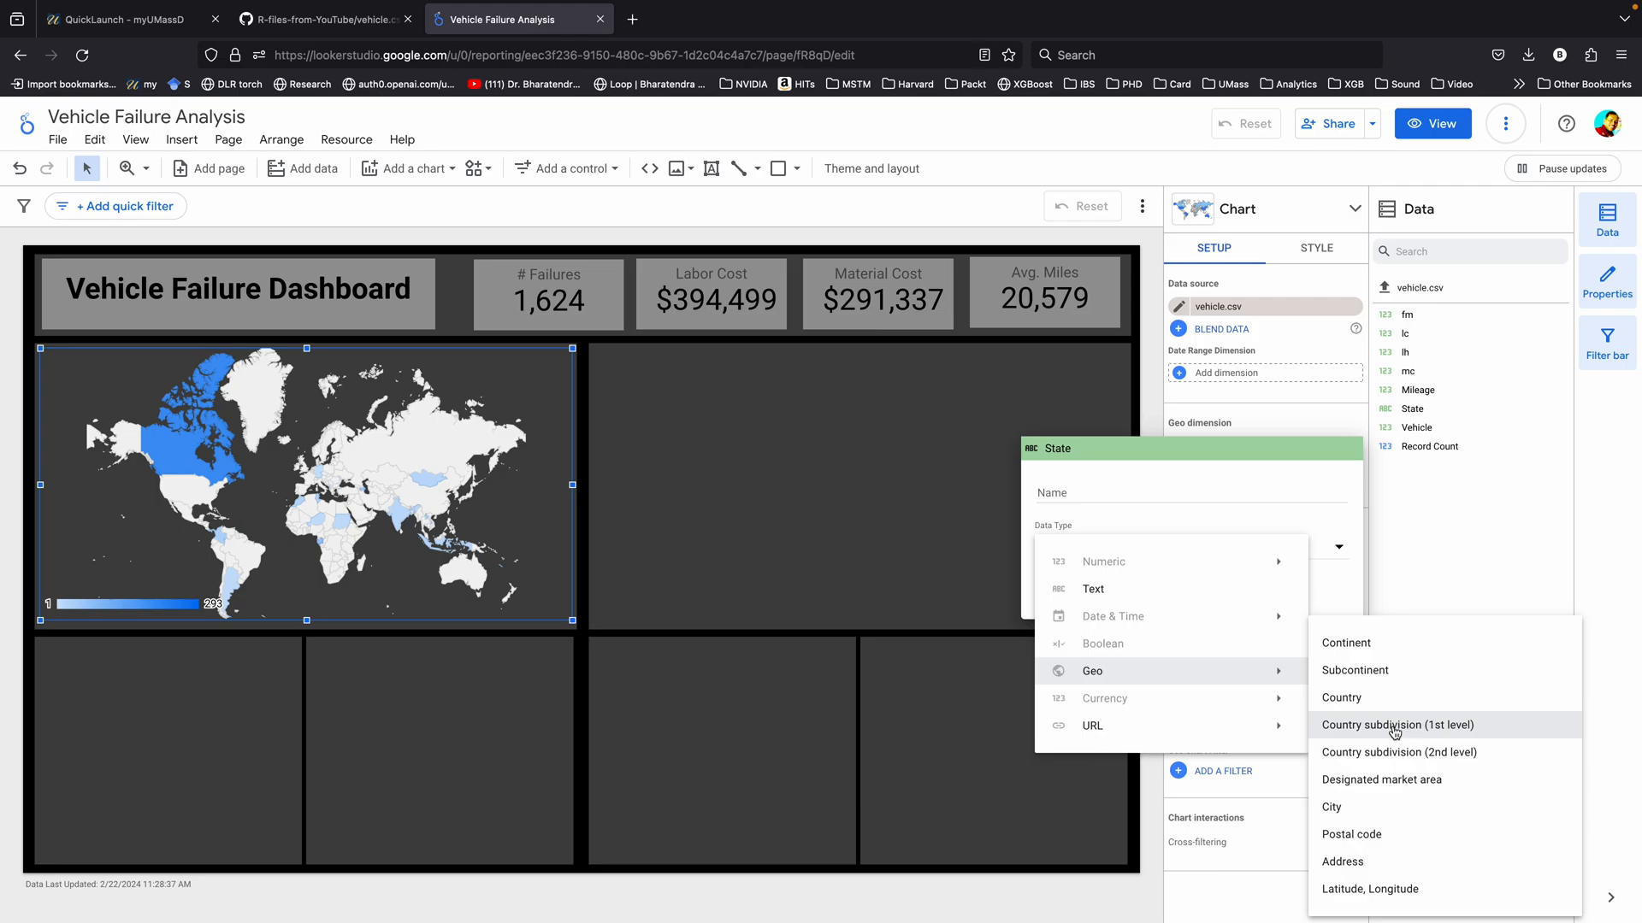
pyautogui.click(1396, 724)
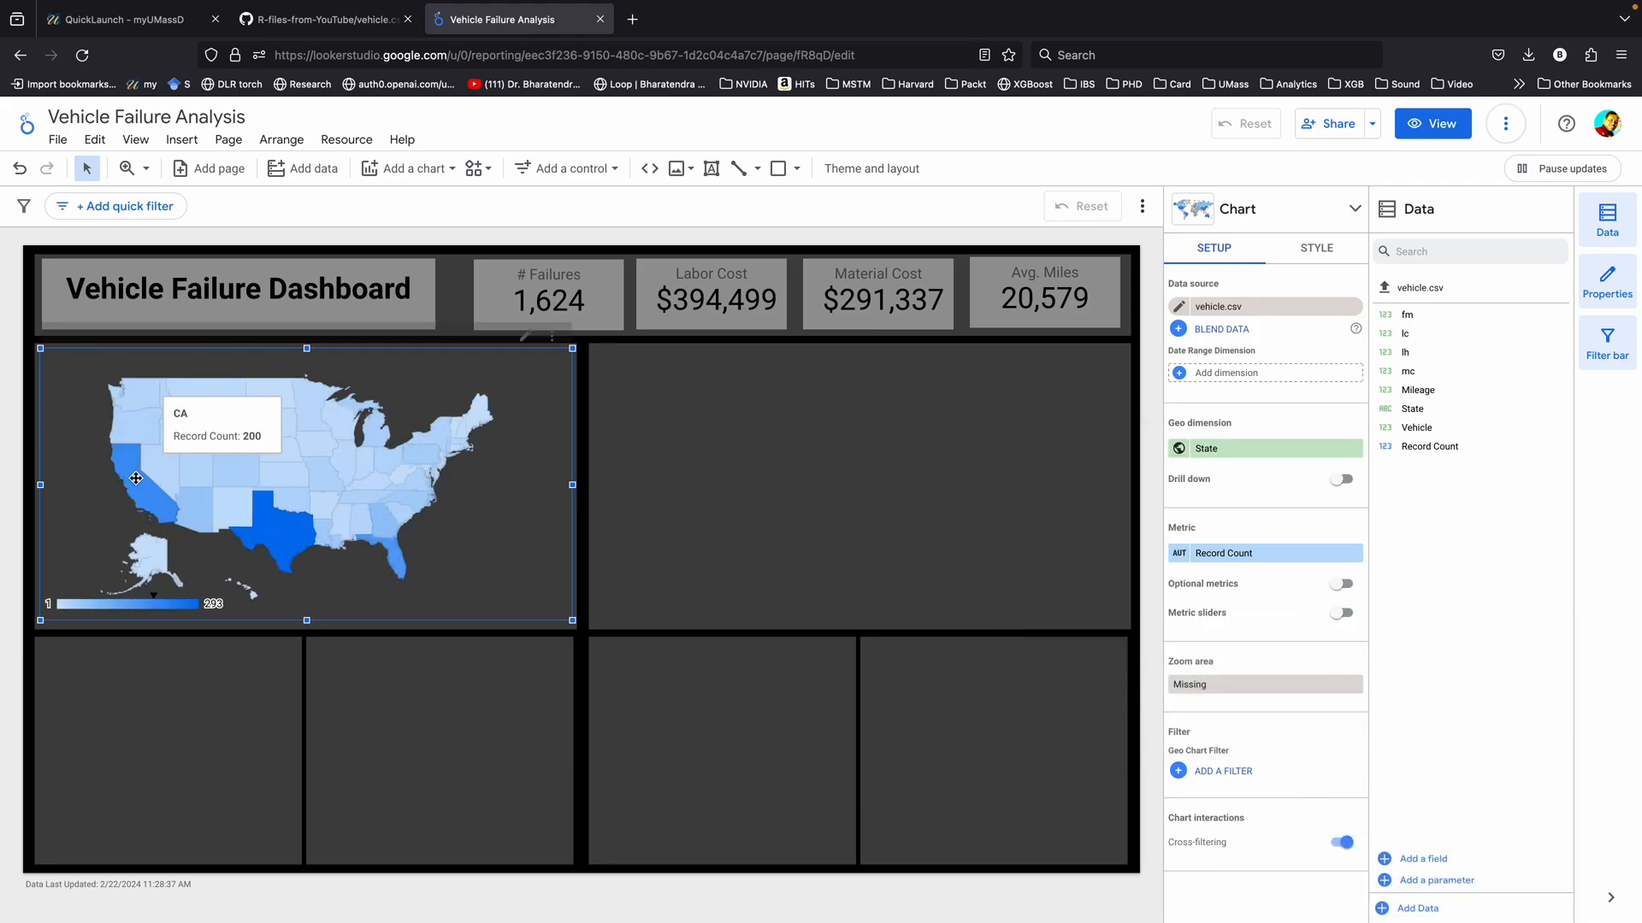
pyautogui.click(1316, 248)
pyautogui.write('State-Wise ailures')
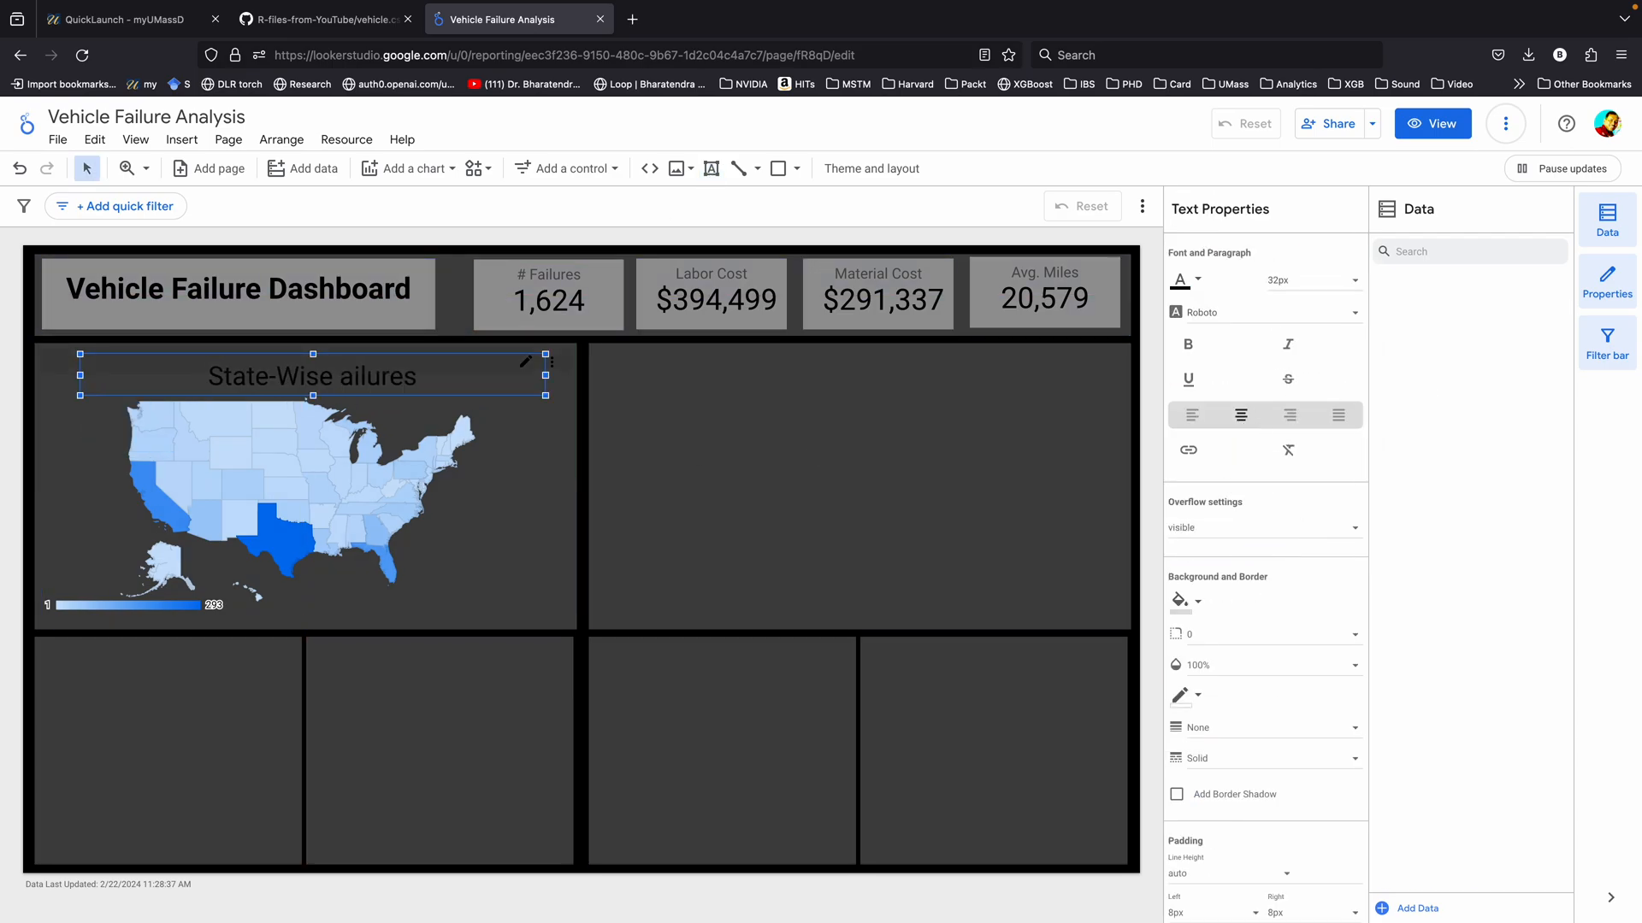
# - Fix the misspelled 'State-Wise Failures' title above the US map
pyautogui.click(262, 492)
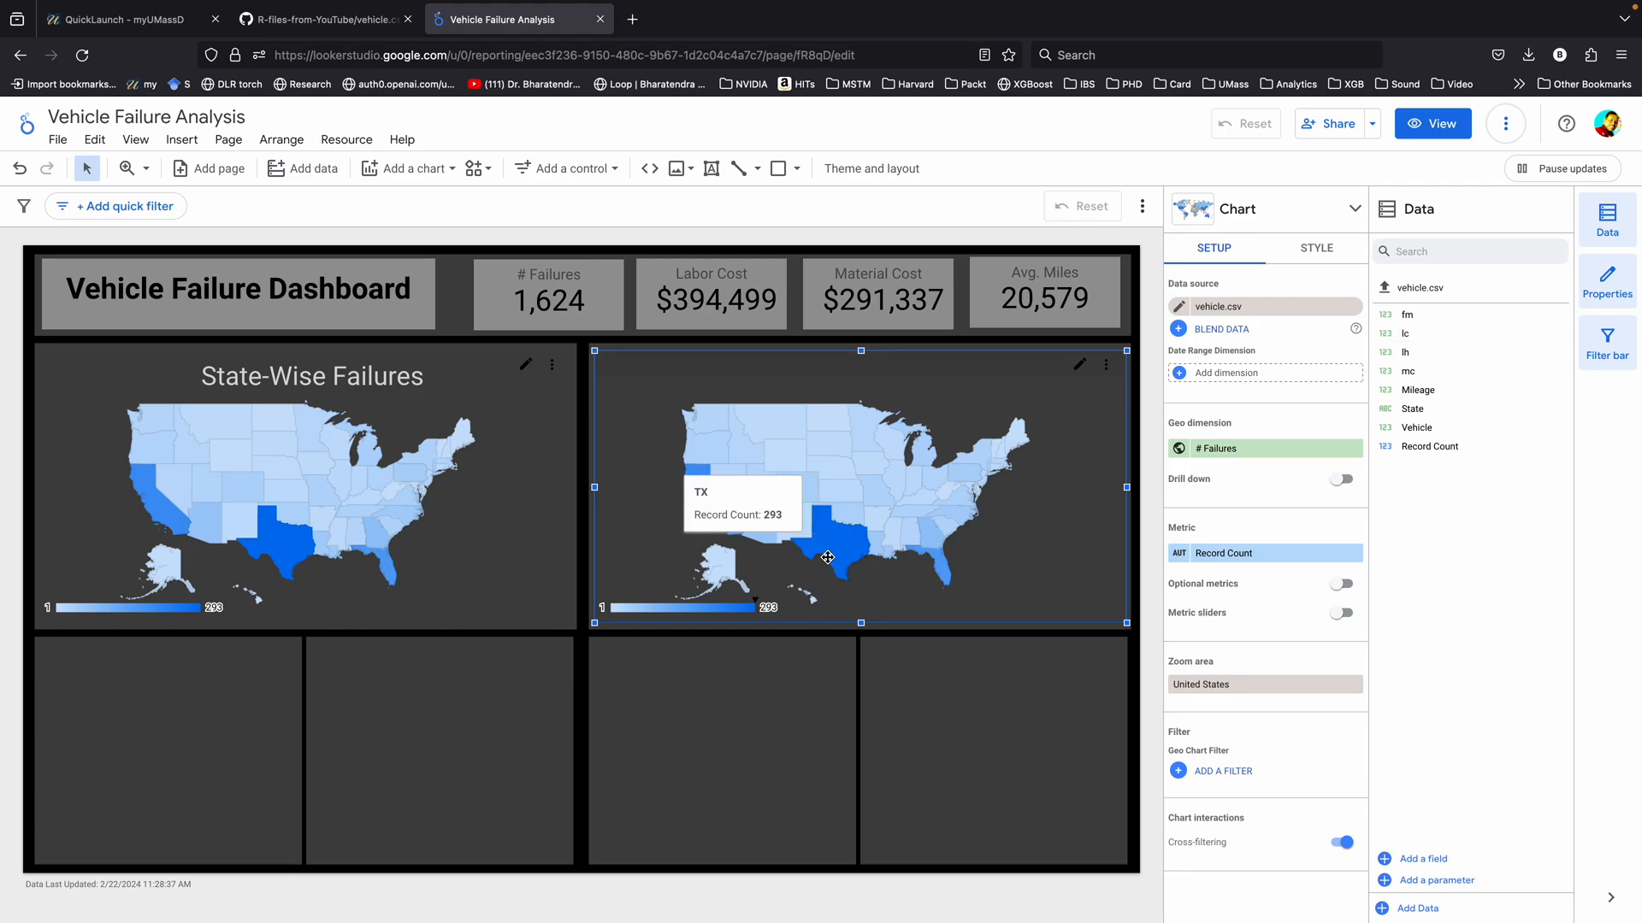
pyautogui.moveTo(974, 554)
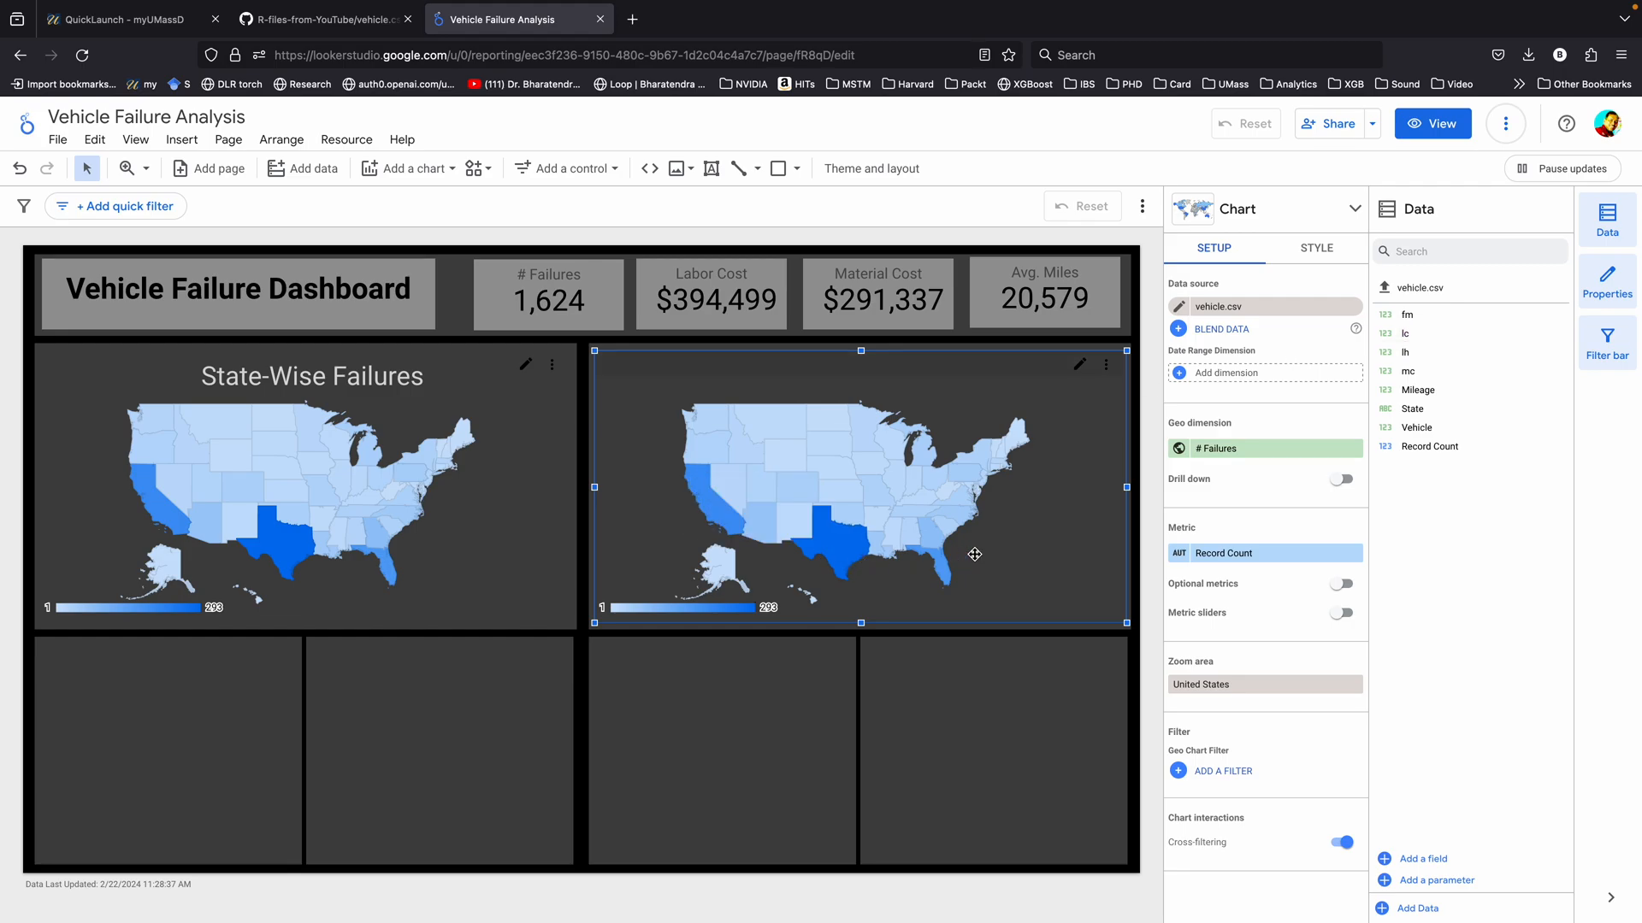
pyautogui.moveTo(1015, 536)
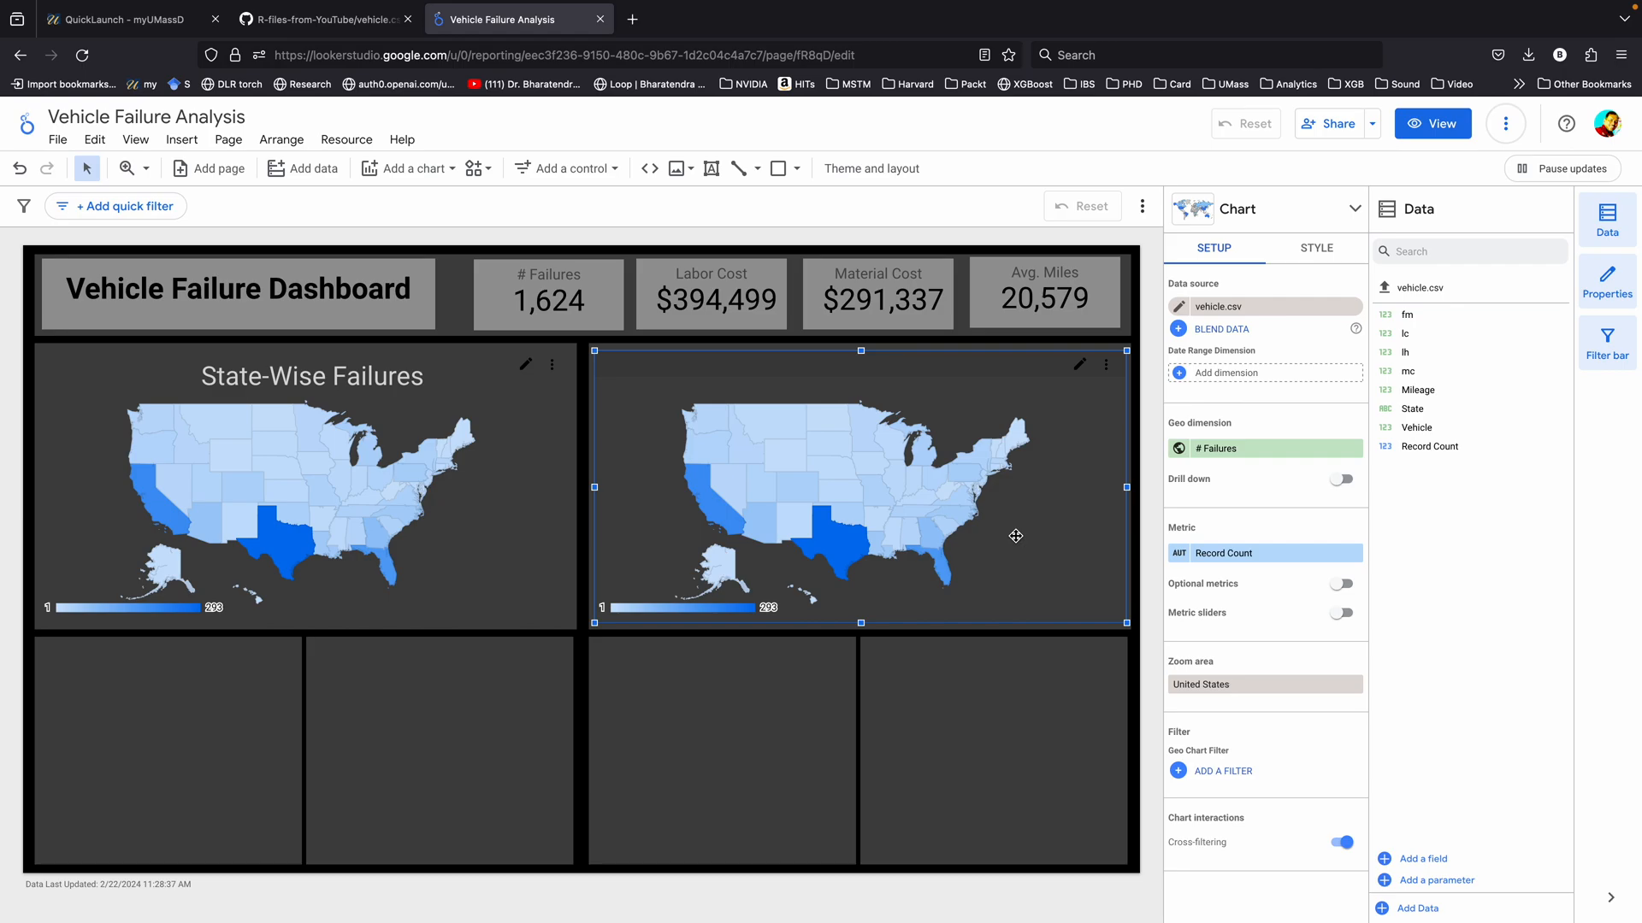
pyautogui.moveTo(1424, 211)
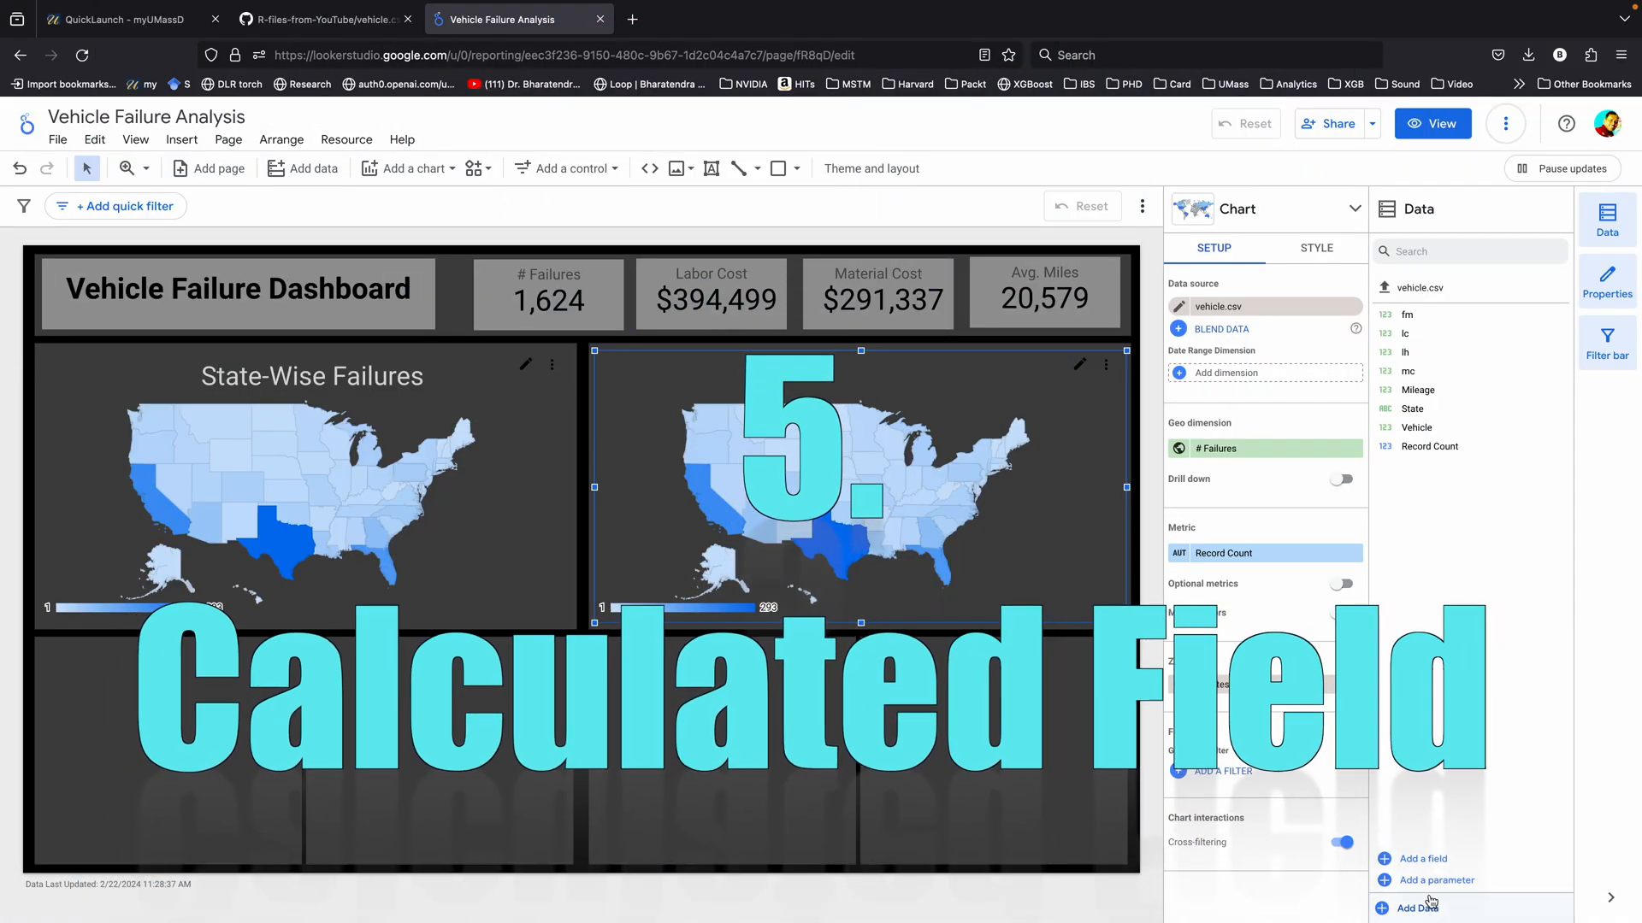
# - Add and save a calculated field CPH with formula lc / lh
pyautogui.click(1422, 858)
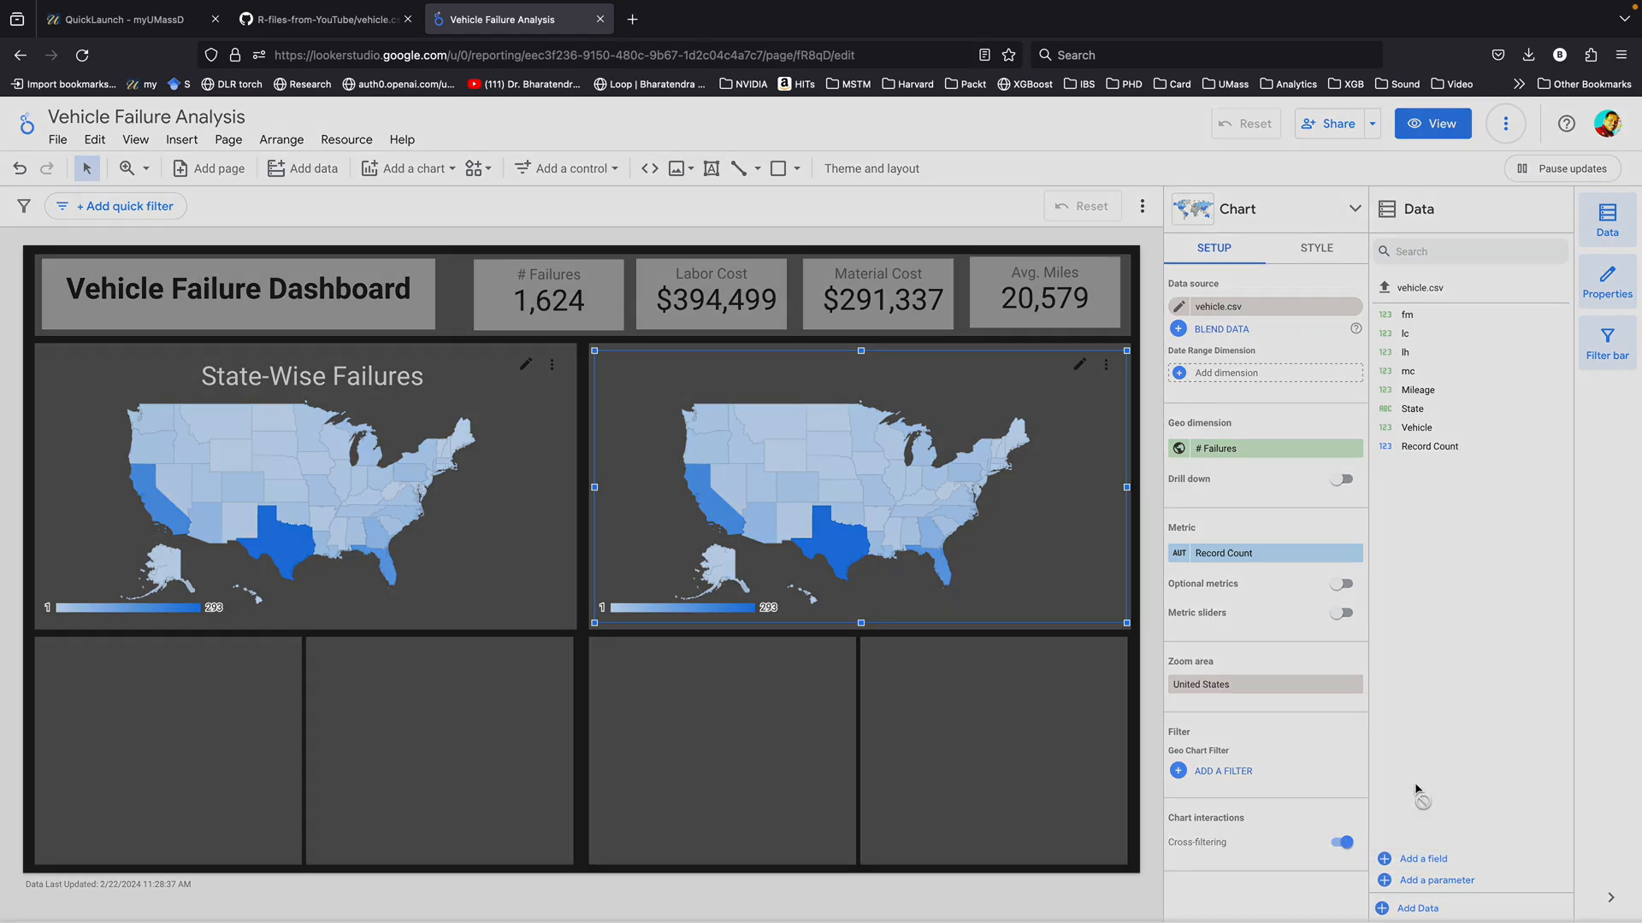
pyautogui.click(1422, 859)
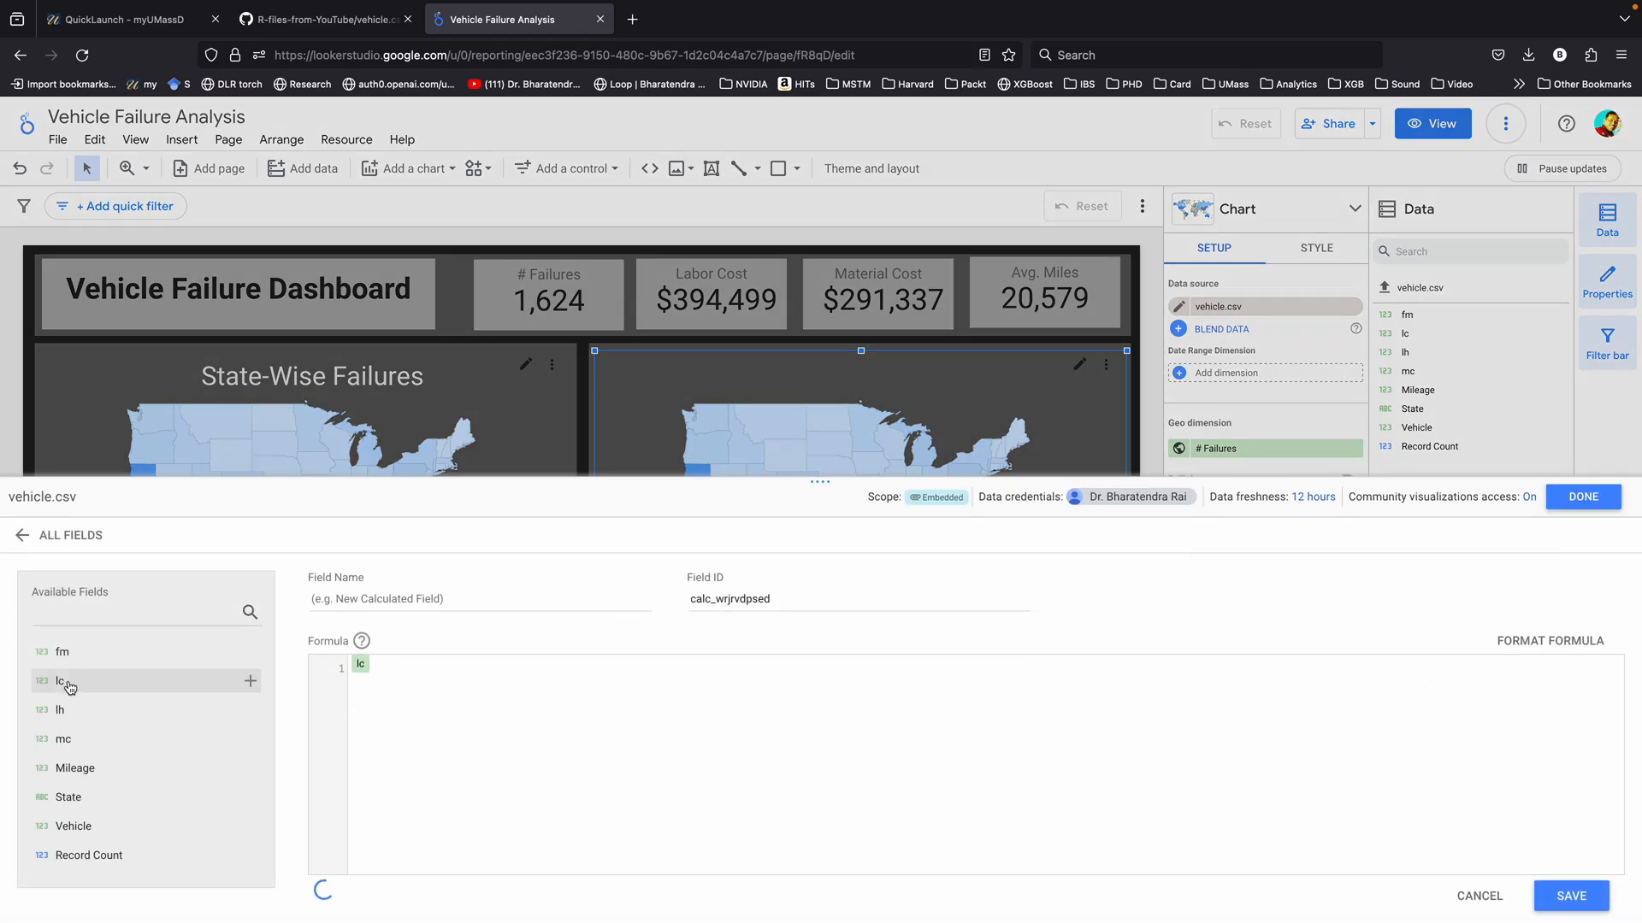
pyautogui.write('/ lh')
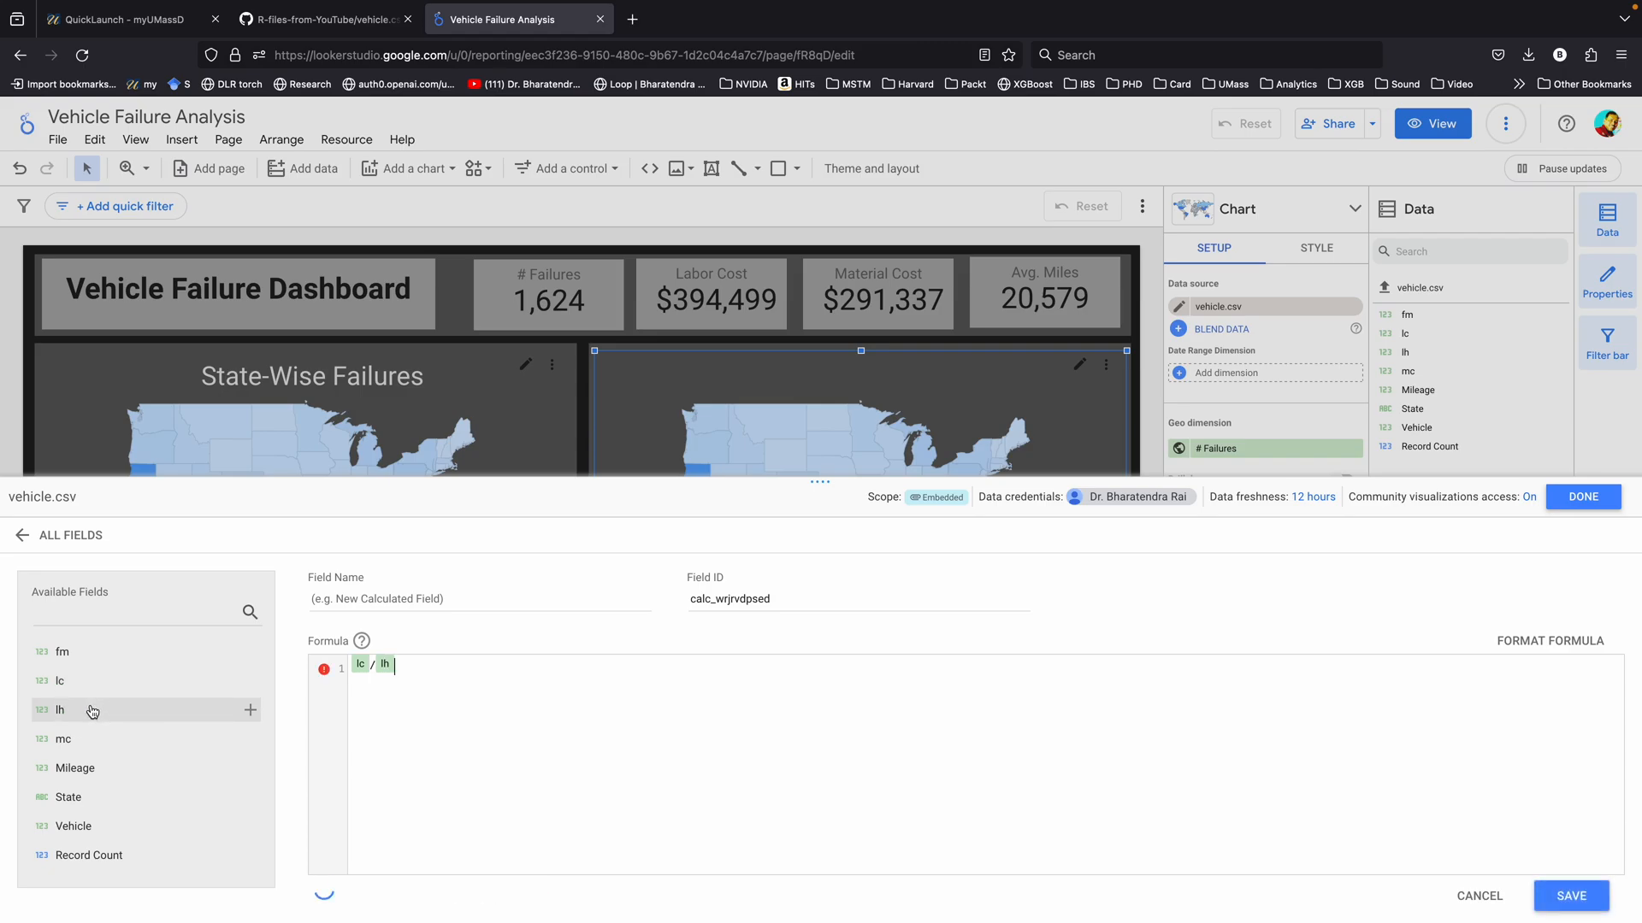
pyautogui.write('CPH')
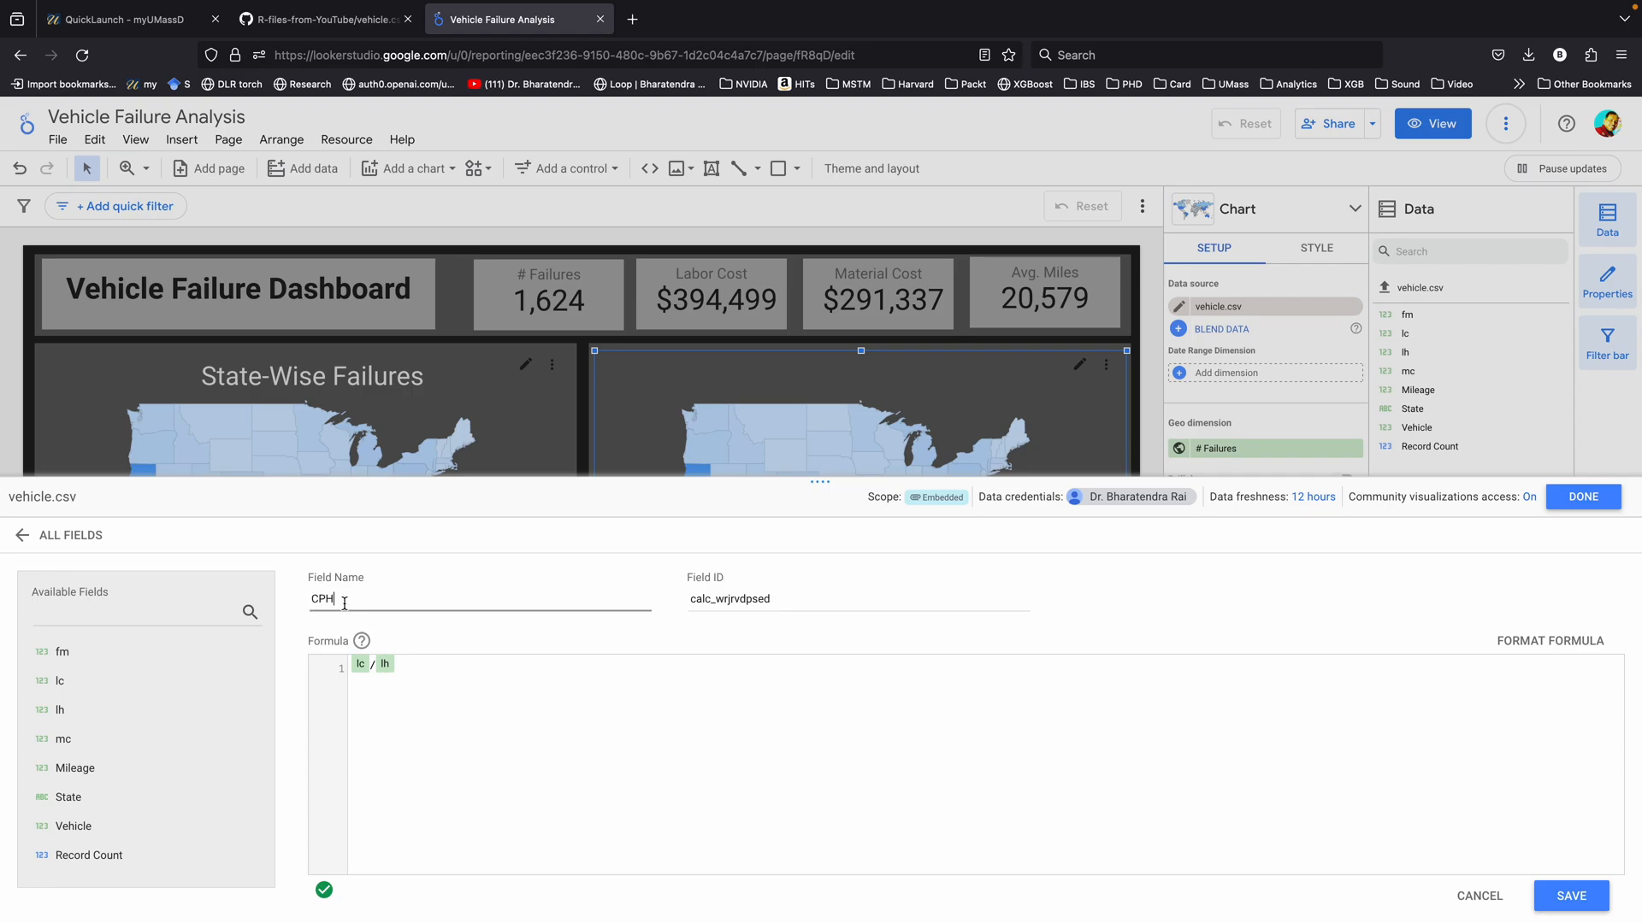
pyautogui.click(1570, 895)
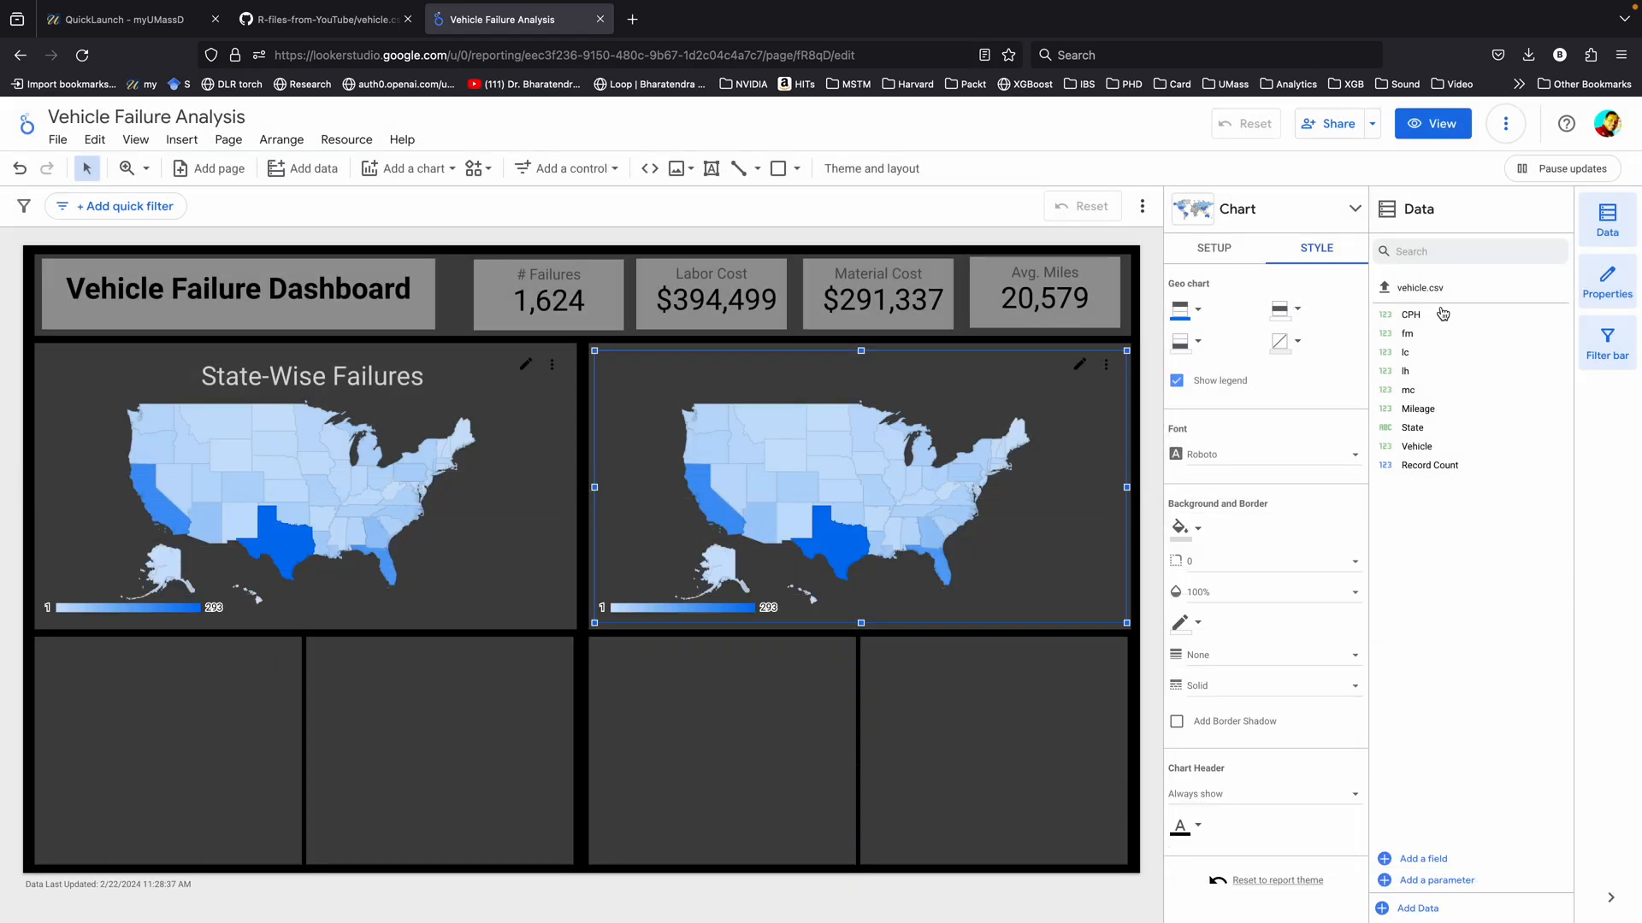
pyautogui.moveTo(1407, 333)
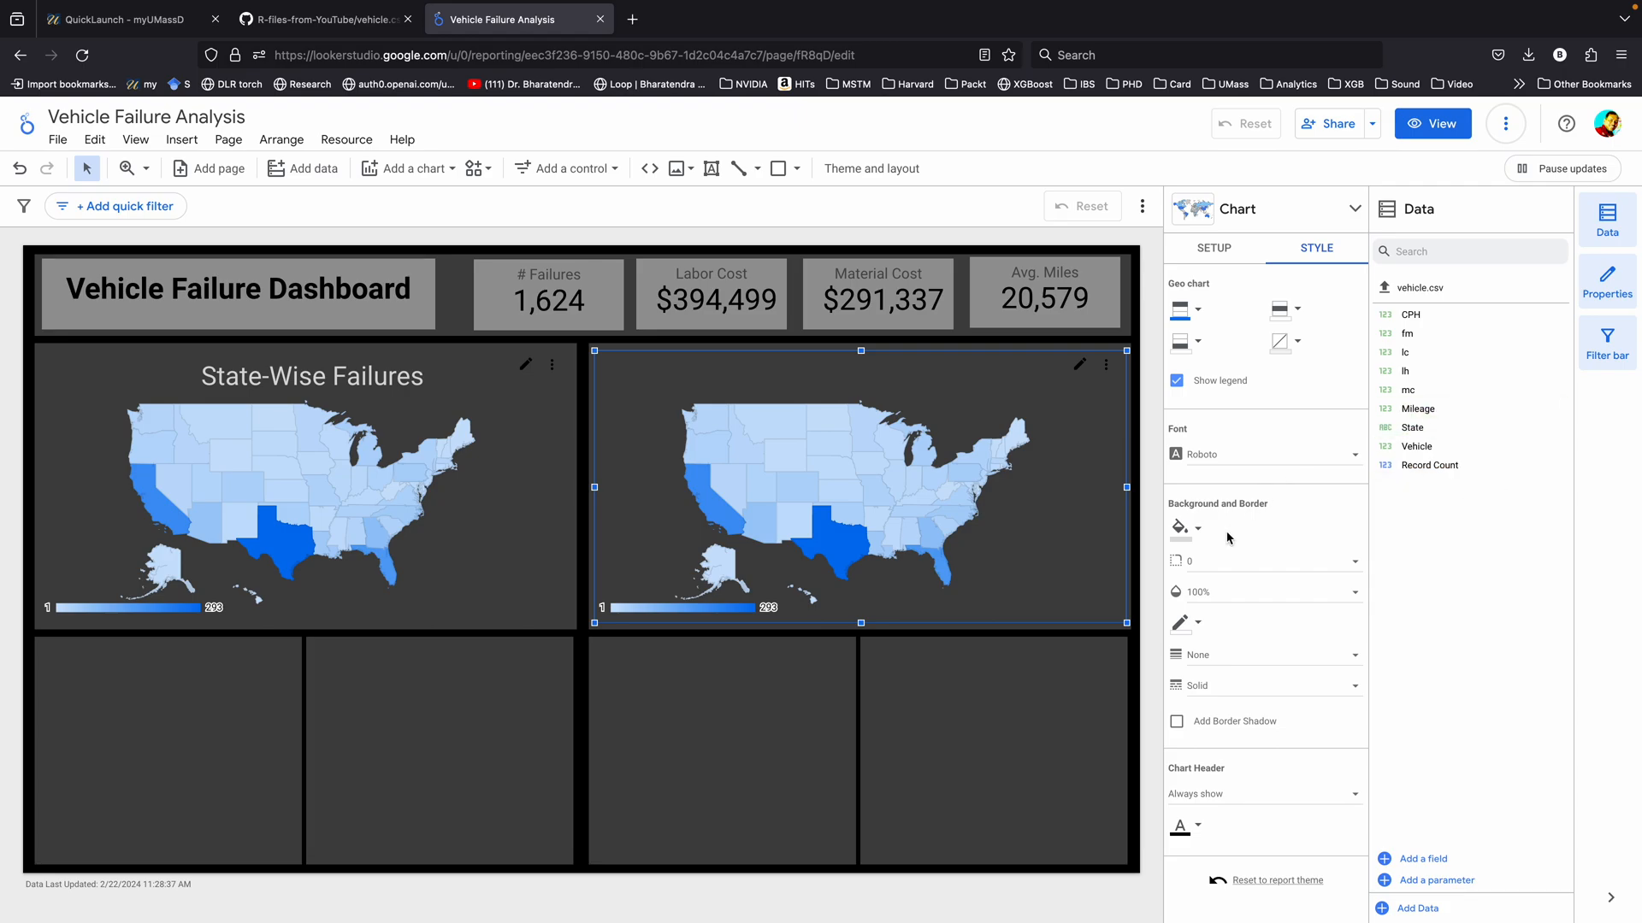
# - Show average CPH on the second map and set its highest-value colour
pyautogui.click(1213, 248)
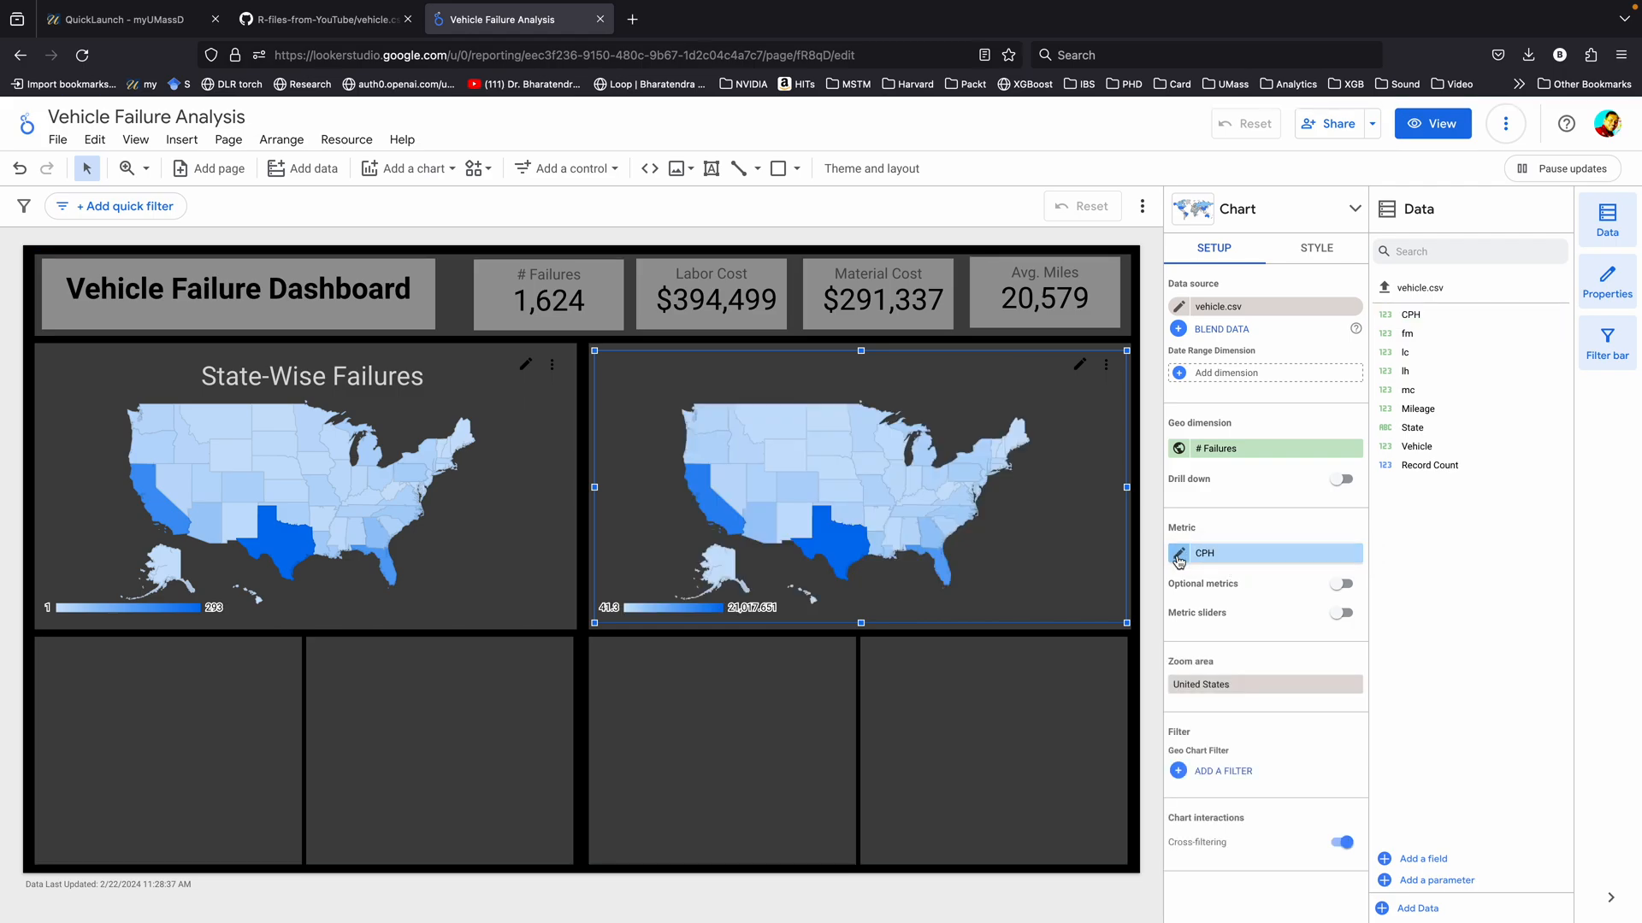
pyautogui.click(1204, 553)
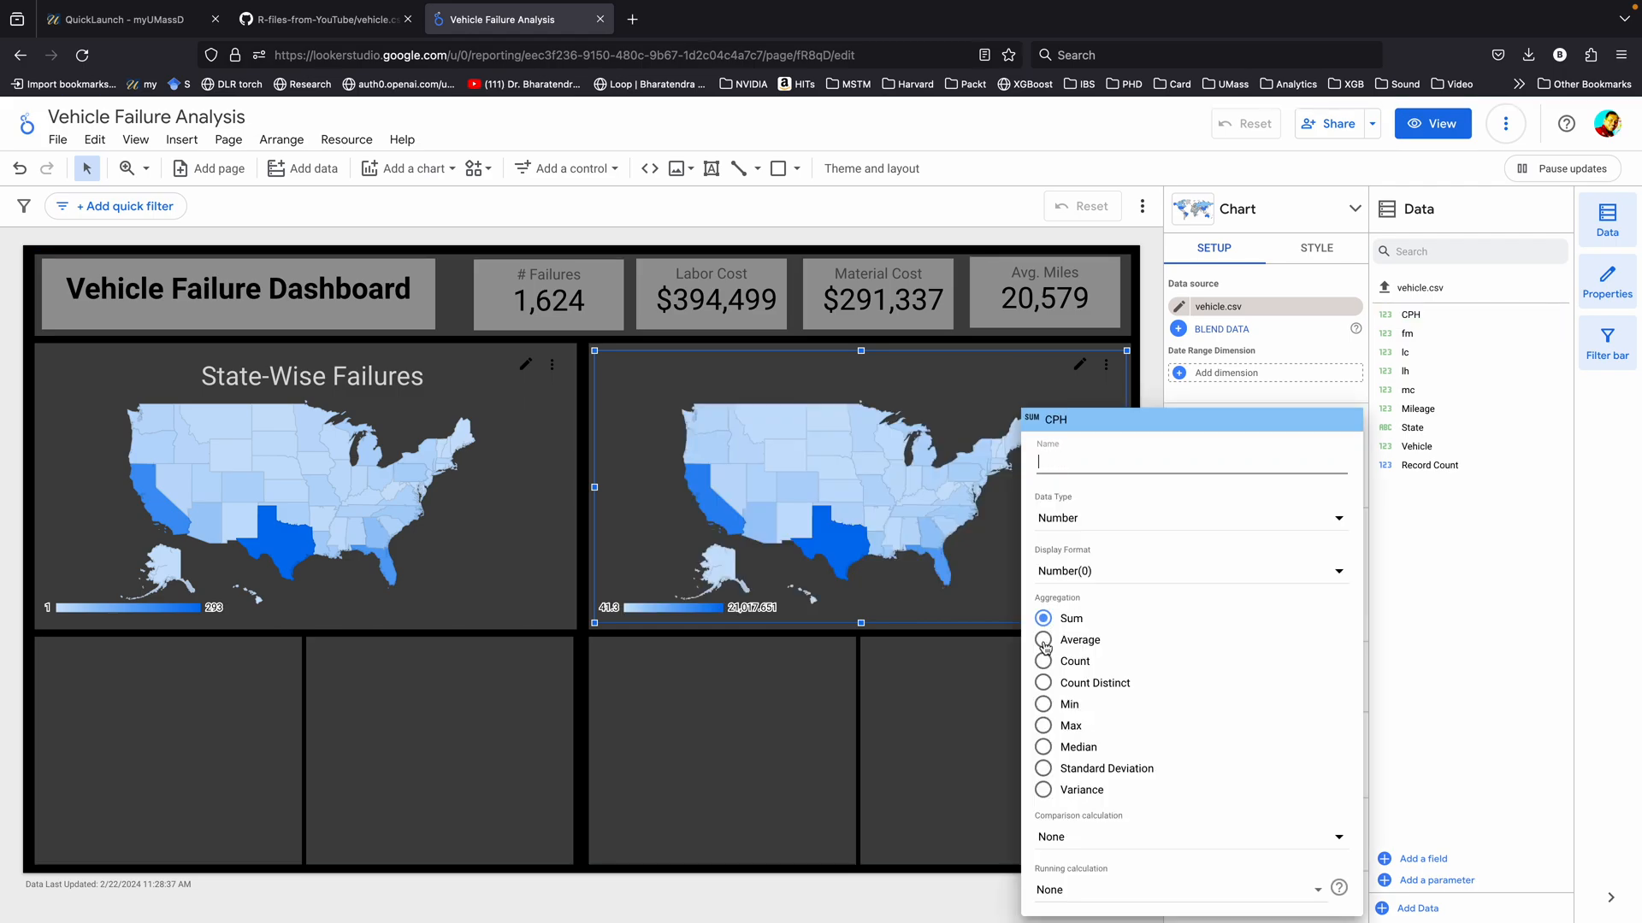
pyautogui.click(1043, 639)
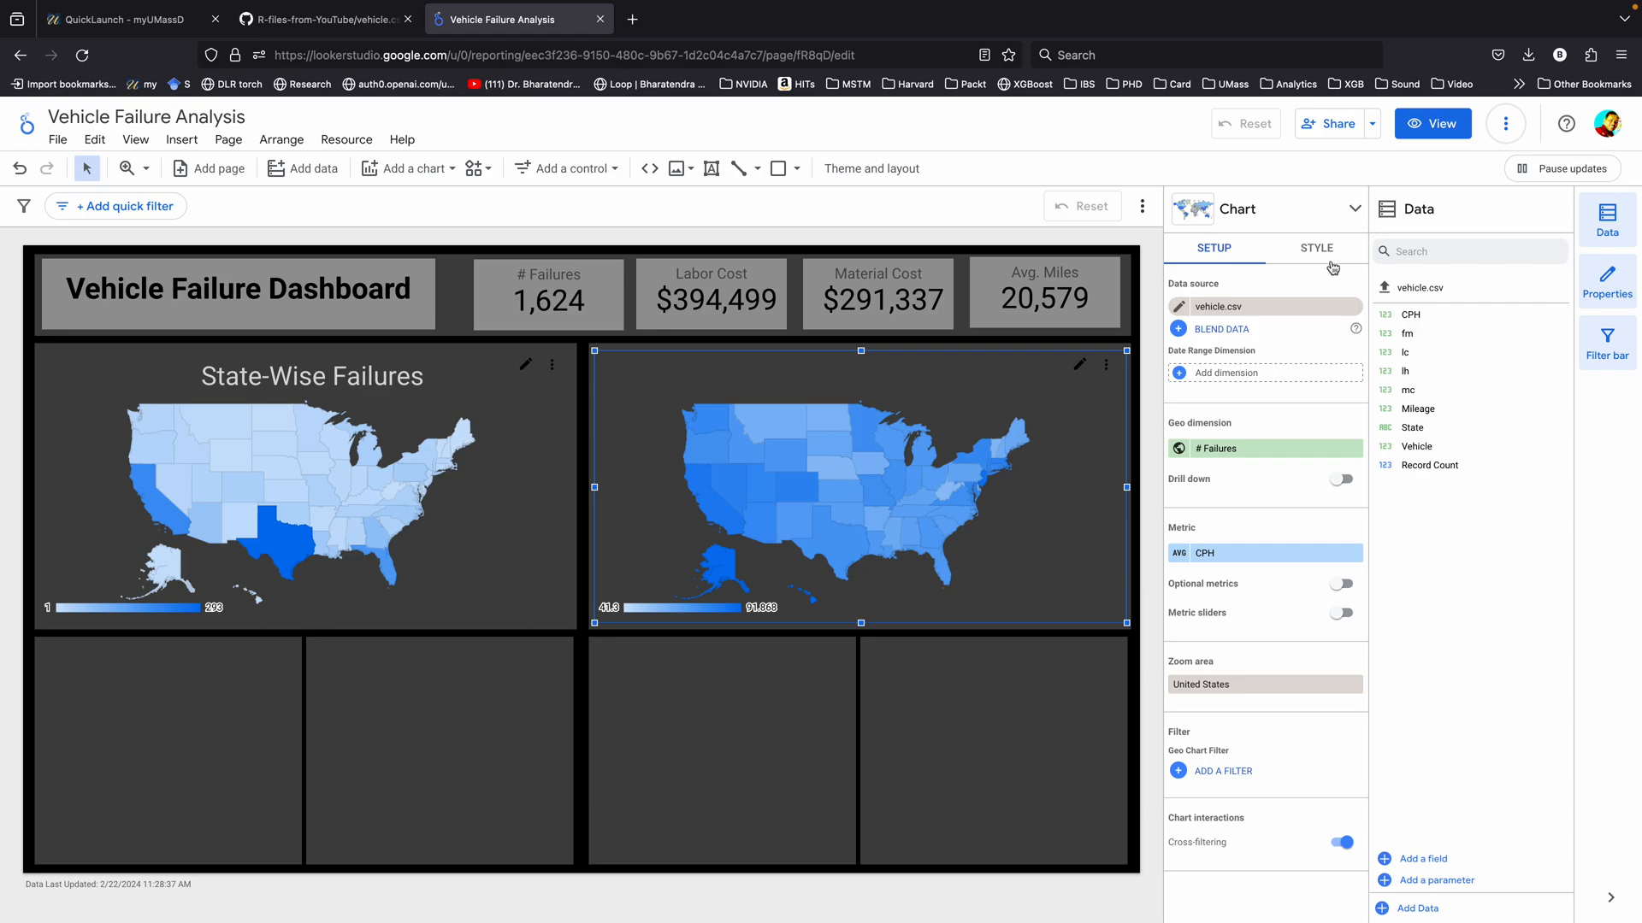
pyautogui.click(1315, 248)
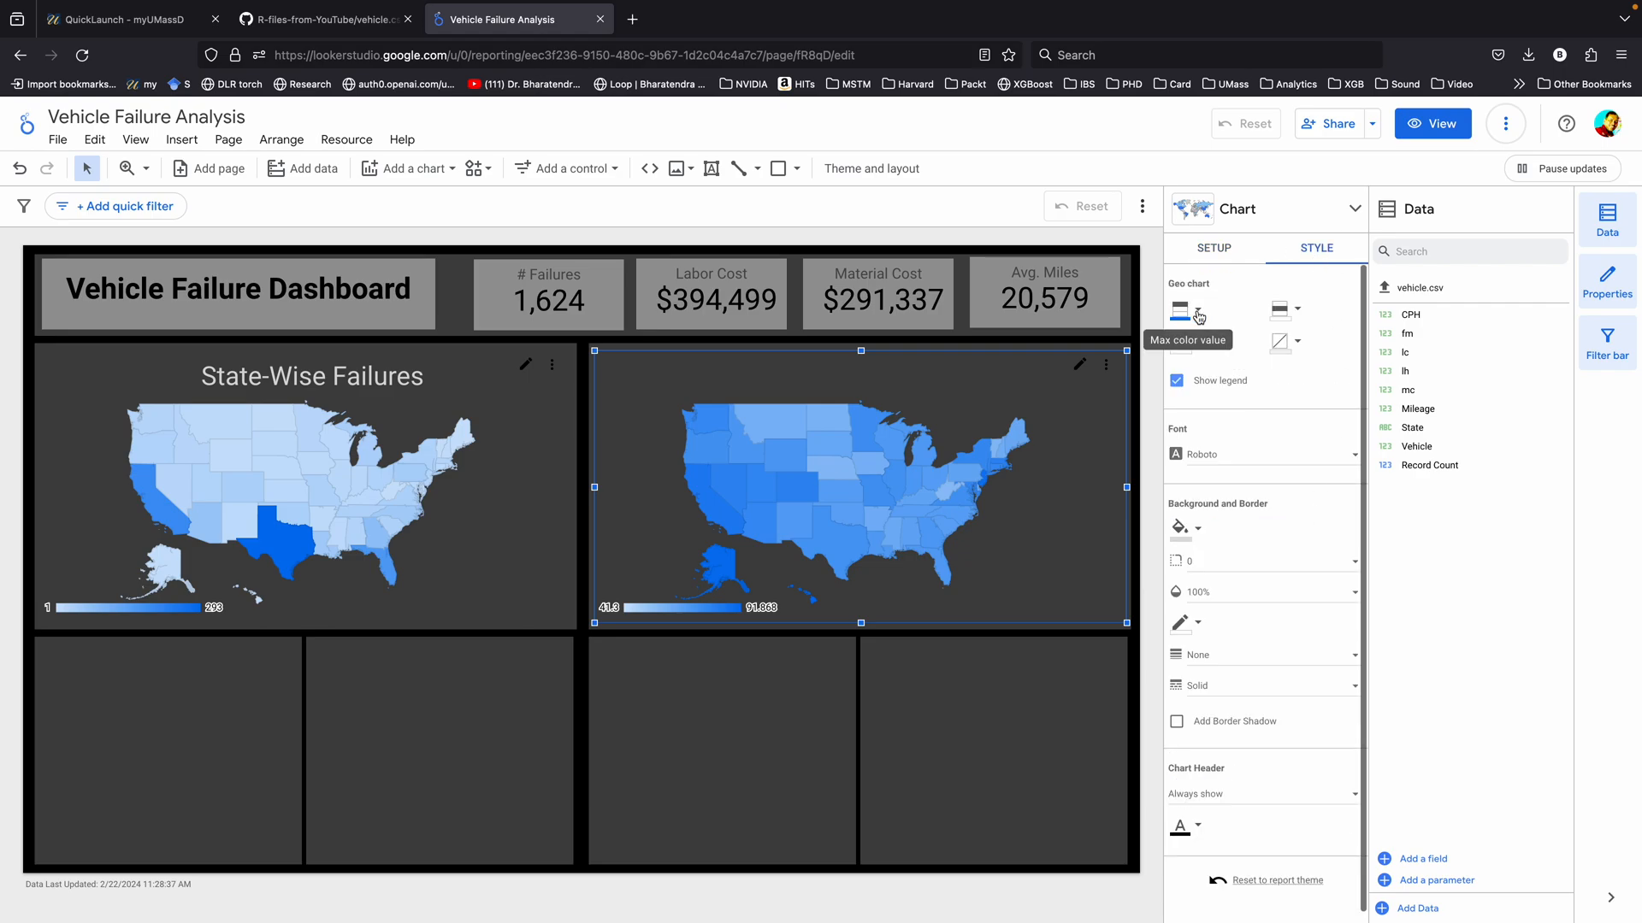
pyautogui.click(1183, 308)
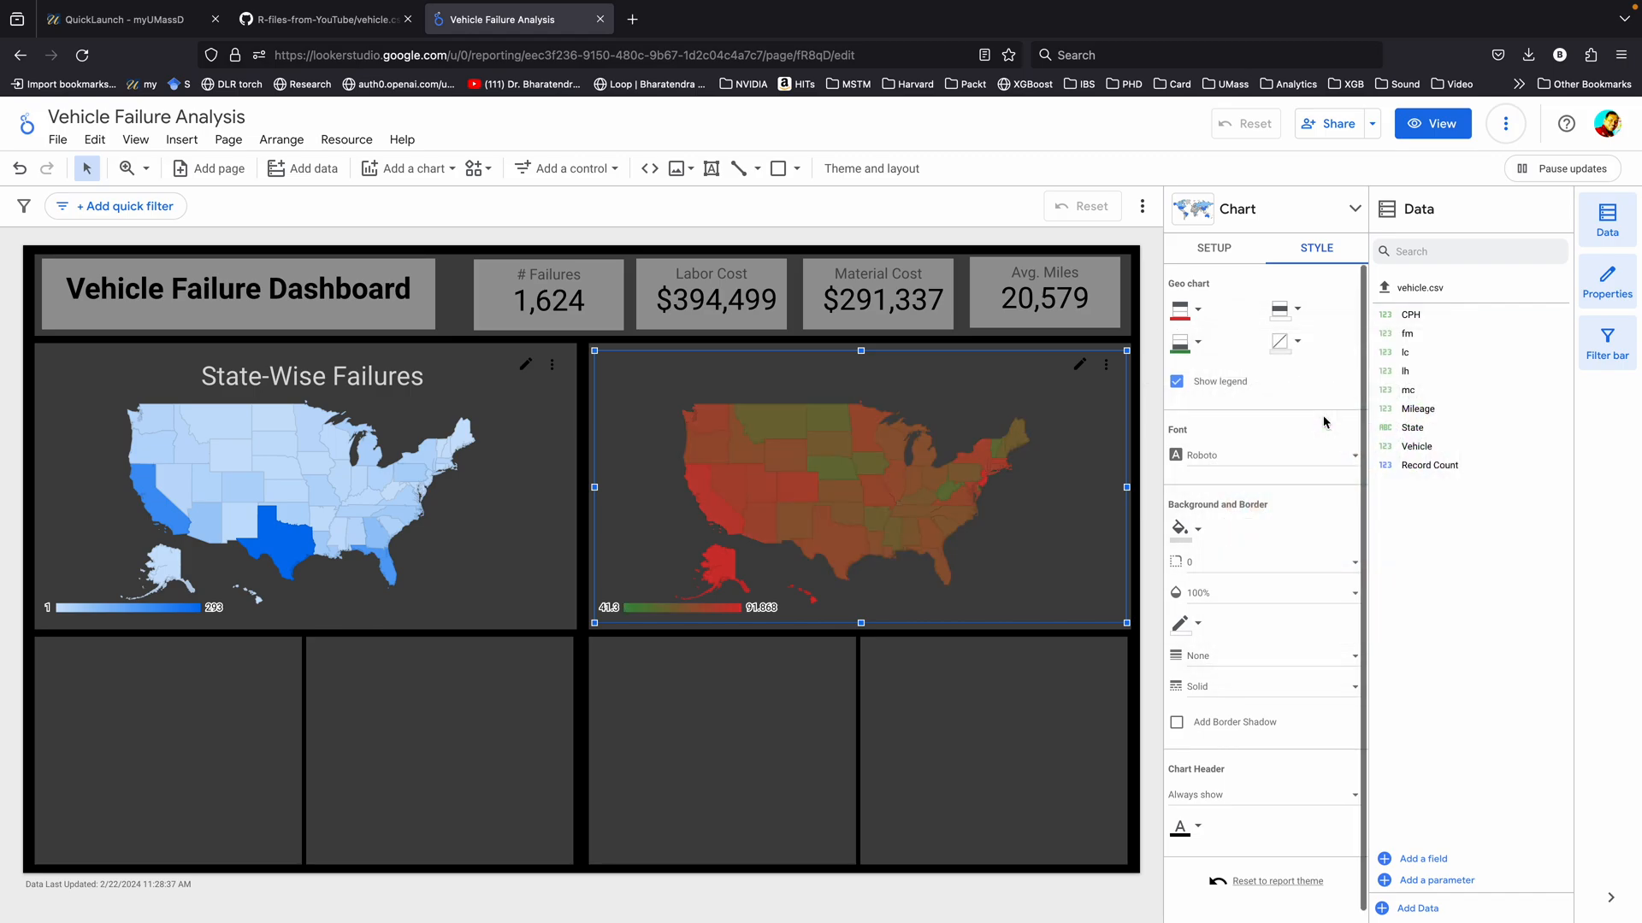
# - Retitle the second map 'Labor Cost Per Hour' and preview the dashboard
pyautogui.click(1414, 447)
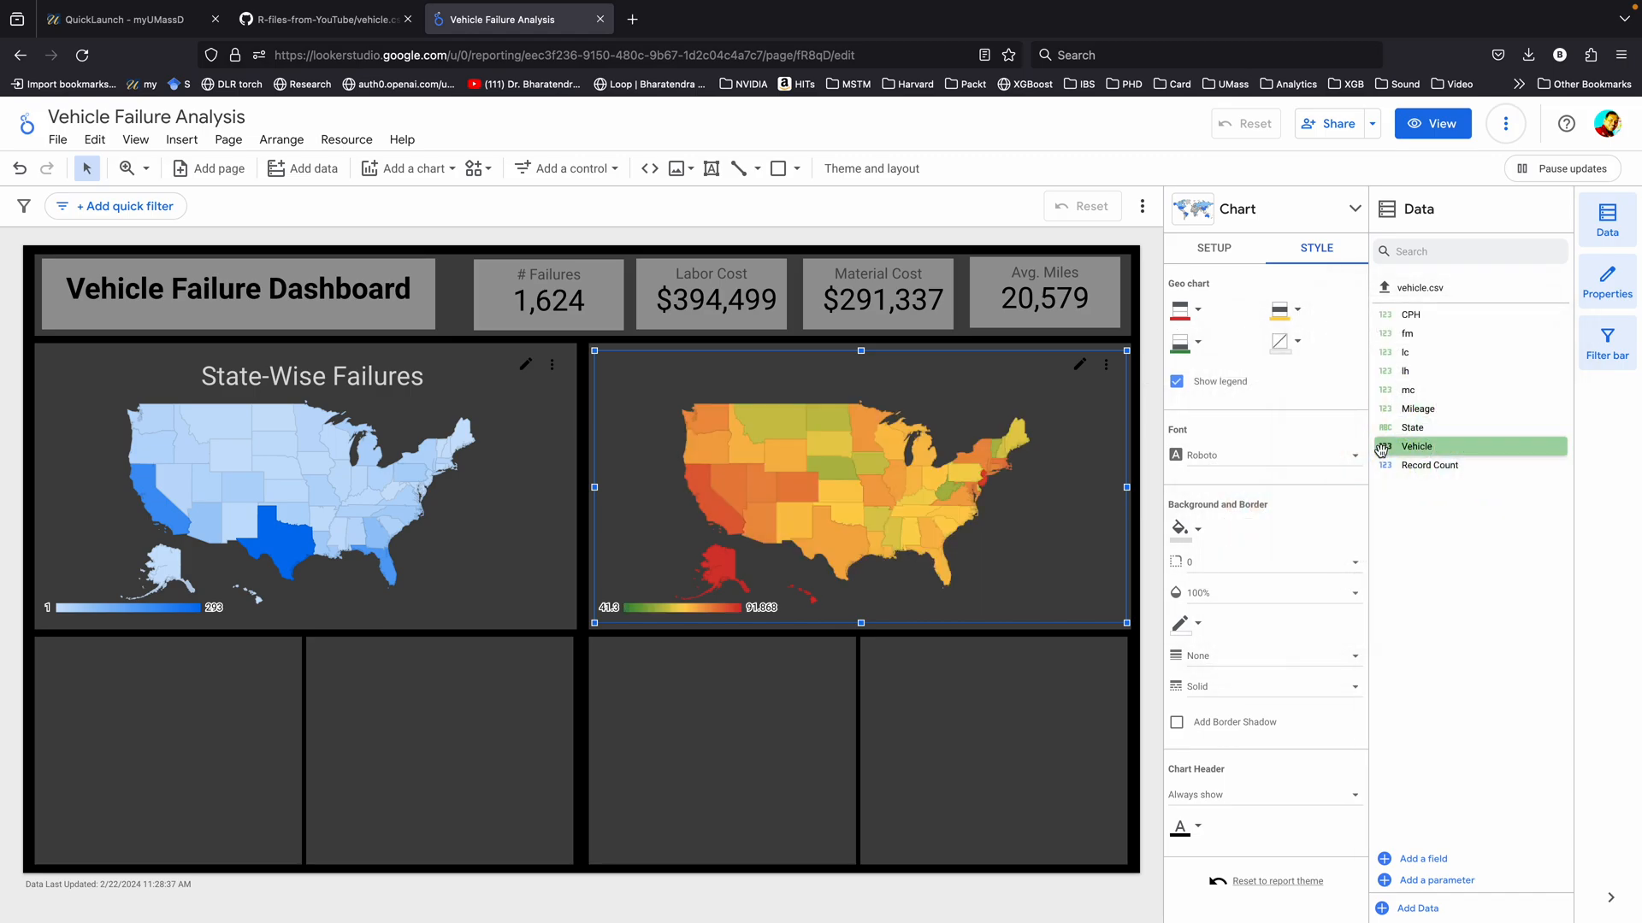
pyautogui.click(852, 379)
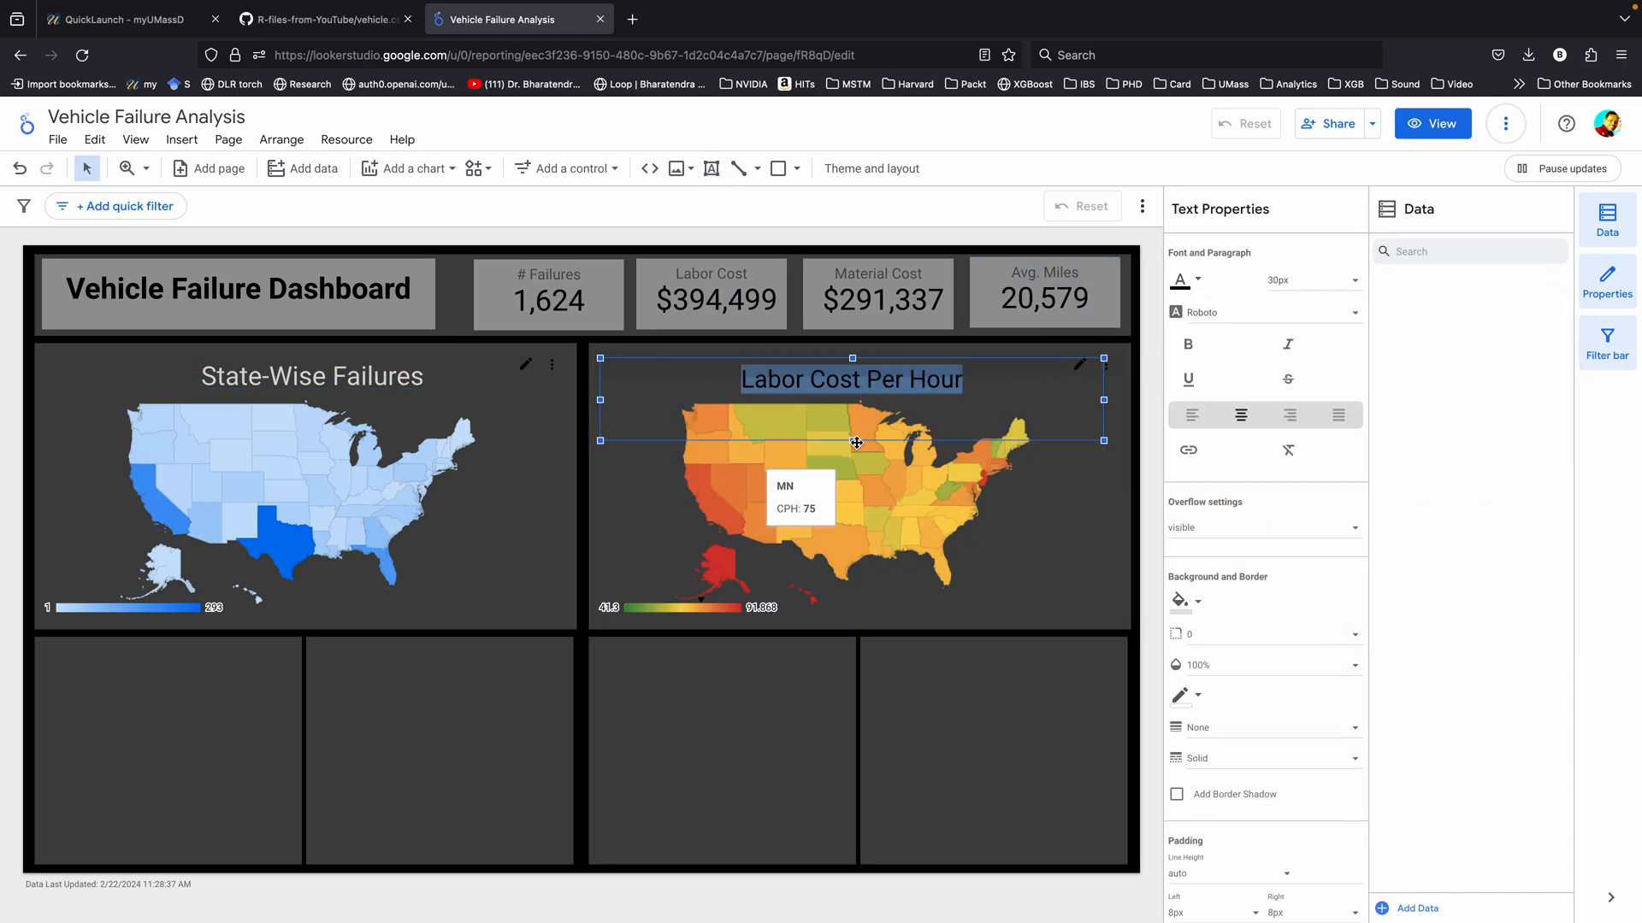
pyautogui.click(1431, 123)
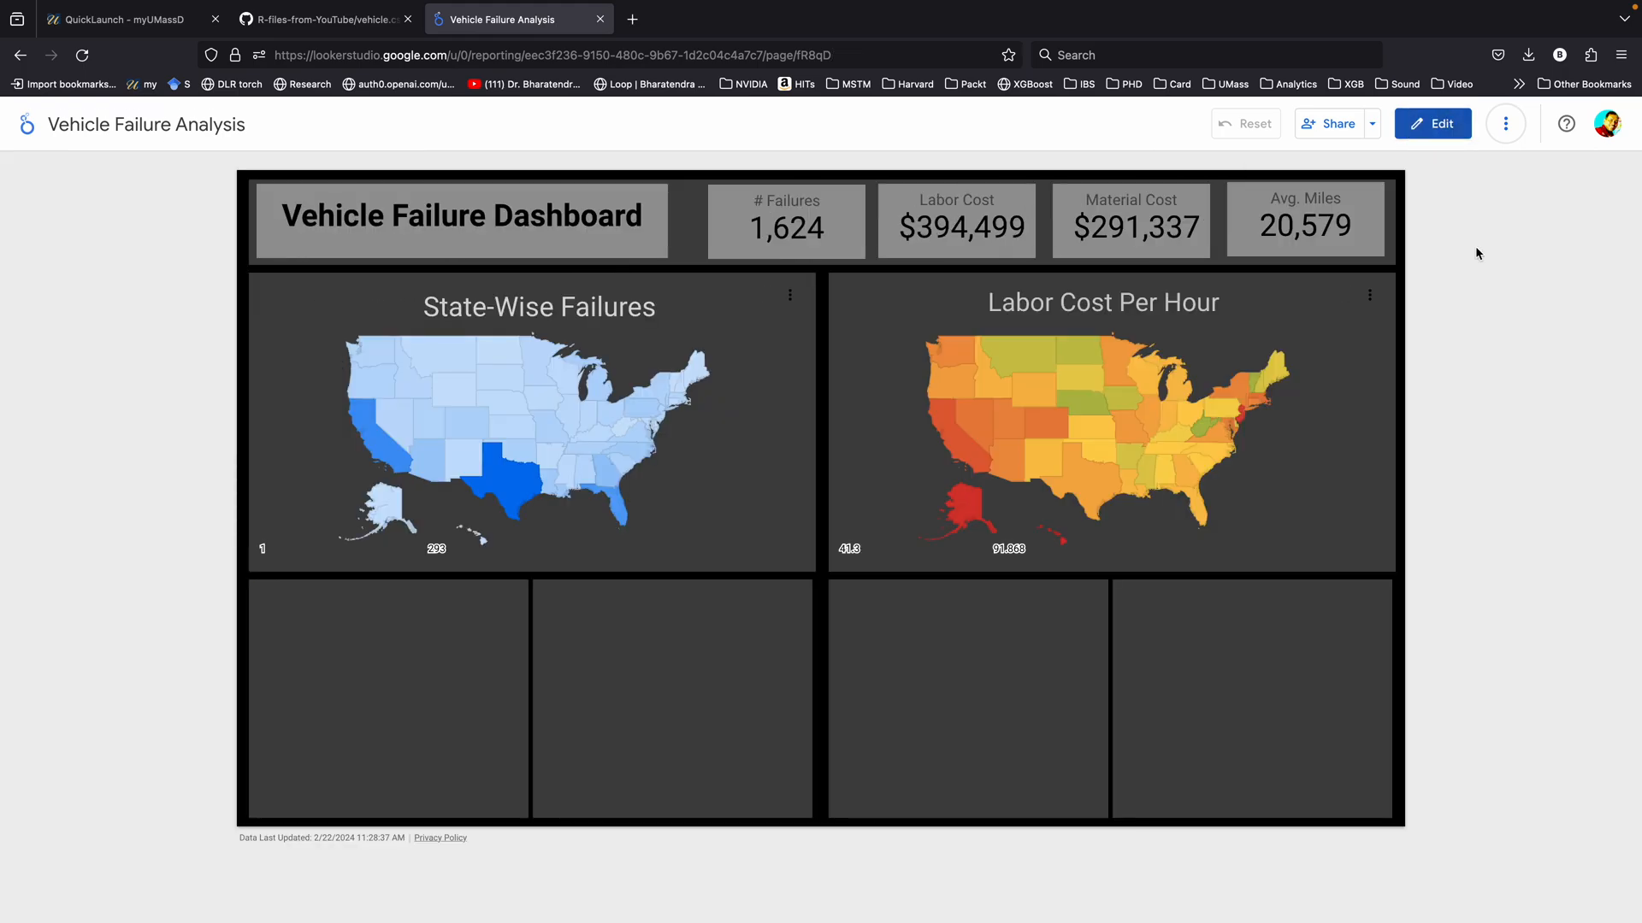
pyautogui.moveTo(361, 429)
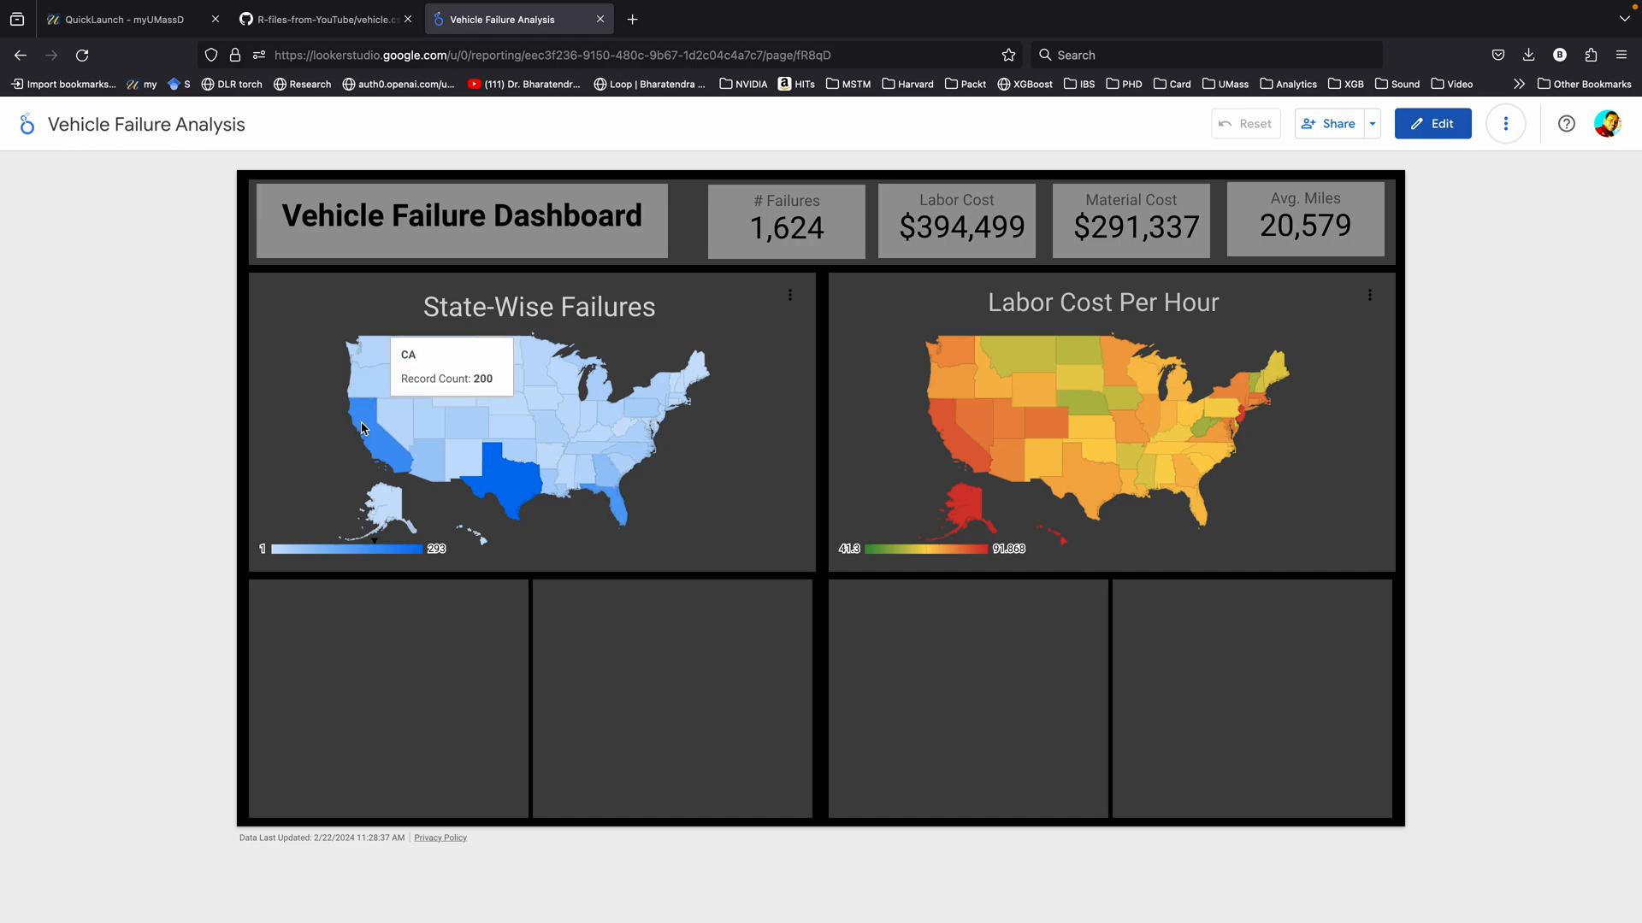
# - Cross-filter the dashboard to California from the State-Wise Failures map
pyautogui.click(377, 439)
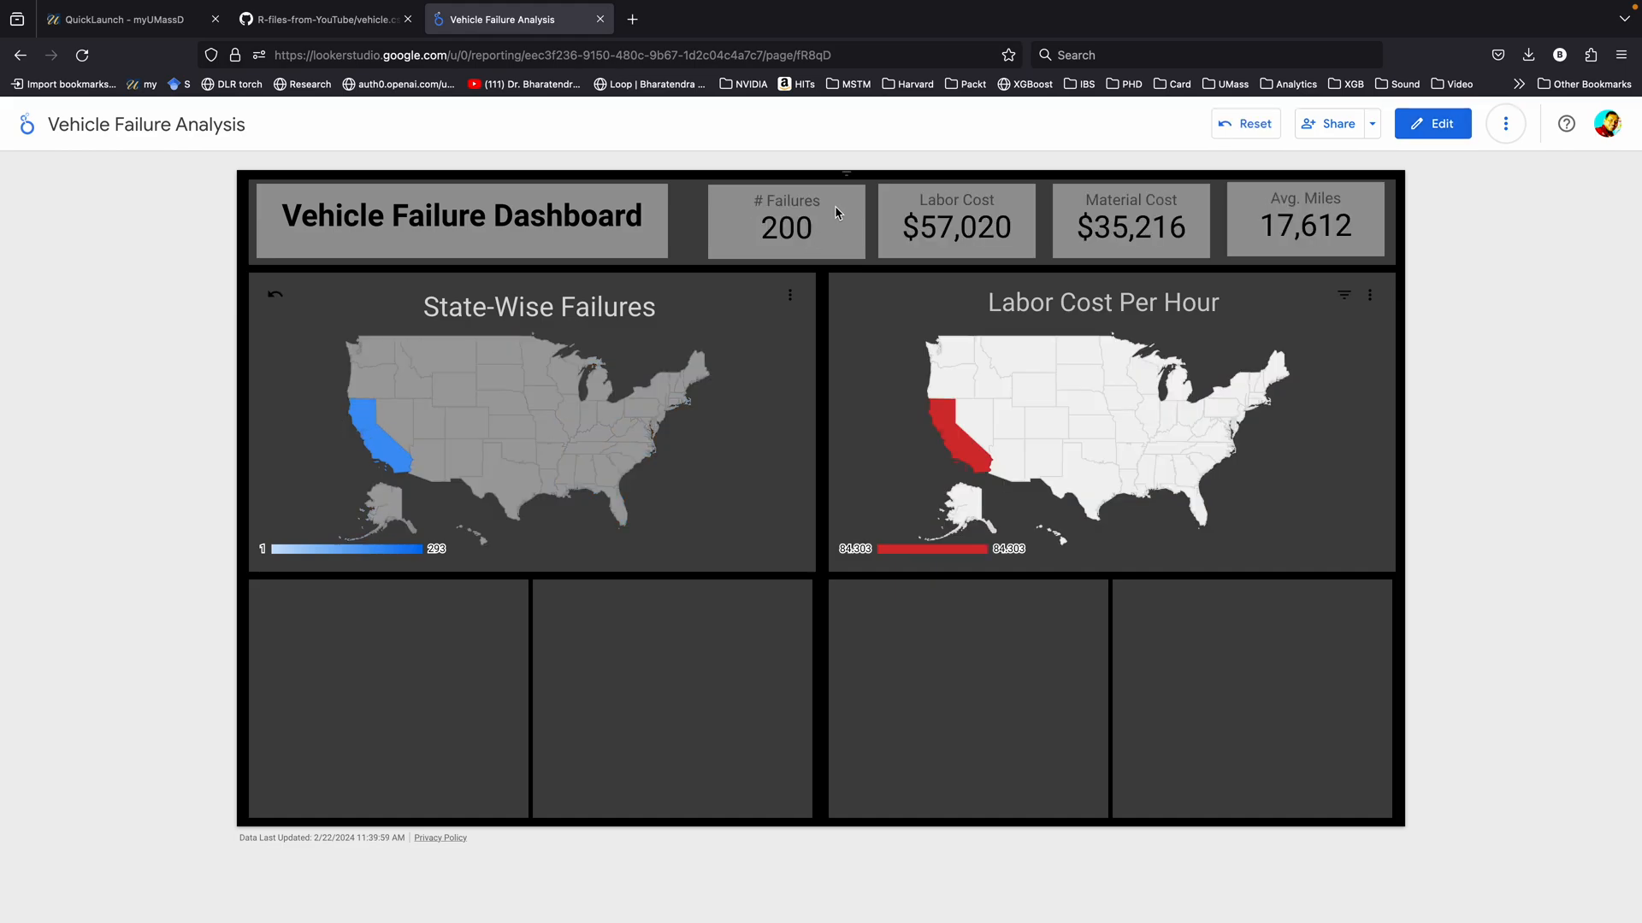
pyautogui.moveTo(845, 213)
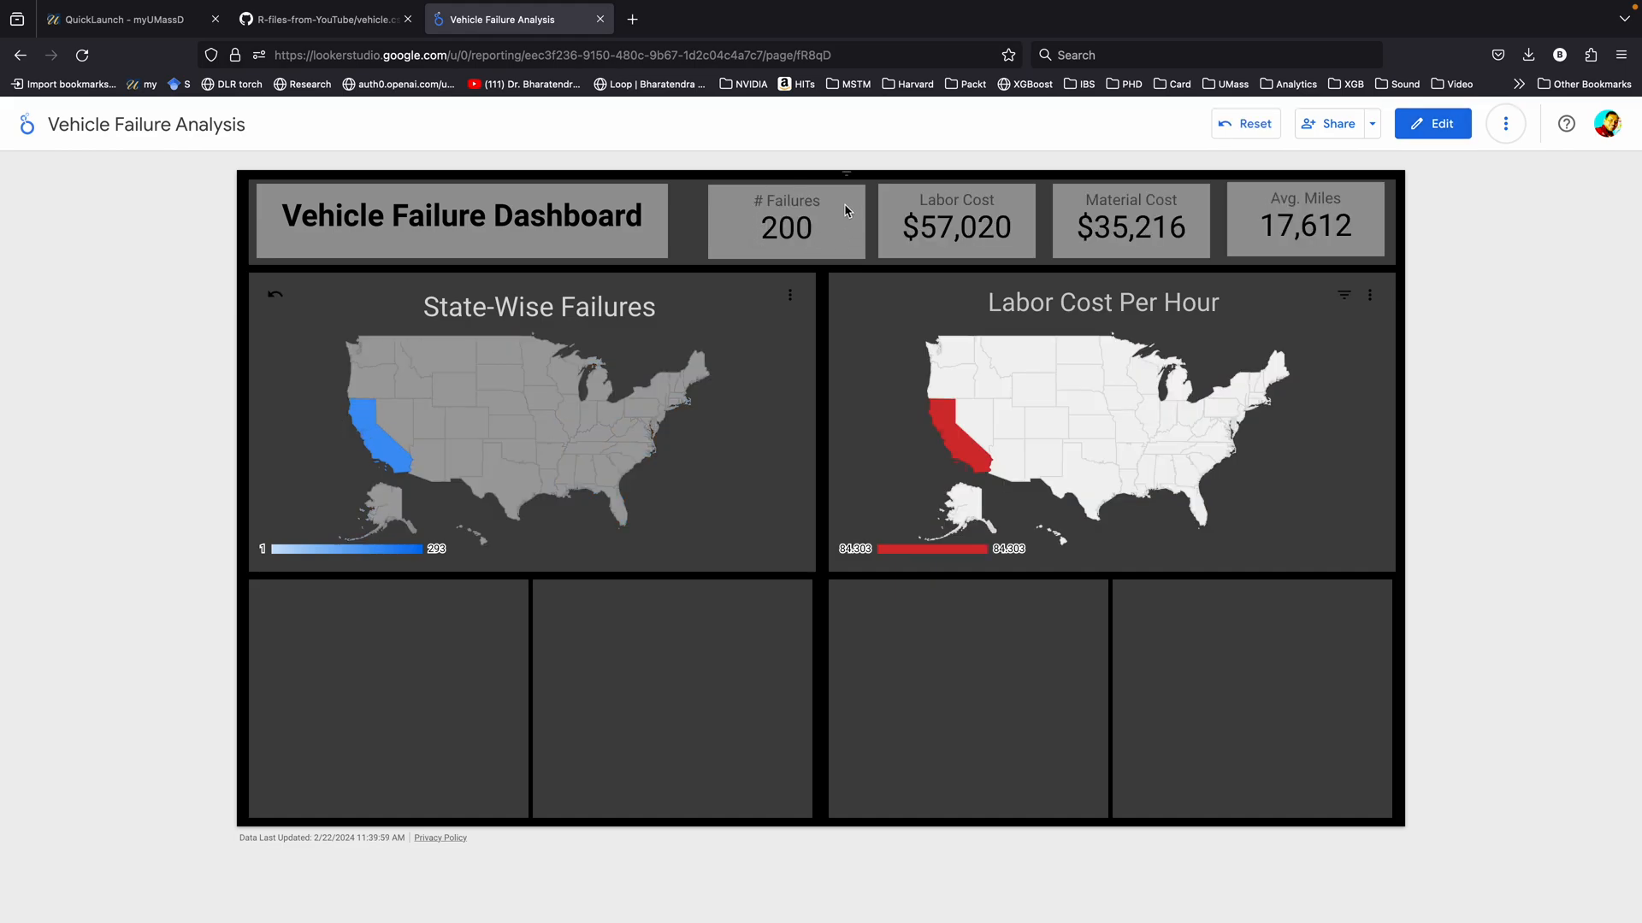
pyautogui.moveTo(934, 246)
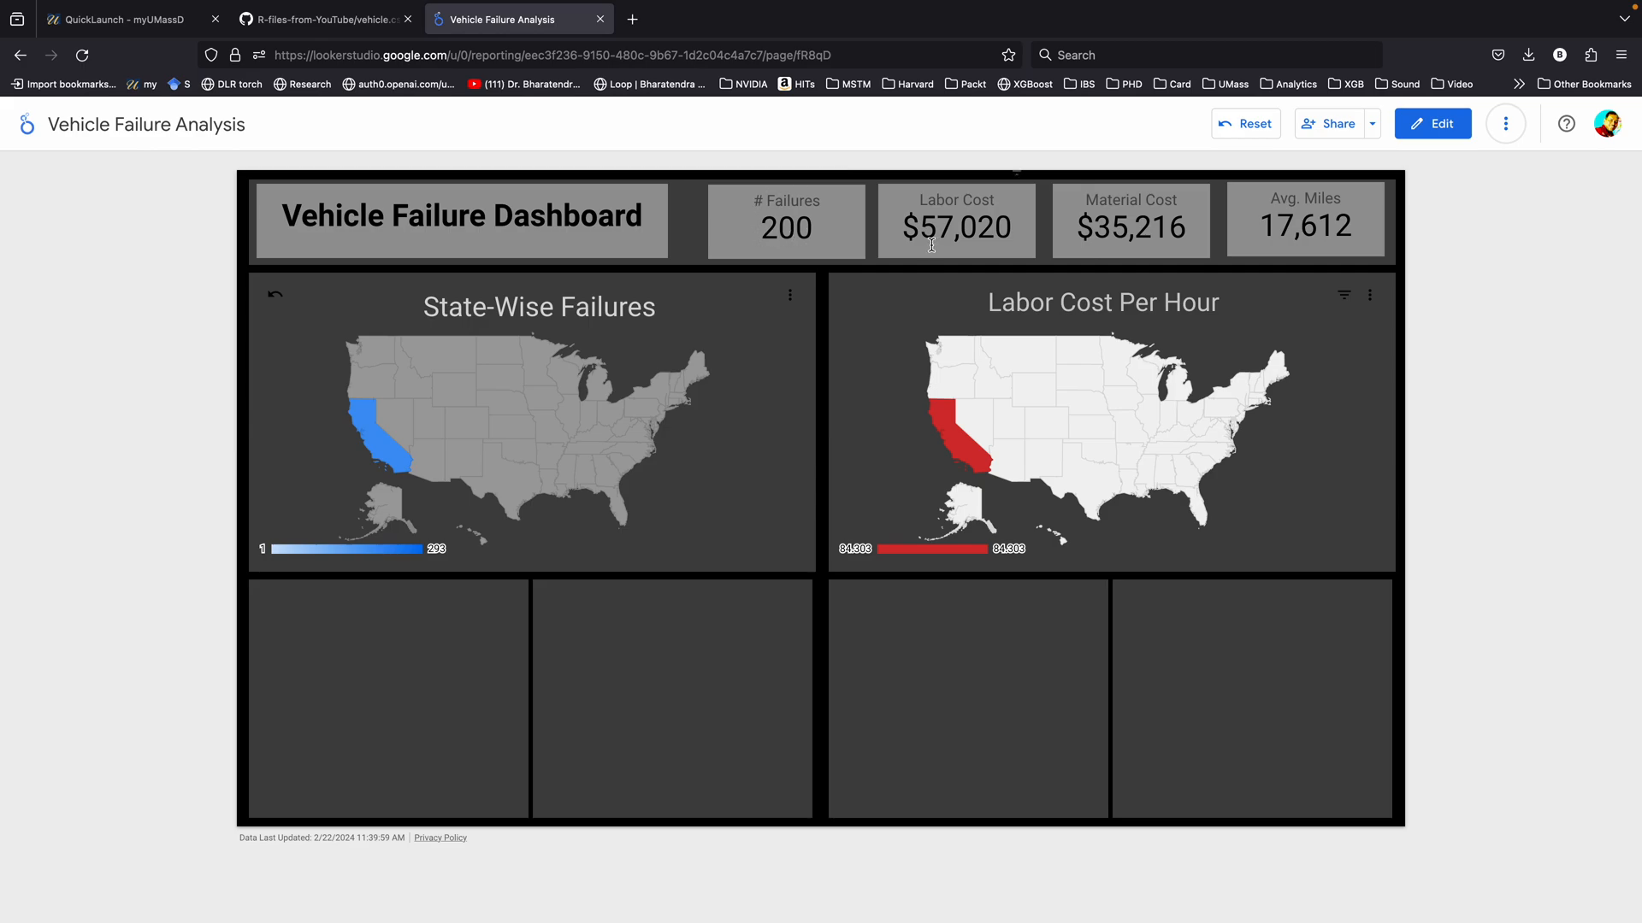
pyautogui.moveTo(1364, 238)
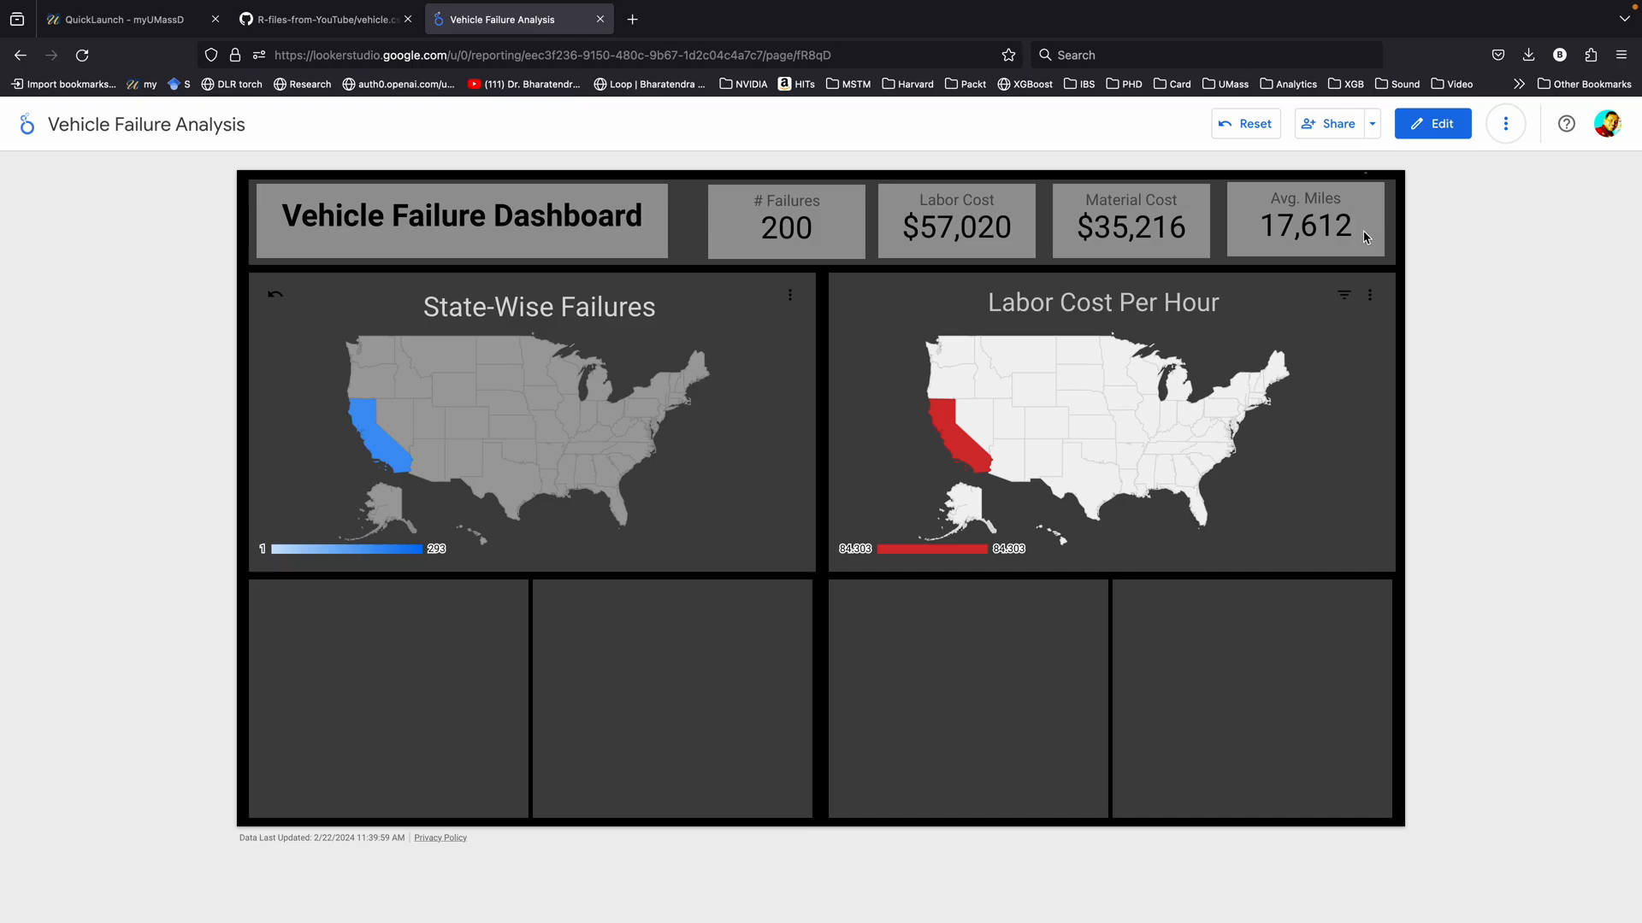
# - Add a gauge of average Mileage scaled 0–50000, testing and clearing a West Virginia filter
pyautogui.click(1431, 123)
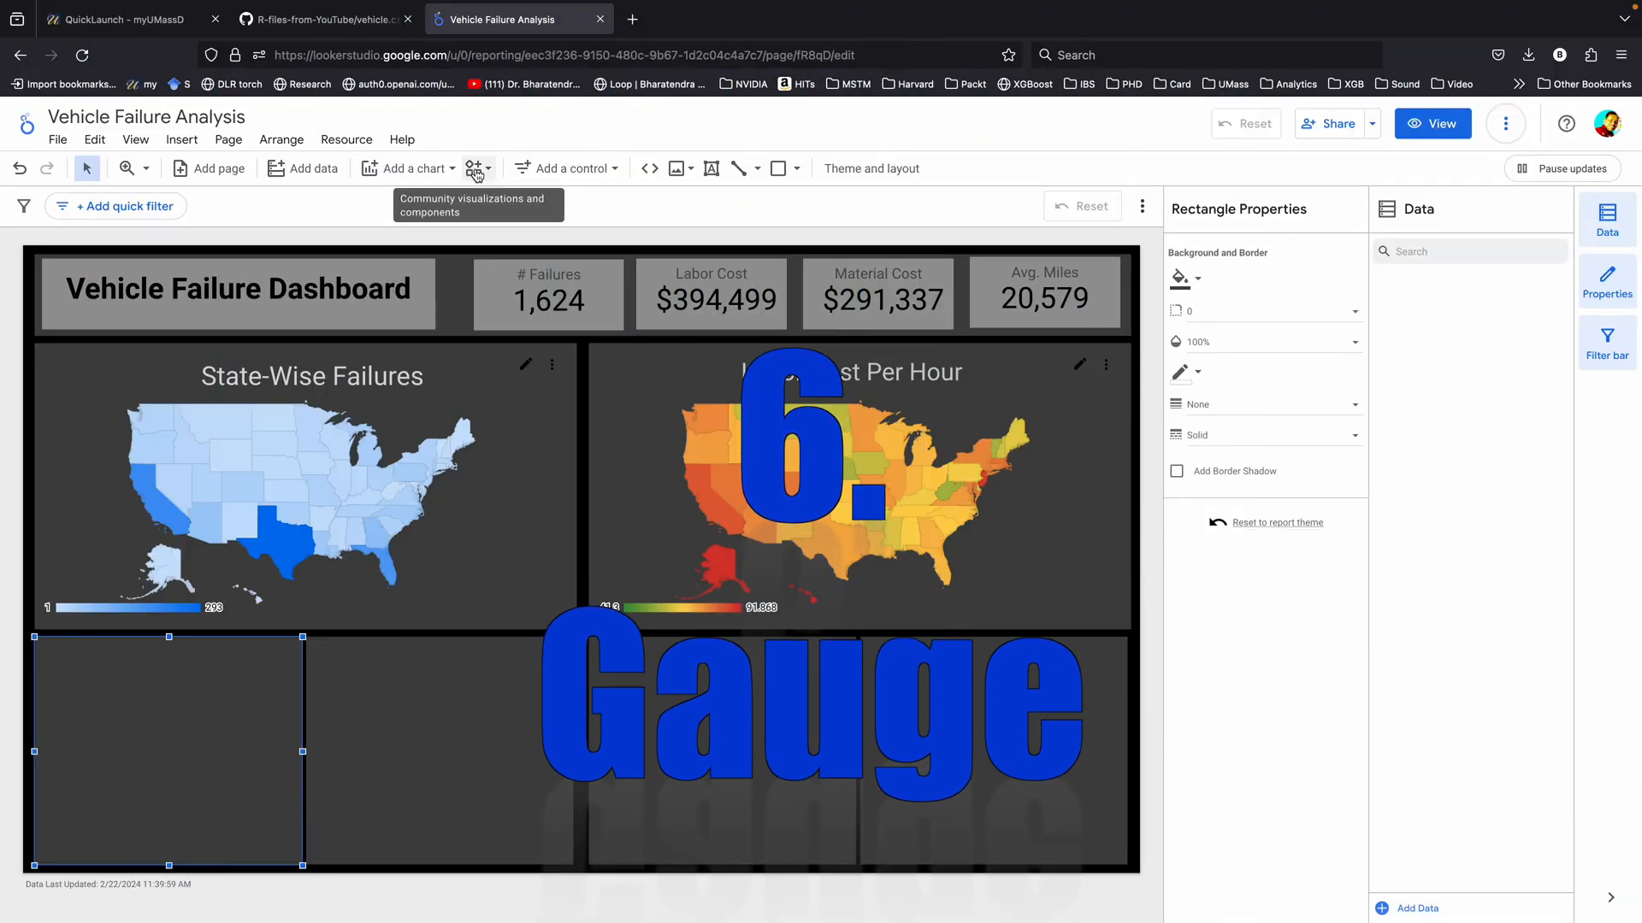
pyautogui.click(473, 167)
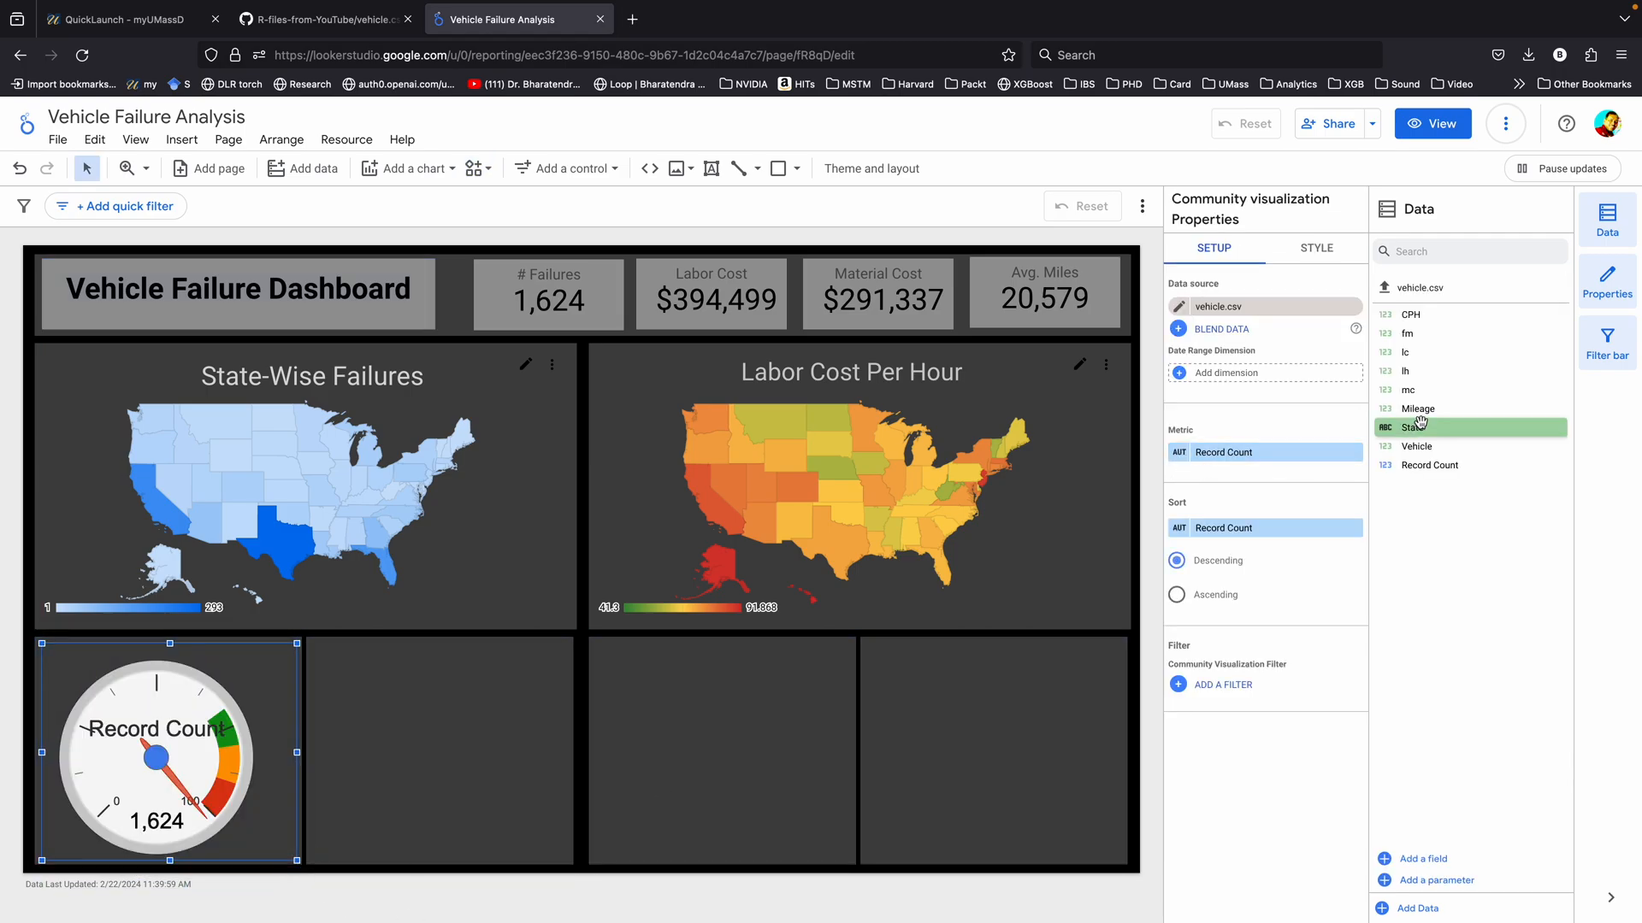
pyautogui.moveTo(1419, 409)
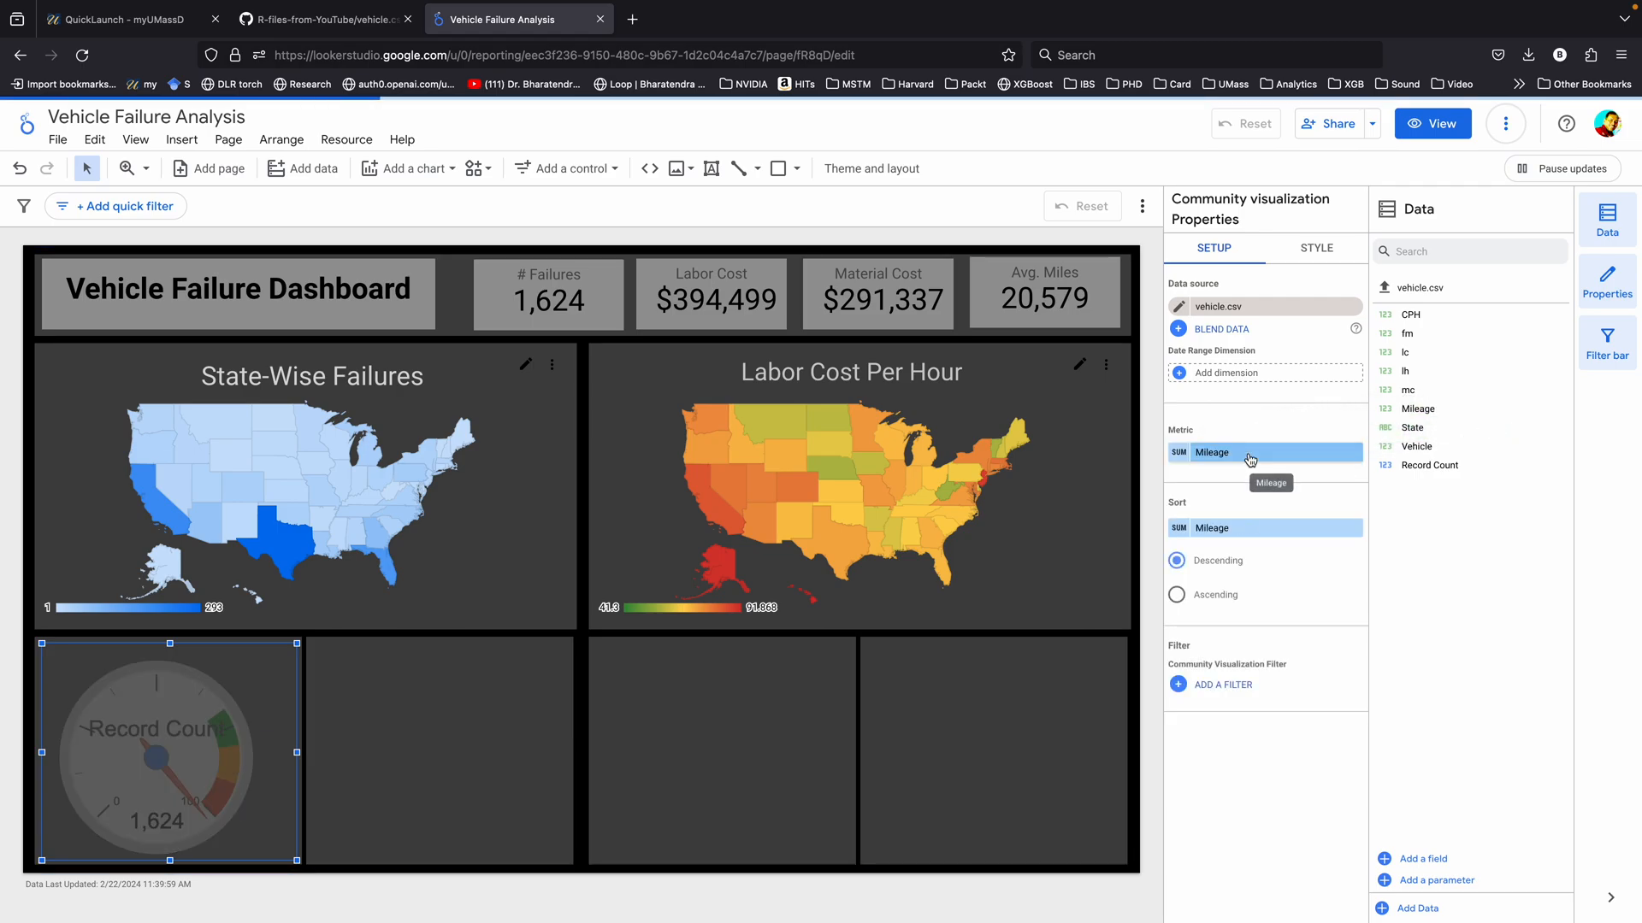
pyautogui.click(1249, 451)
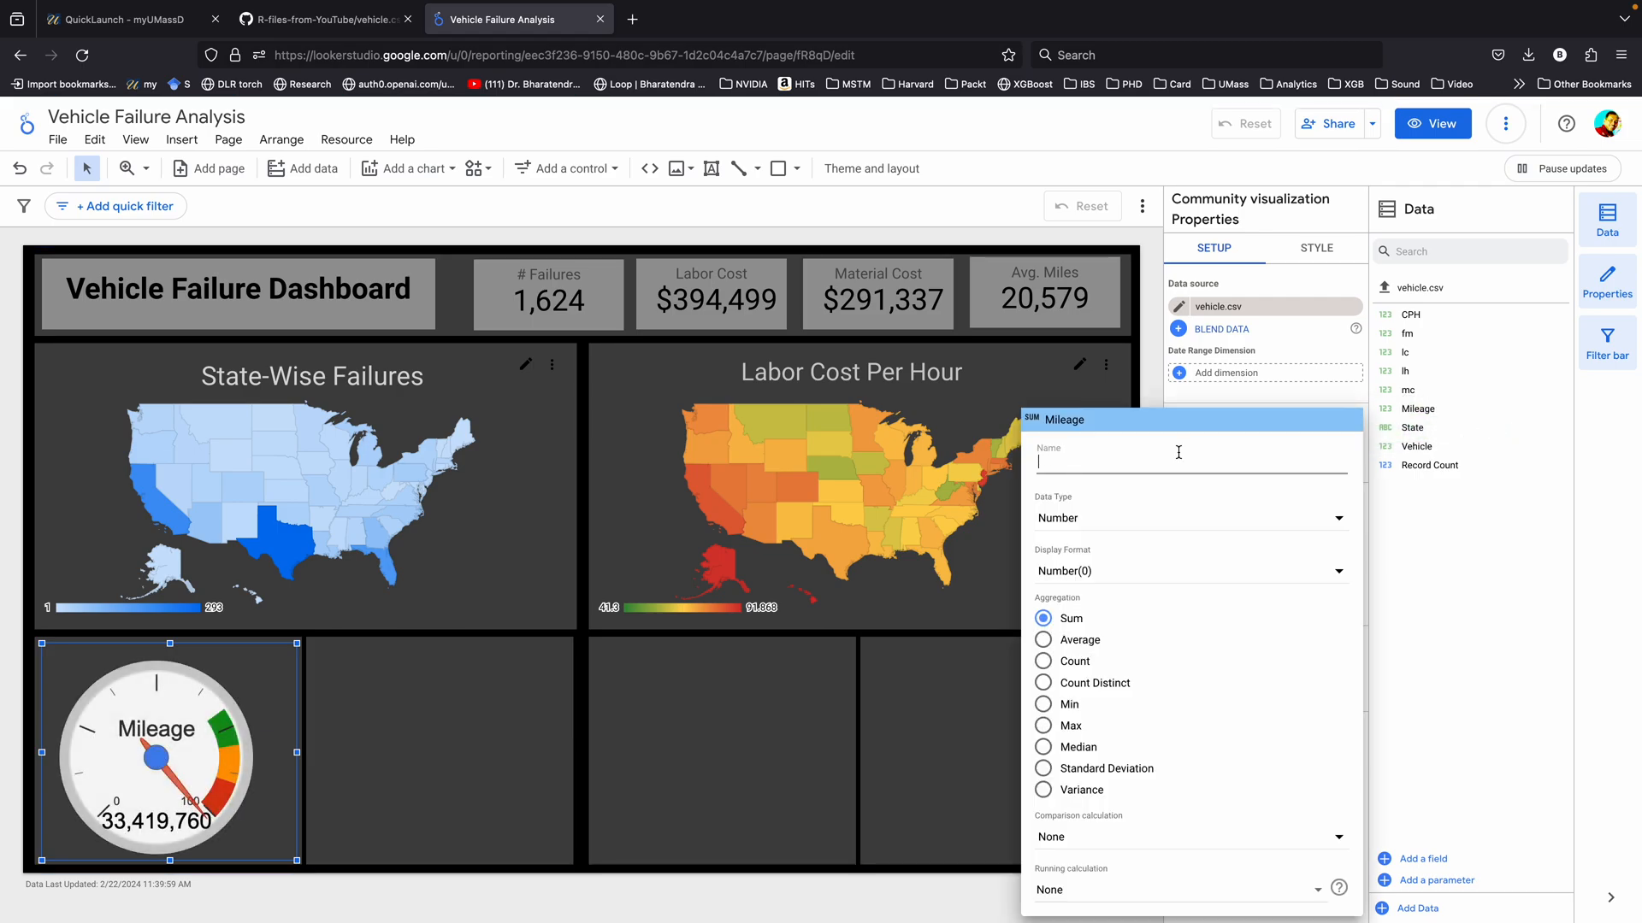
pyautogui.click(1044, 639)
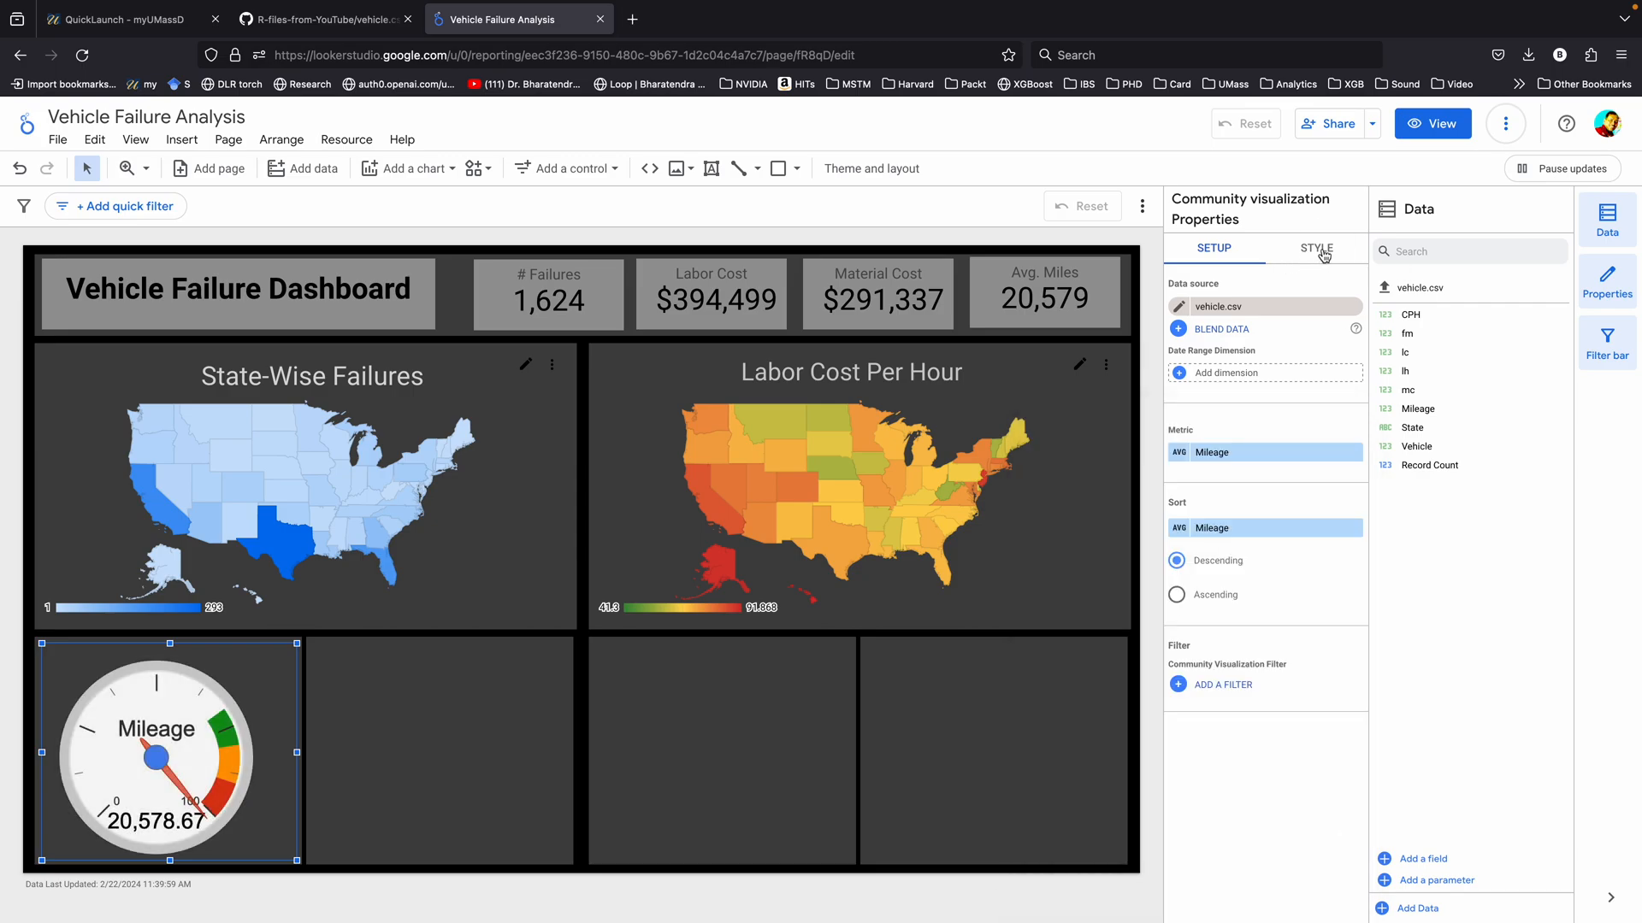
pyautogui.click(1316, 234)
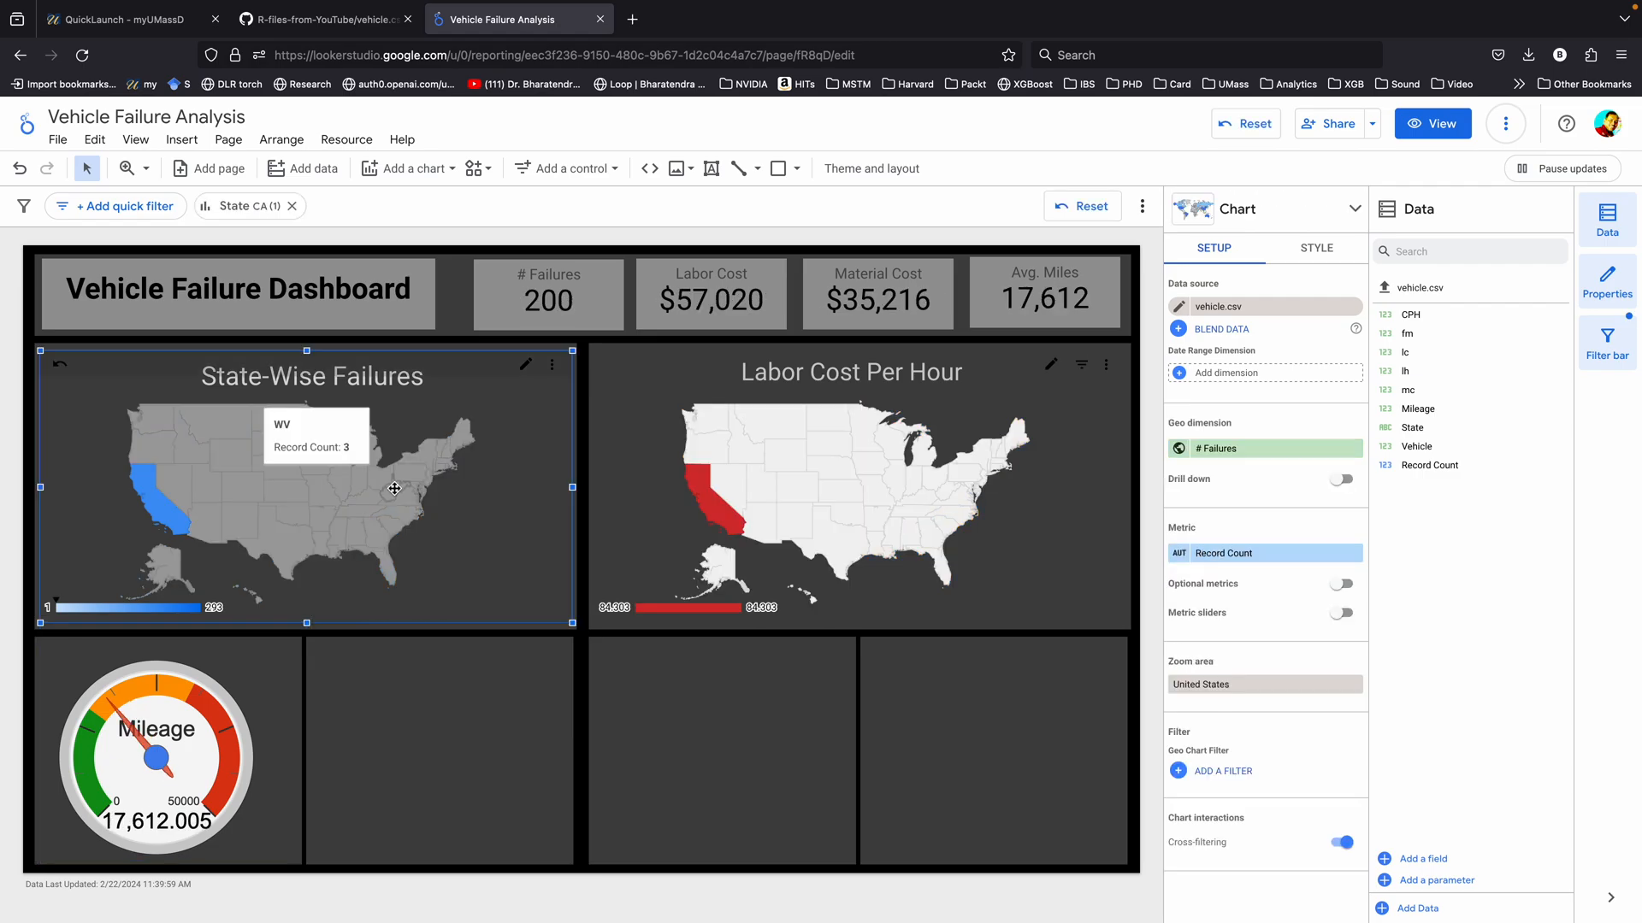
pyautogui.click(395, 489)
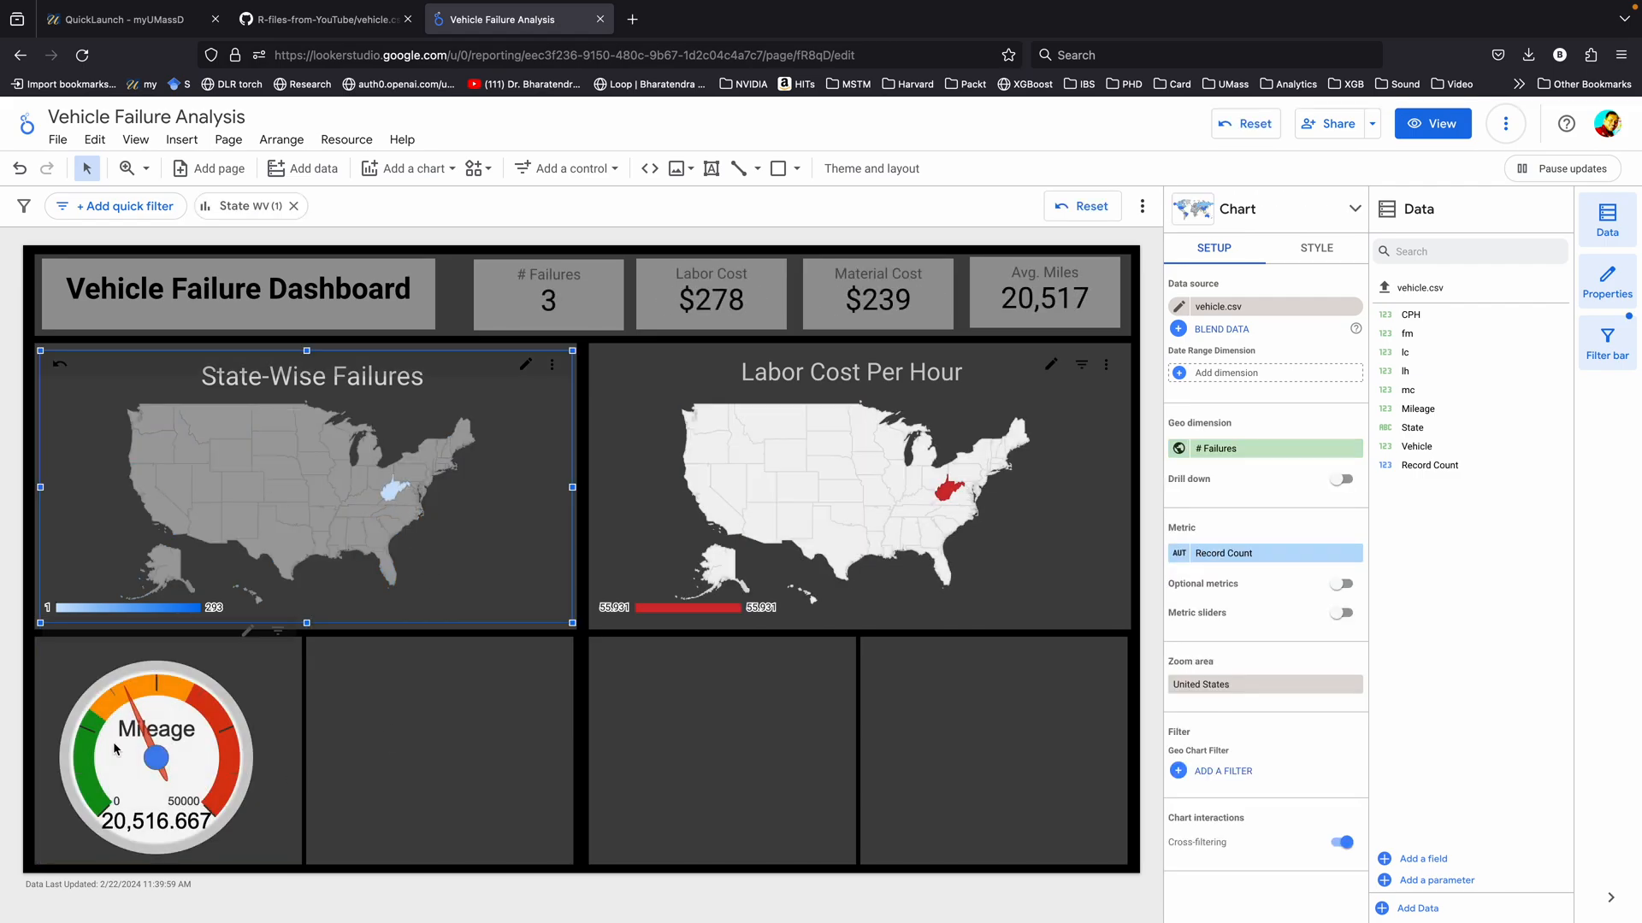
pyautogui.moveTo(337, 493)
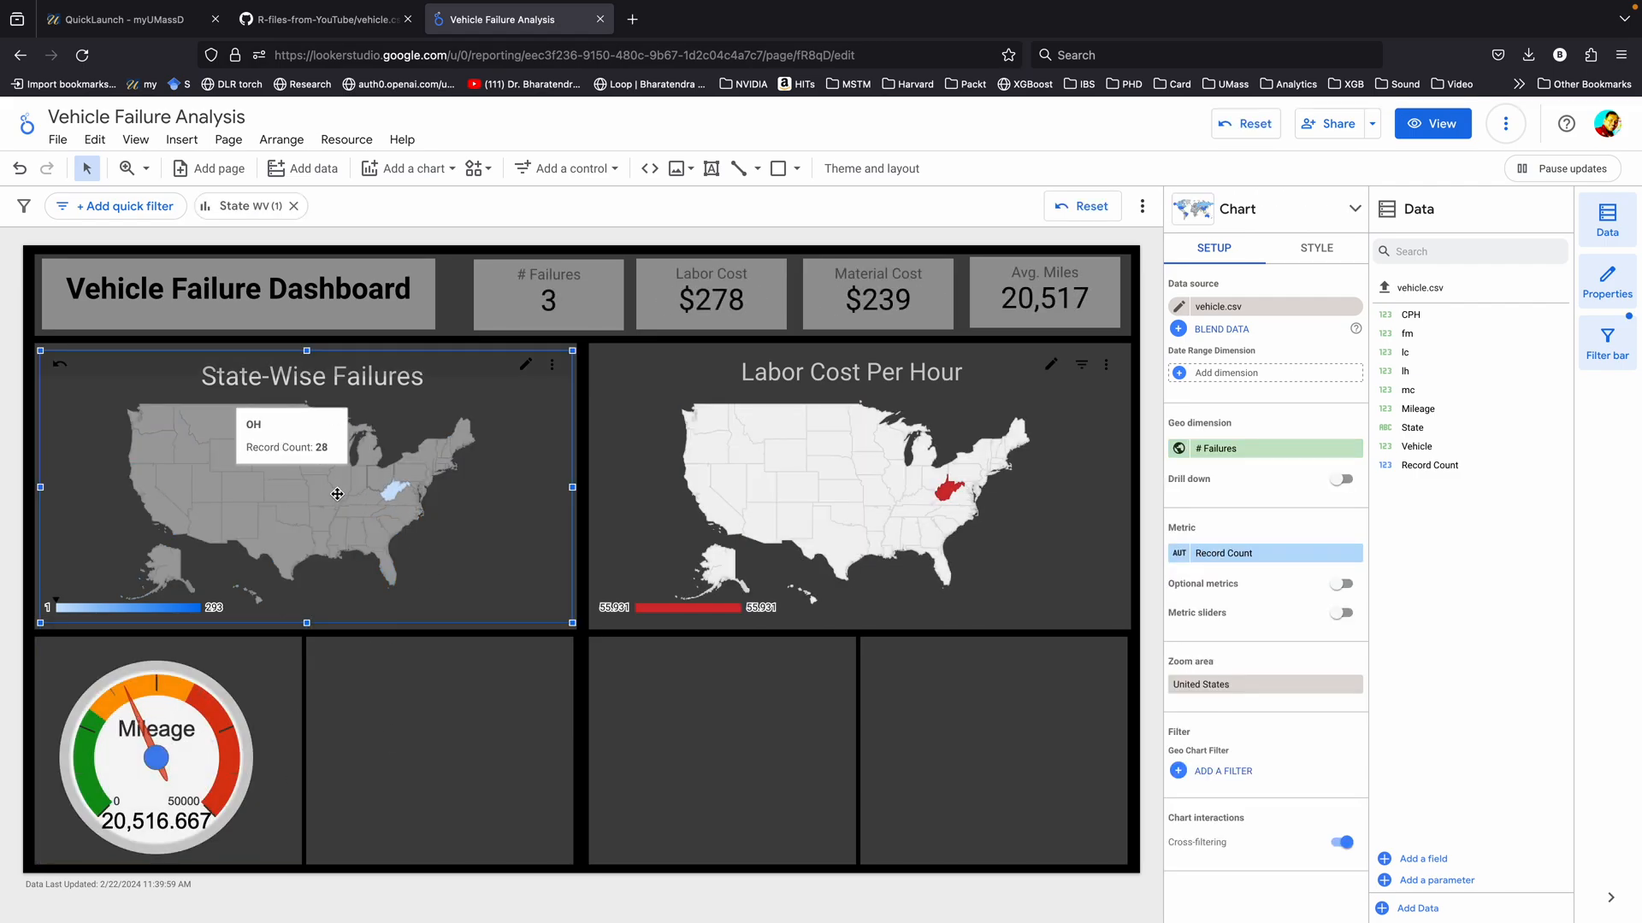
pyautogui.click(293, 205)
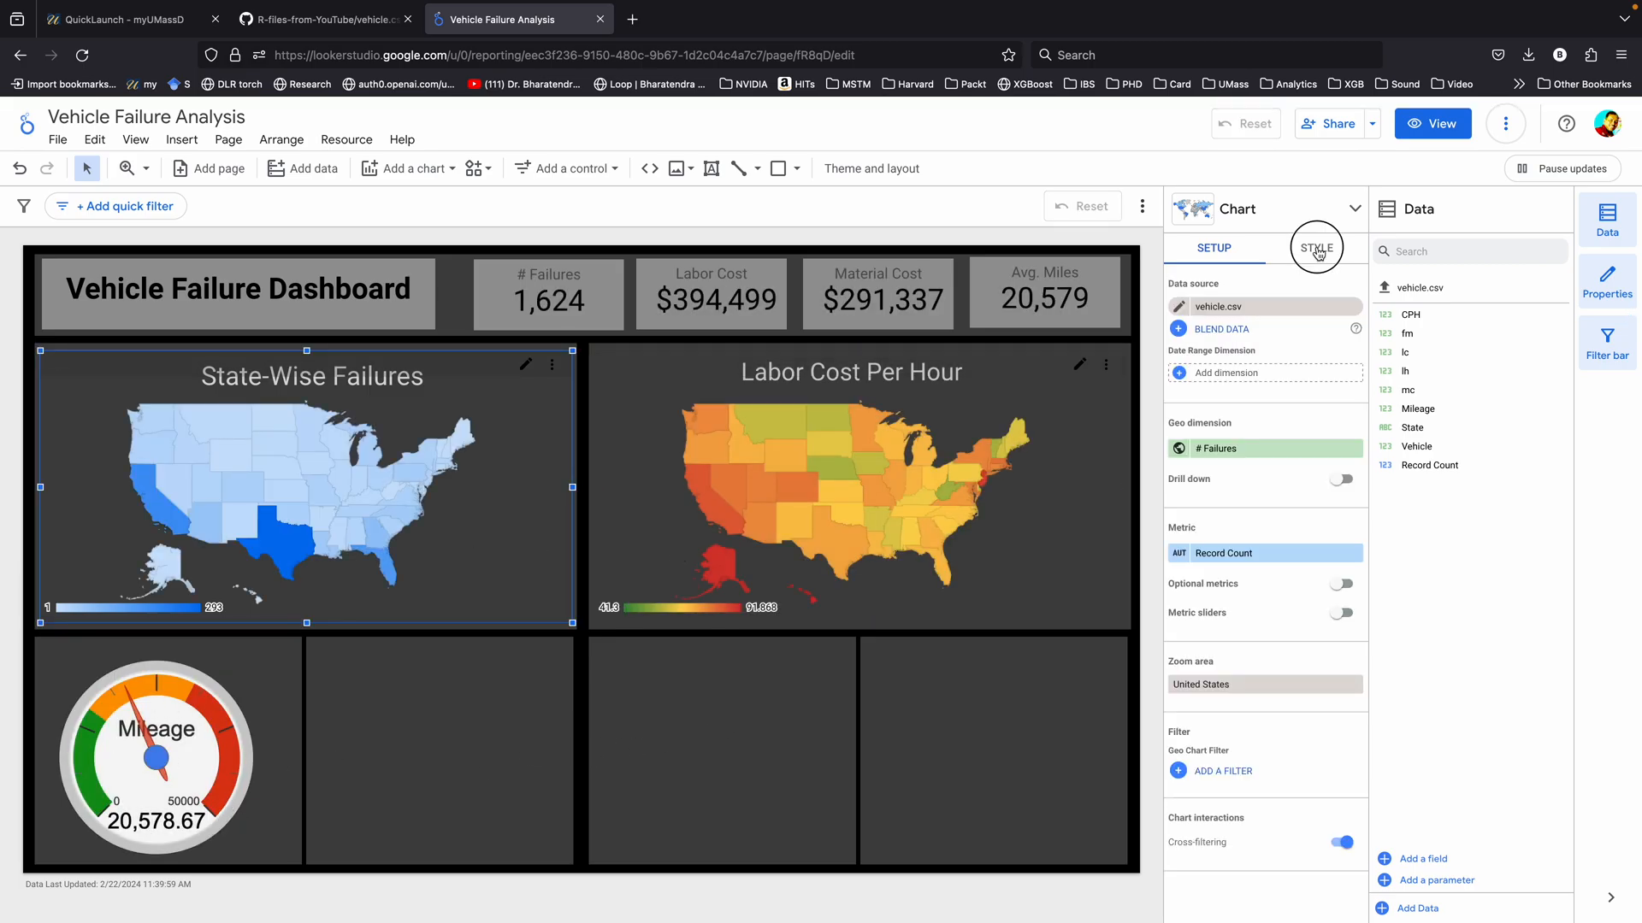
# - Rescale the Mileage gauge to 10000–30000 with bands at 17000/24000, testing Texas and Colorado
pyautogui.click(1315, 248)
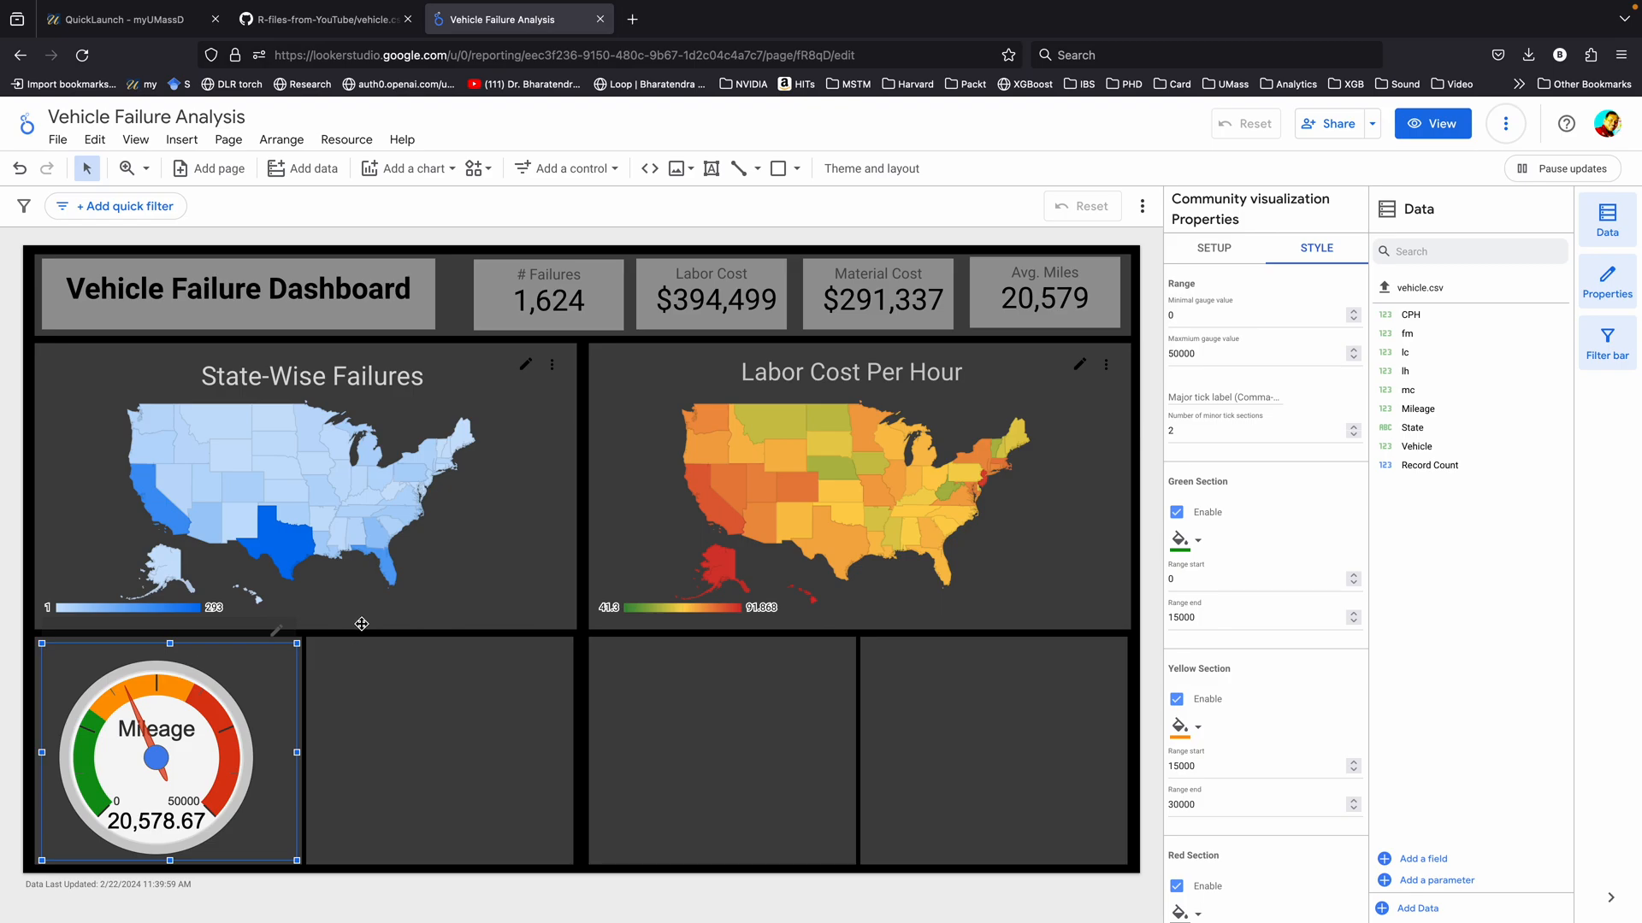
pyautogui.moveTo(272, 639)
pyautogui.write('17000')
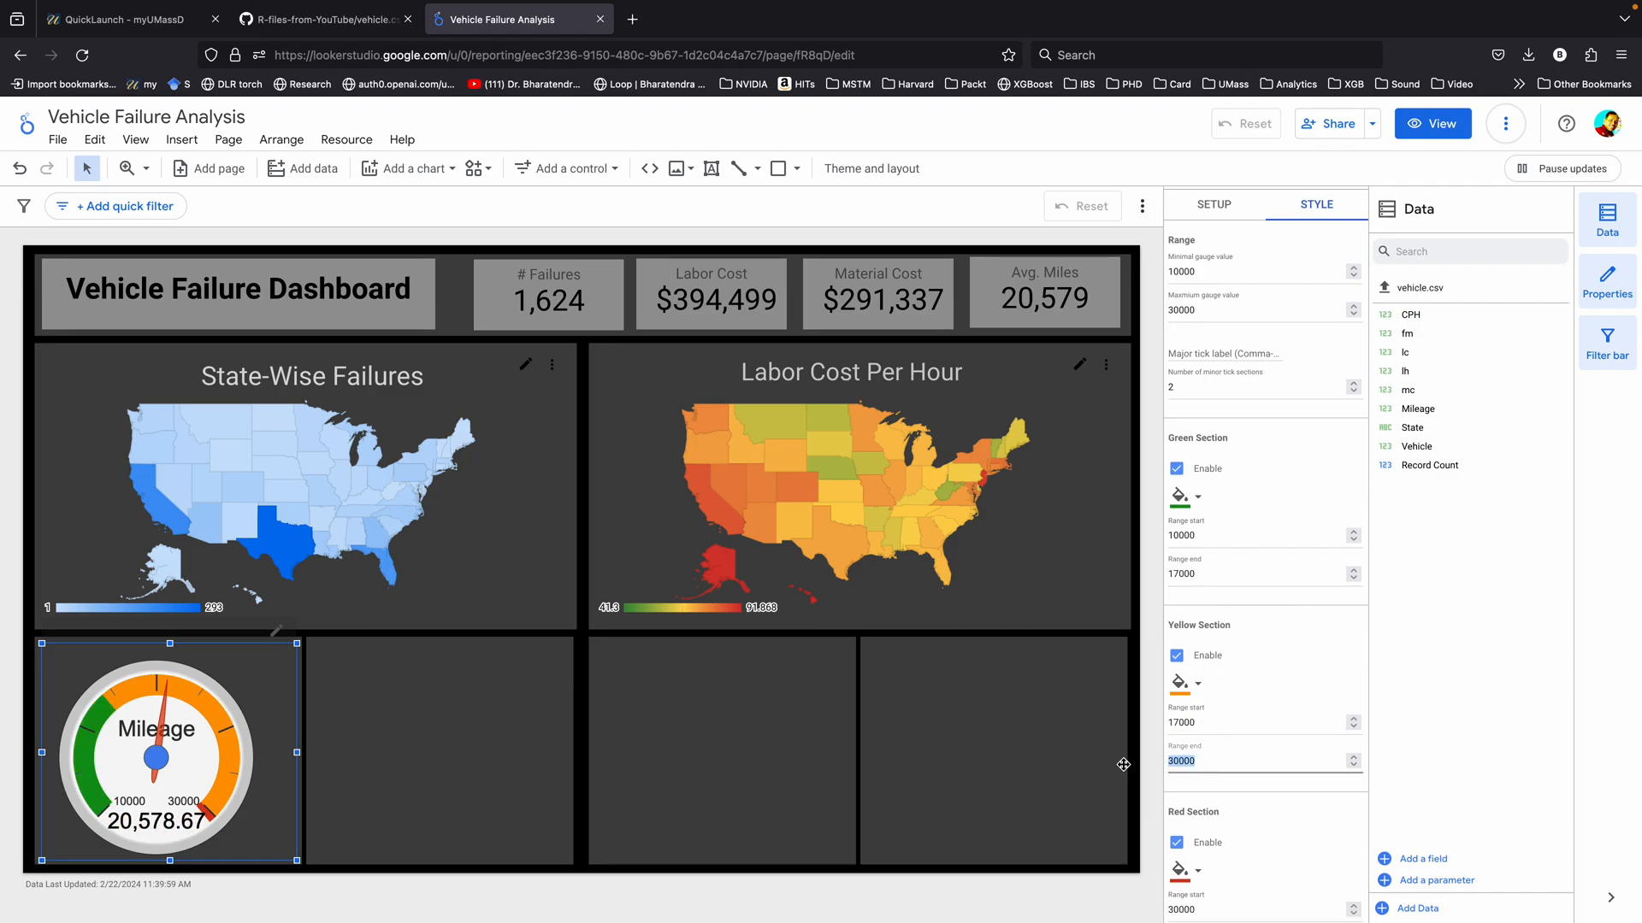
pyautogui.scroll(-3)
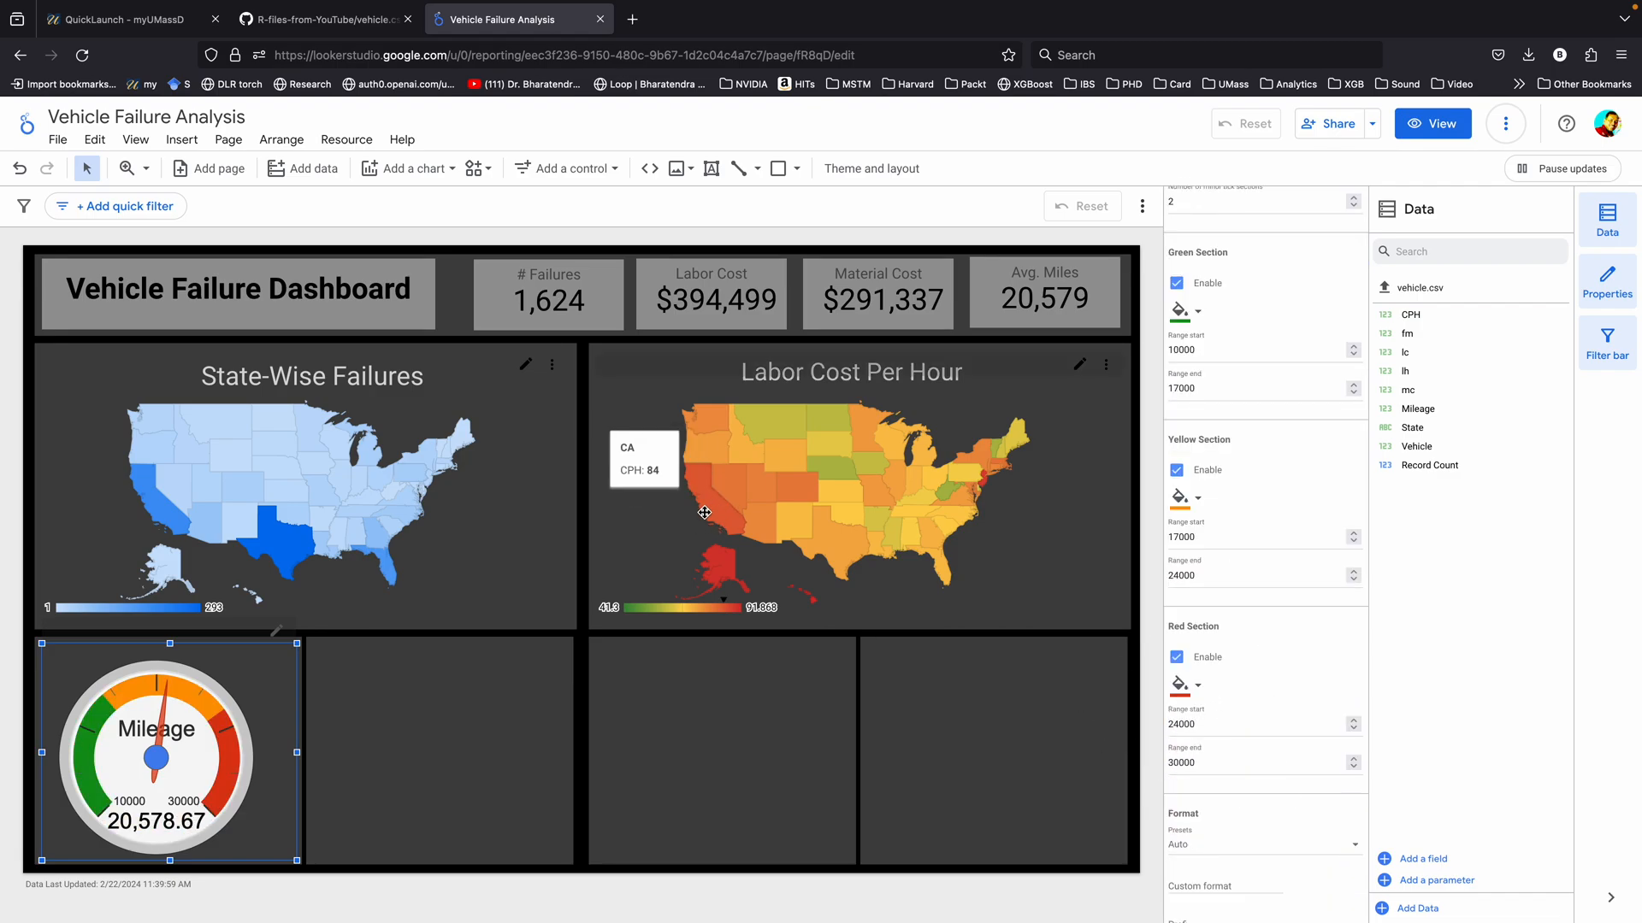
pyautogui.click(283, 533)
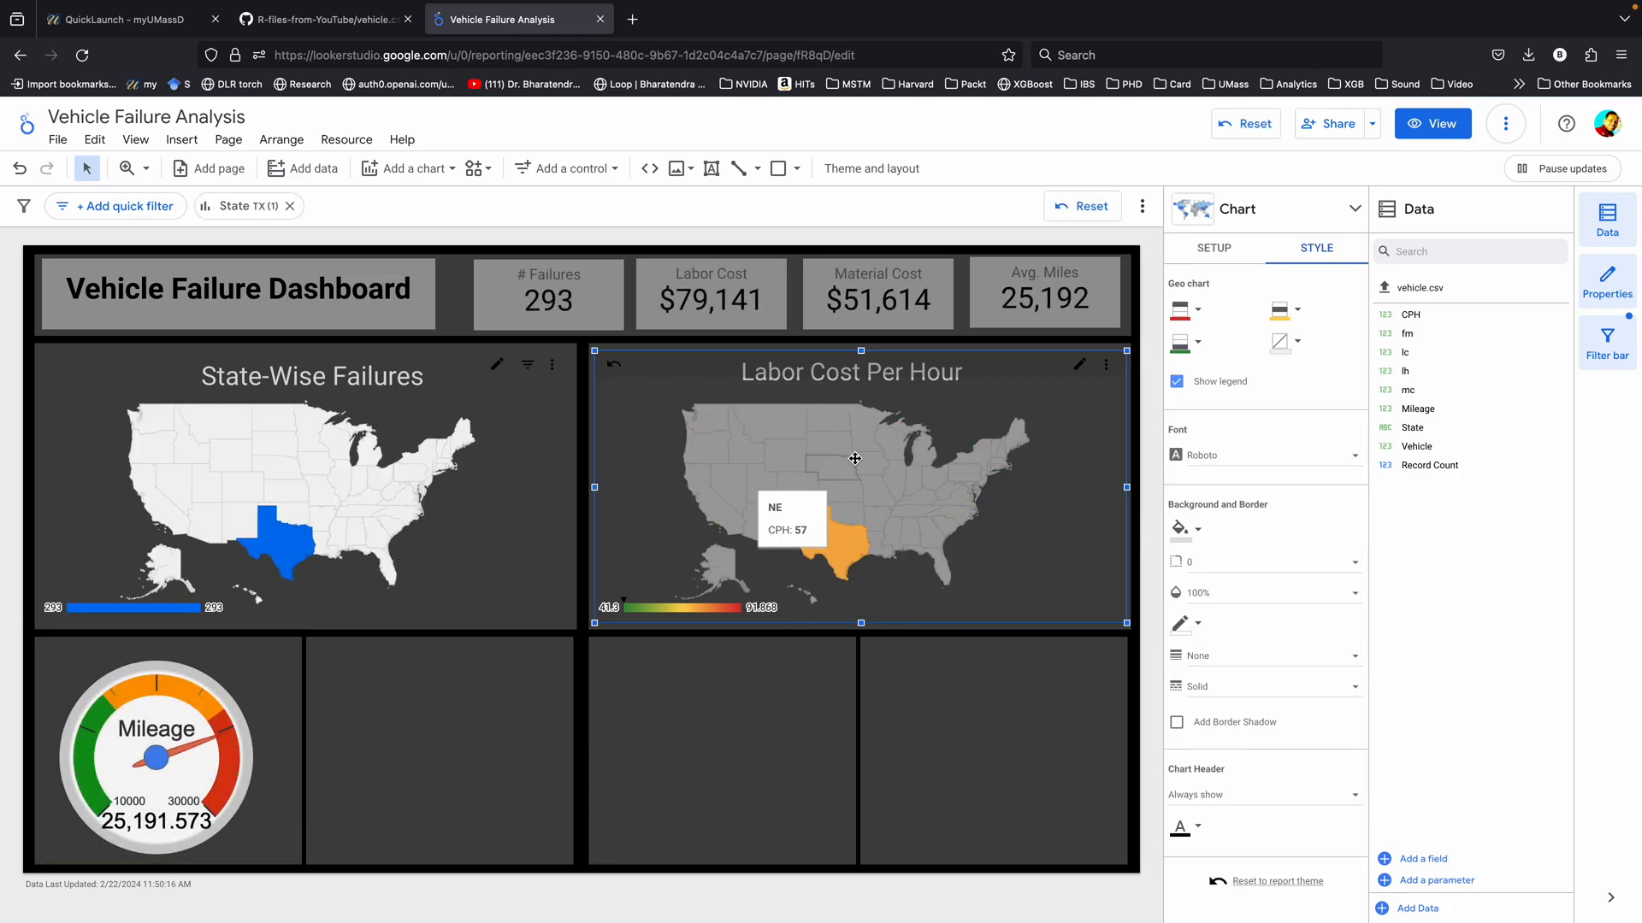
pyautogui.click(247, 486)
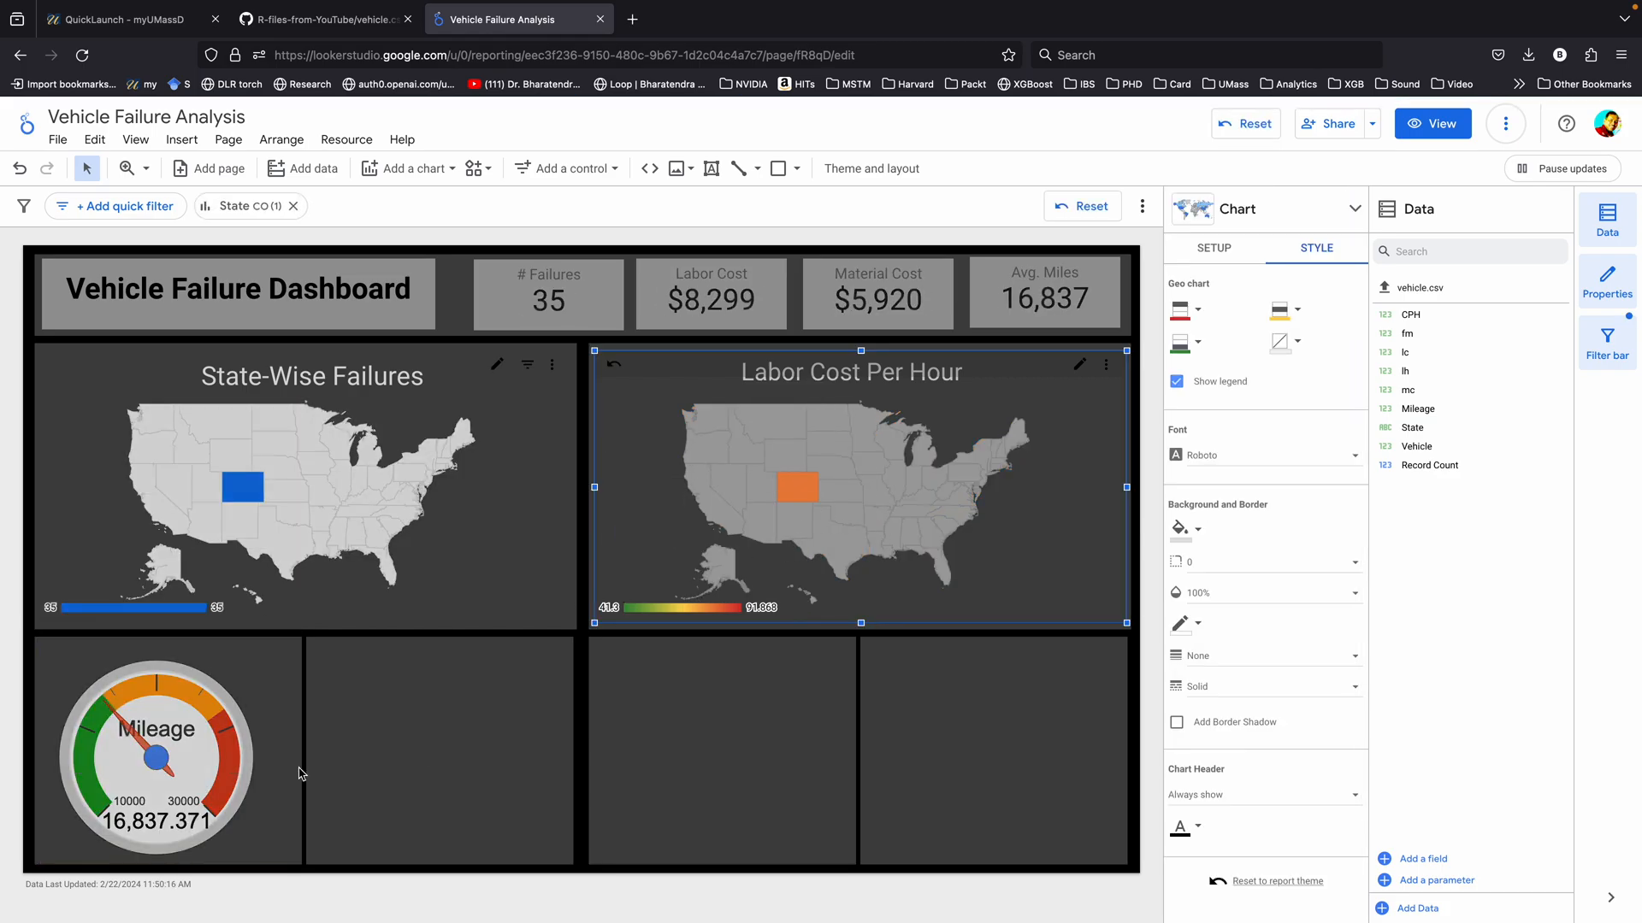
pyautogui.moveTo(319, 790)
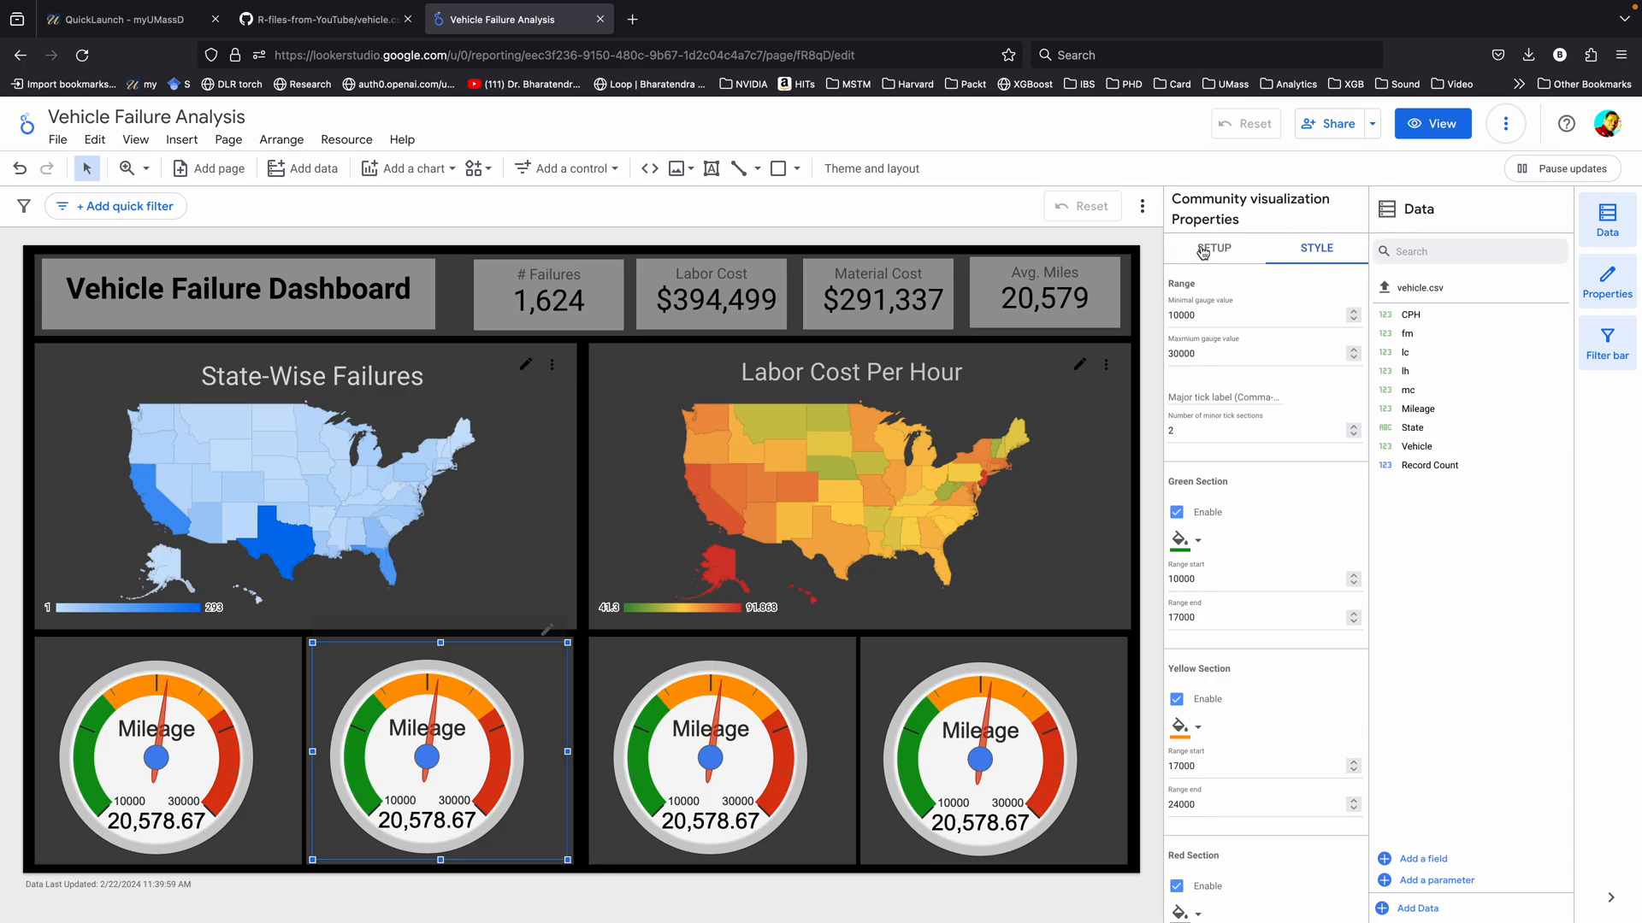
# - Make the second gauge show fm renamed 'Month', averaged, on a 4–15 banded scale
pyautogui.click(1213, 247)
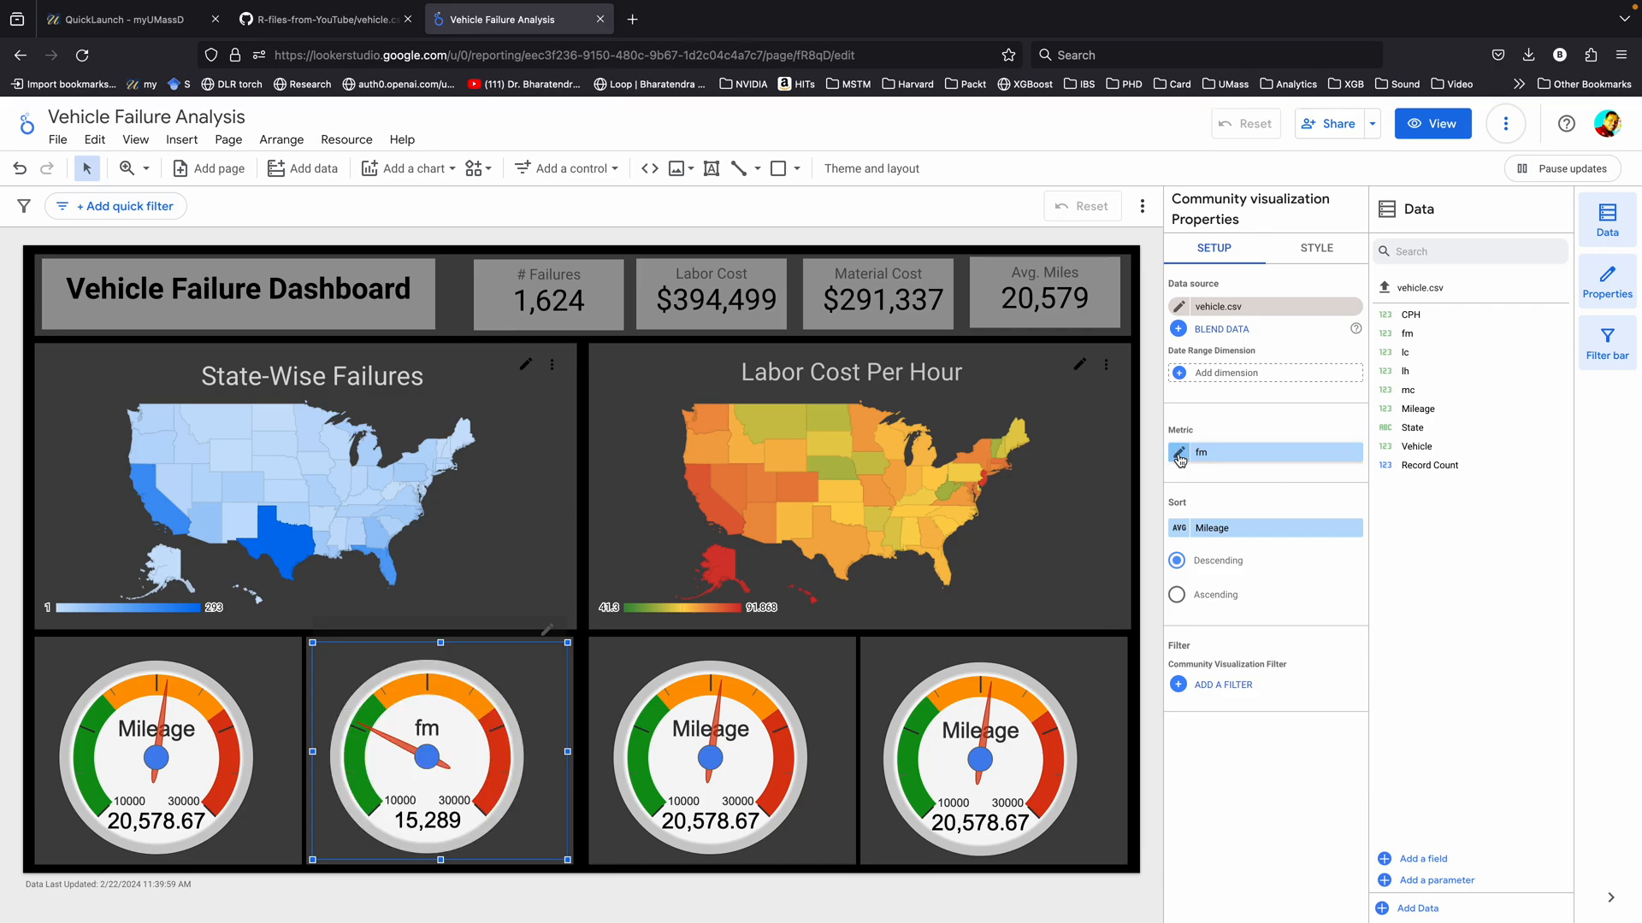
pyautogui.click(1179, 452)
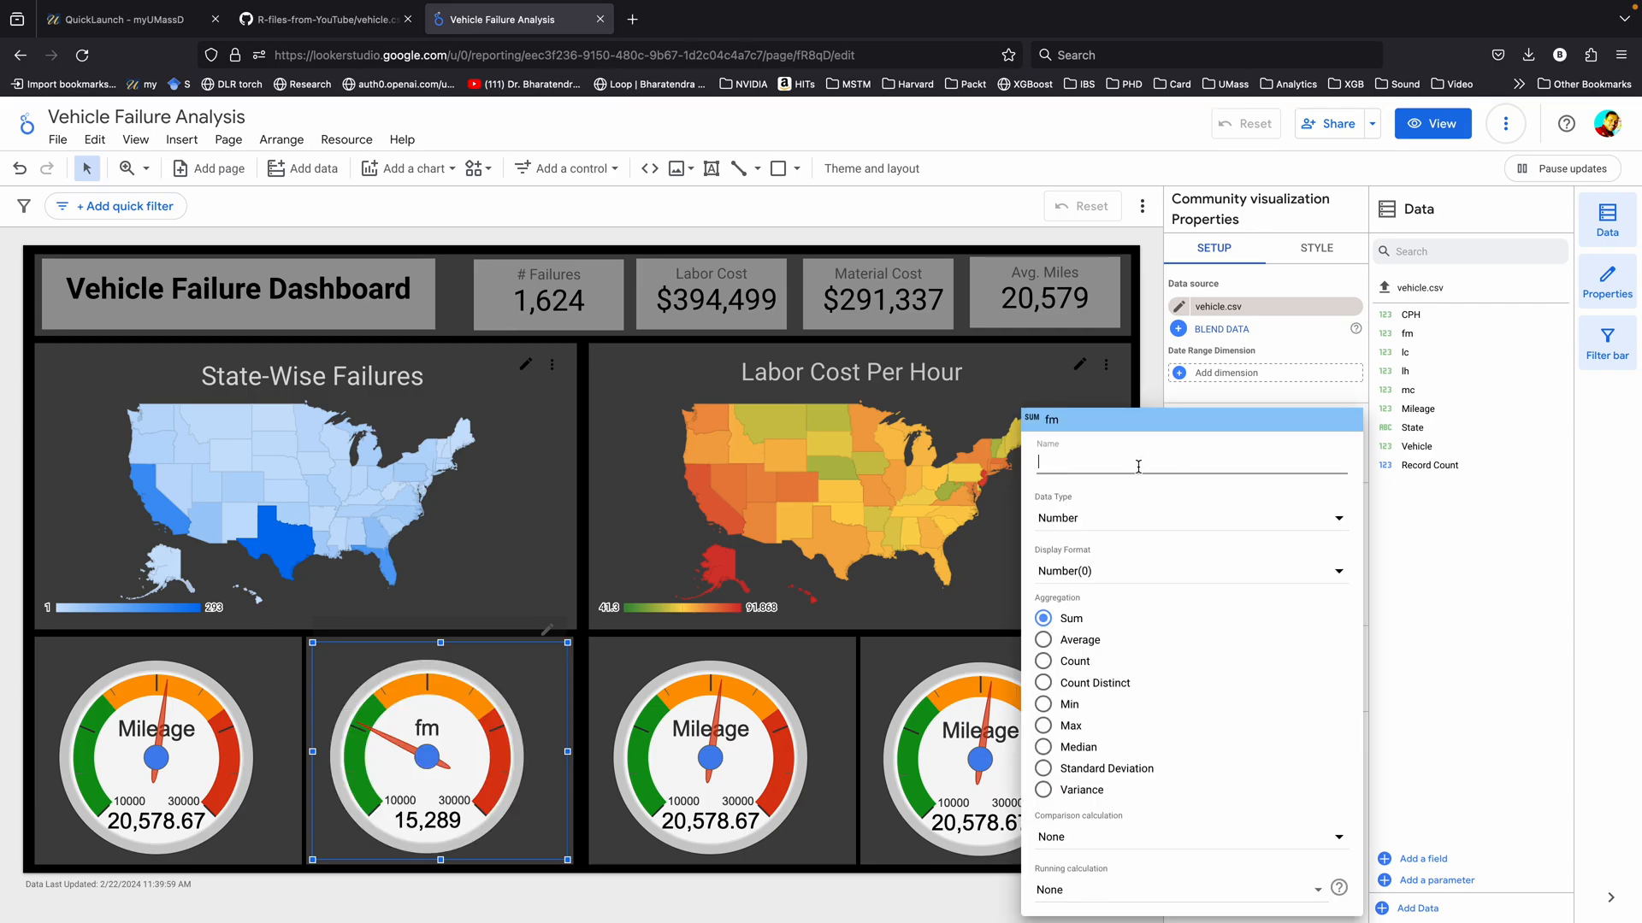
pyautogui.write('Month')
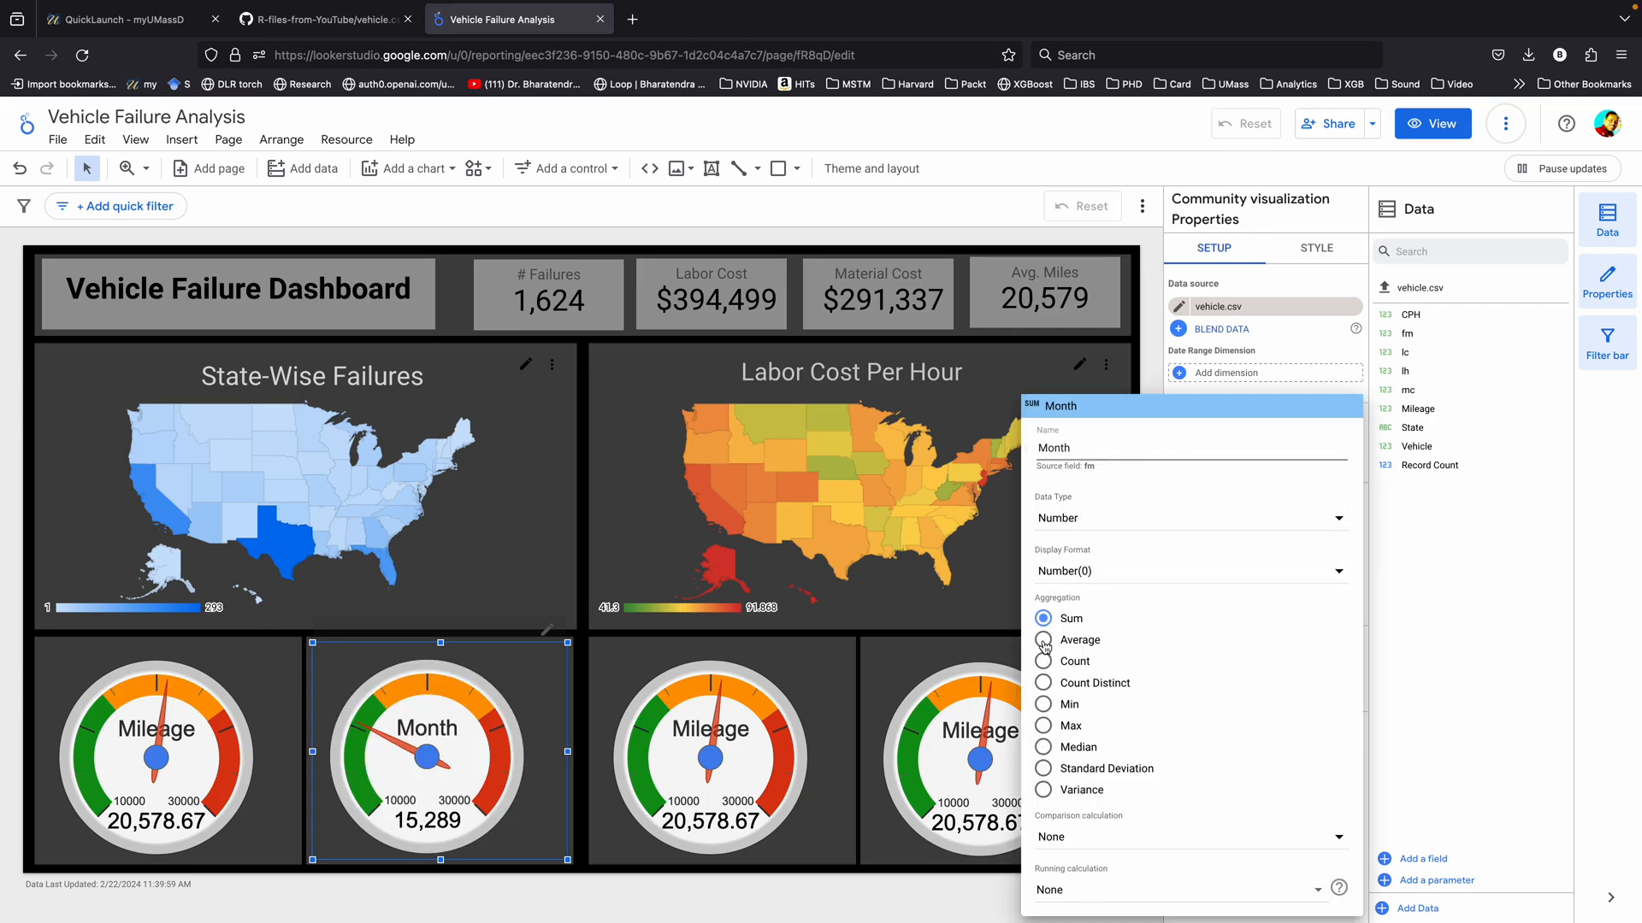
pyautogui.click(1044, 639)
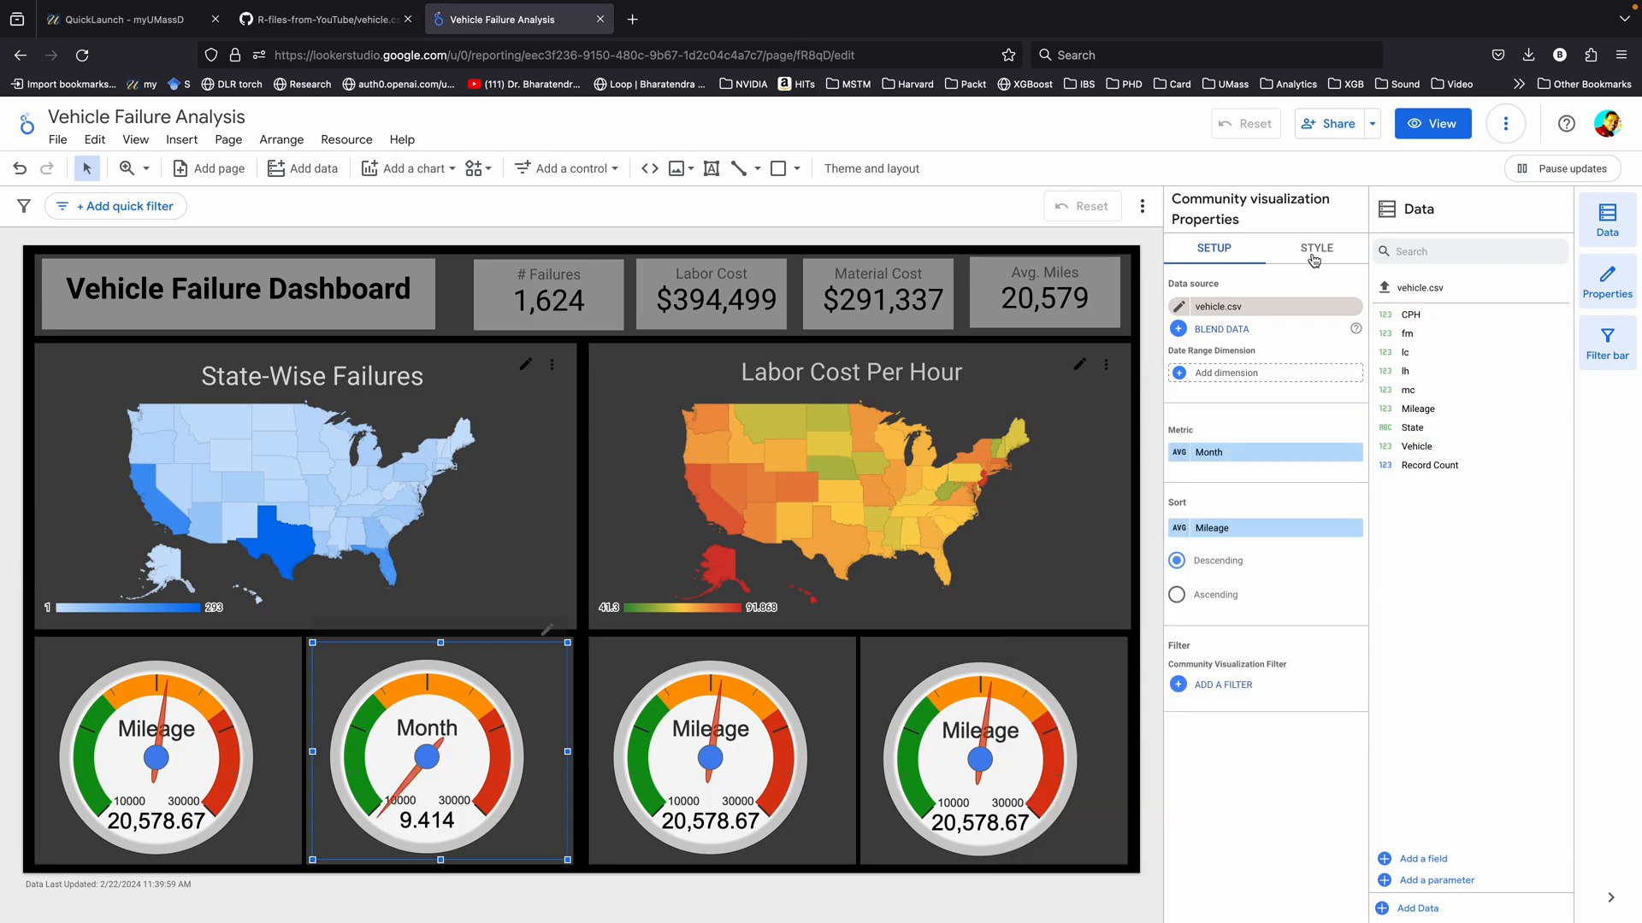
pyautogui.click(1315, 248)
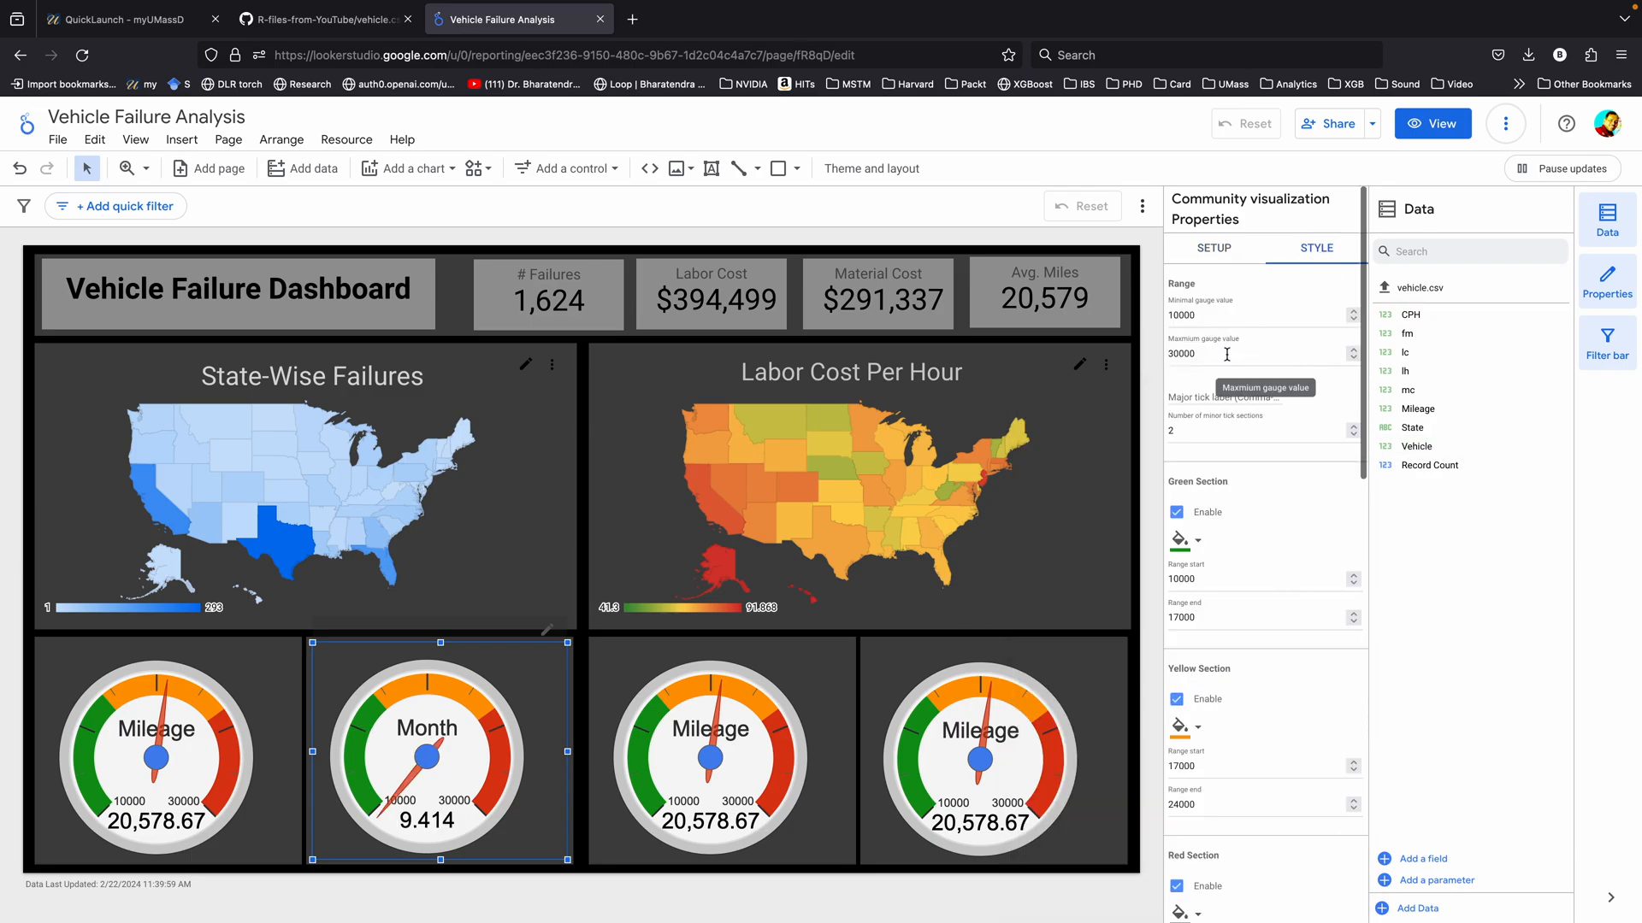
pyautogui.moveTo(1436, 352)
pyautogui.write('8')
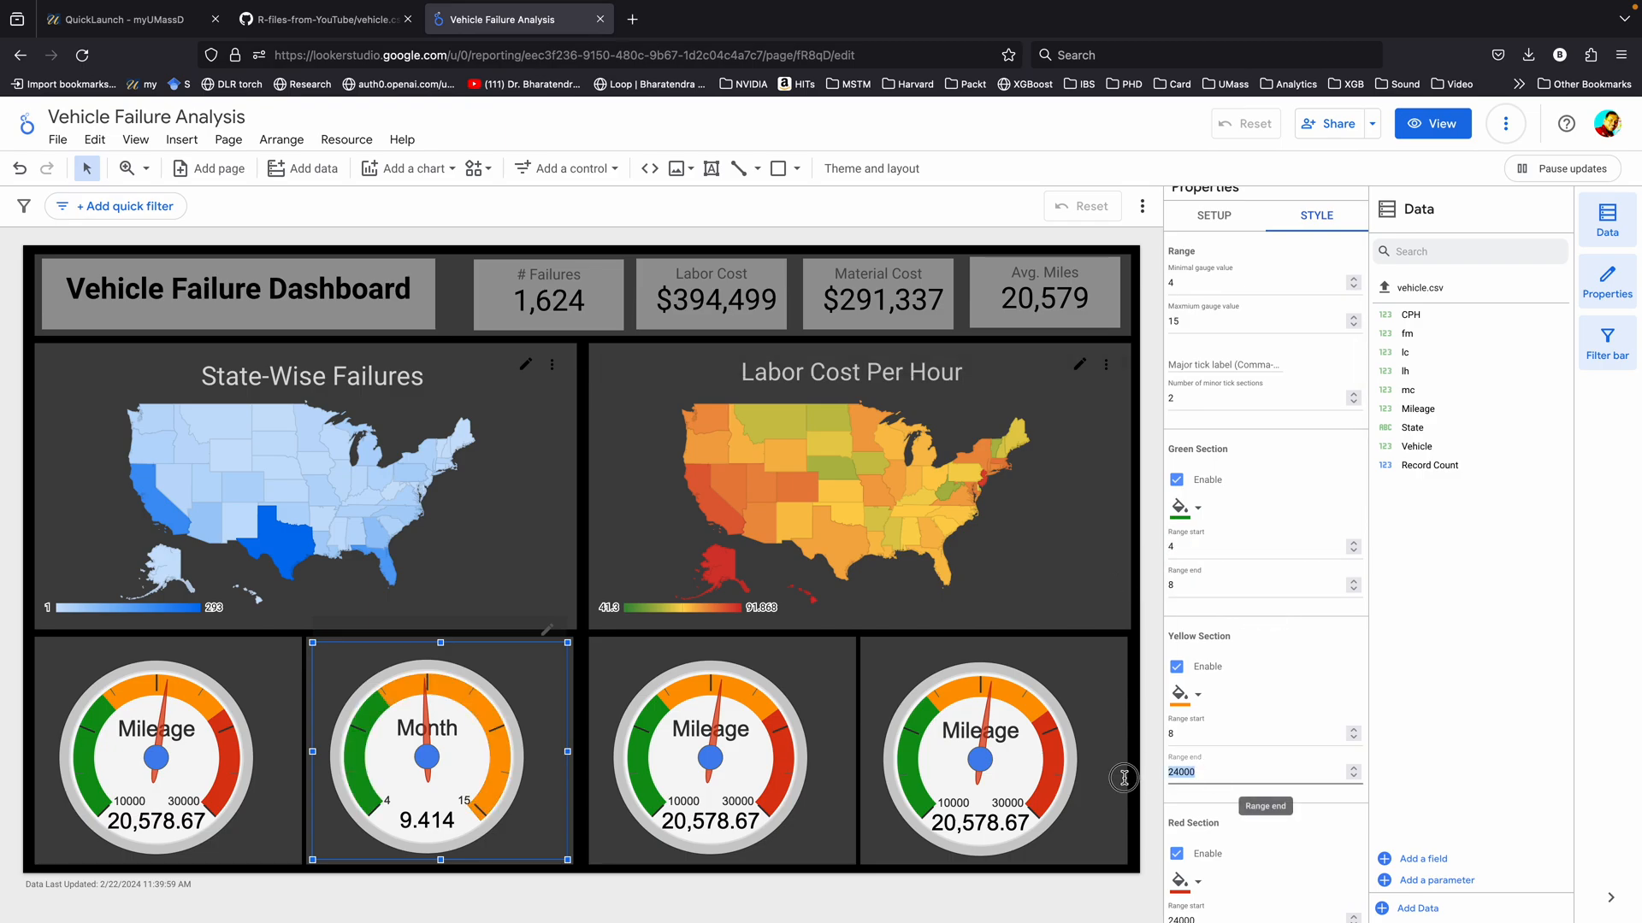
pyautogui.scroll(-3)
pyautogui.write('12')
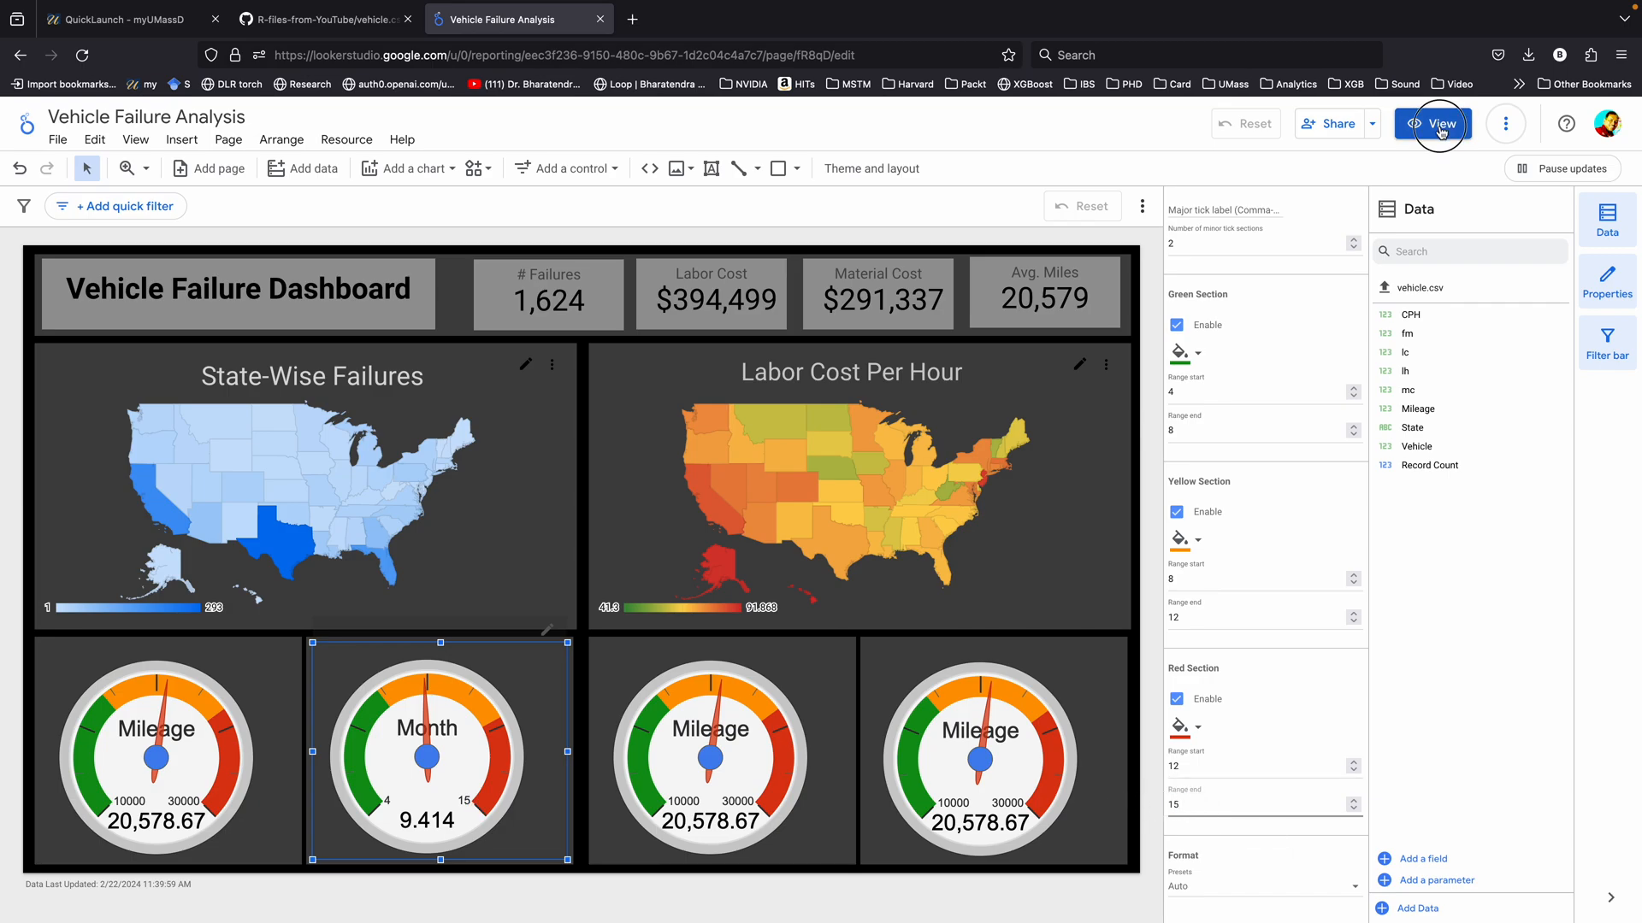
# - Preview the dashboard, filter it to Ohio, then return to edit mode
pyautogui.click(1433, 123)
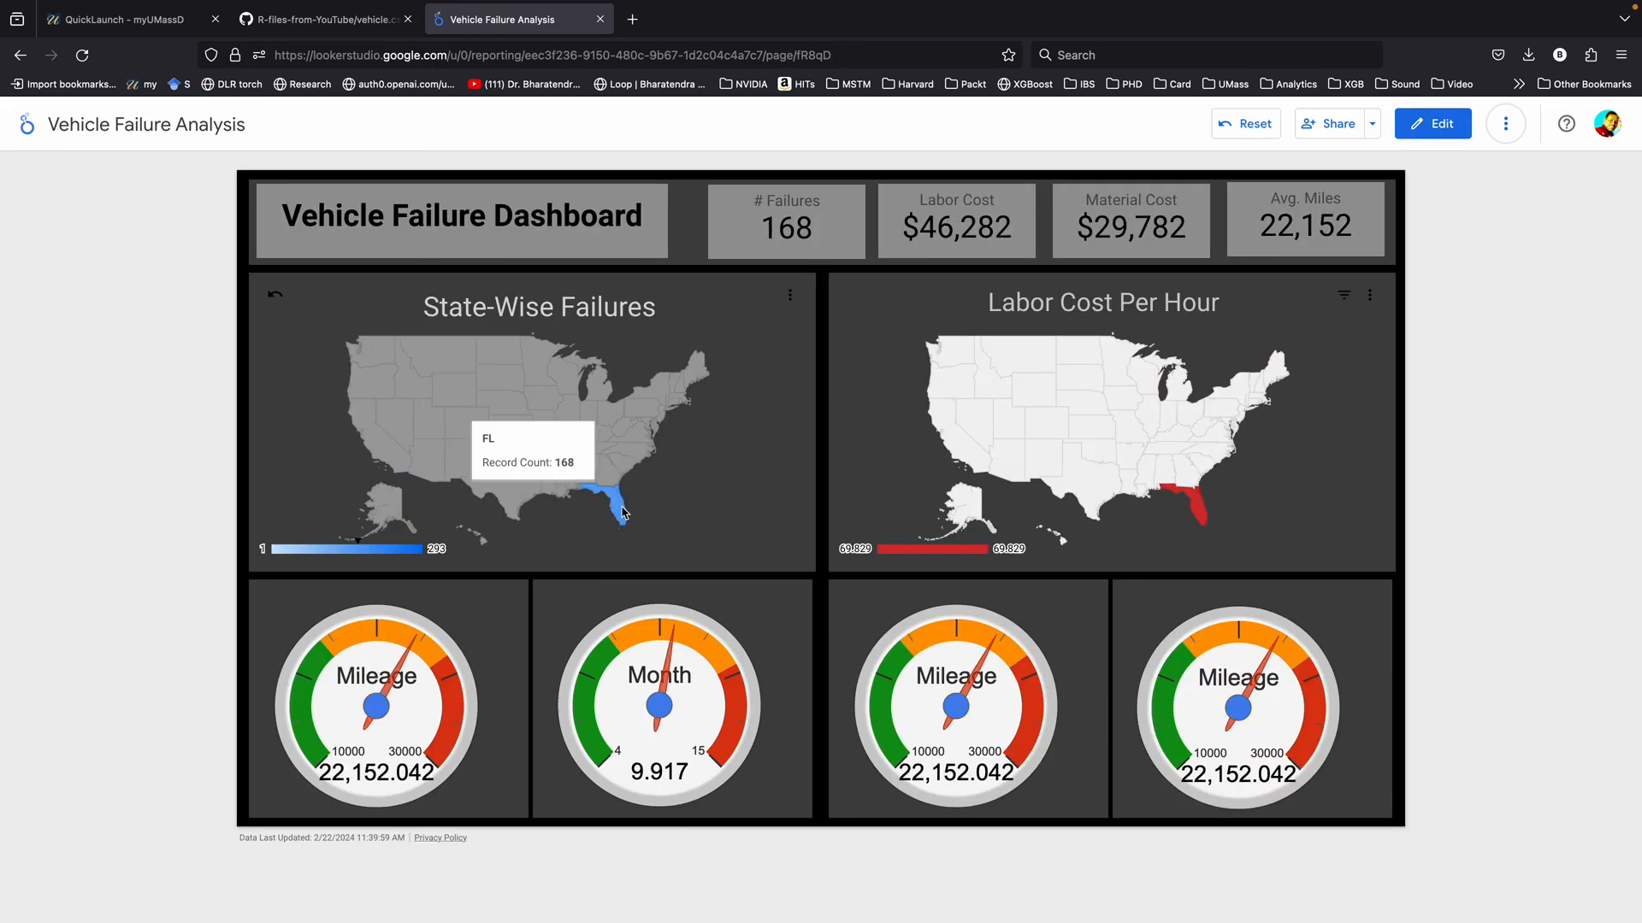
pyautogui.click(607, 411)
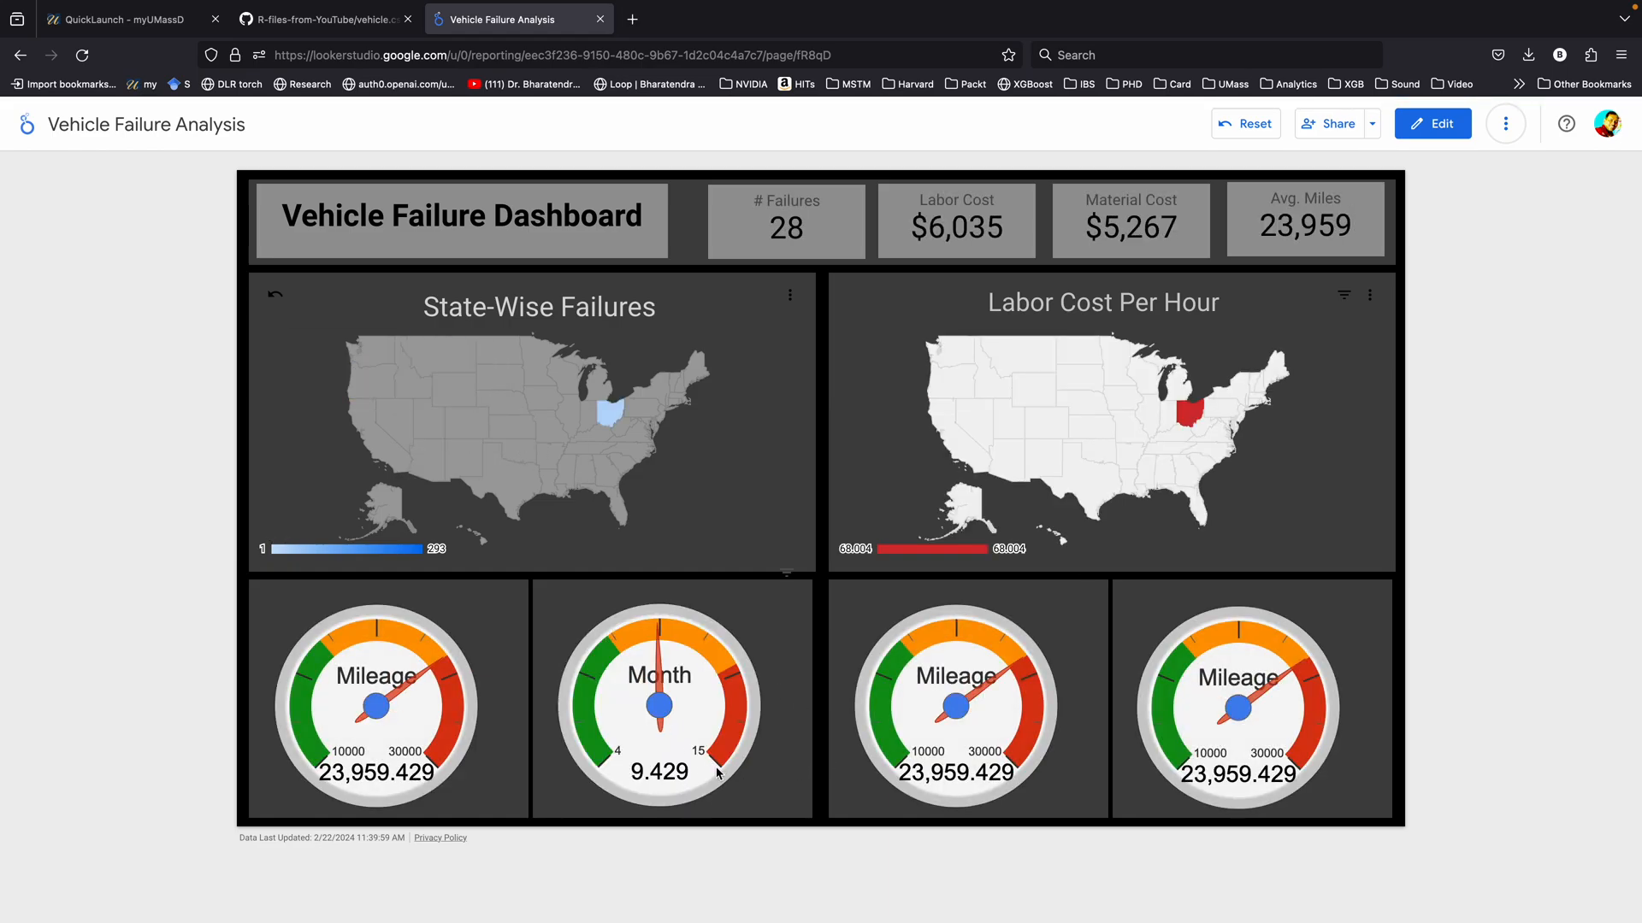
pyautogui.click(1431, 123)
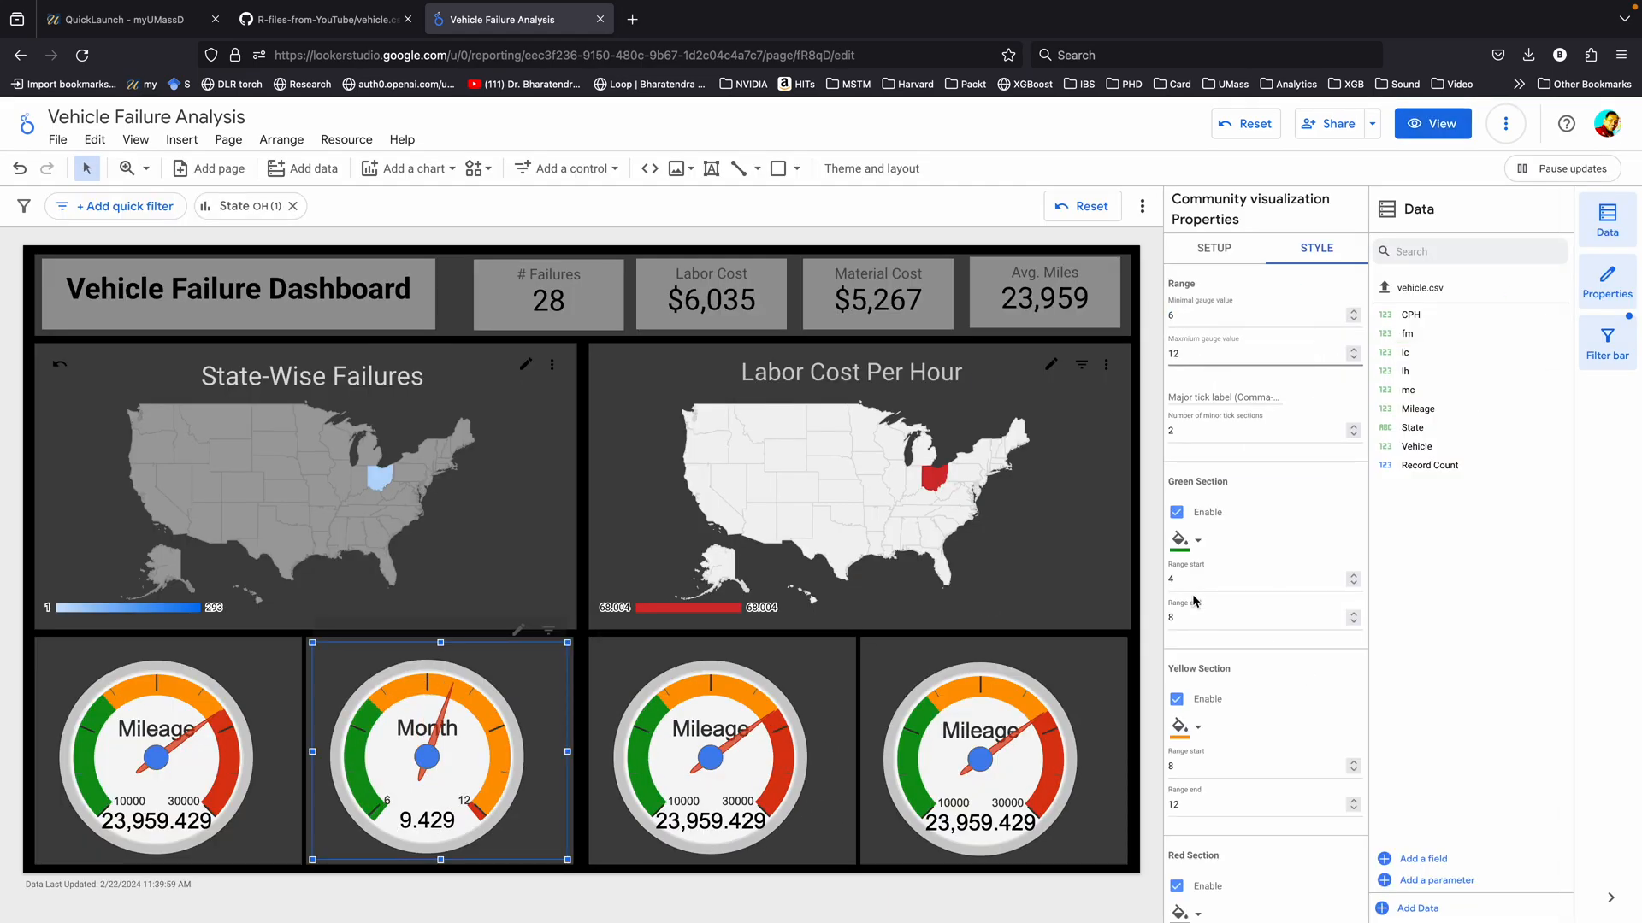
pyautogui.click(1432, 123)
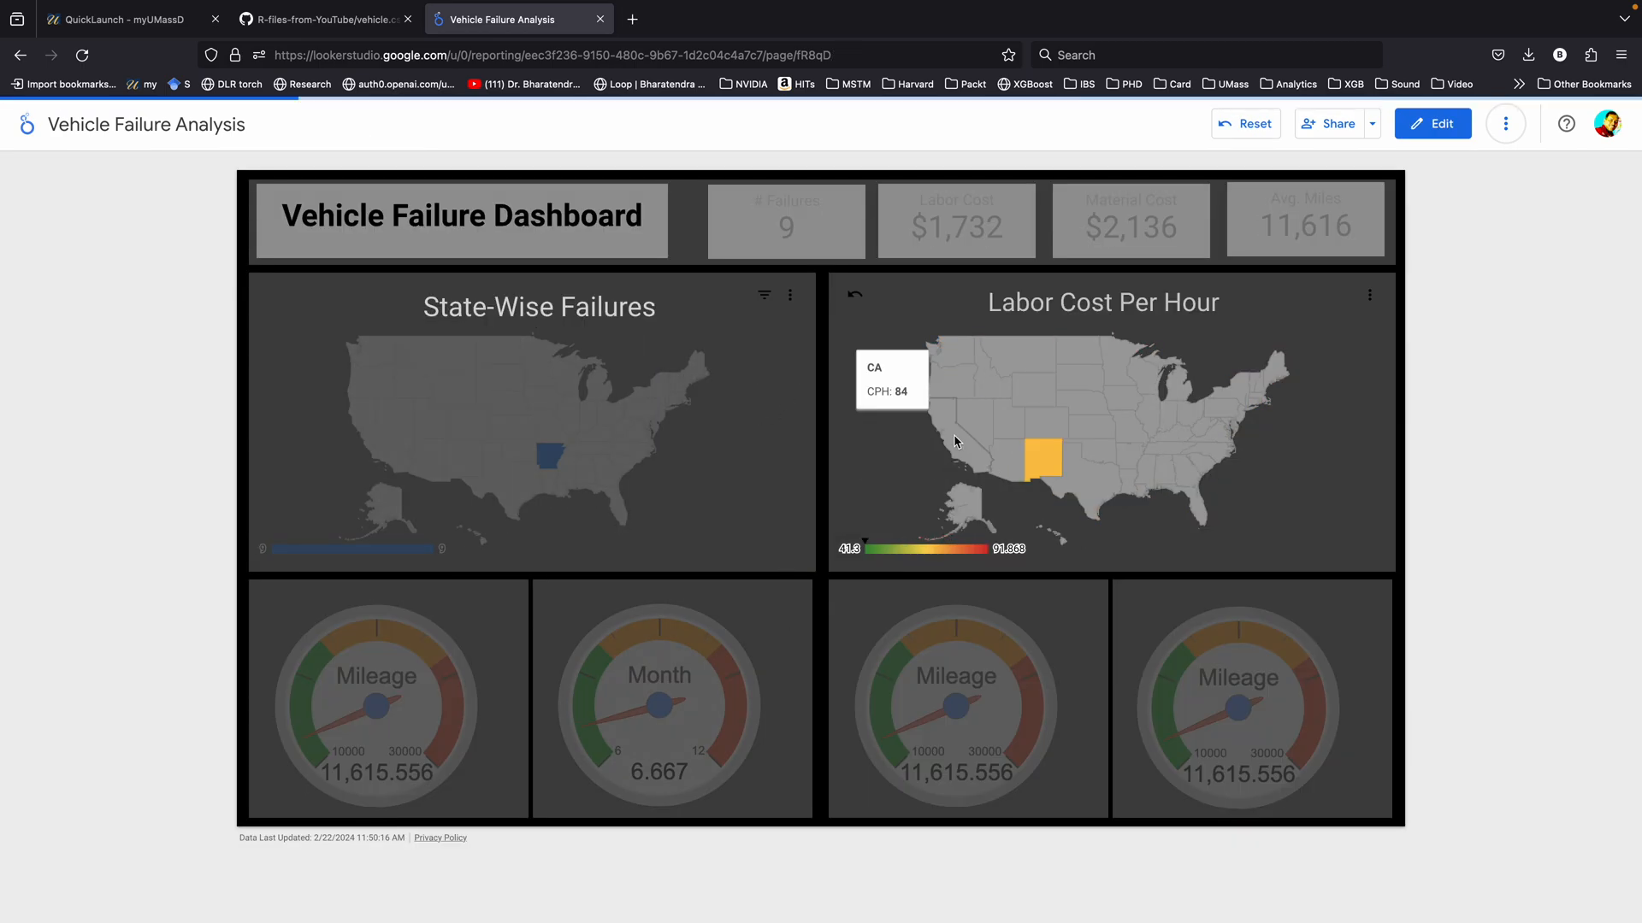
pyautogui.click(1431, 123)
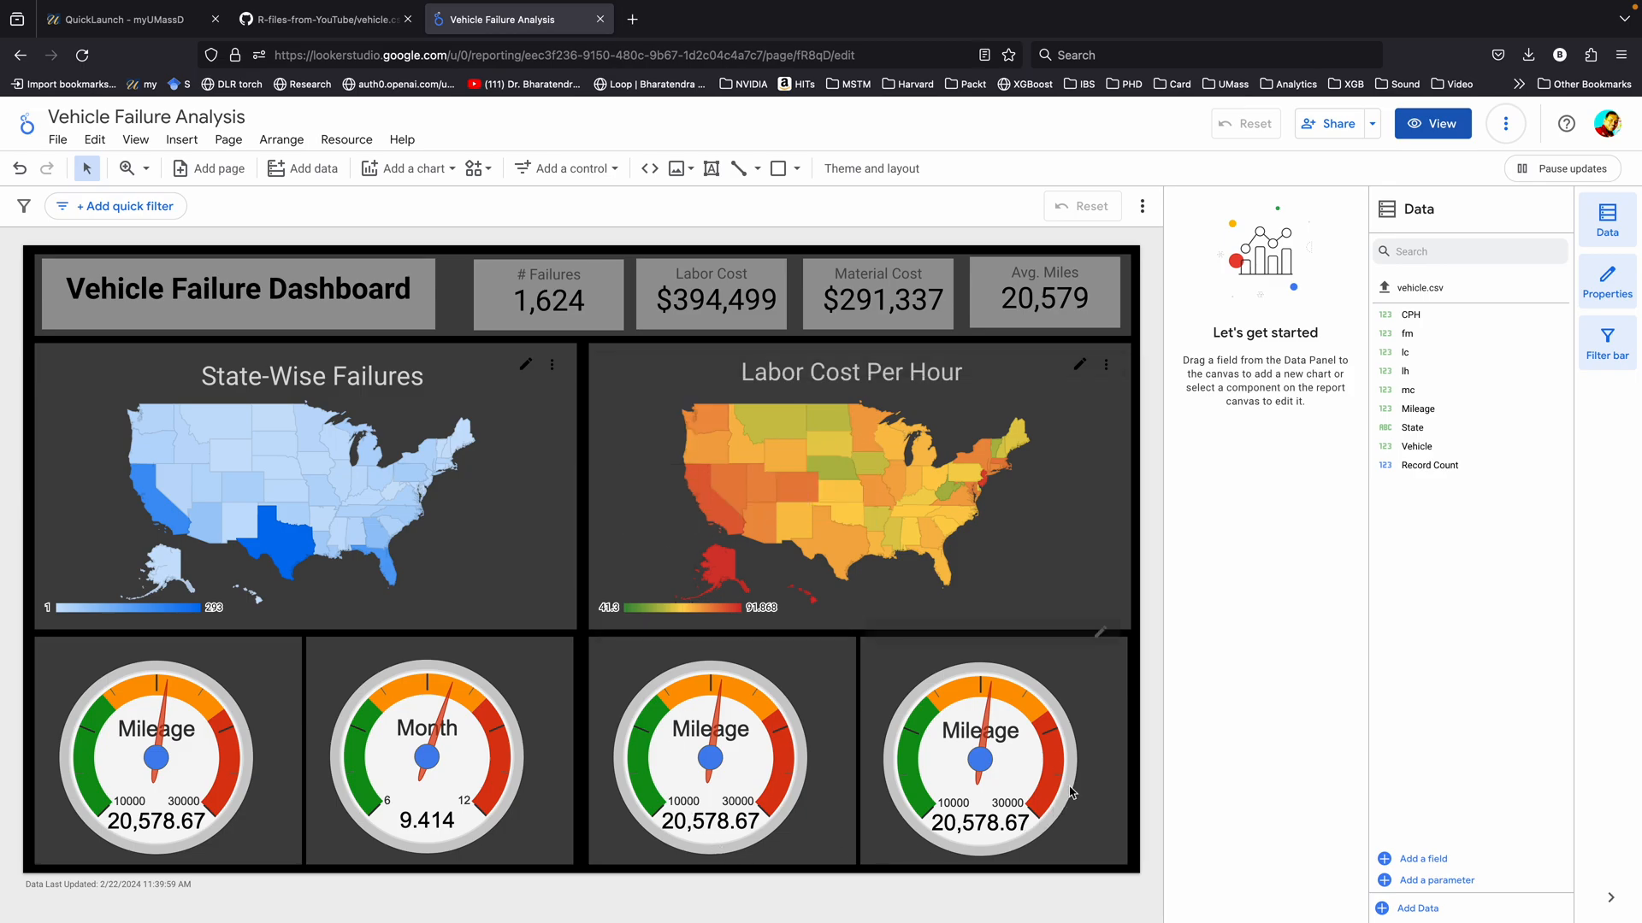
pyautogui.moveTo(779, 752)
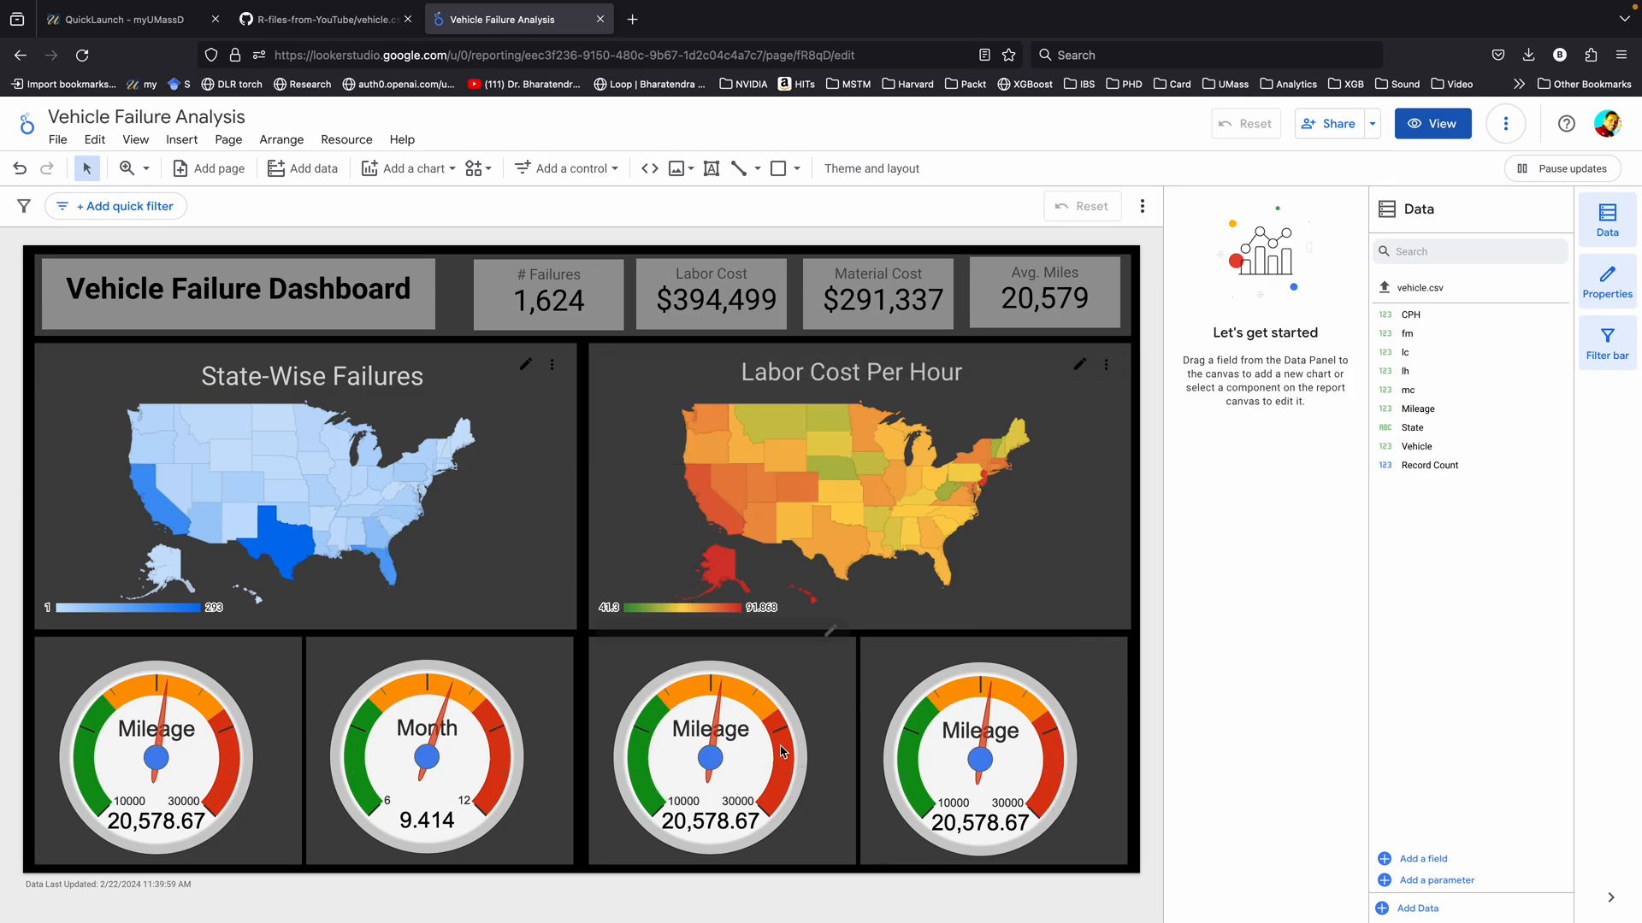
pyautogui.moveTo(830, 636)
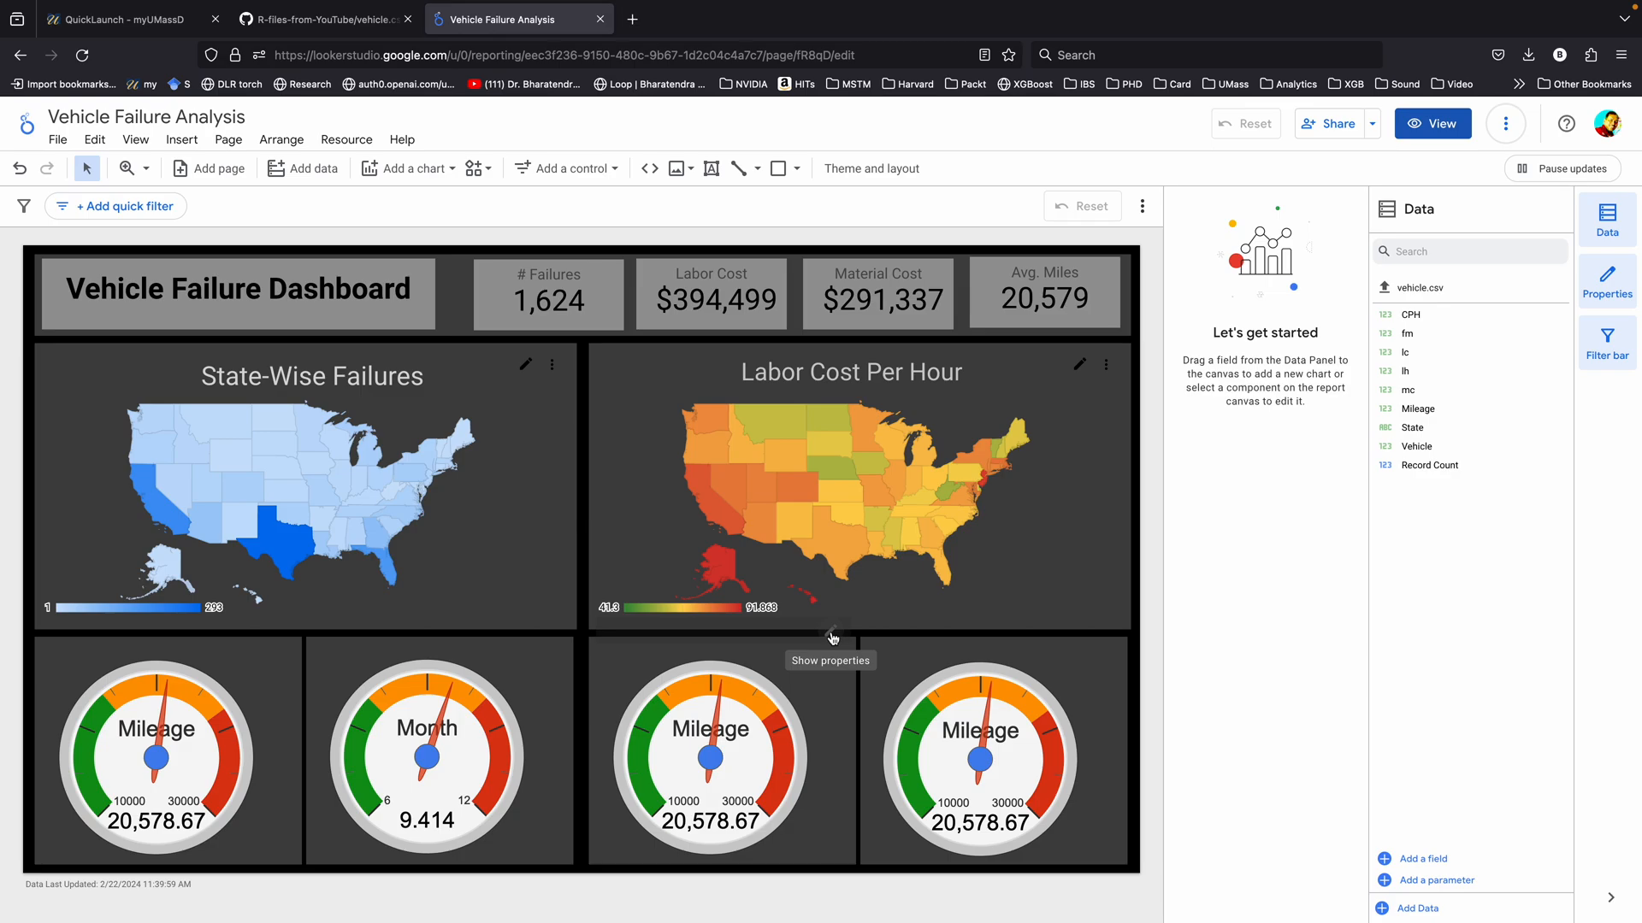
# - Set the third gauge's lc metric to Average aggregation for Labor Cost
pyautogui.click(712, 751)
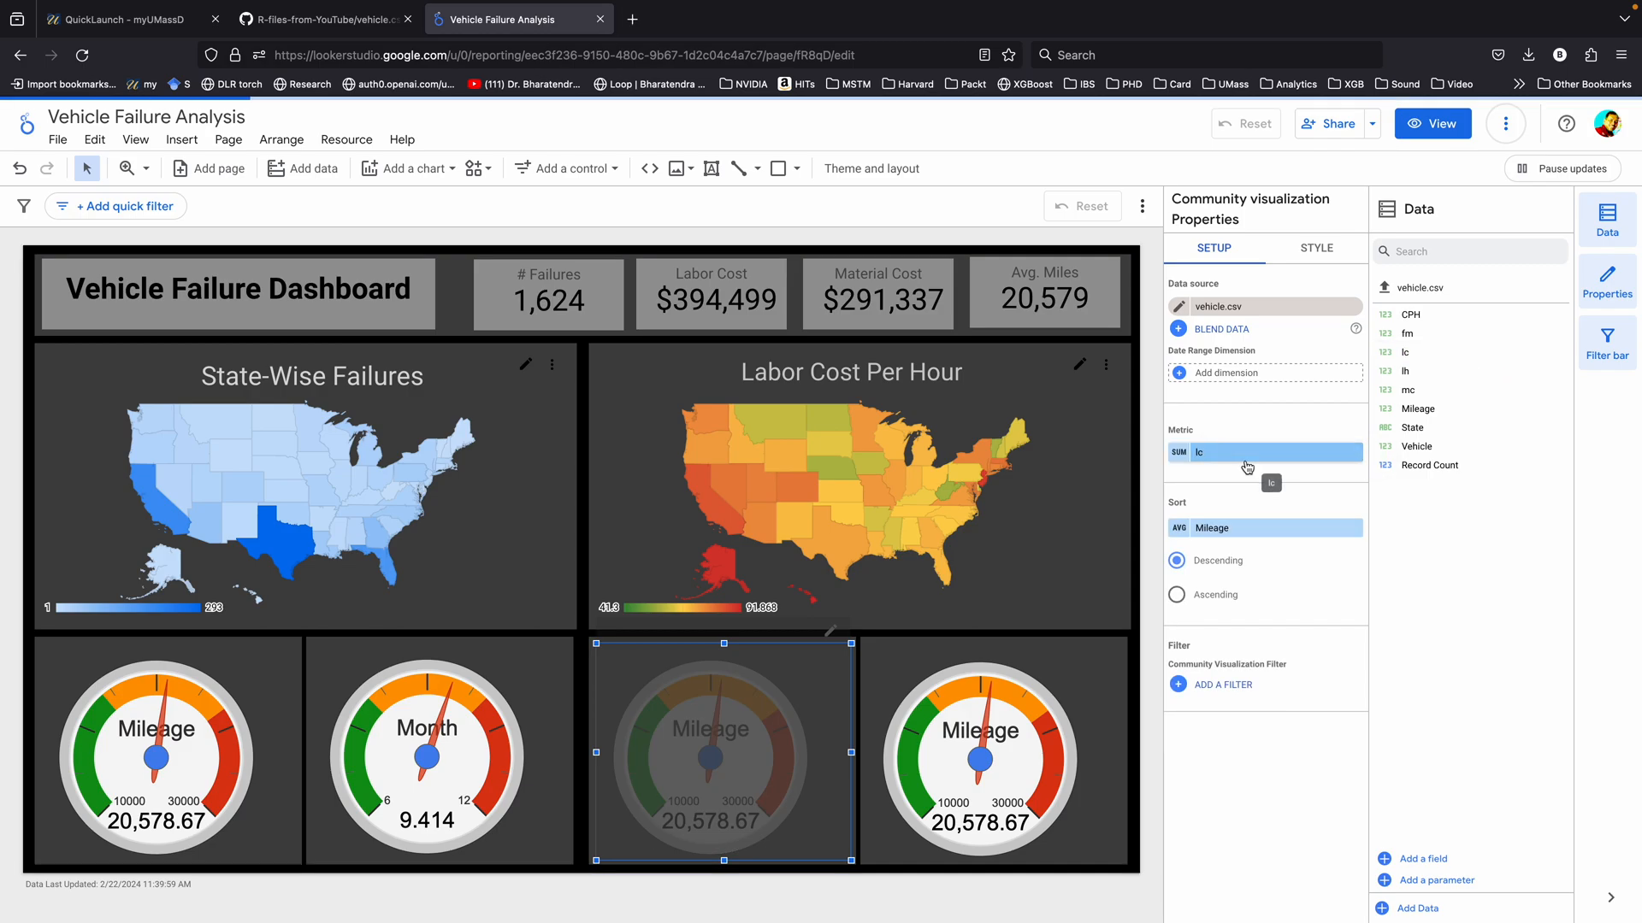
pyautogui.click(1245, 451)
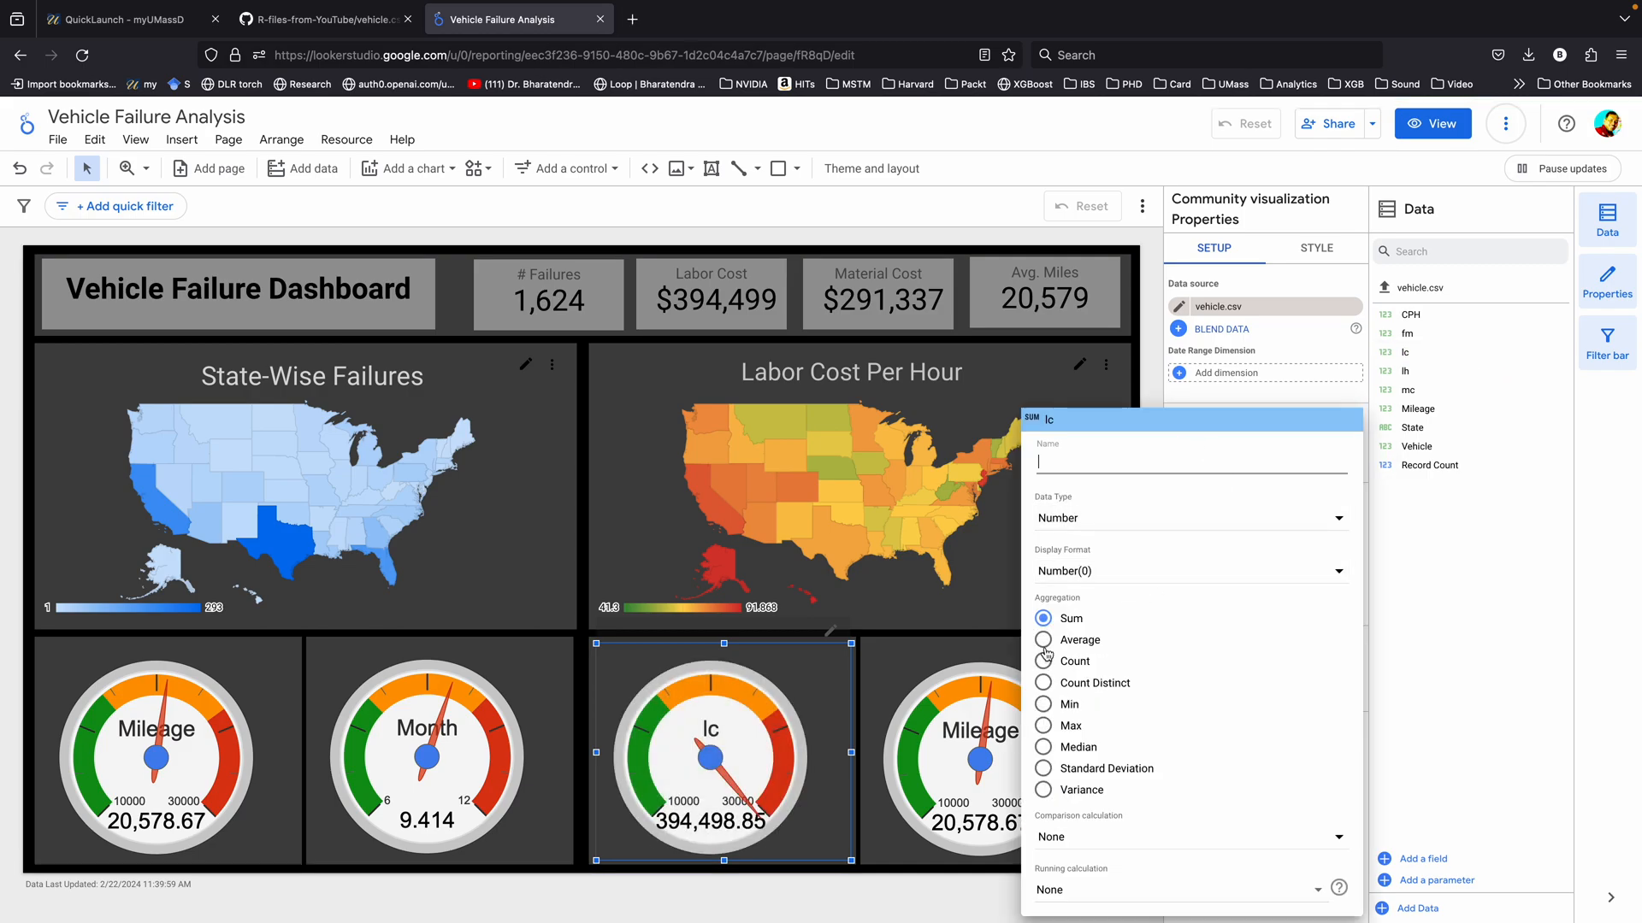
pyautogui.click(1044, 640)
pyautogui.write('150')
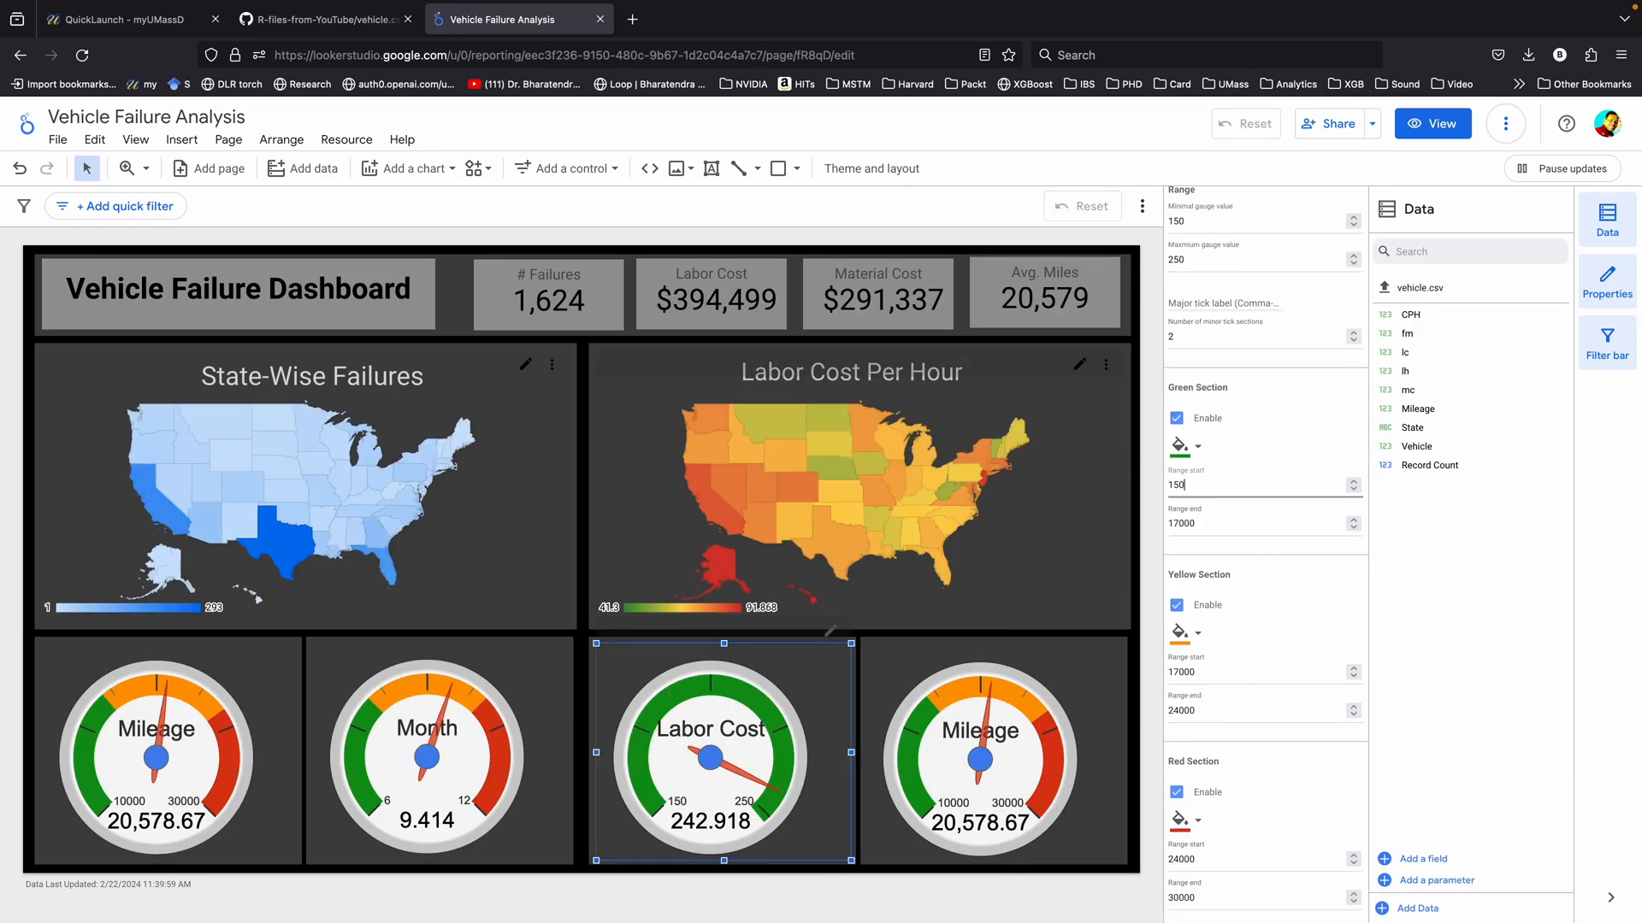
# - Preview the Labor Cost gauge, return to editing, and select the fourth gauge
pyautogui.click(1432, 123)
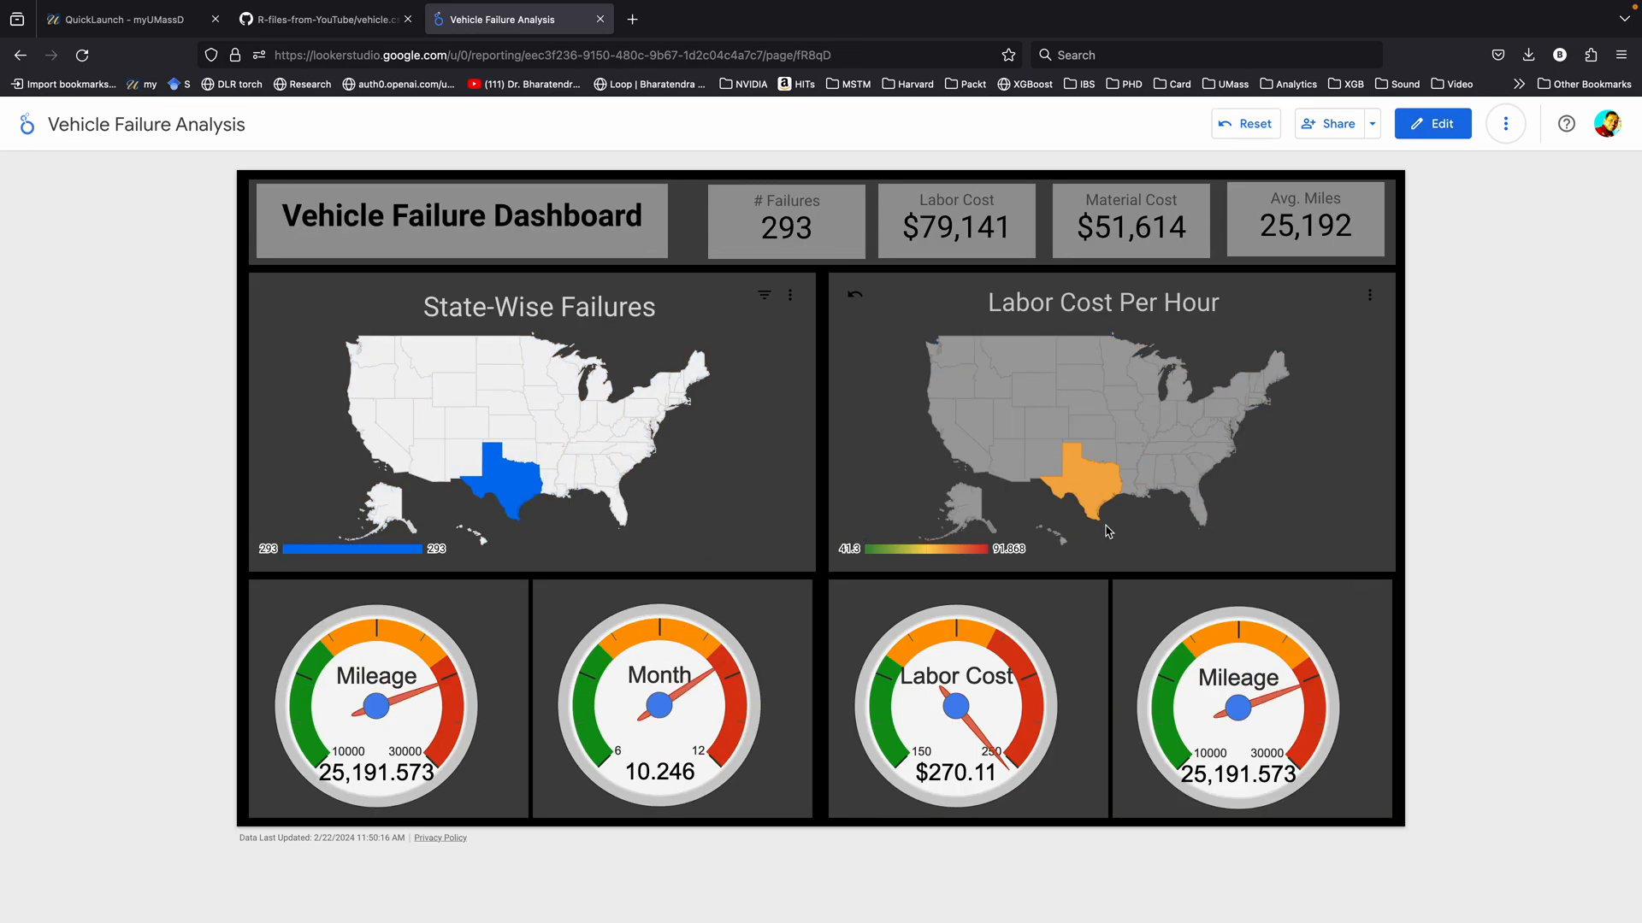
pyautogui.click(1431, 123)
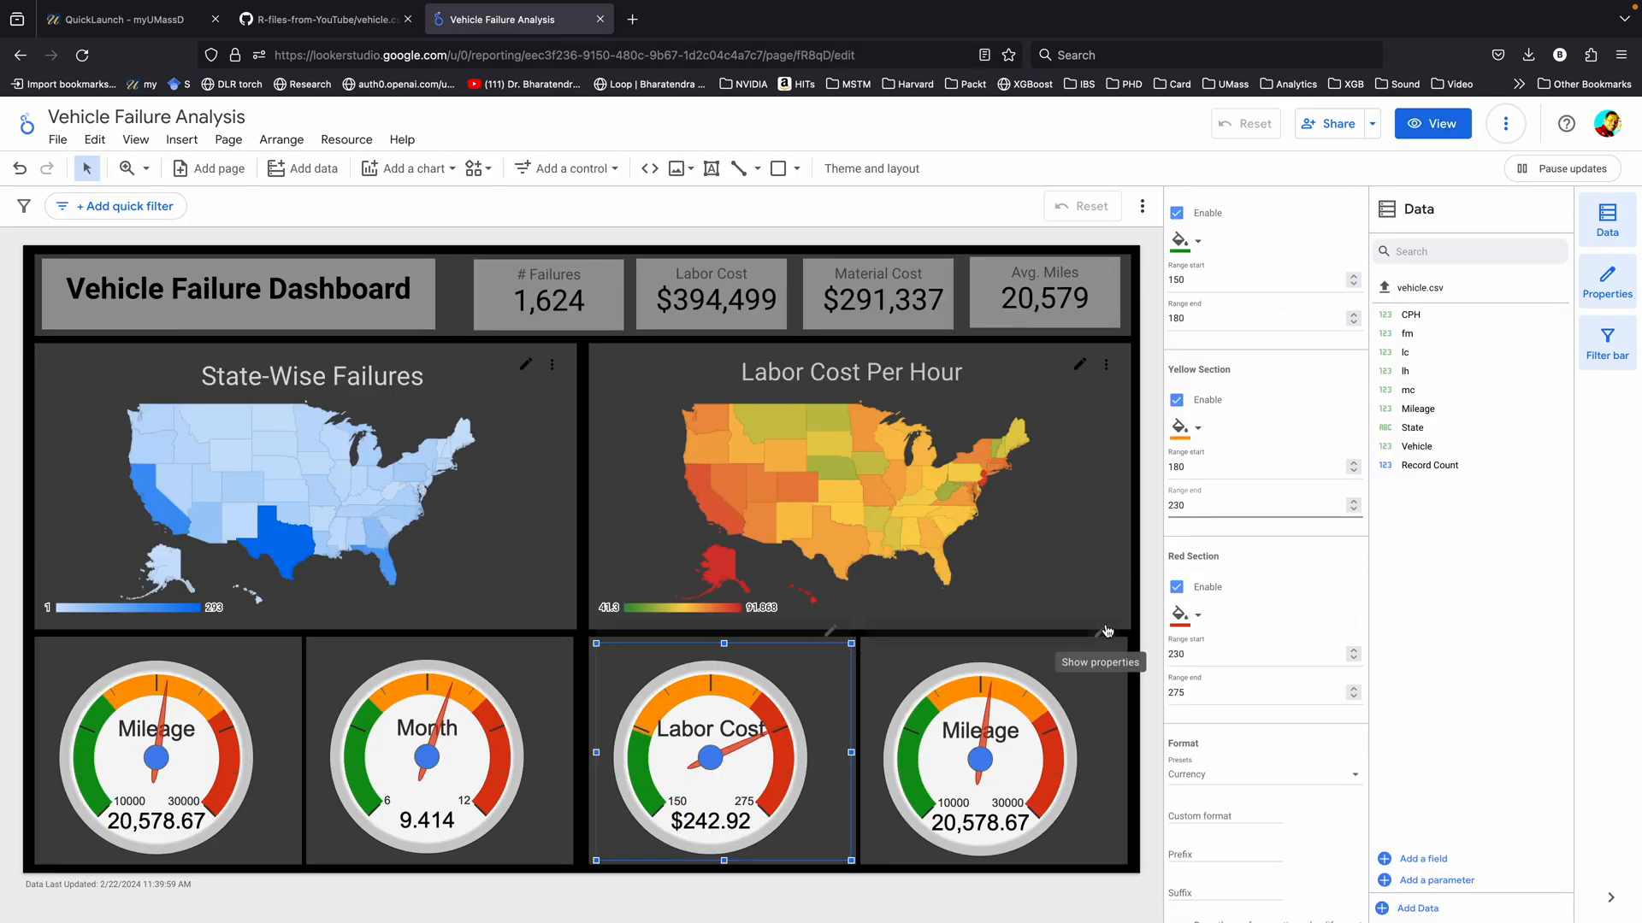
pyautogui.click(979, 751)
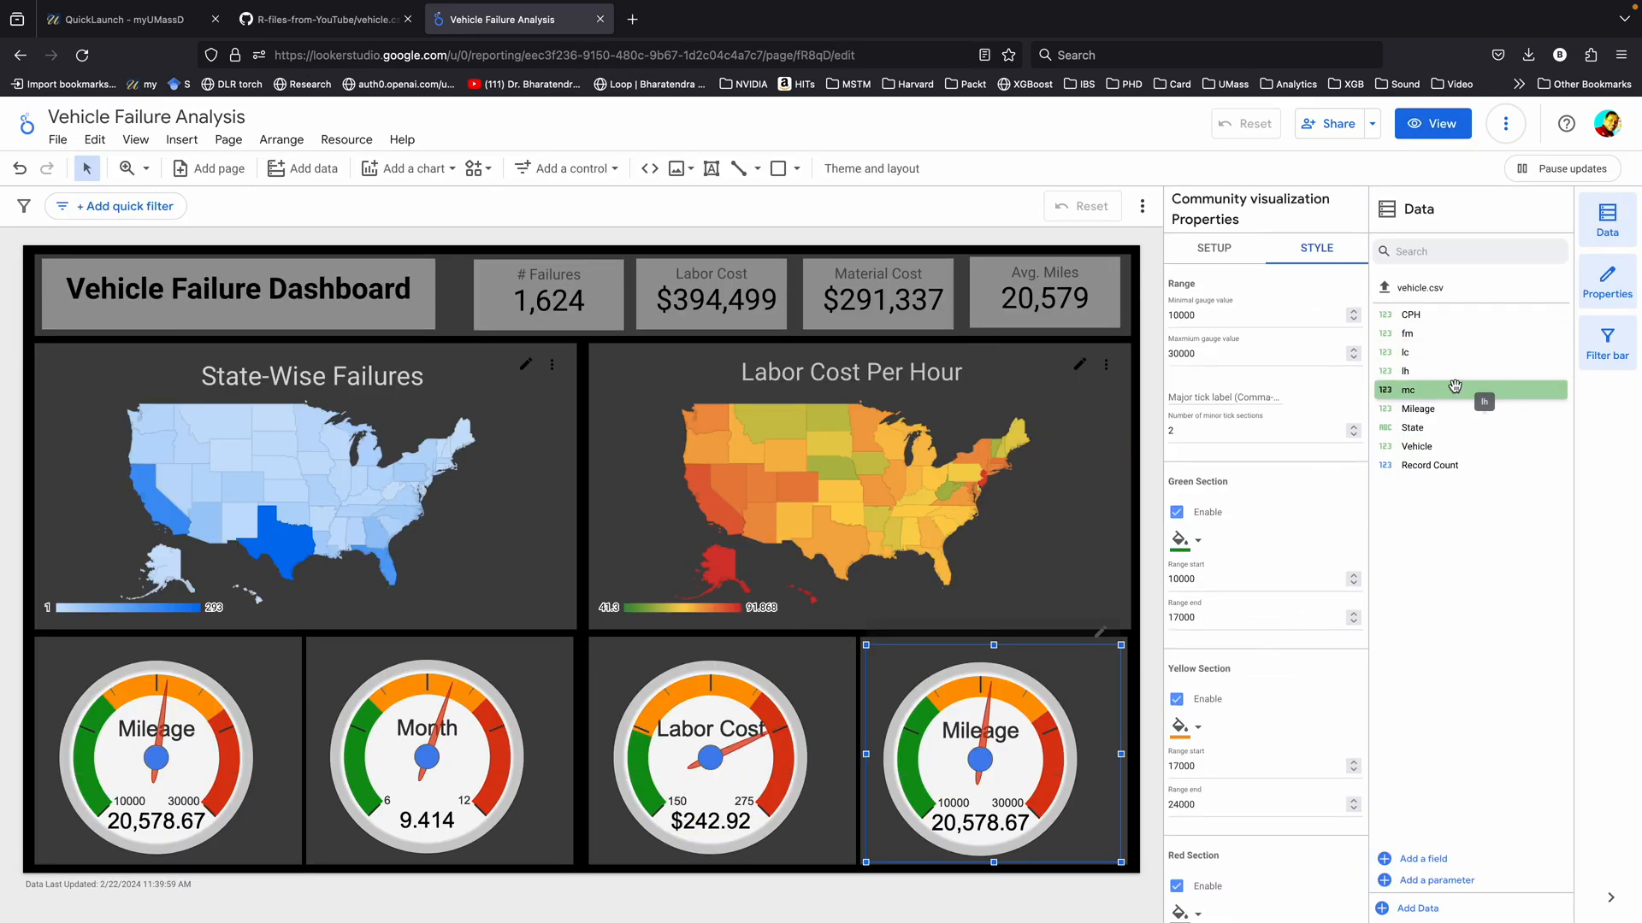
pyautogui.moveTo(1209, 246)
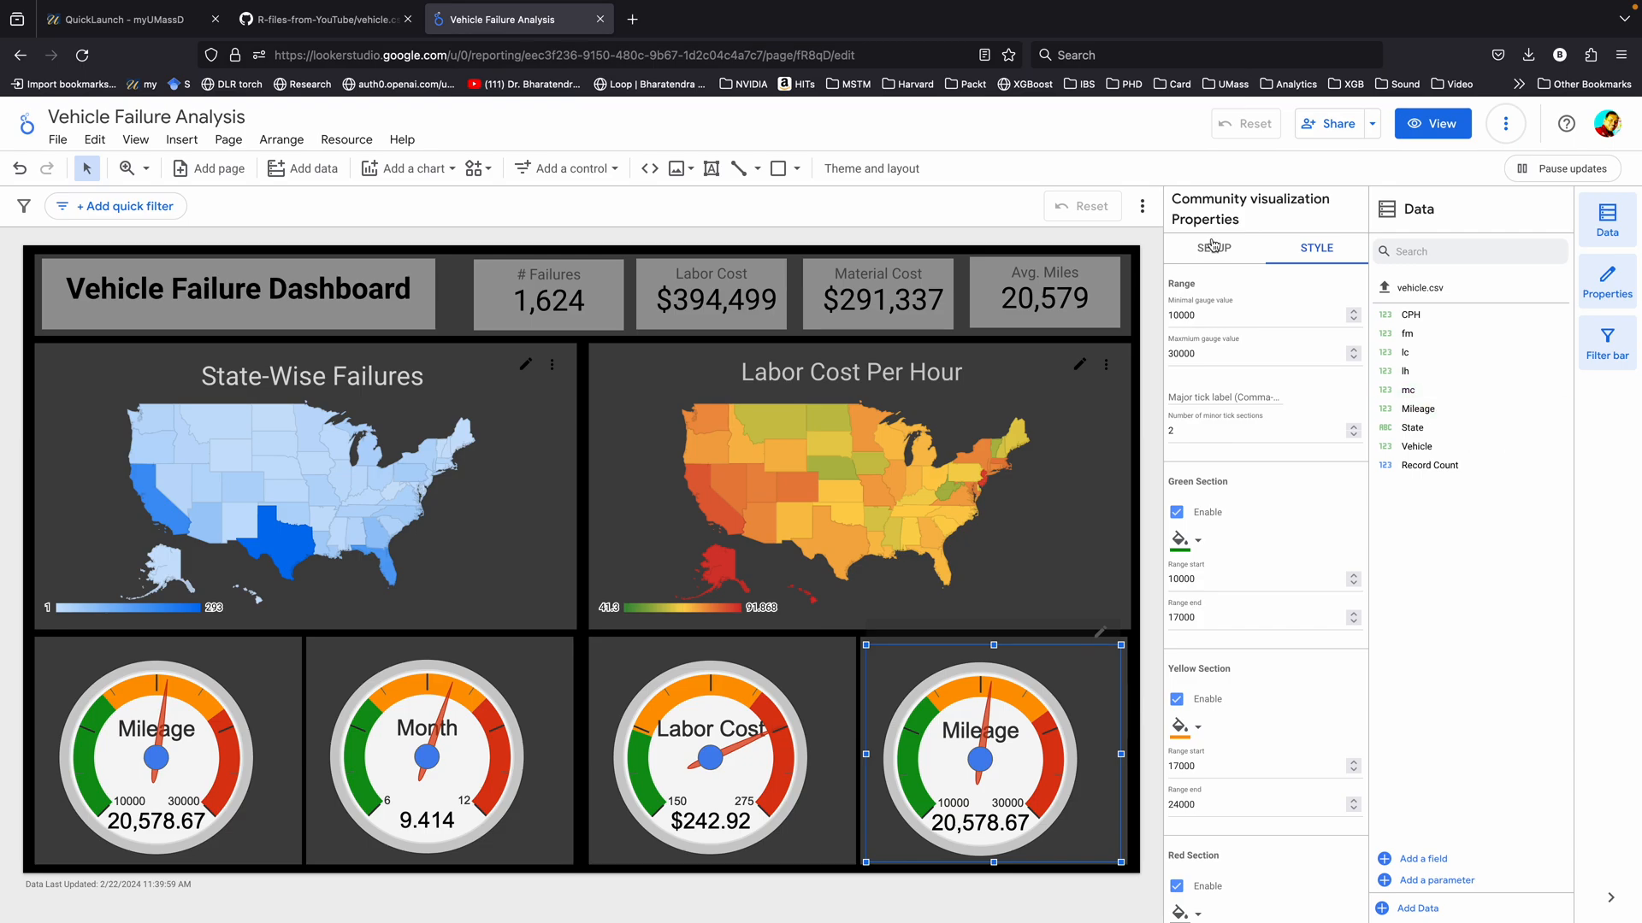
# - Make mc the fourth gauge's metric, then view the finished report
pyautogui.click(1213, 248)
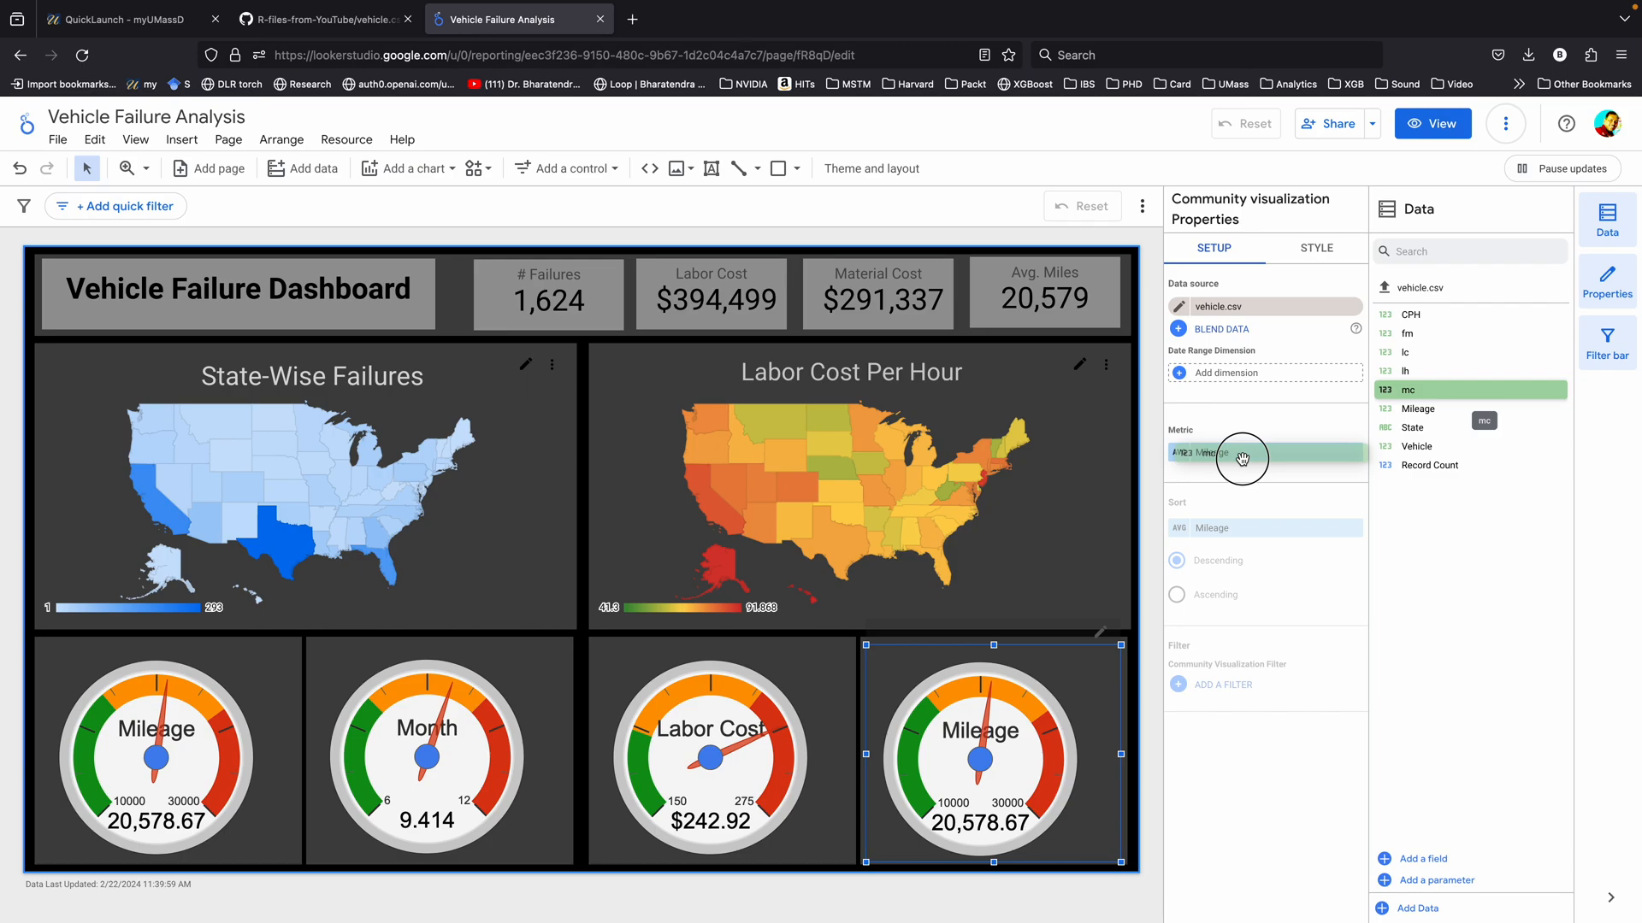
pyautogui.click(1240, 452)
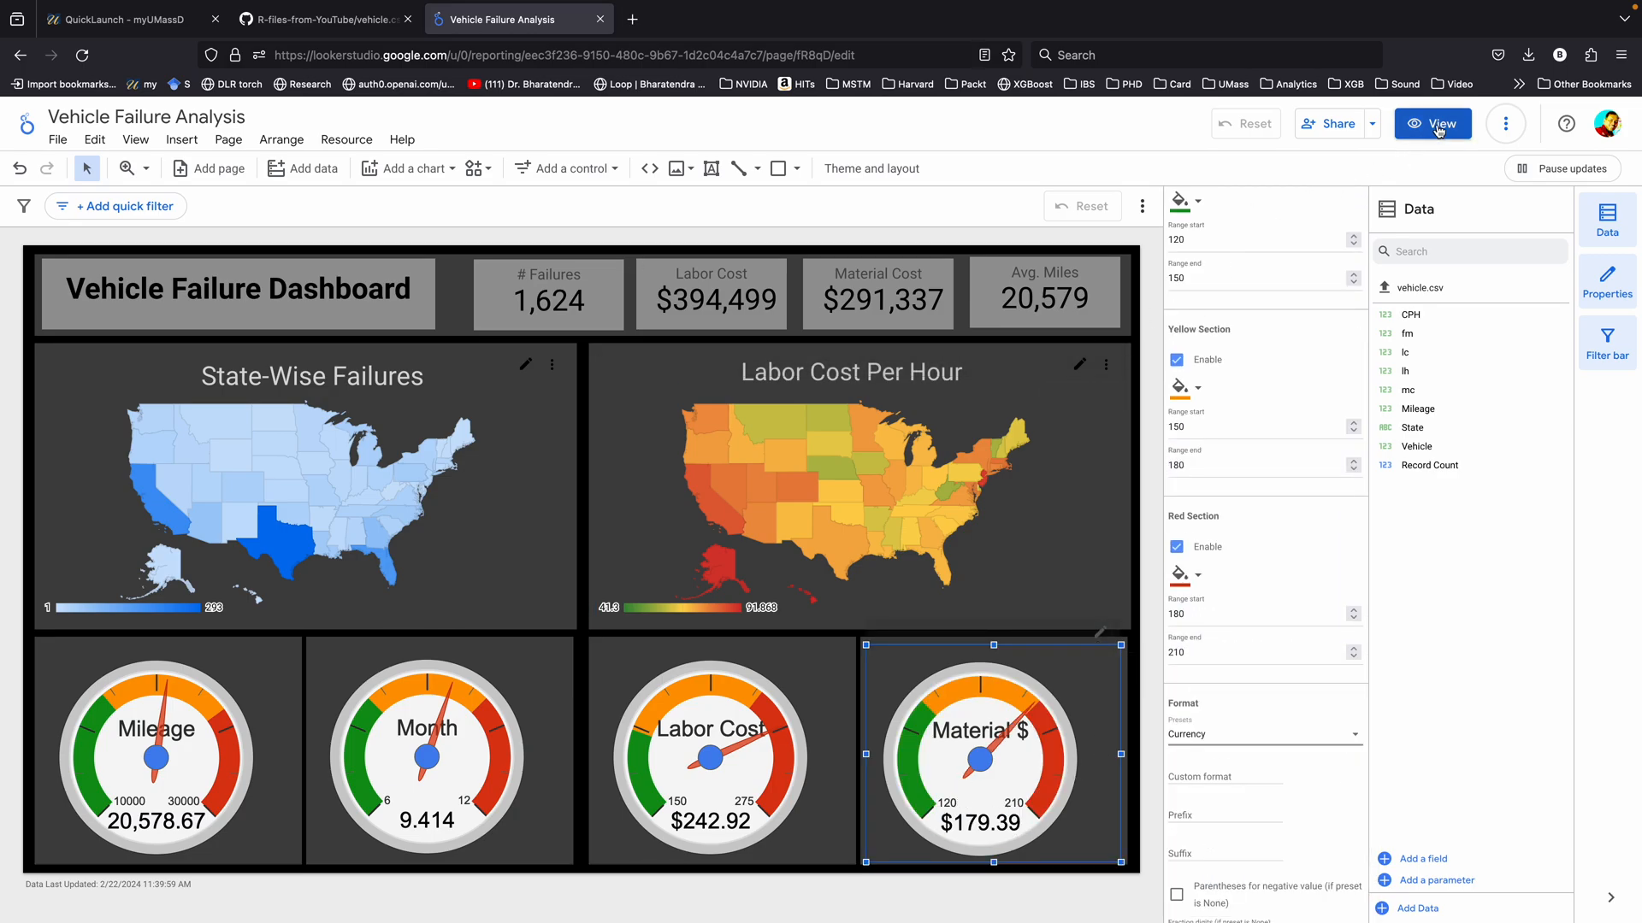
pyautogui.click(1431, 124)
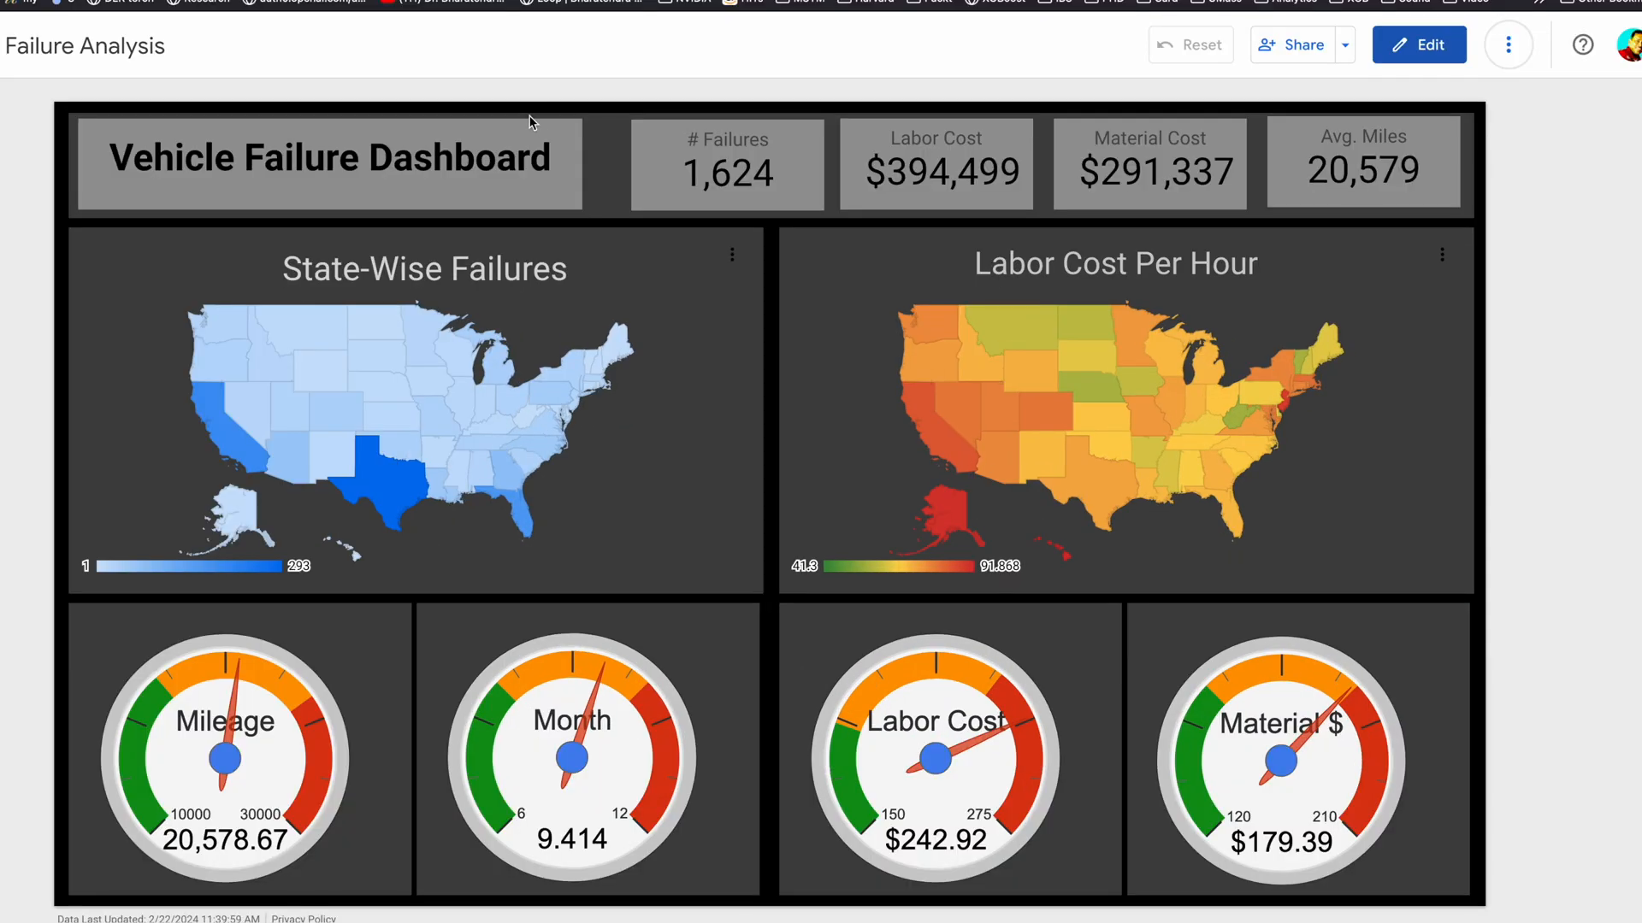
pyautogui.moveTo(699, 131)
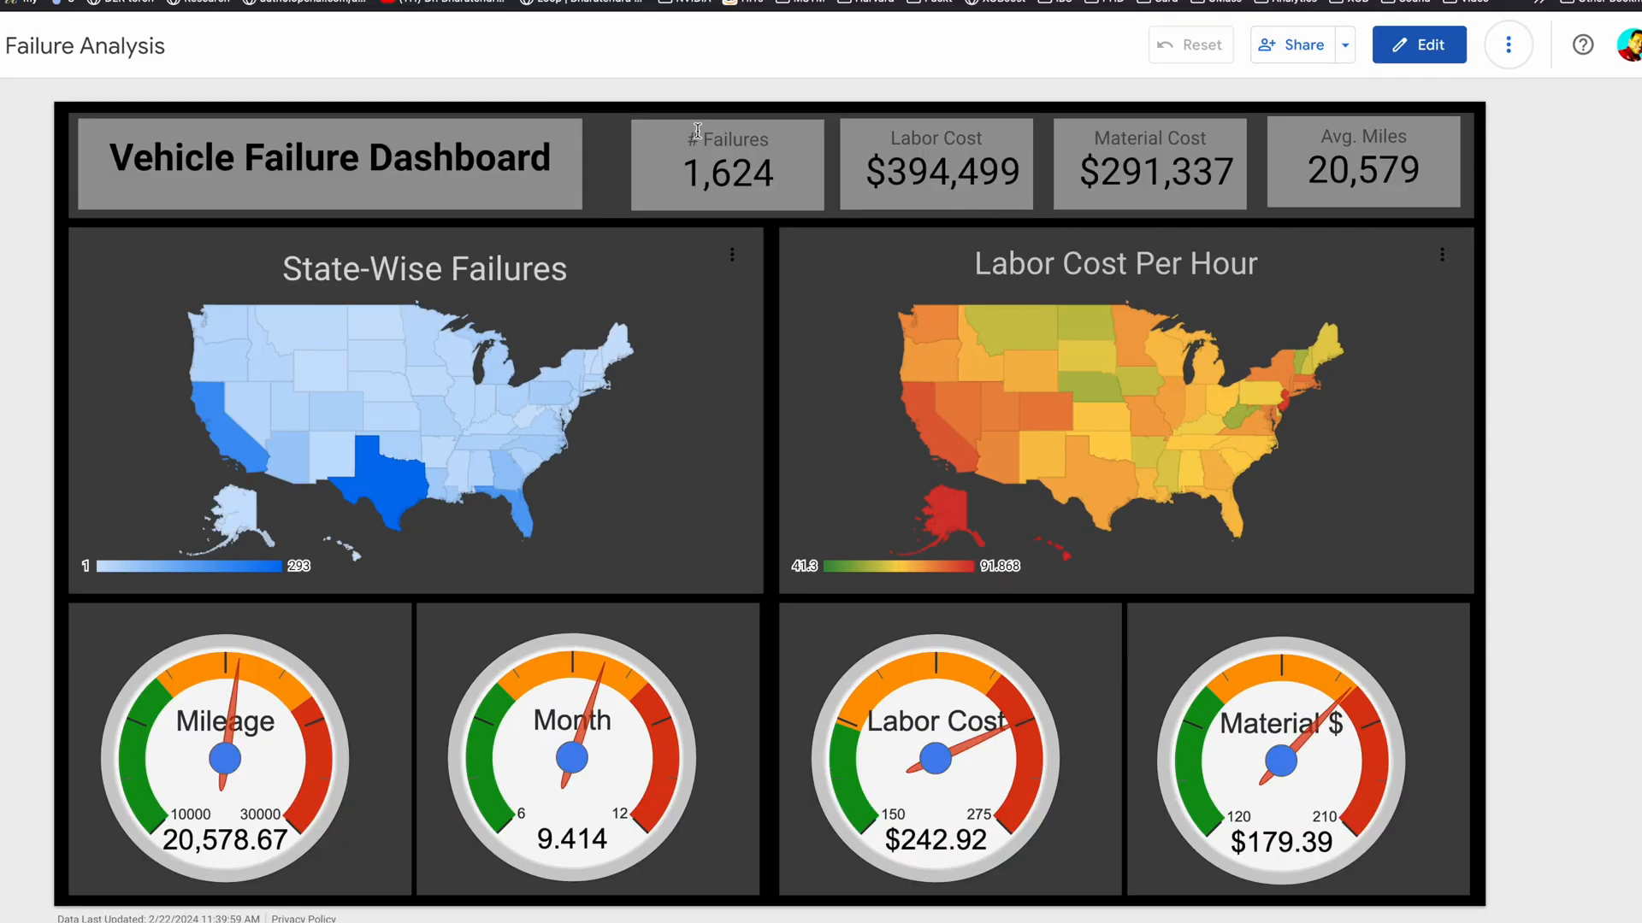
pyautogui.moveTo(386, 897)
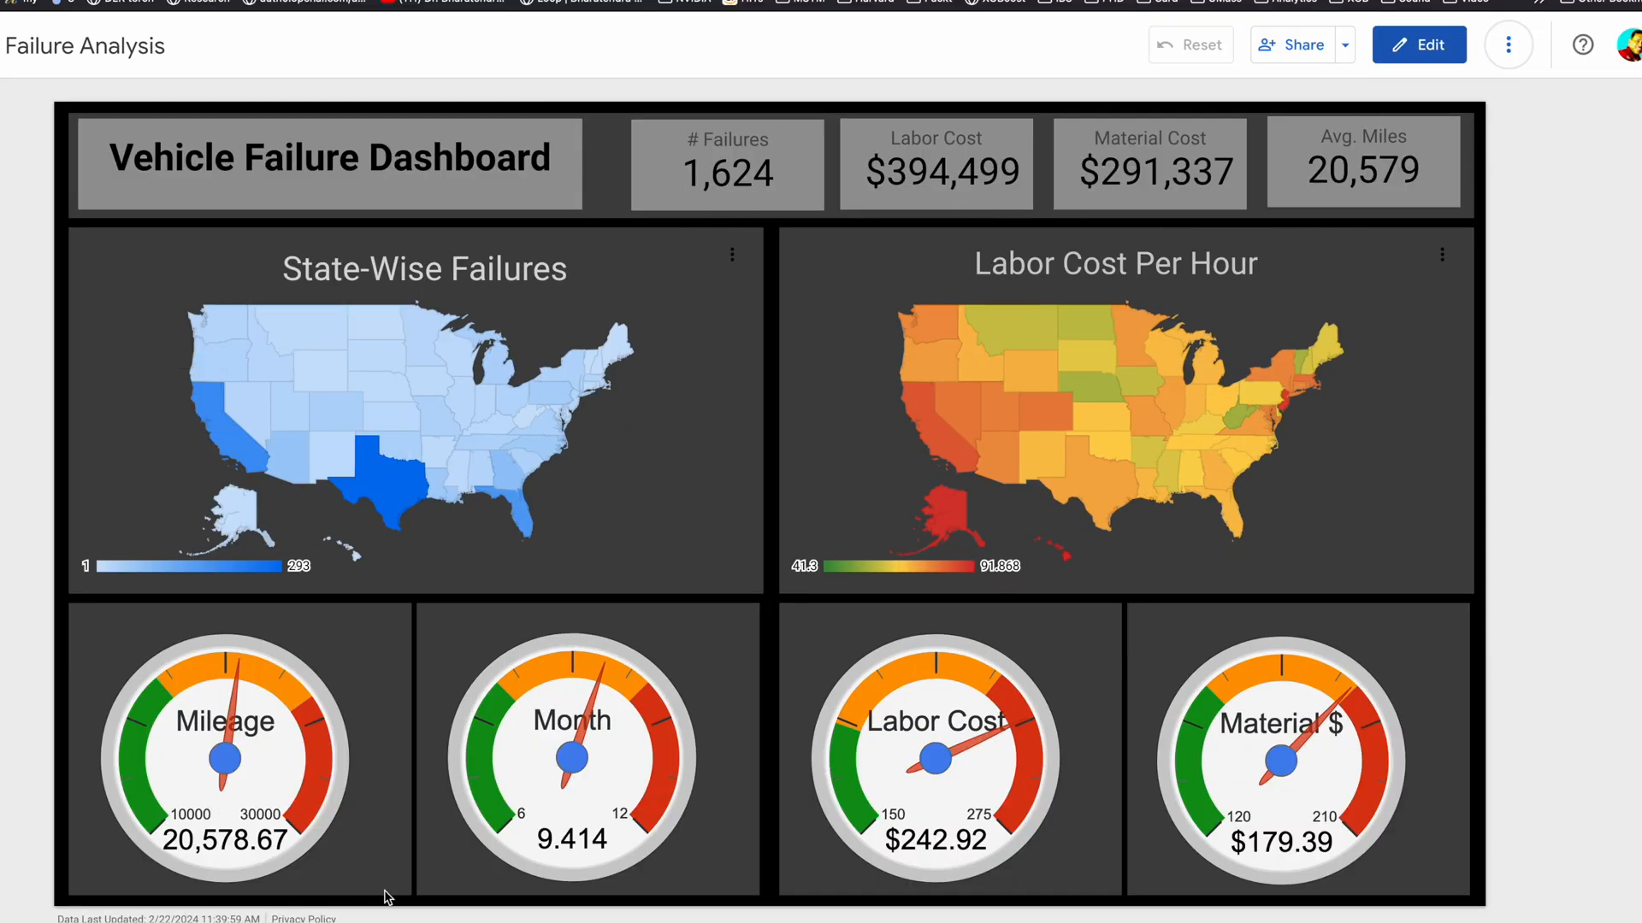
pyautogui.moveTo(964, 472)
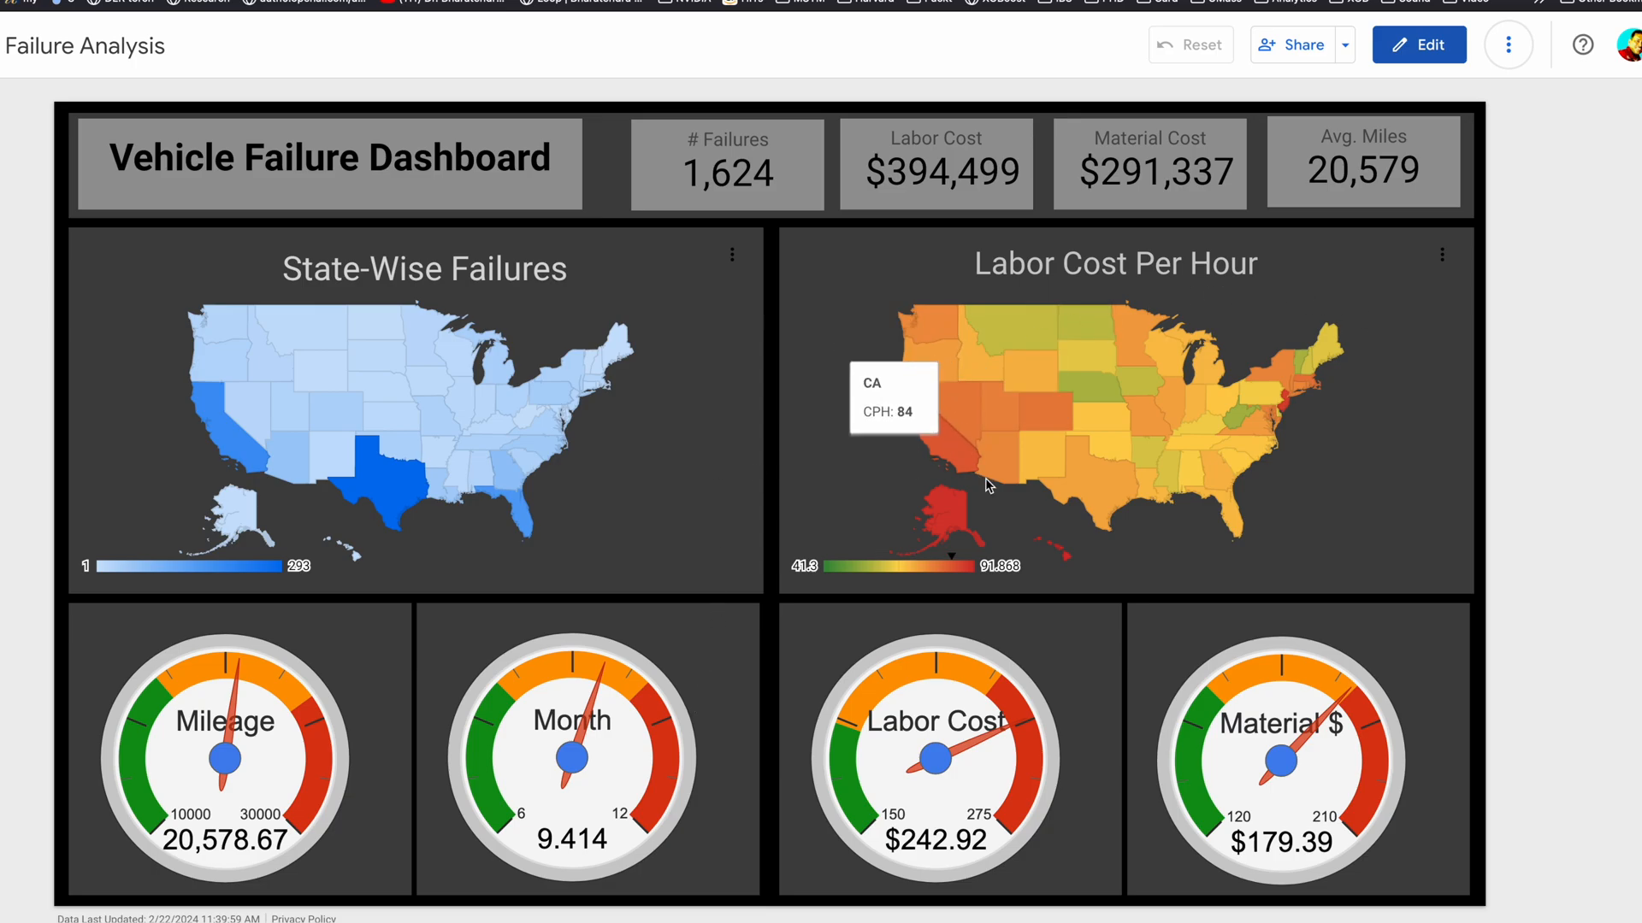
pyautogui.click(309, 333)
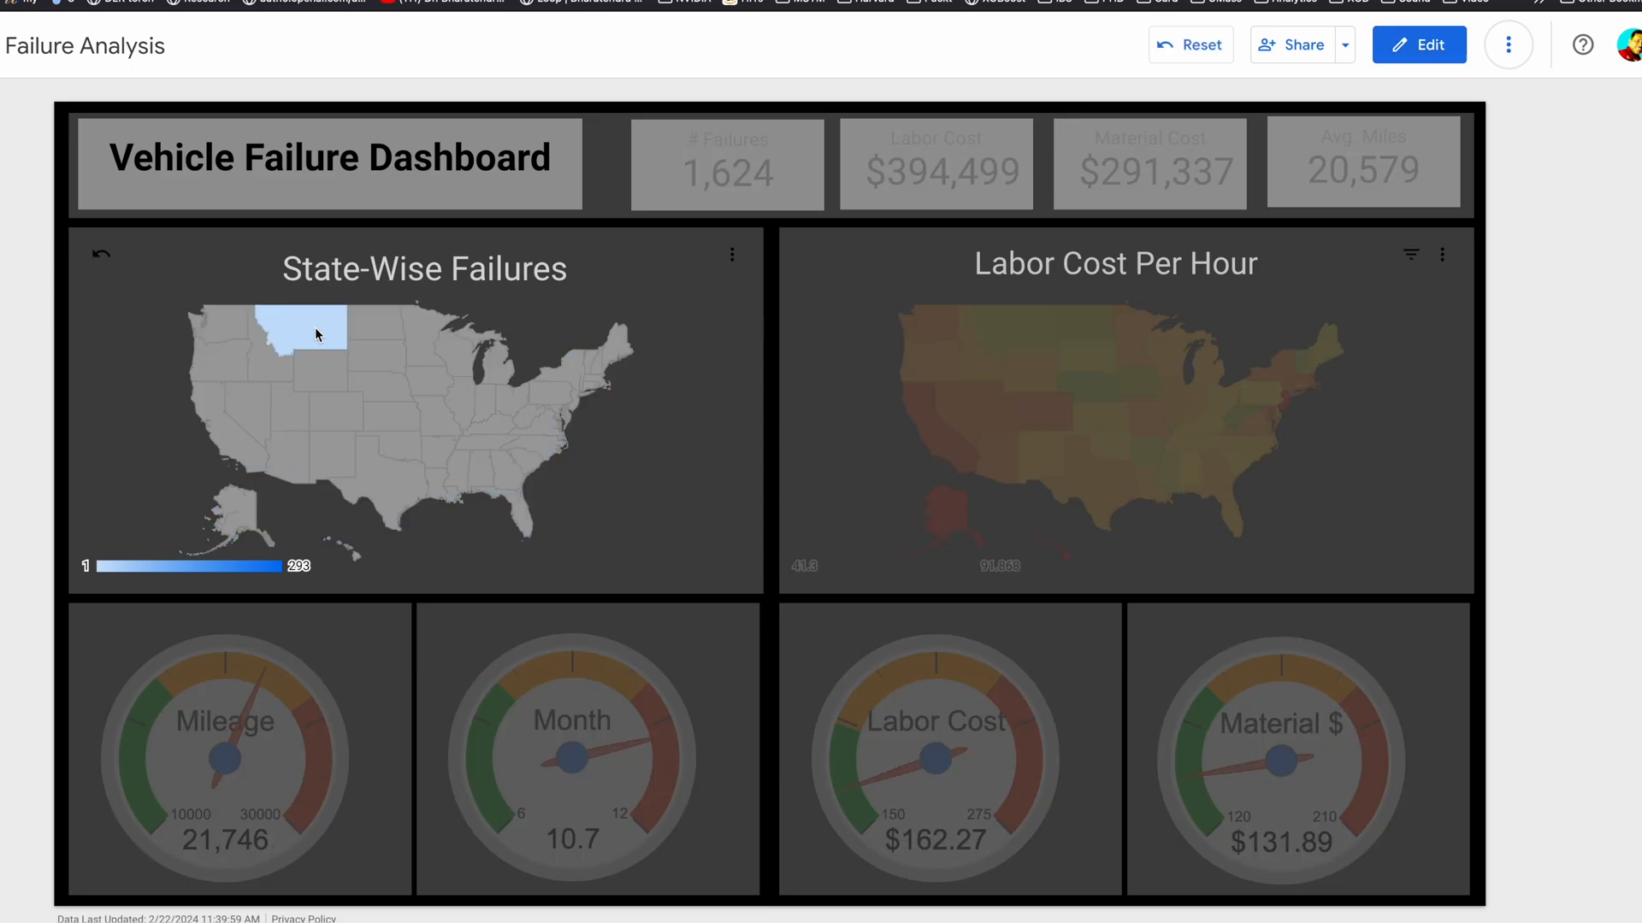
pyautogui.click(304, 335)
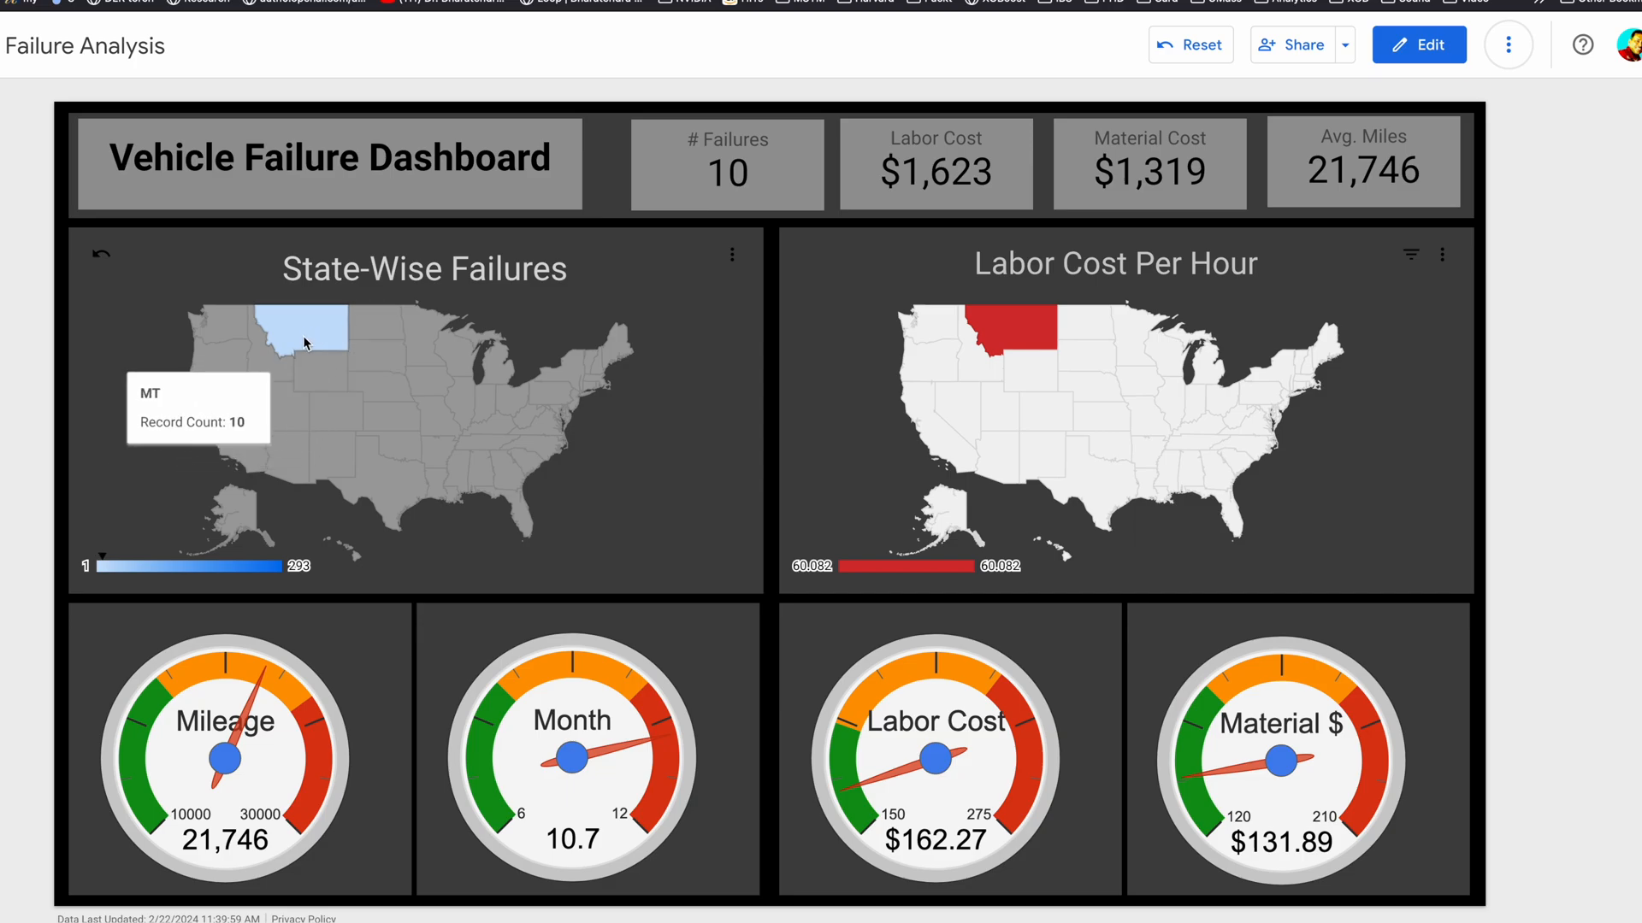
pyautogui.moveTo(318, 325)
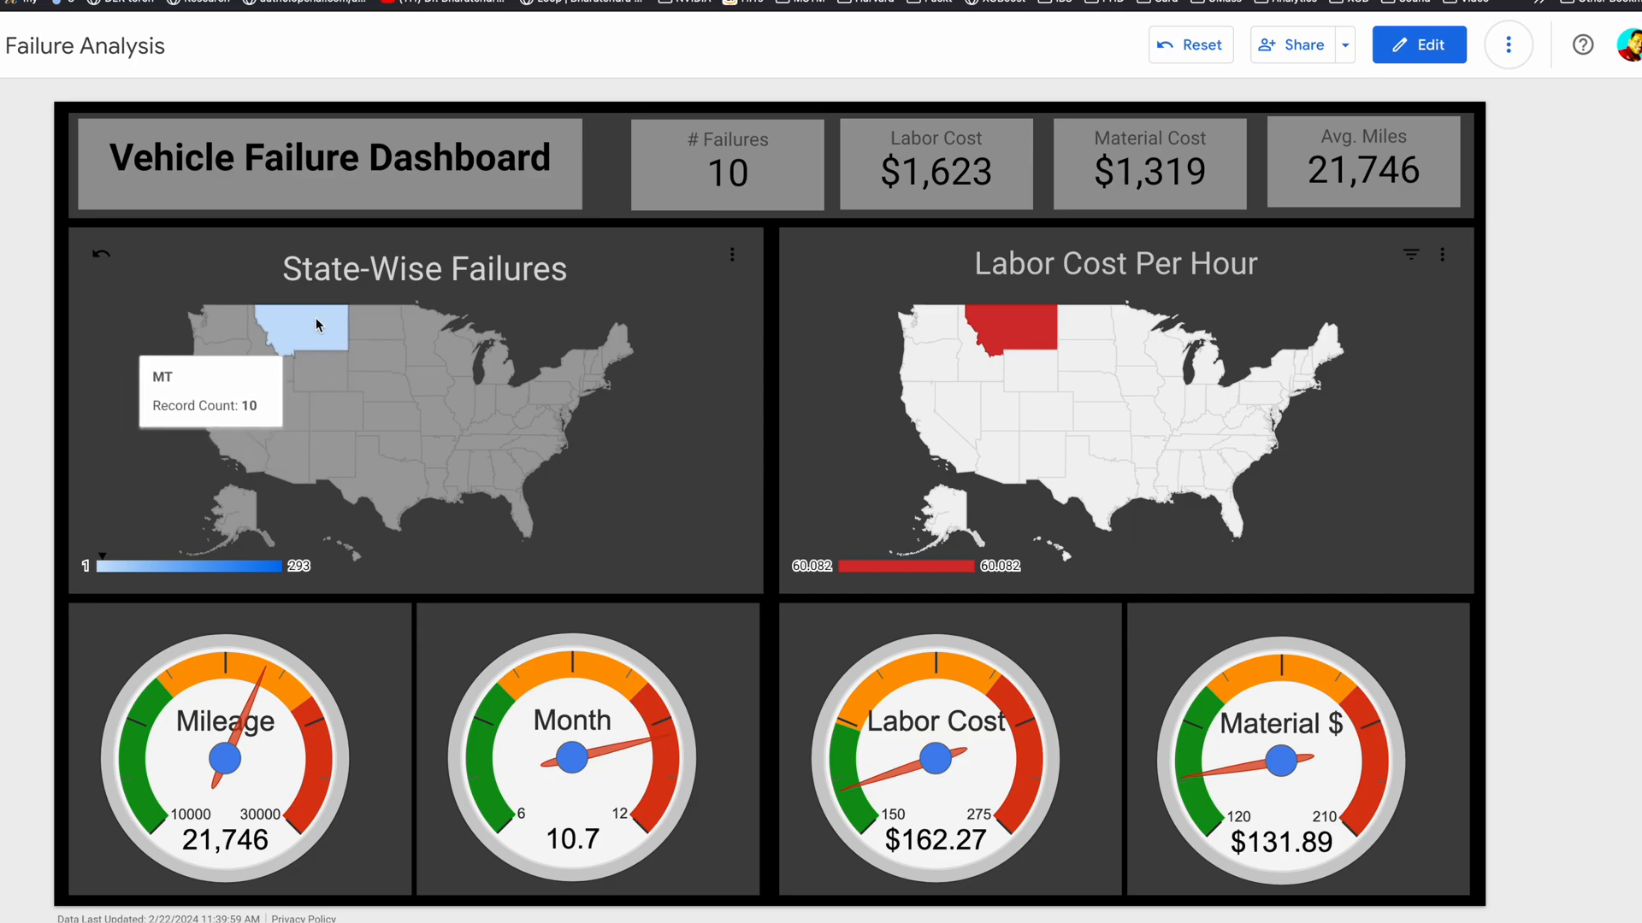
pyautogui.moveTo(316, 338)
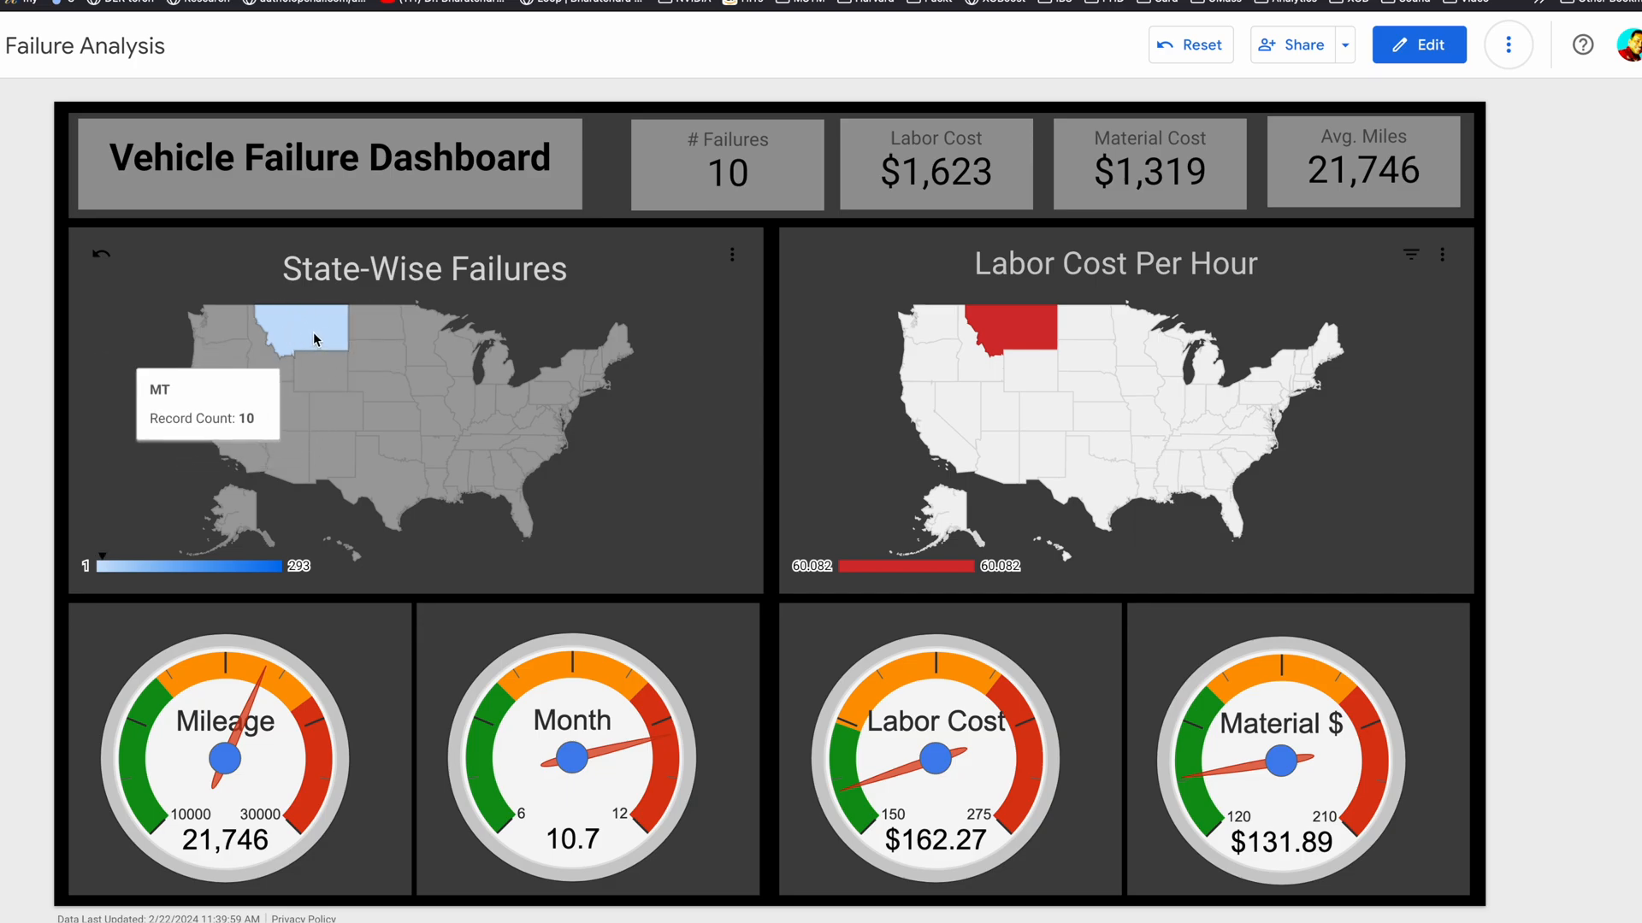
pyautogui.moveTo(293, 699)
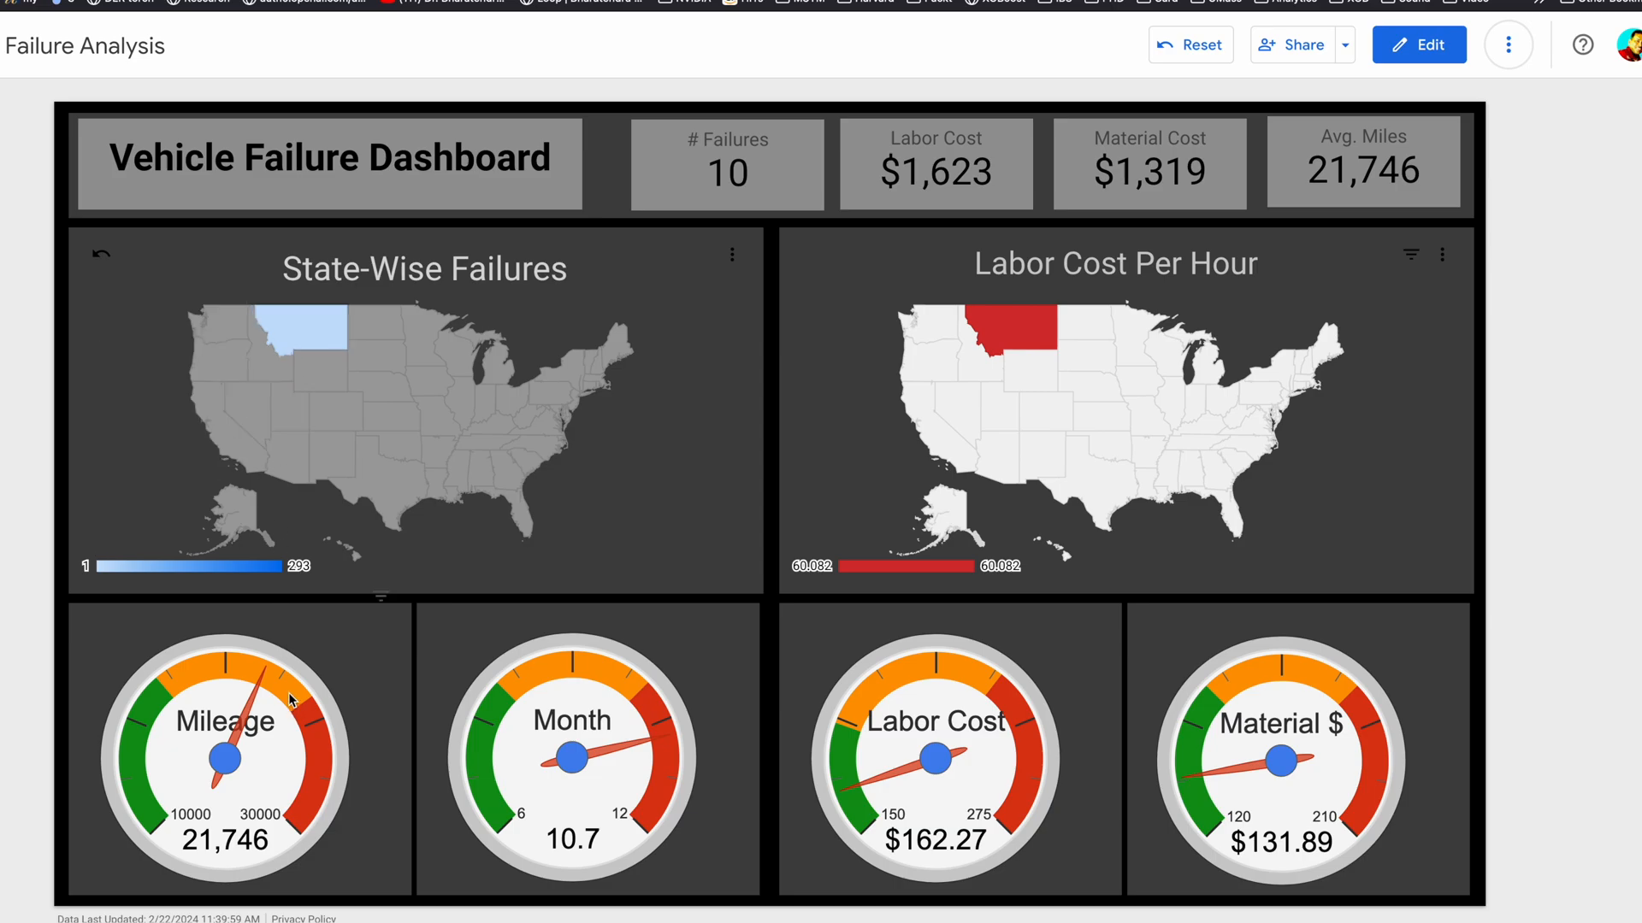
pyautogui.moveTo(448, 712)
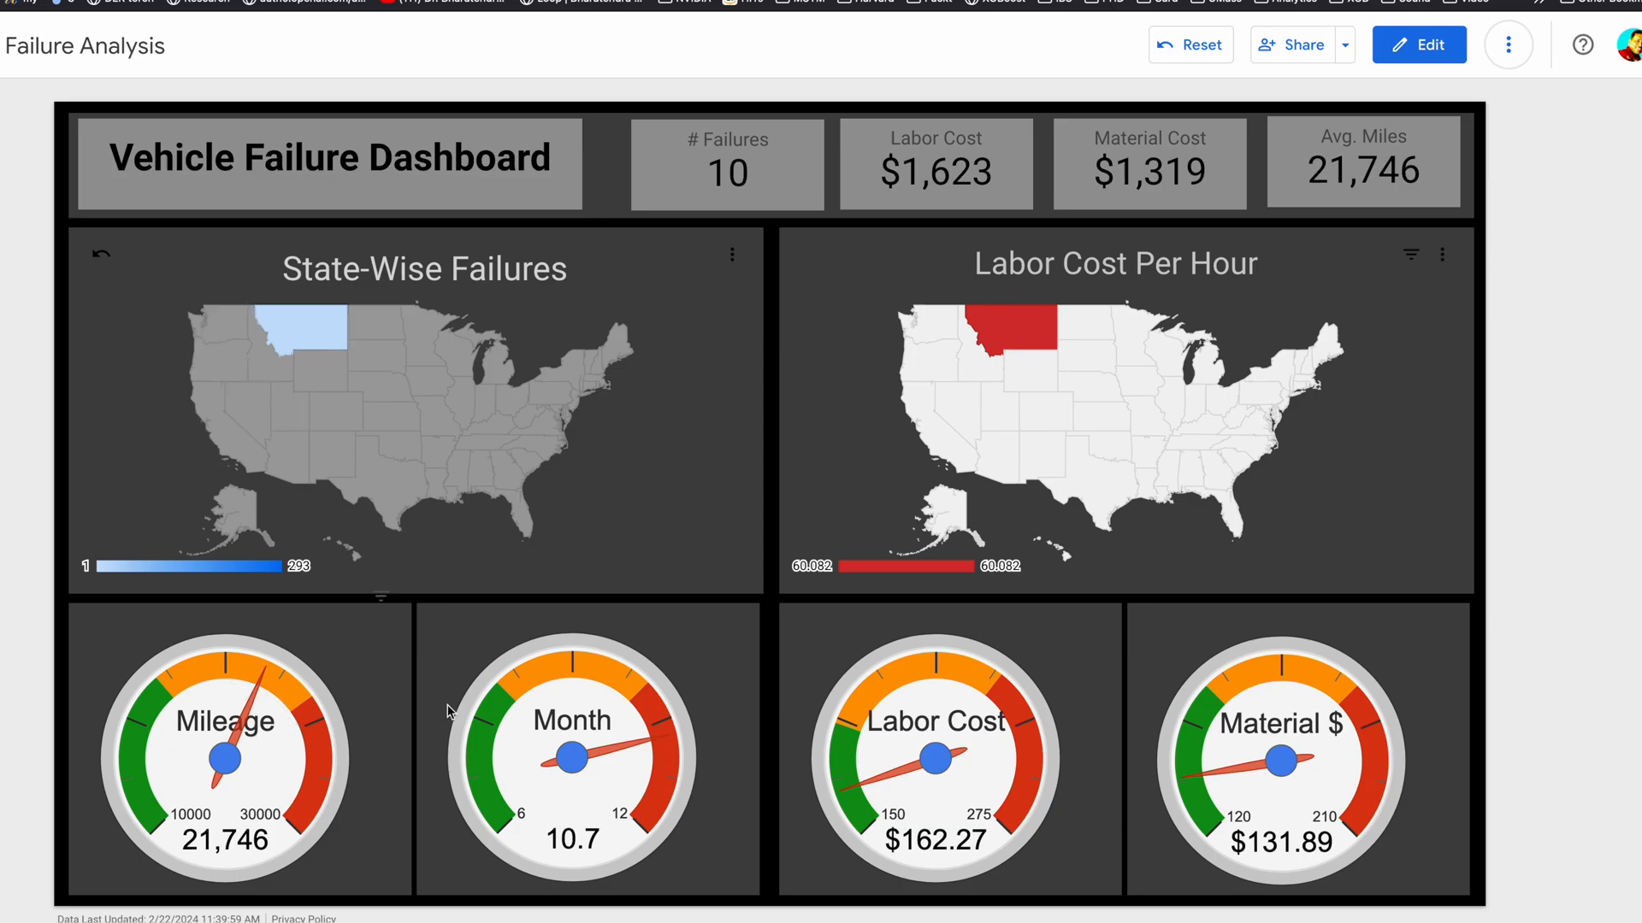
pyautogui.moveTo(668, 775)
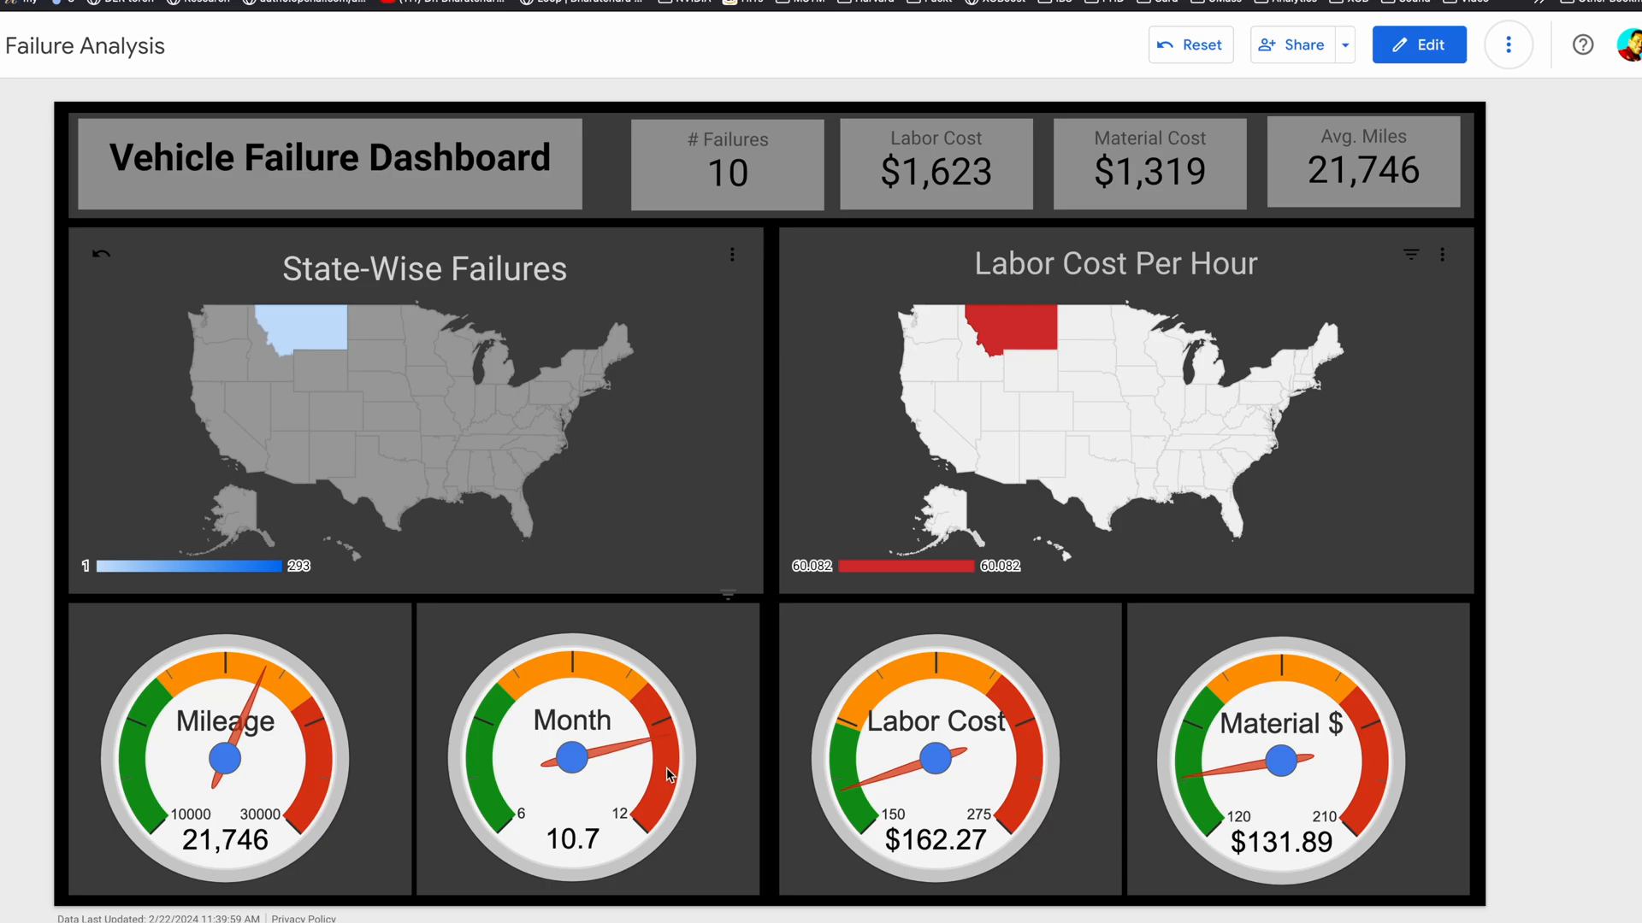
pyautogui.moveTo(595, 727)
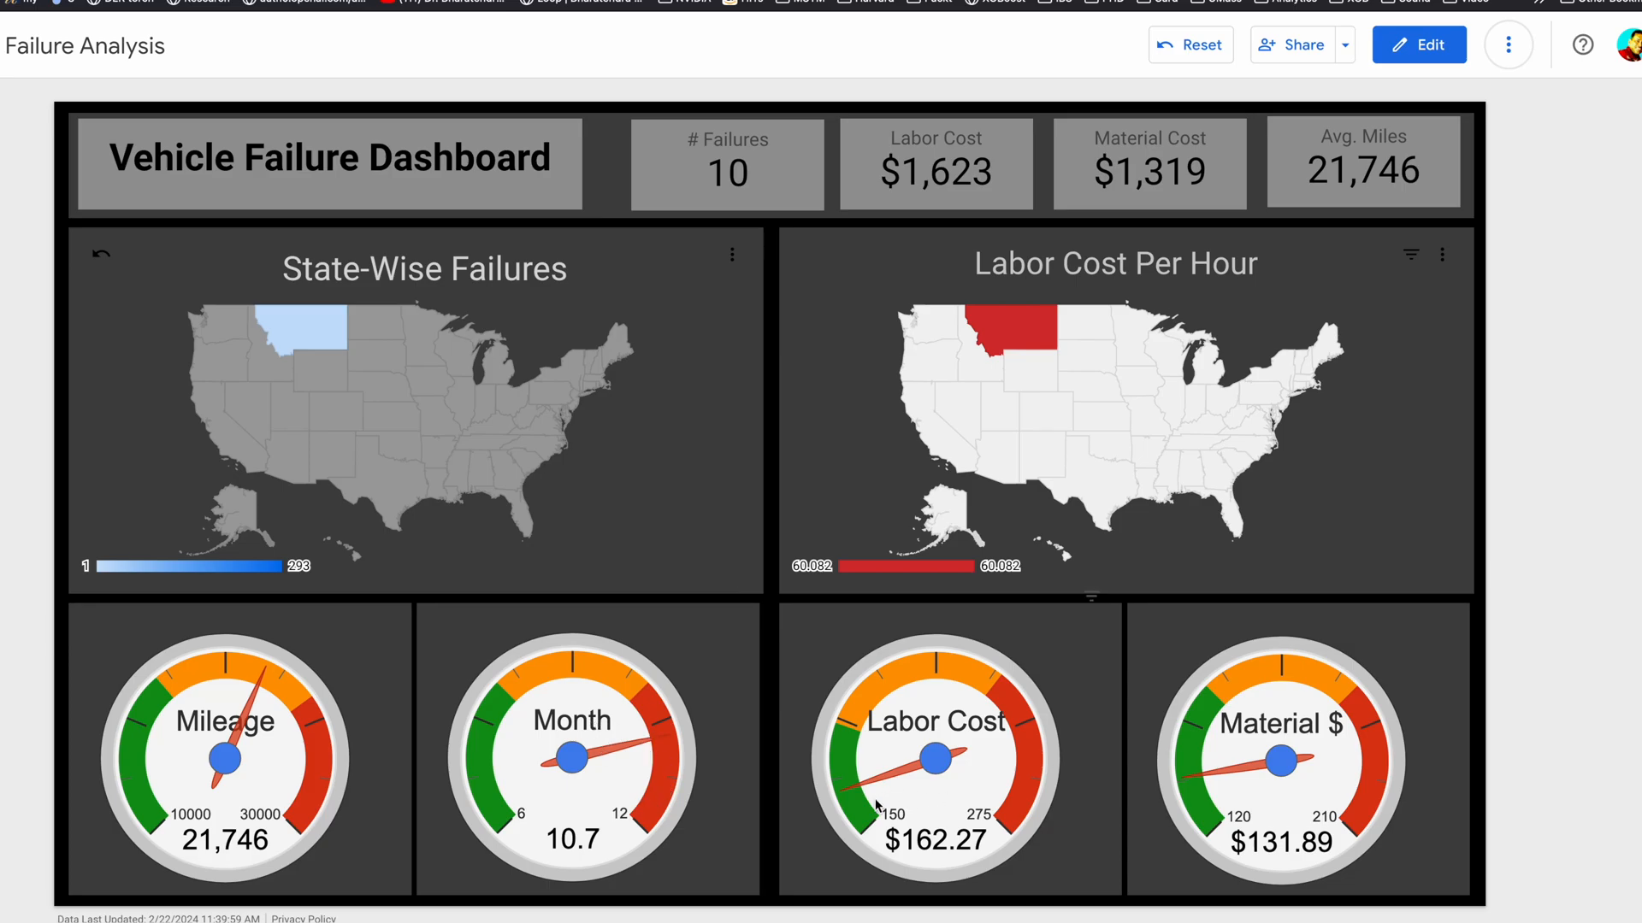
pyautogui.moveTo(1225, 788)
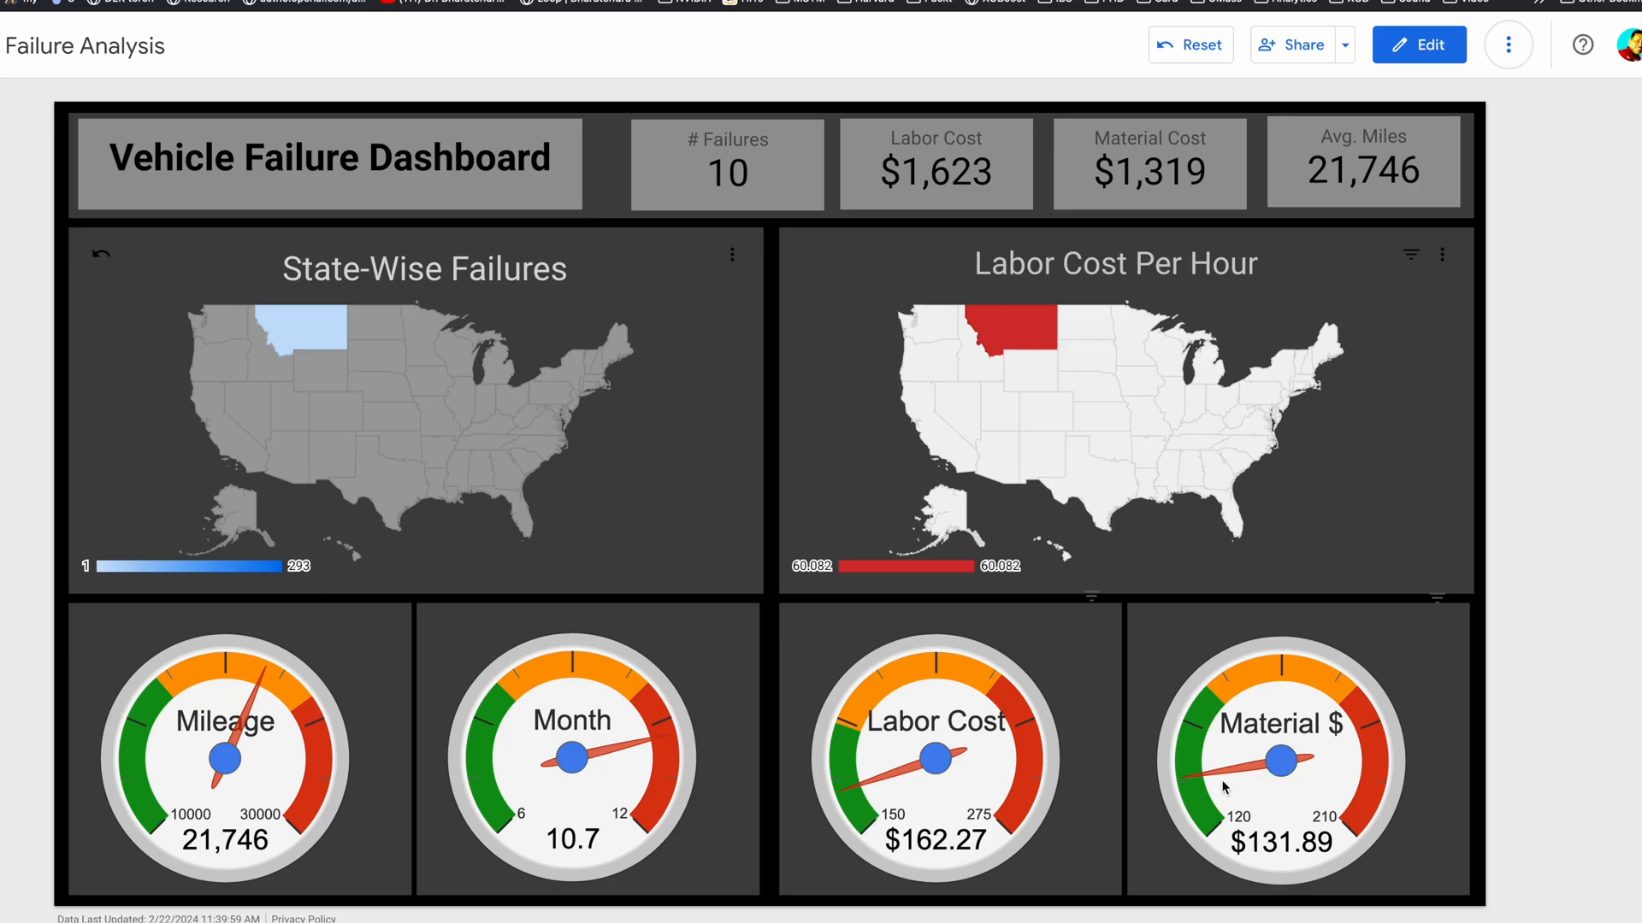
pyautogui.moveTo(1180, 802)
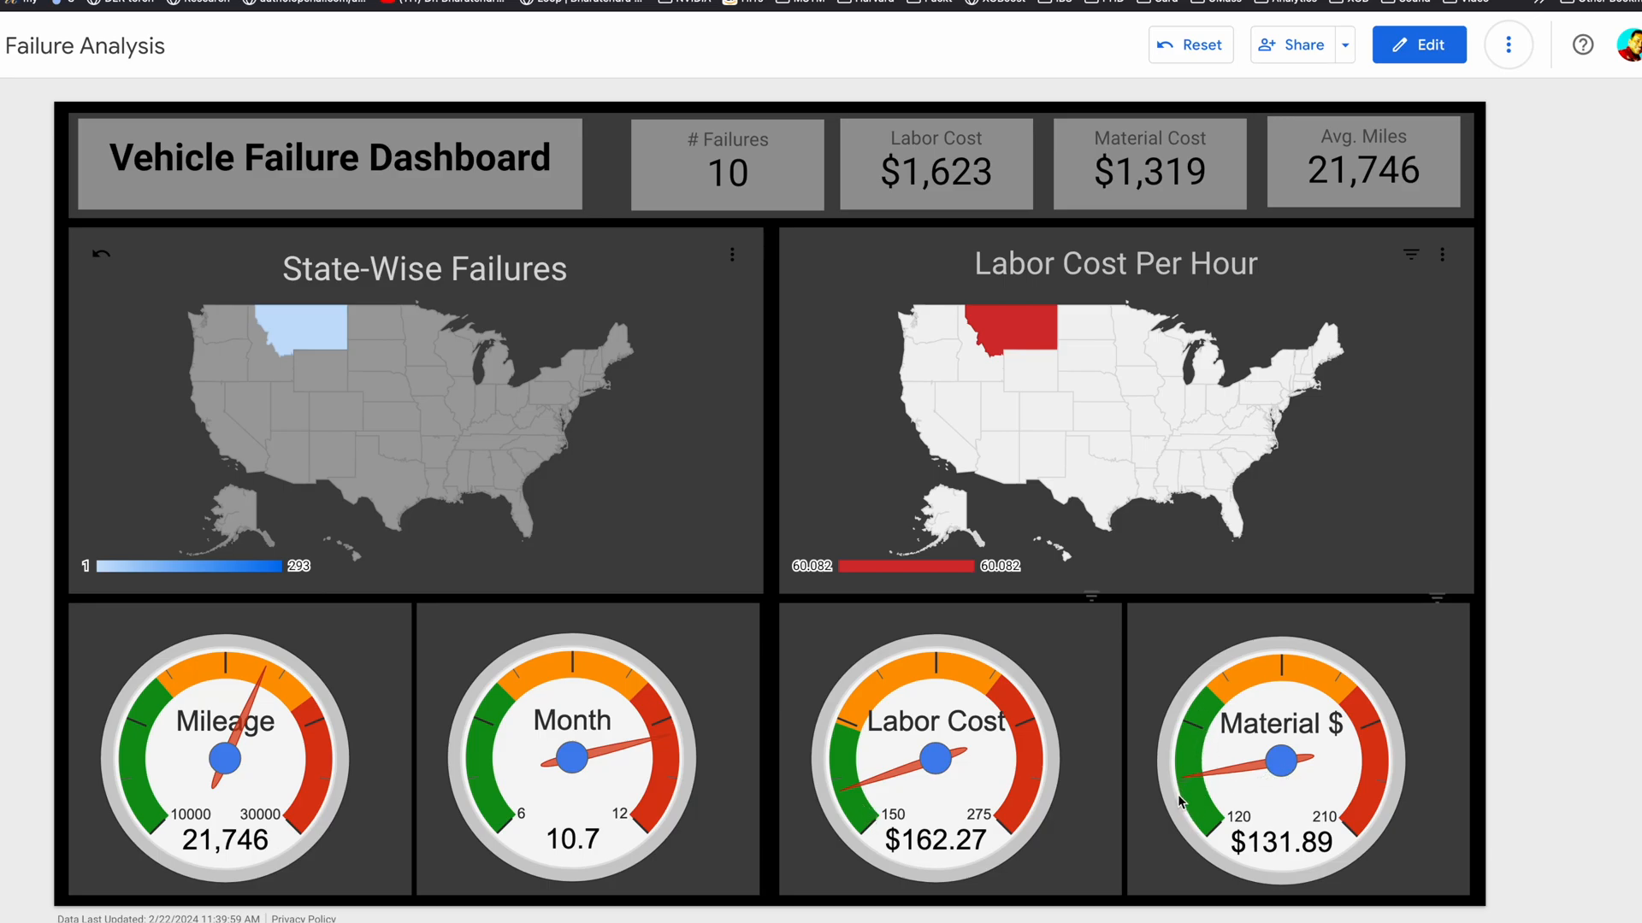
pyautogui.moveTo(1091, 173)
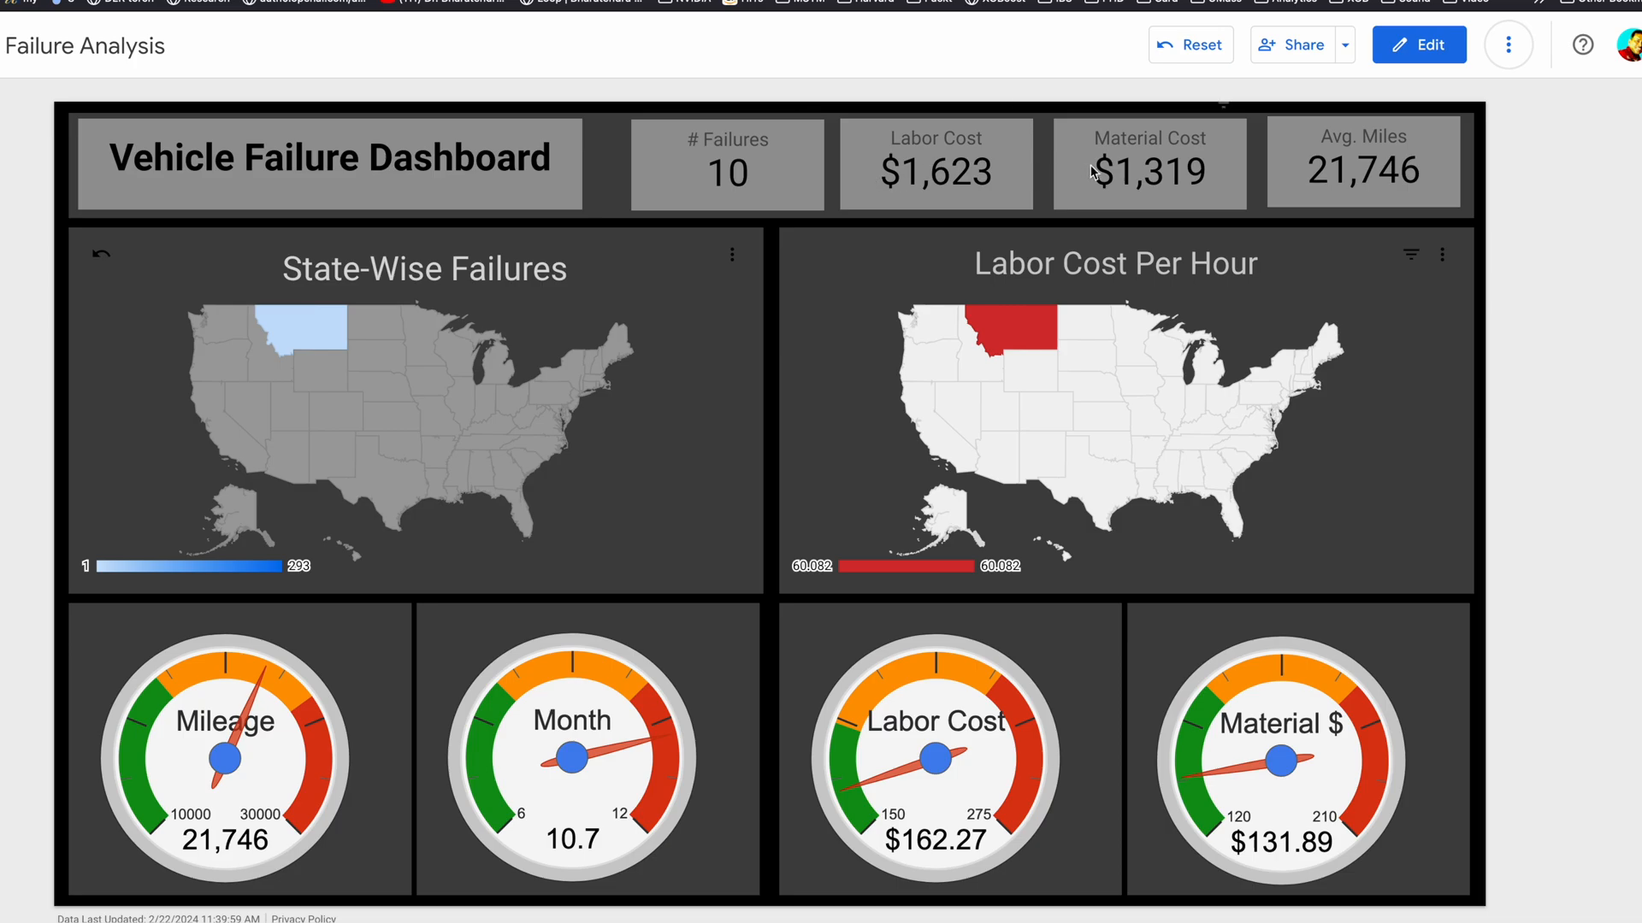
pyautogui.moveTo(1197, 171)
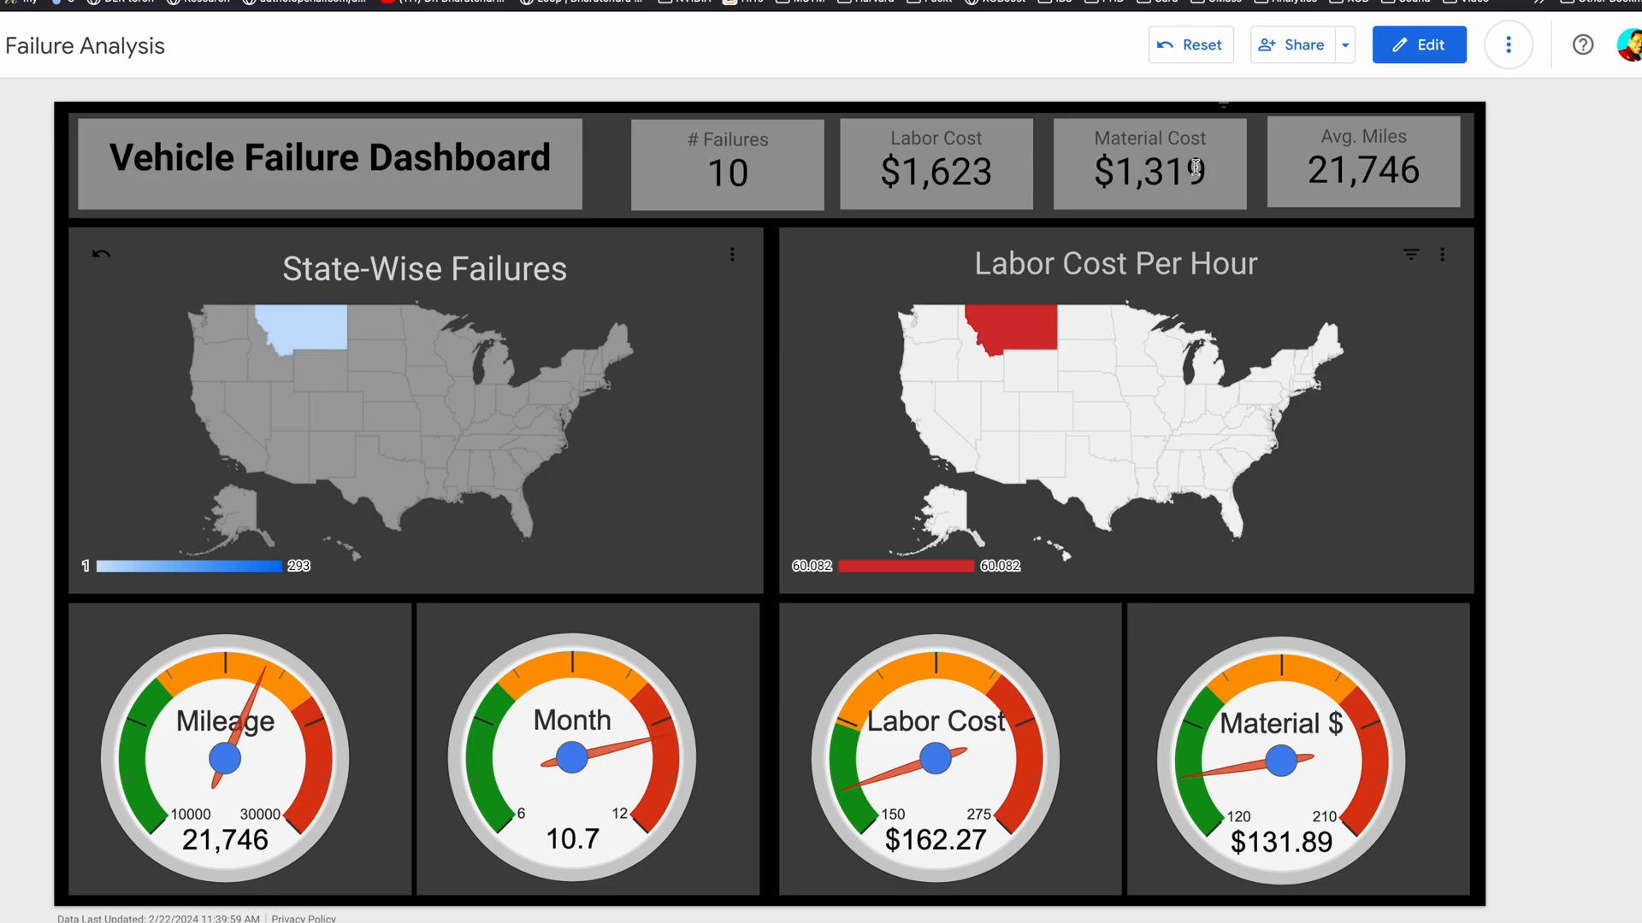
pyautogui.click(1189, 44)
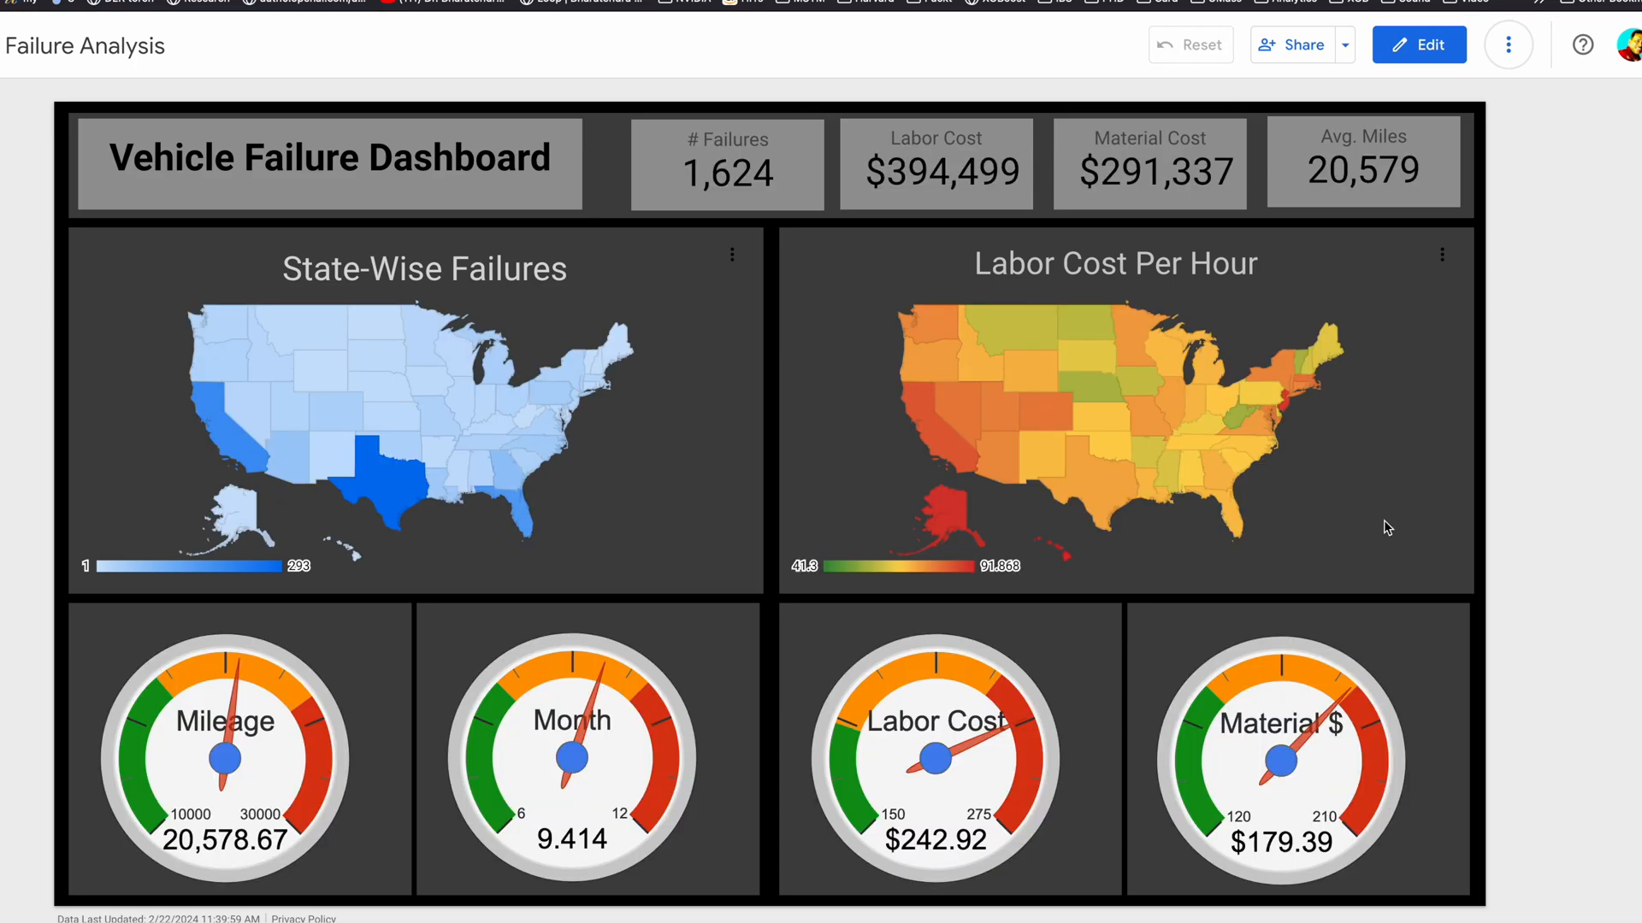